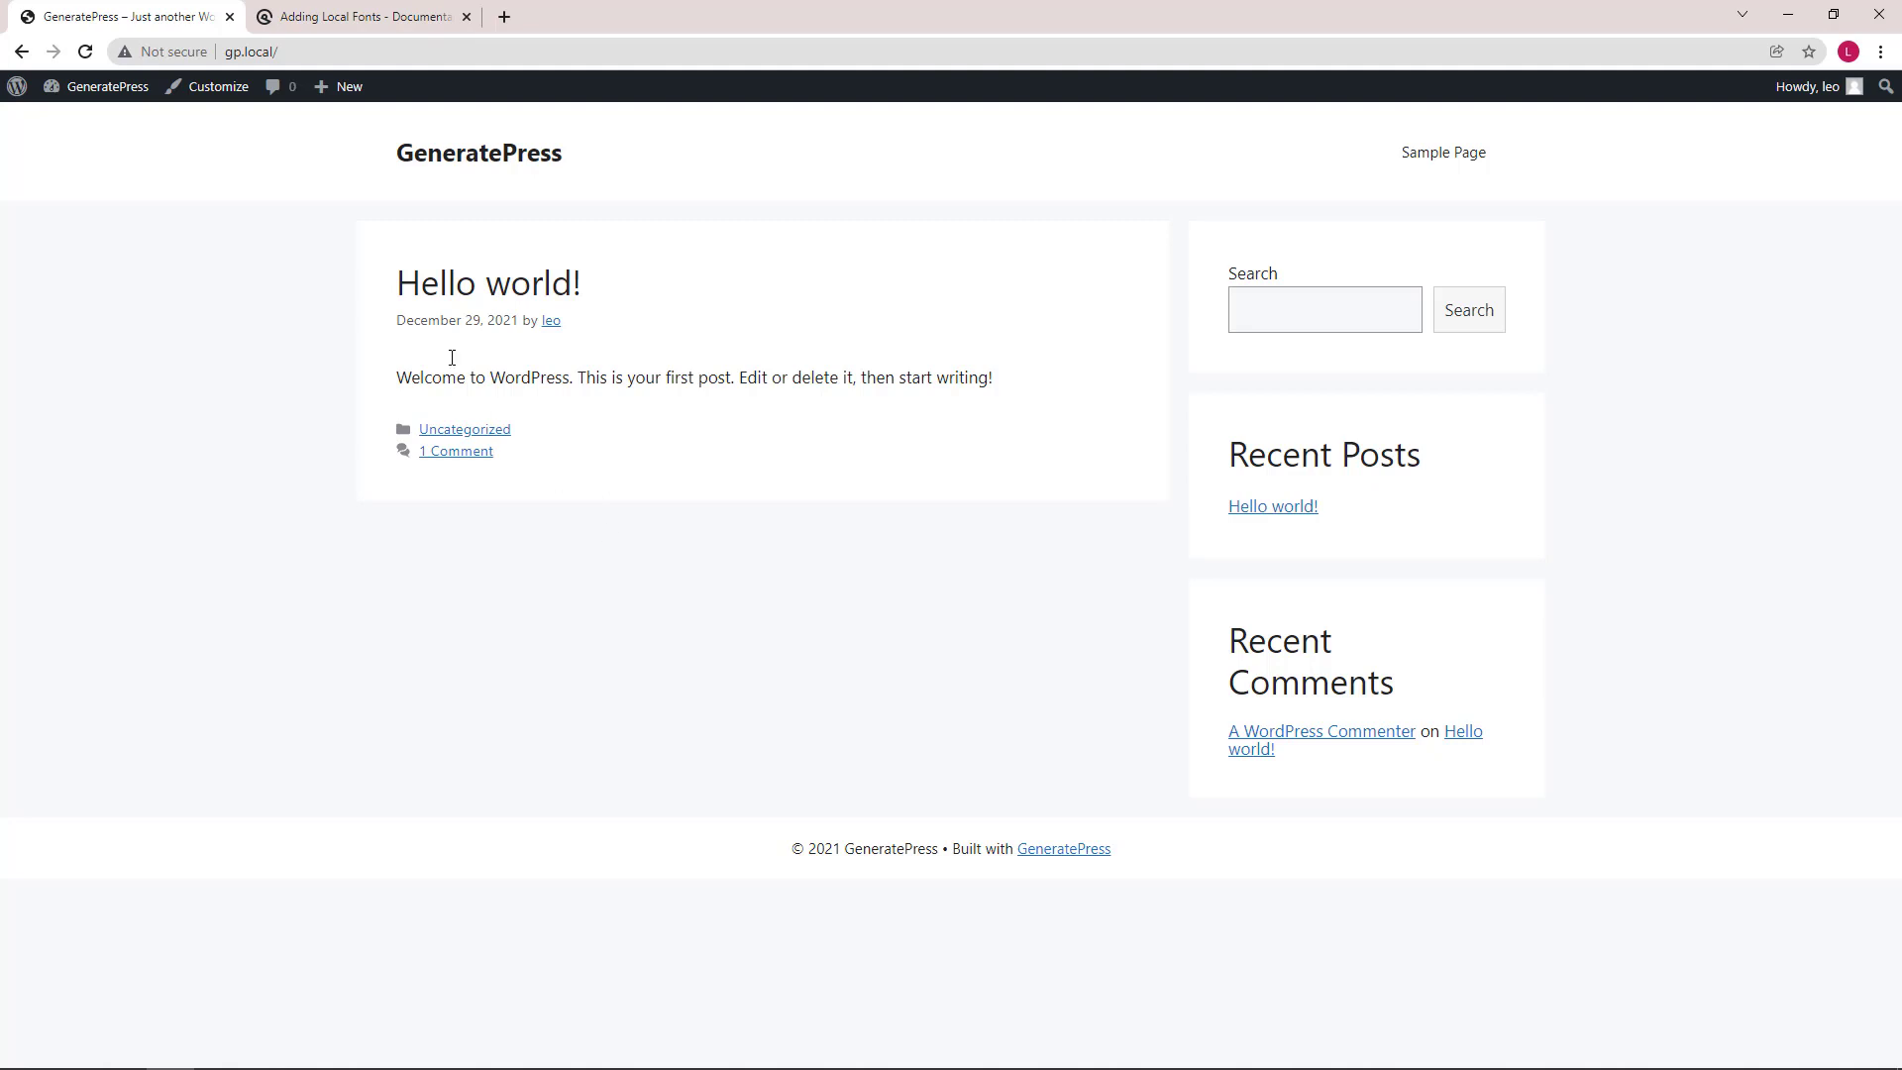
# - Follow the 'this tool' link from the Adding Local Fonts article to google-webfonts-helper in a new tab
pyautogui.click(361, 15)
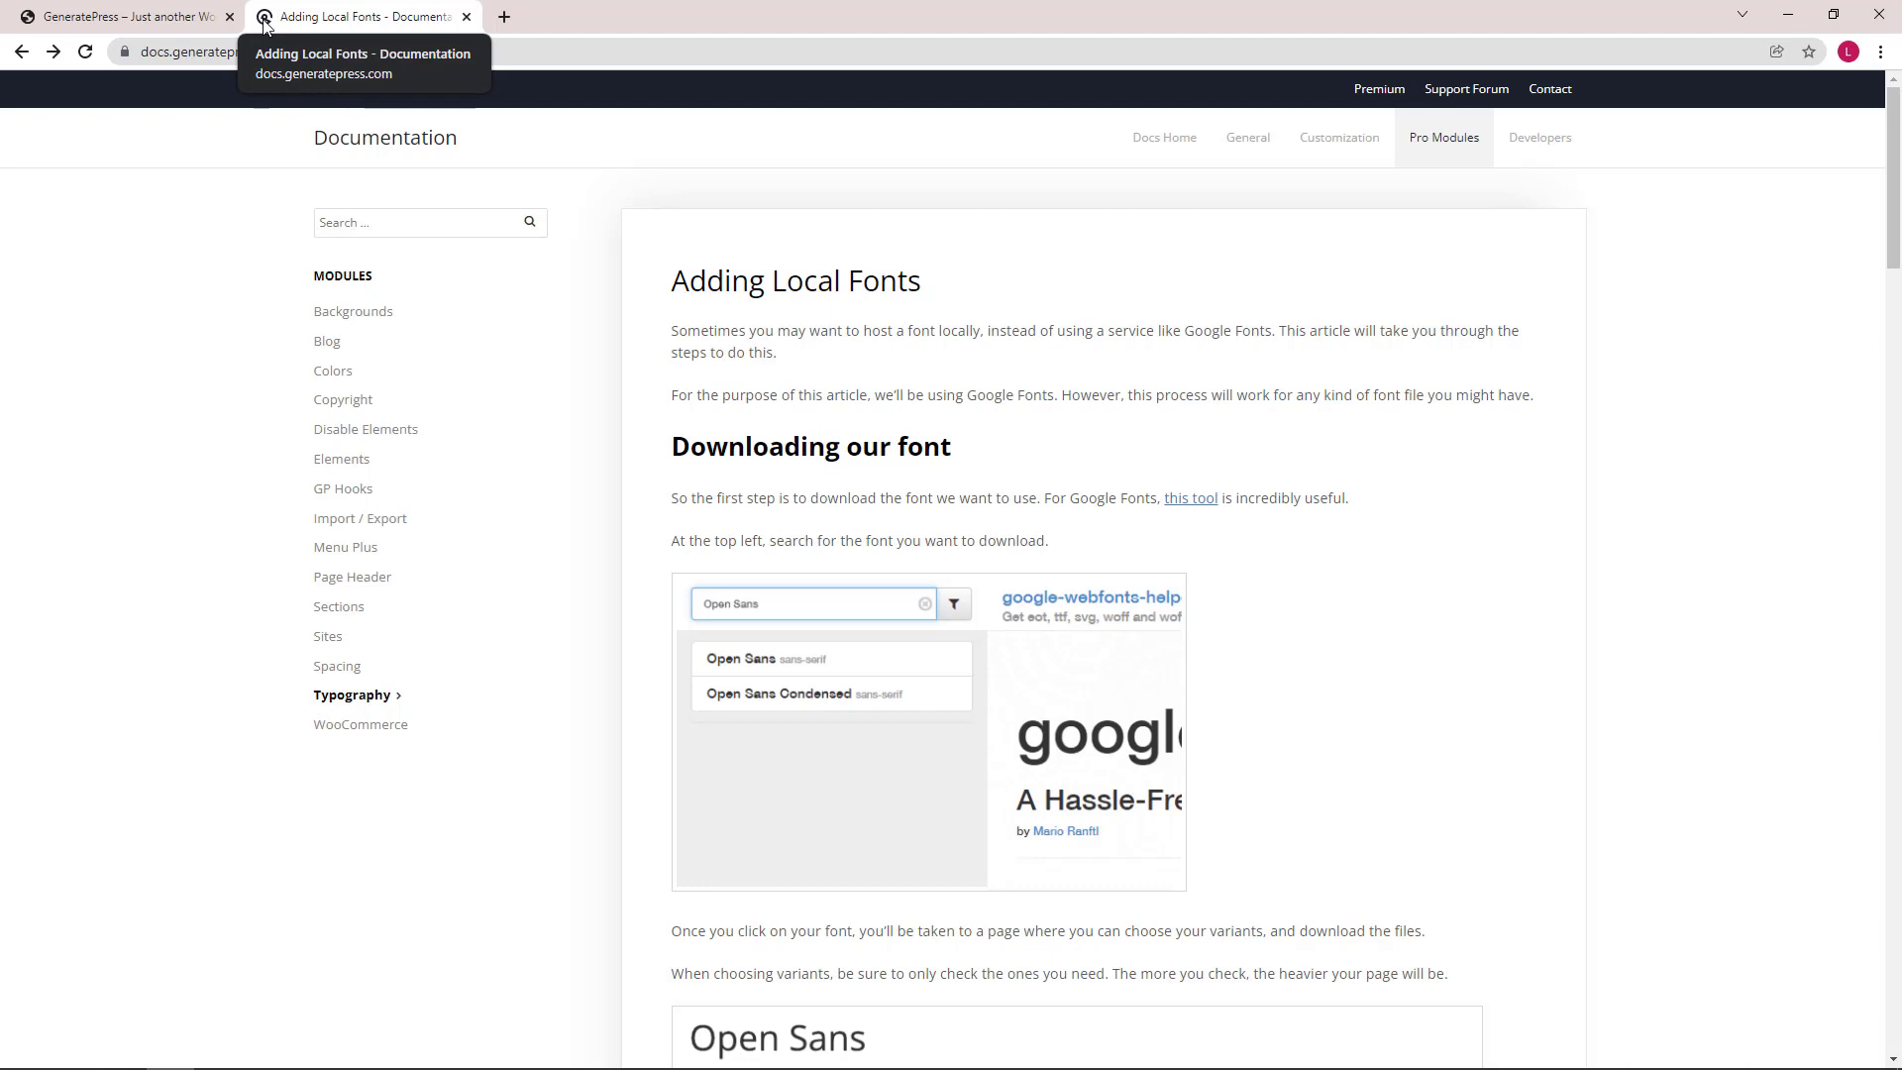
pyautogui.moveTo(961, 284)
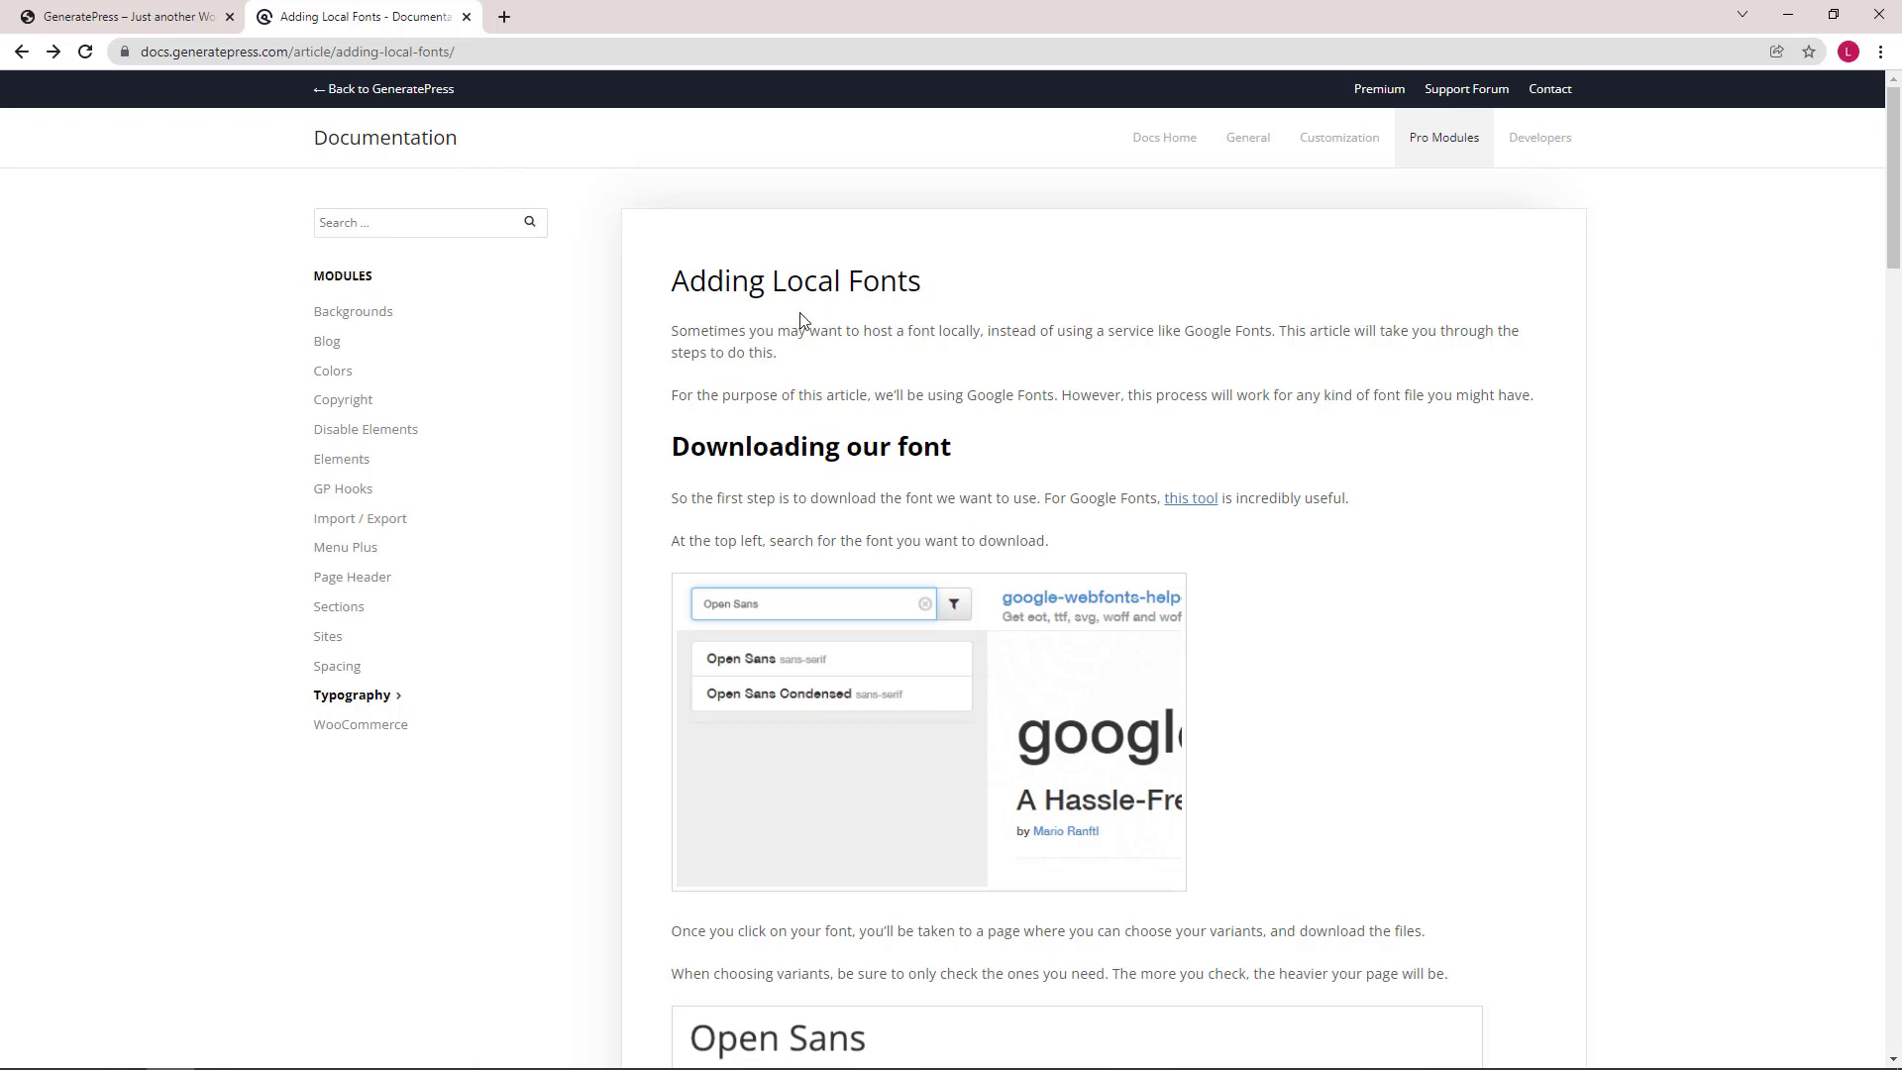
pyautogui.moveTo(1191, 497)
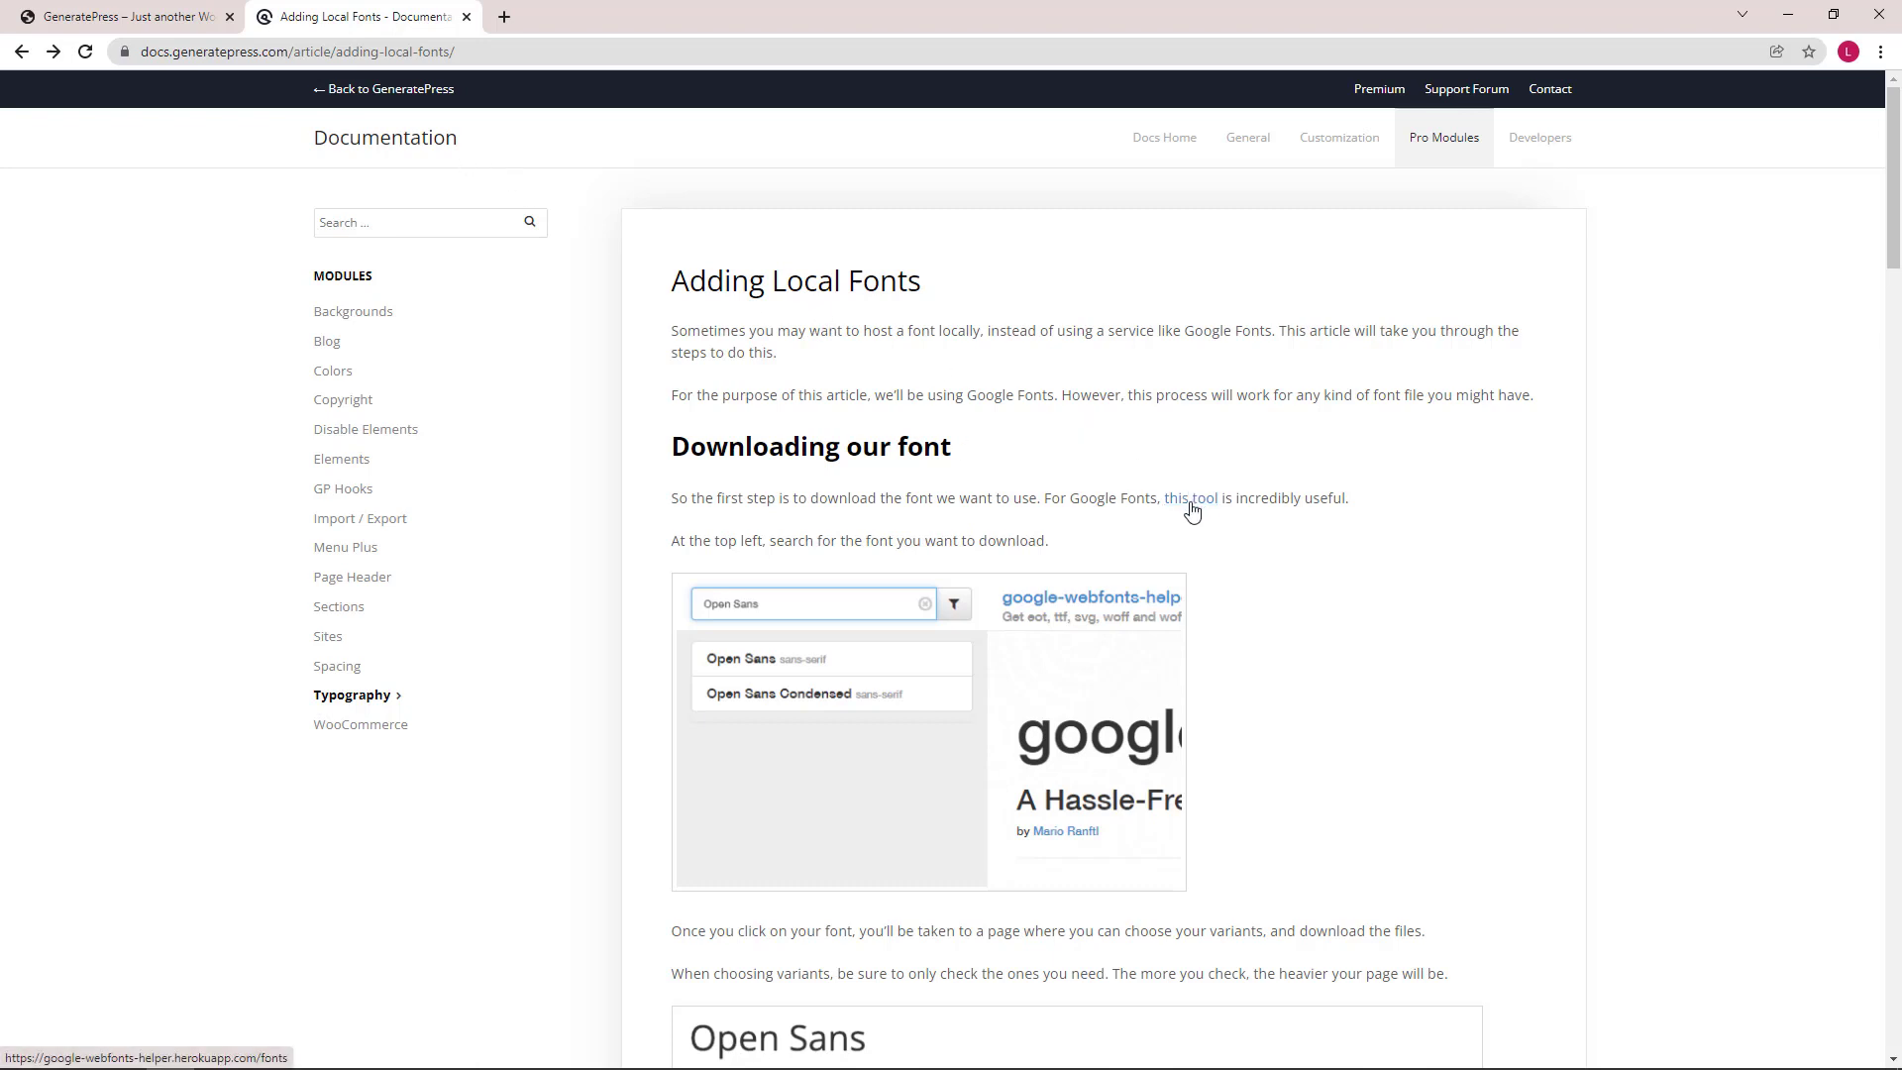
pyautogui.click(1197, 498)
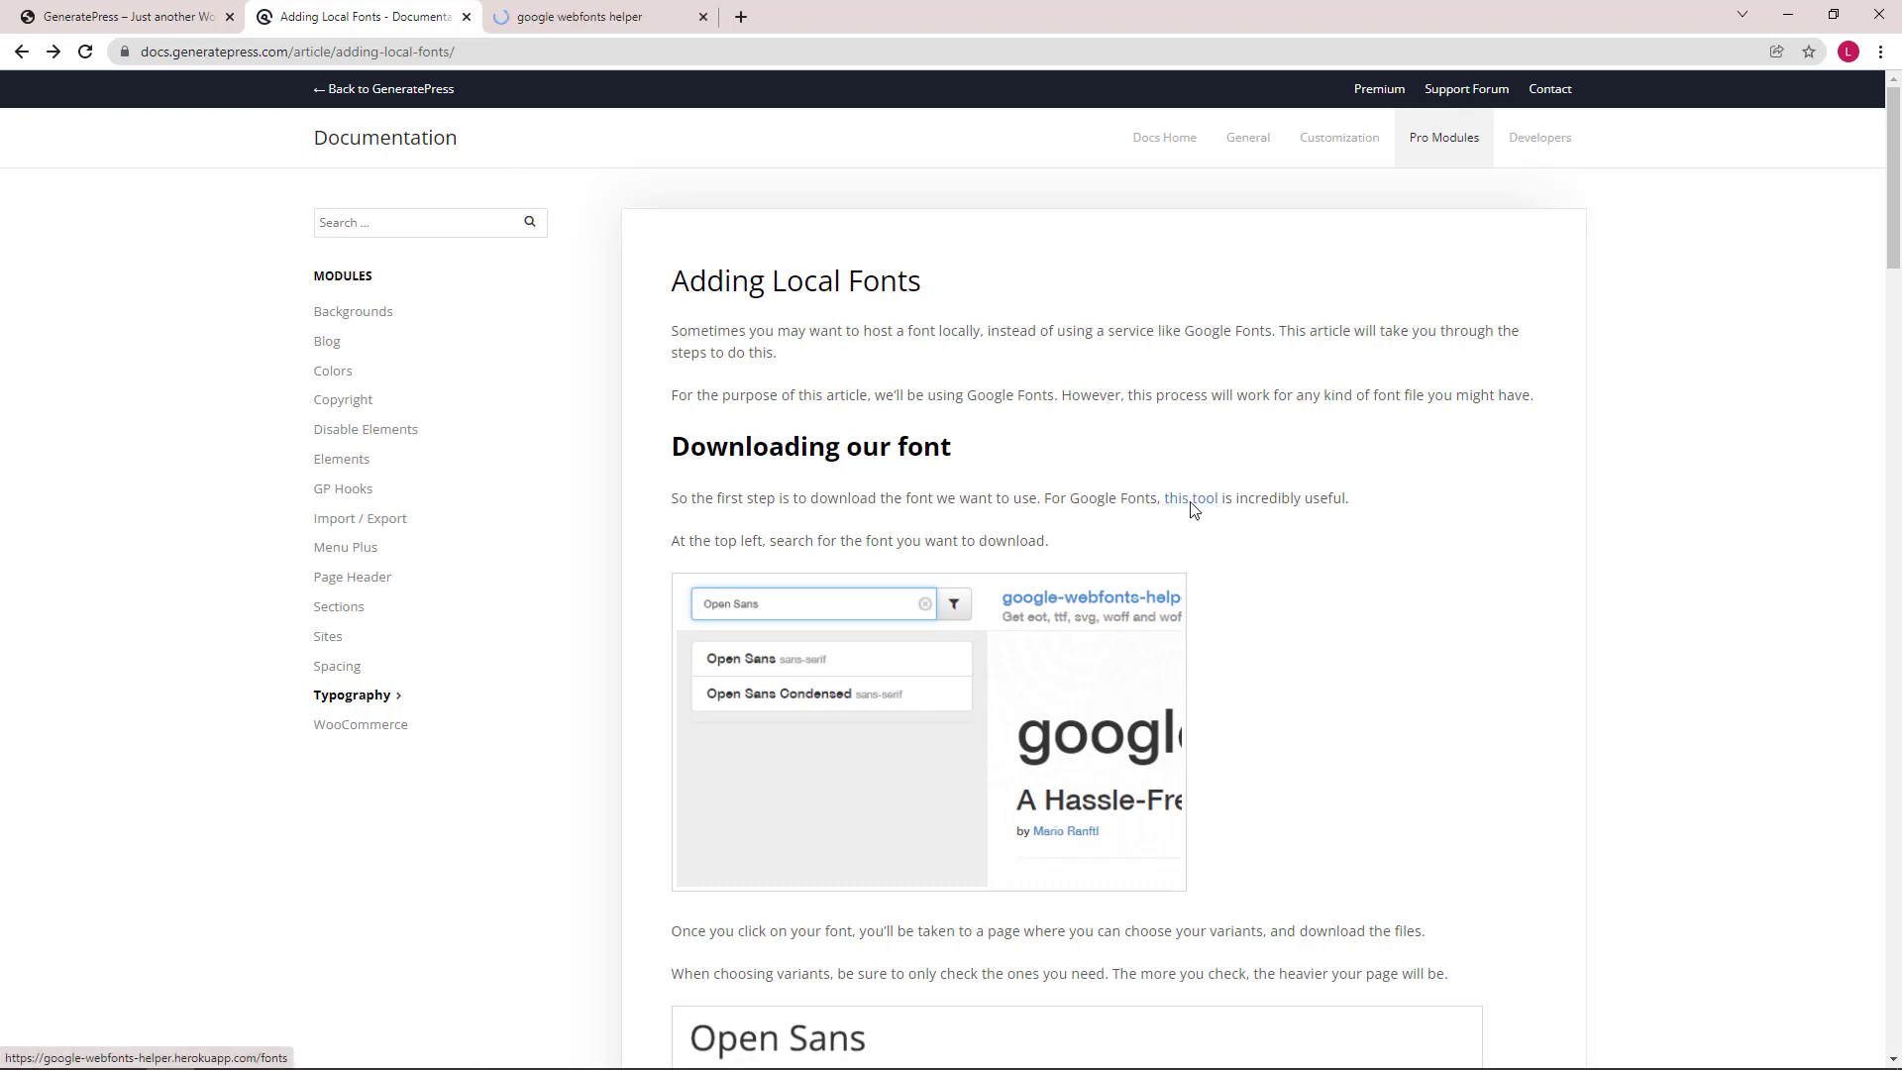
pyautogui.click(595, 16)
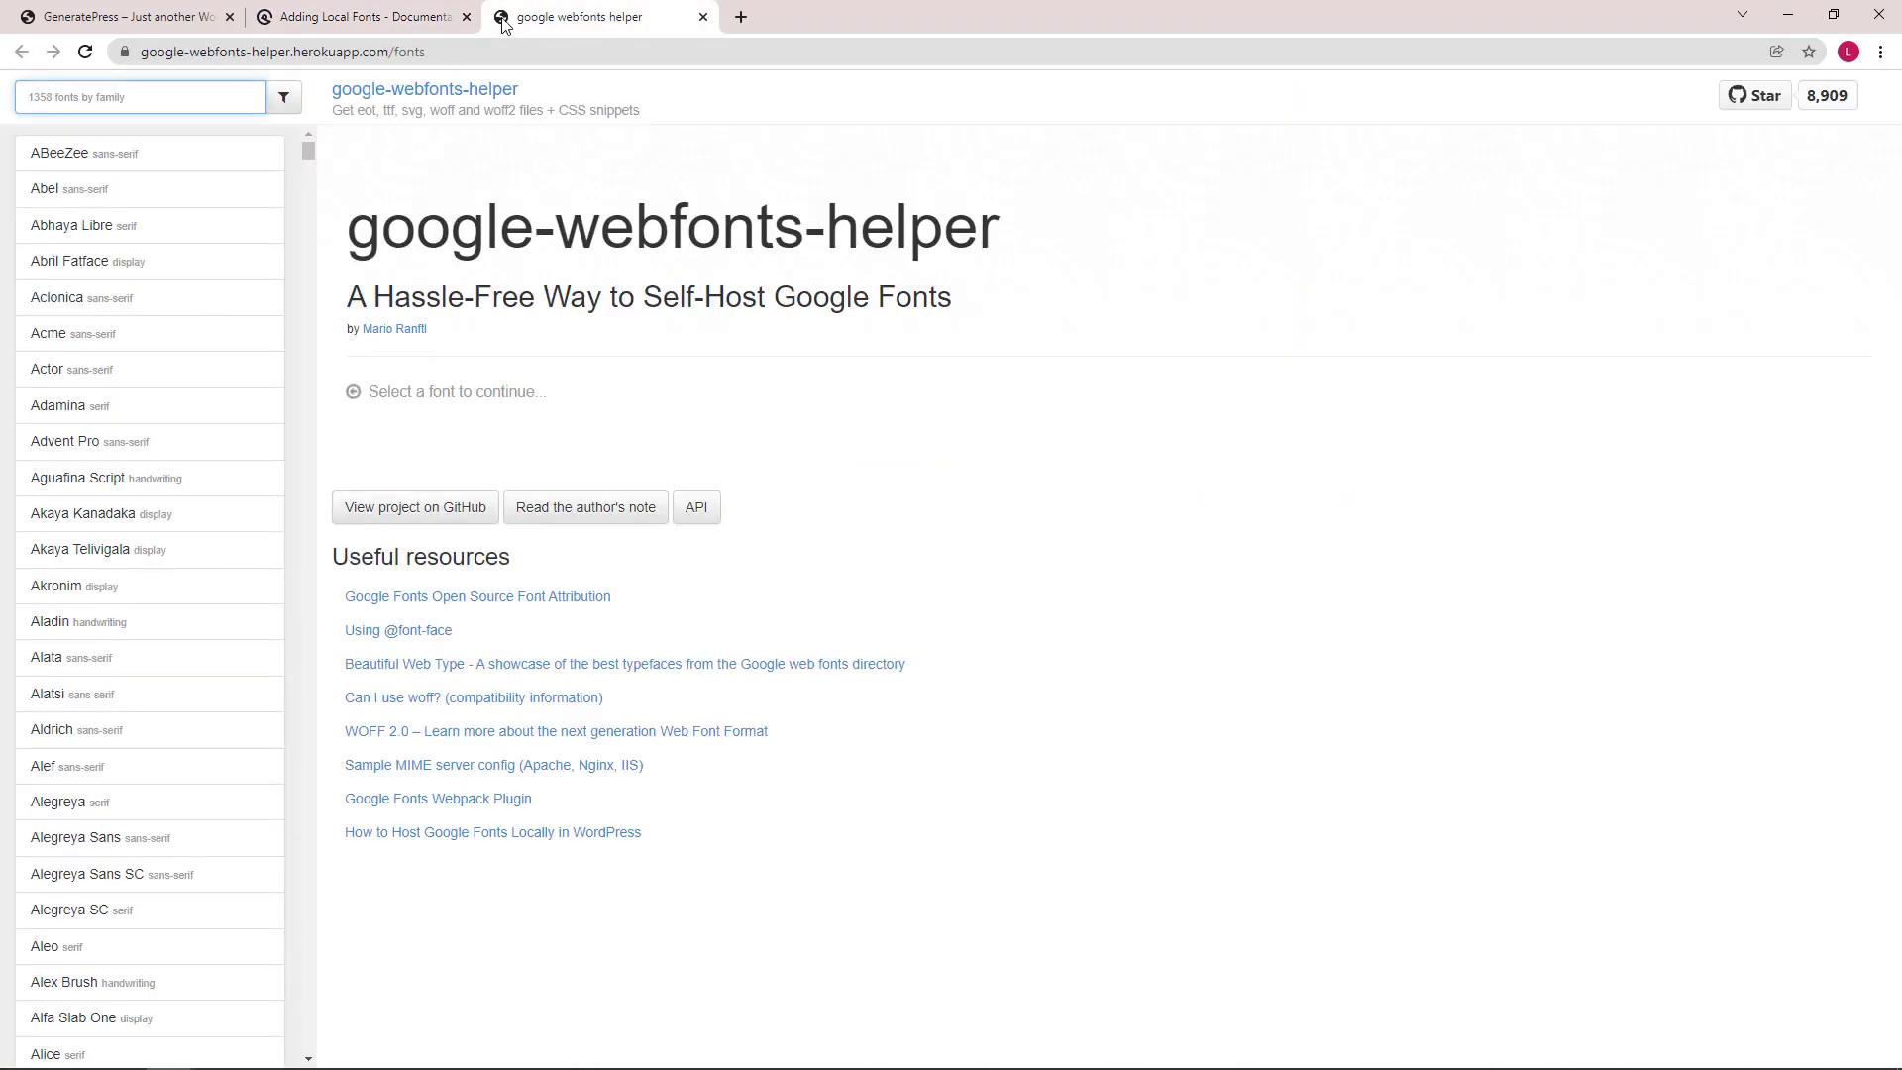
# - Search the font list for 'red rose' and select the Red Rose family
pyautogui.click(138, 97)
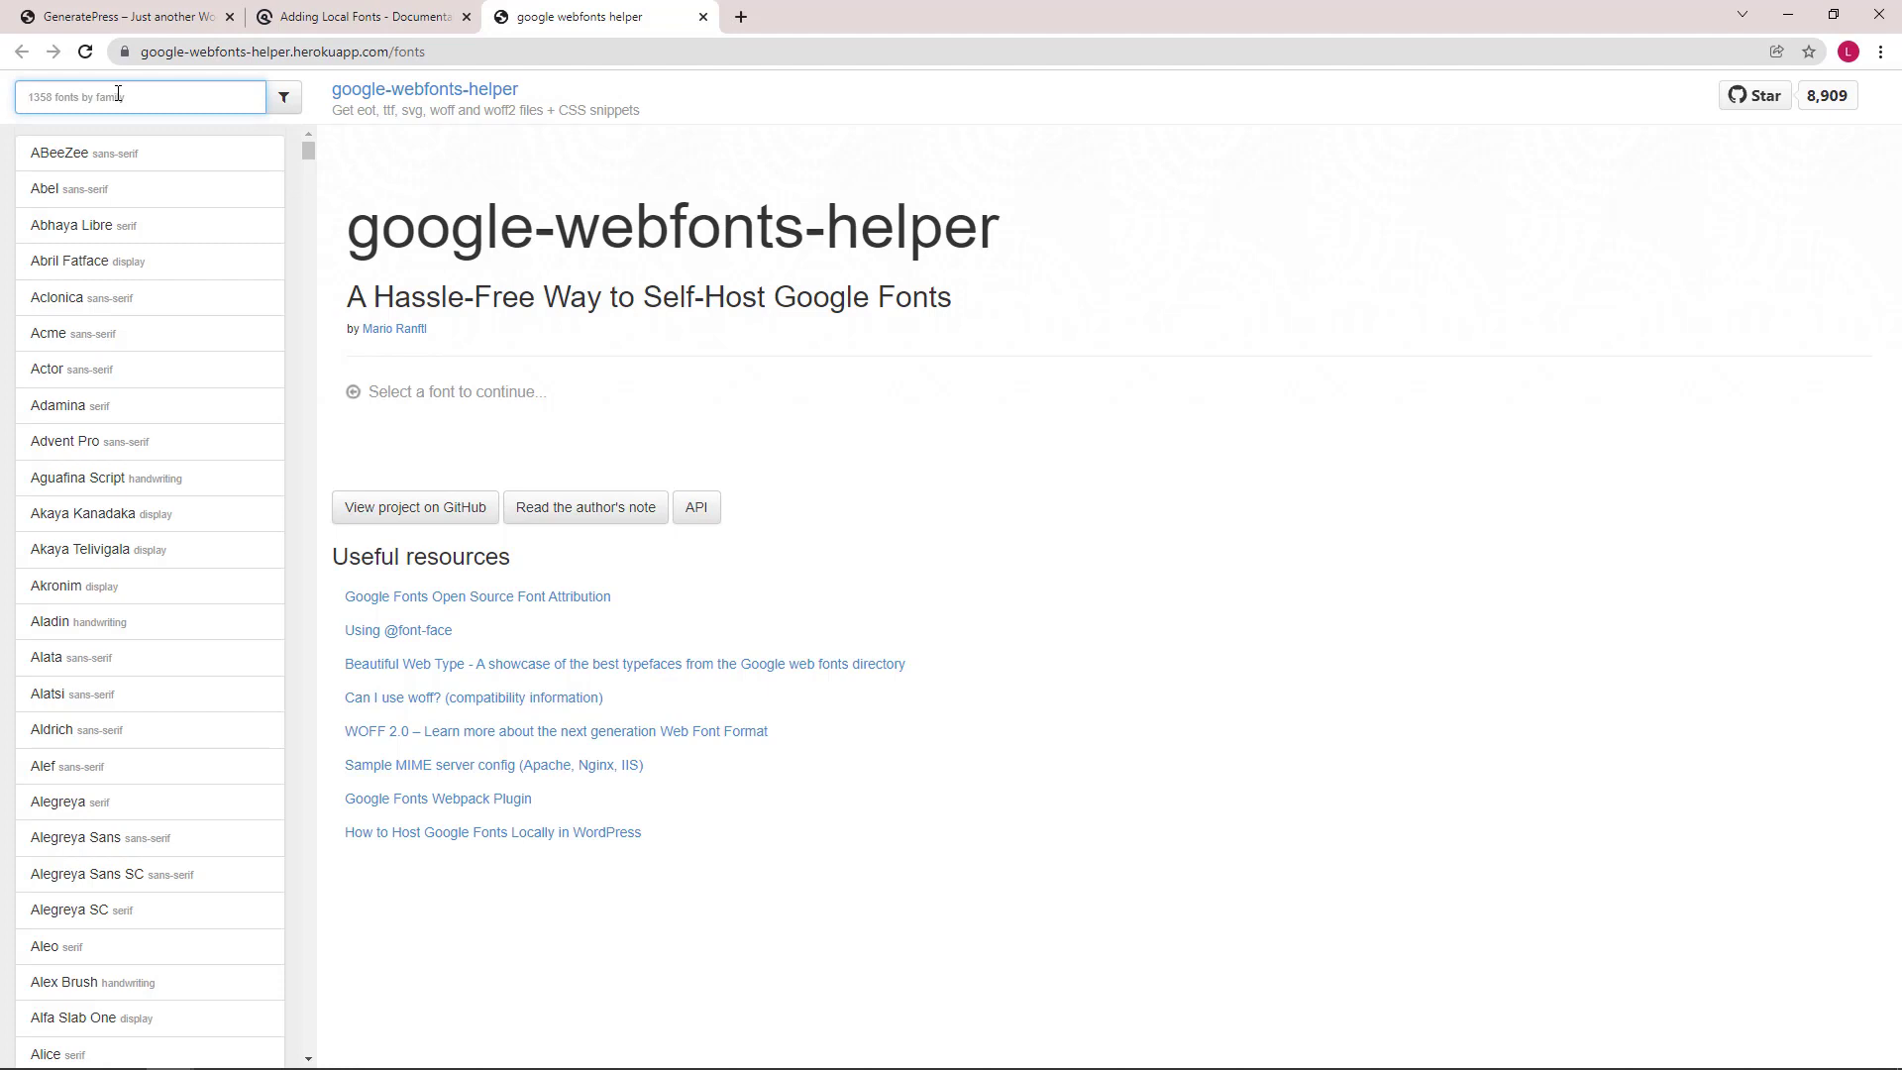
pyautogui.write('red rose')
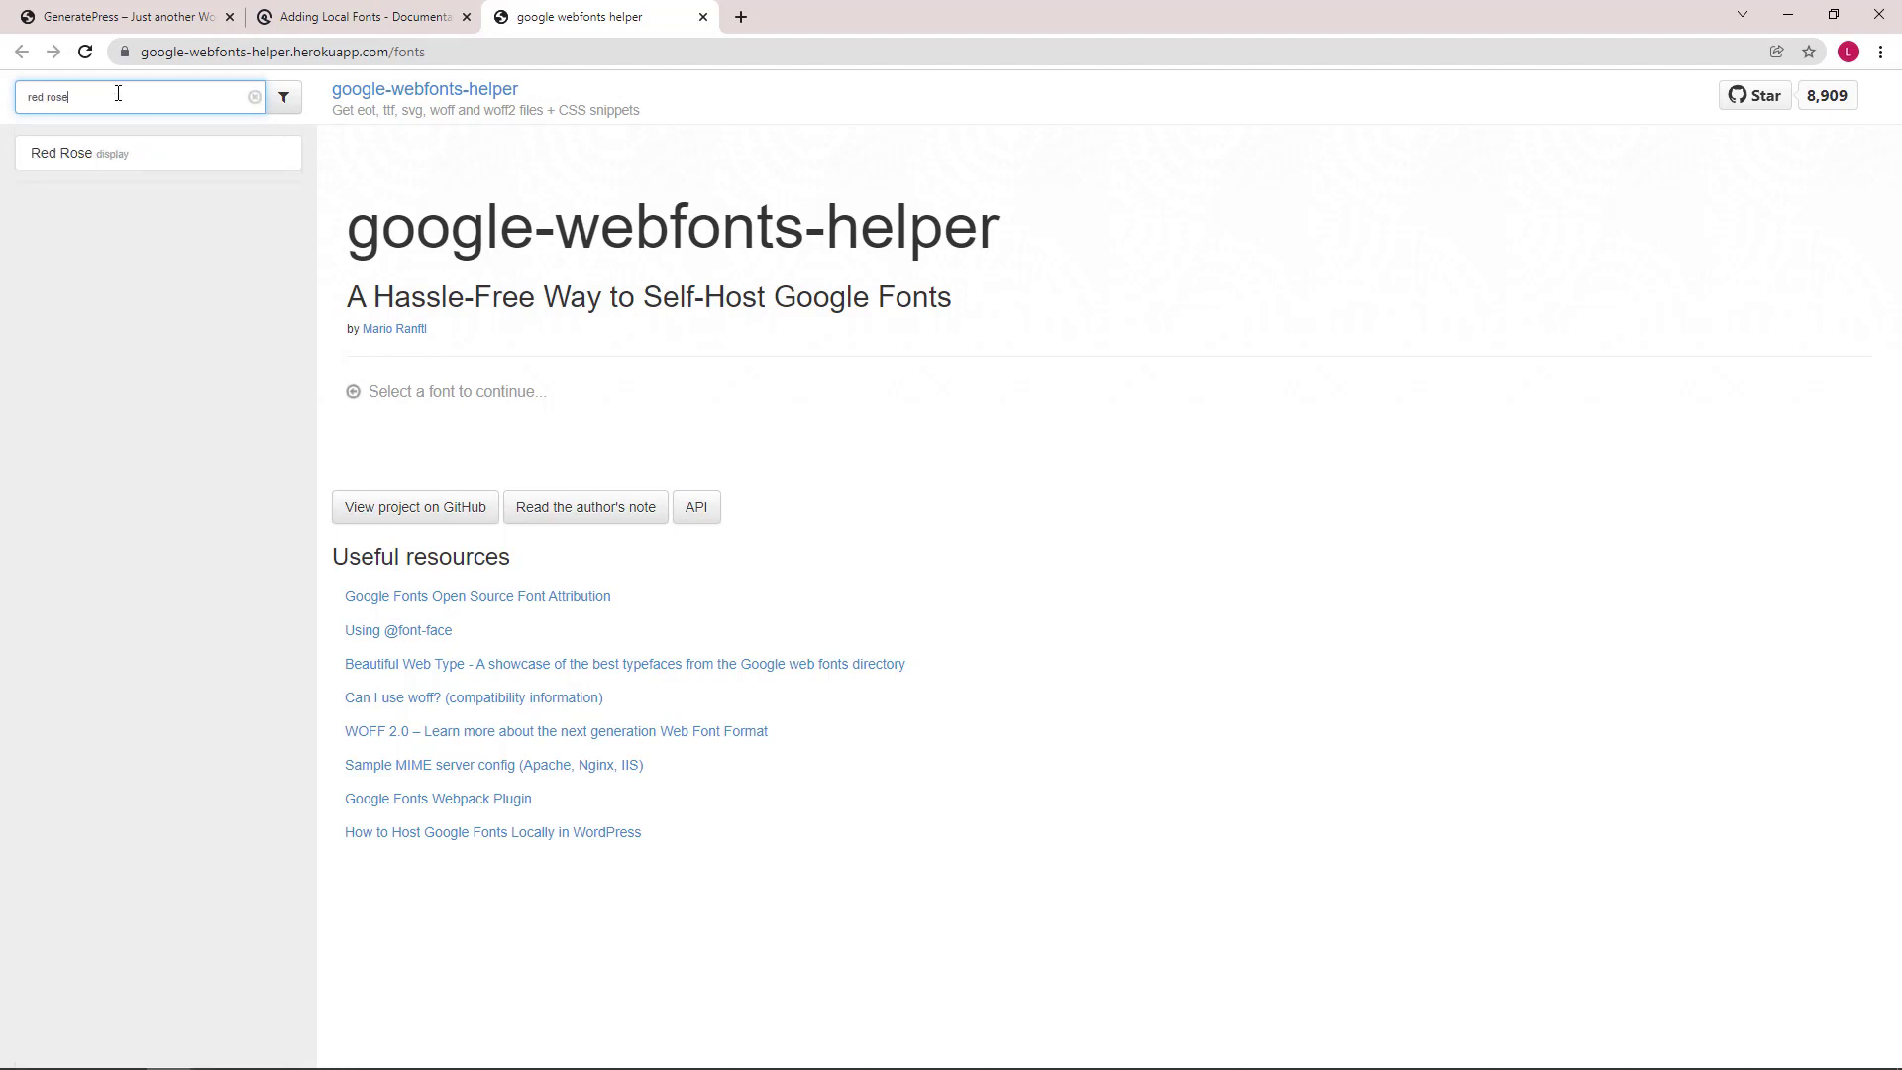
pyautogui.click(79, 153)
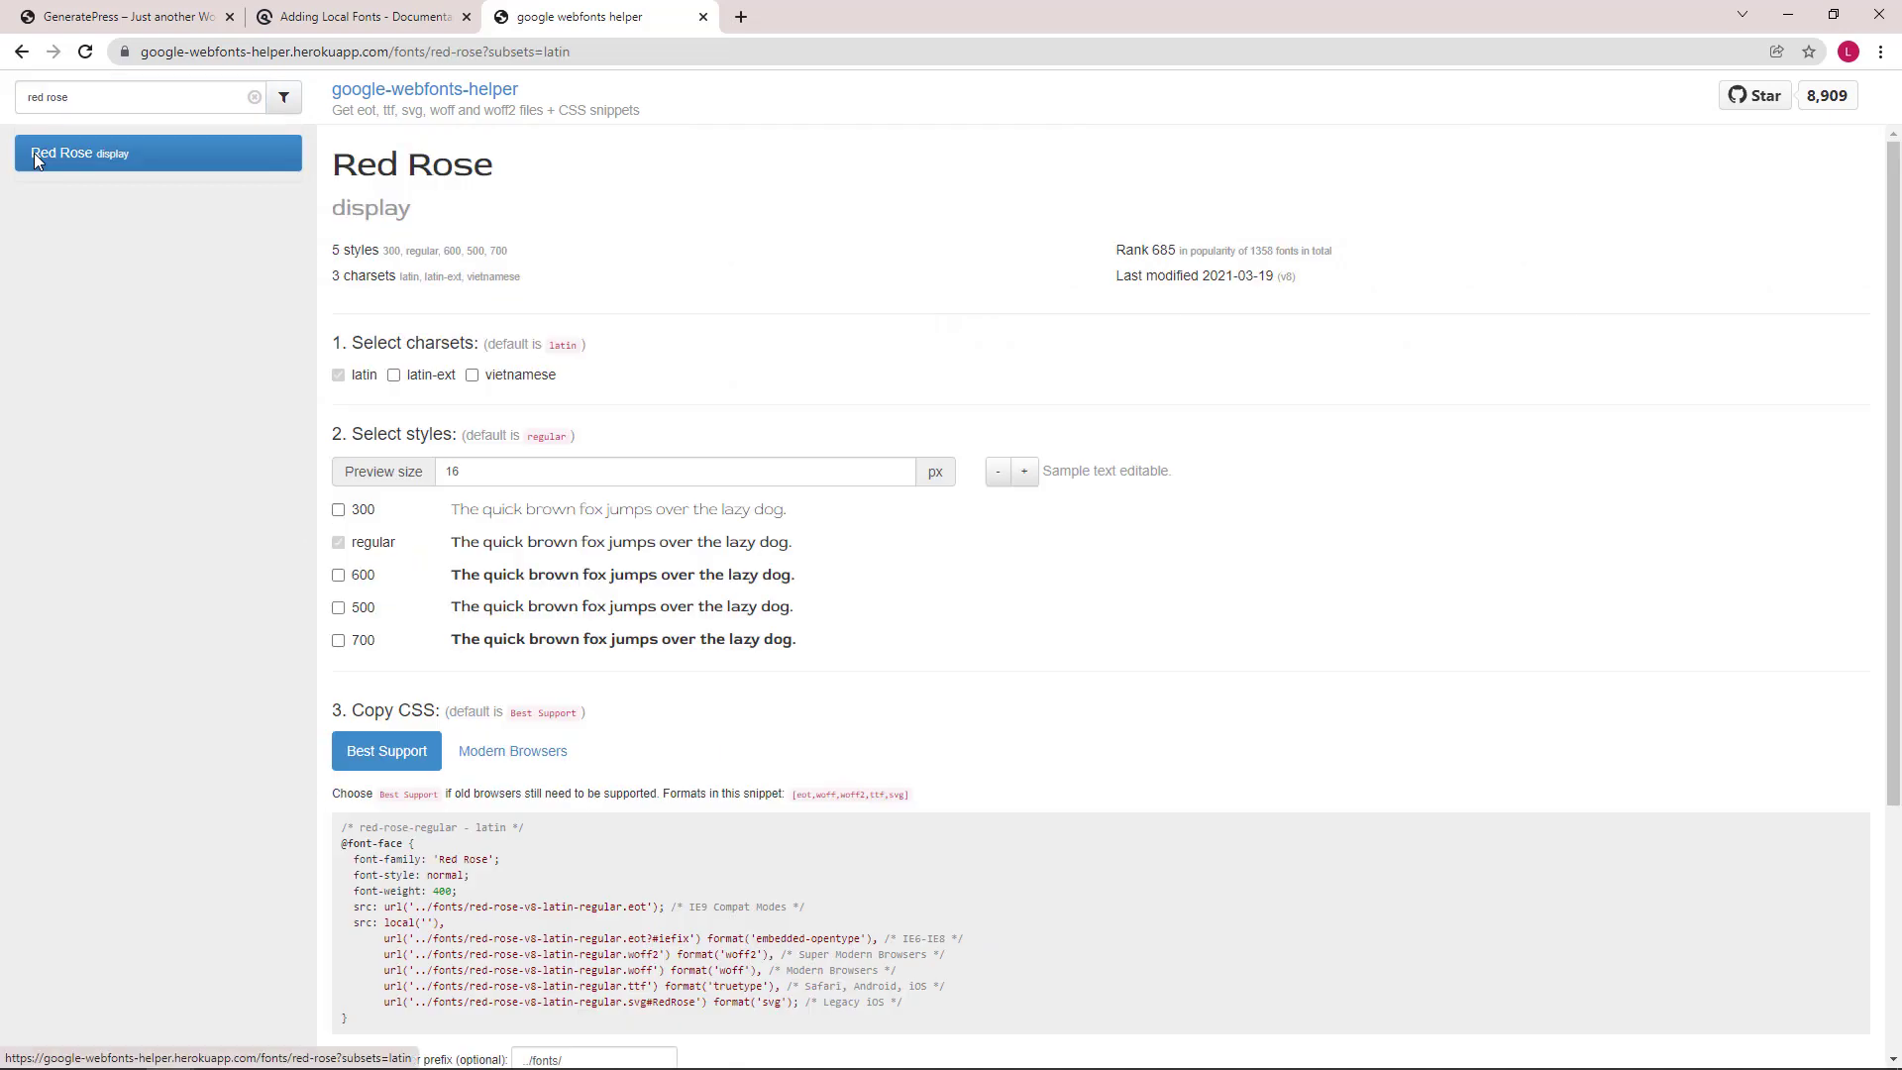
pyautogui.moveTo(337, 424)
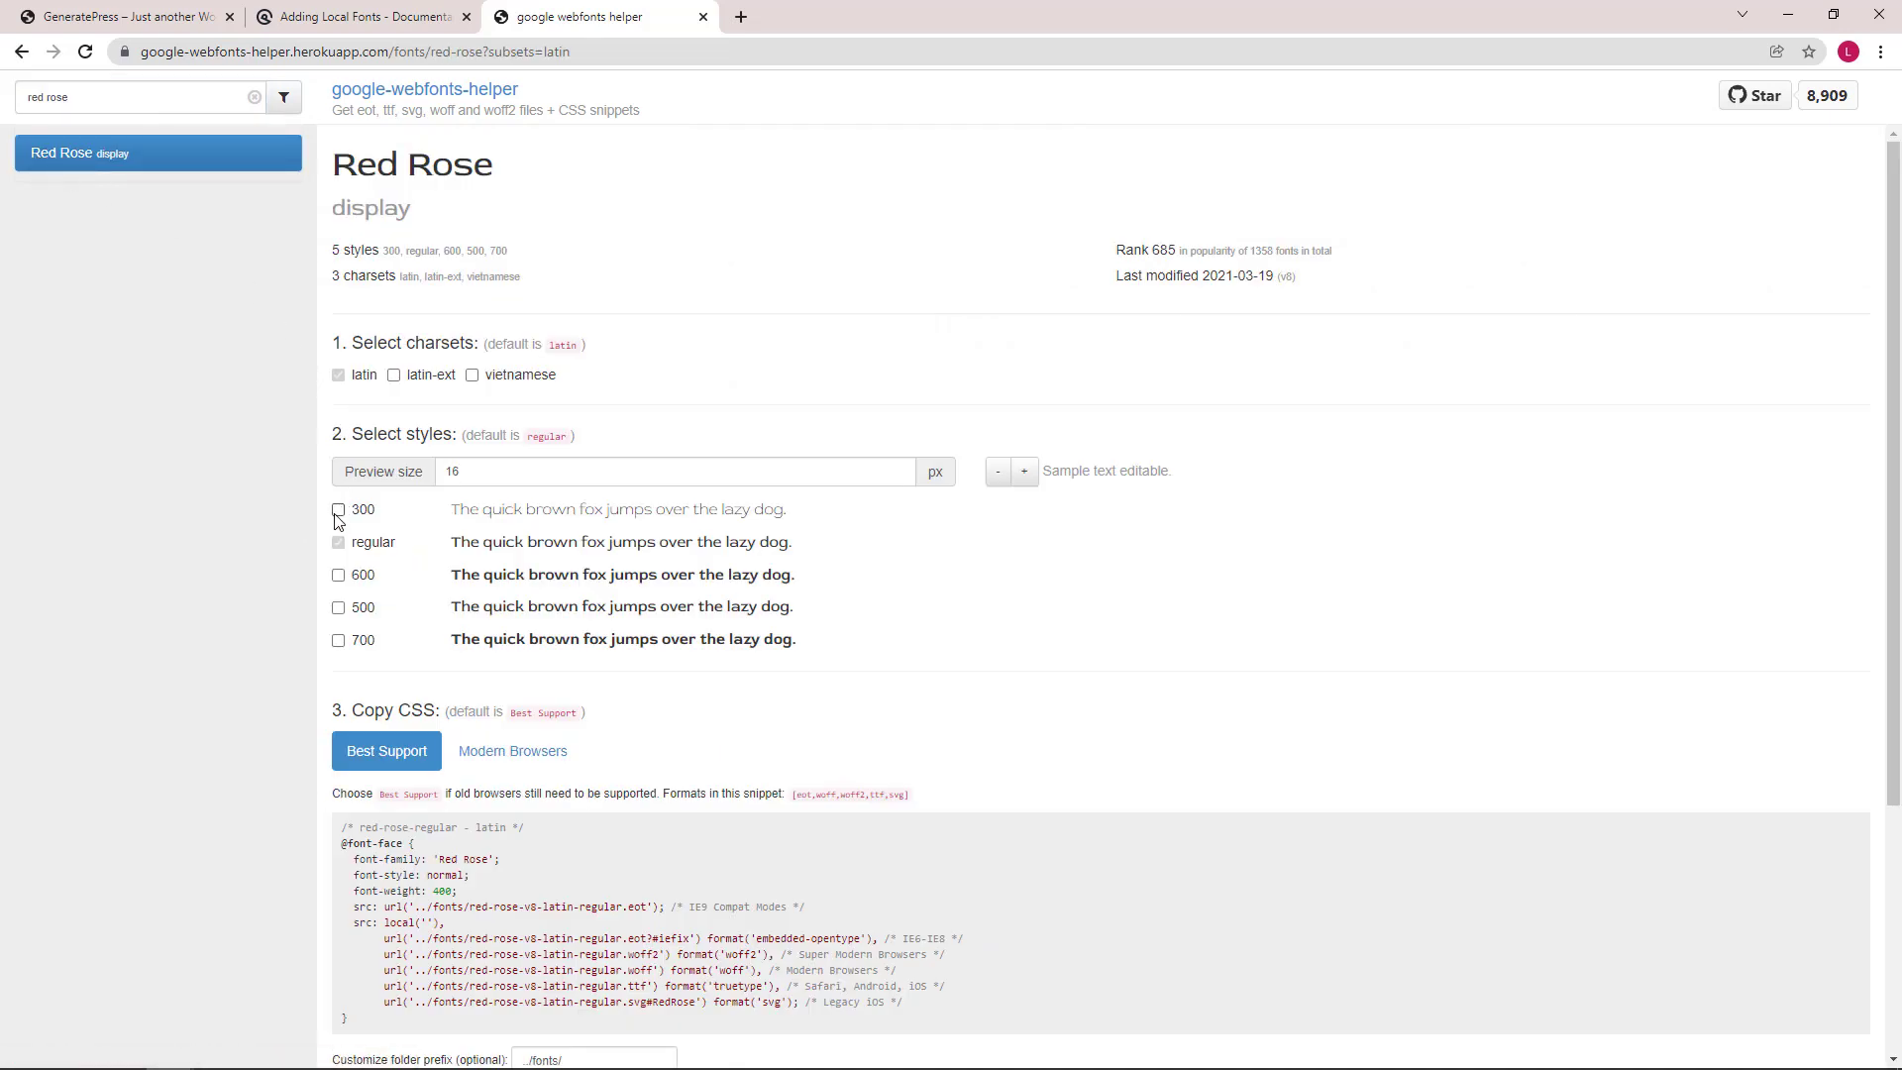
# - Keep only the regular style with the latin charset and download the red-rose zip archive
pyautogui.click(339, 509)
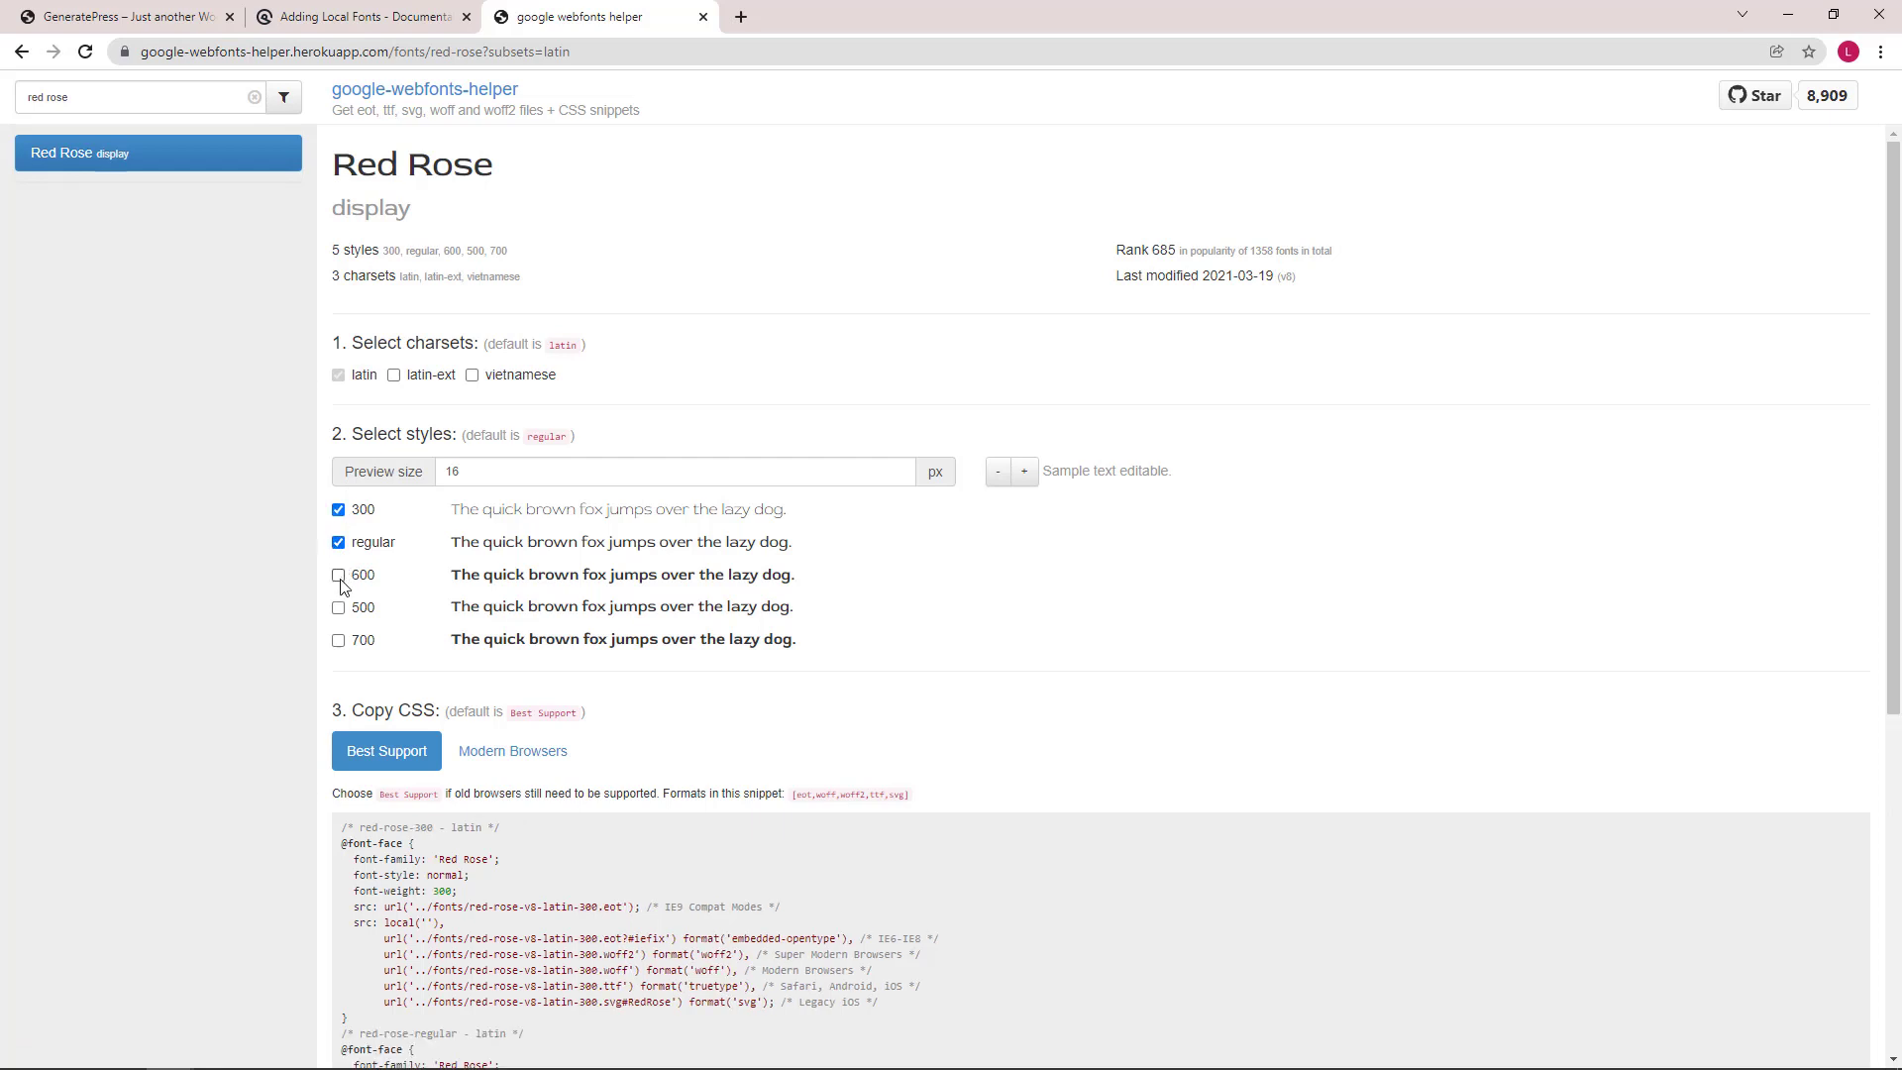
pyautogui.click(339, 574)
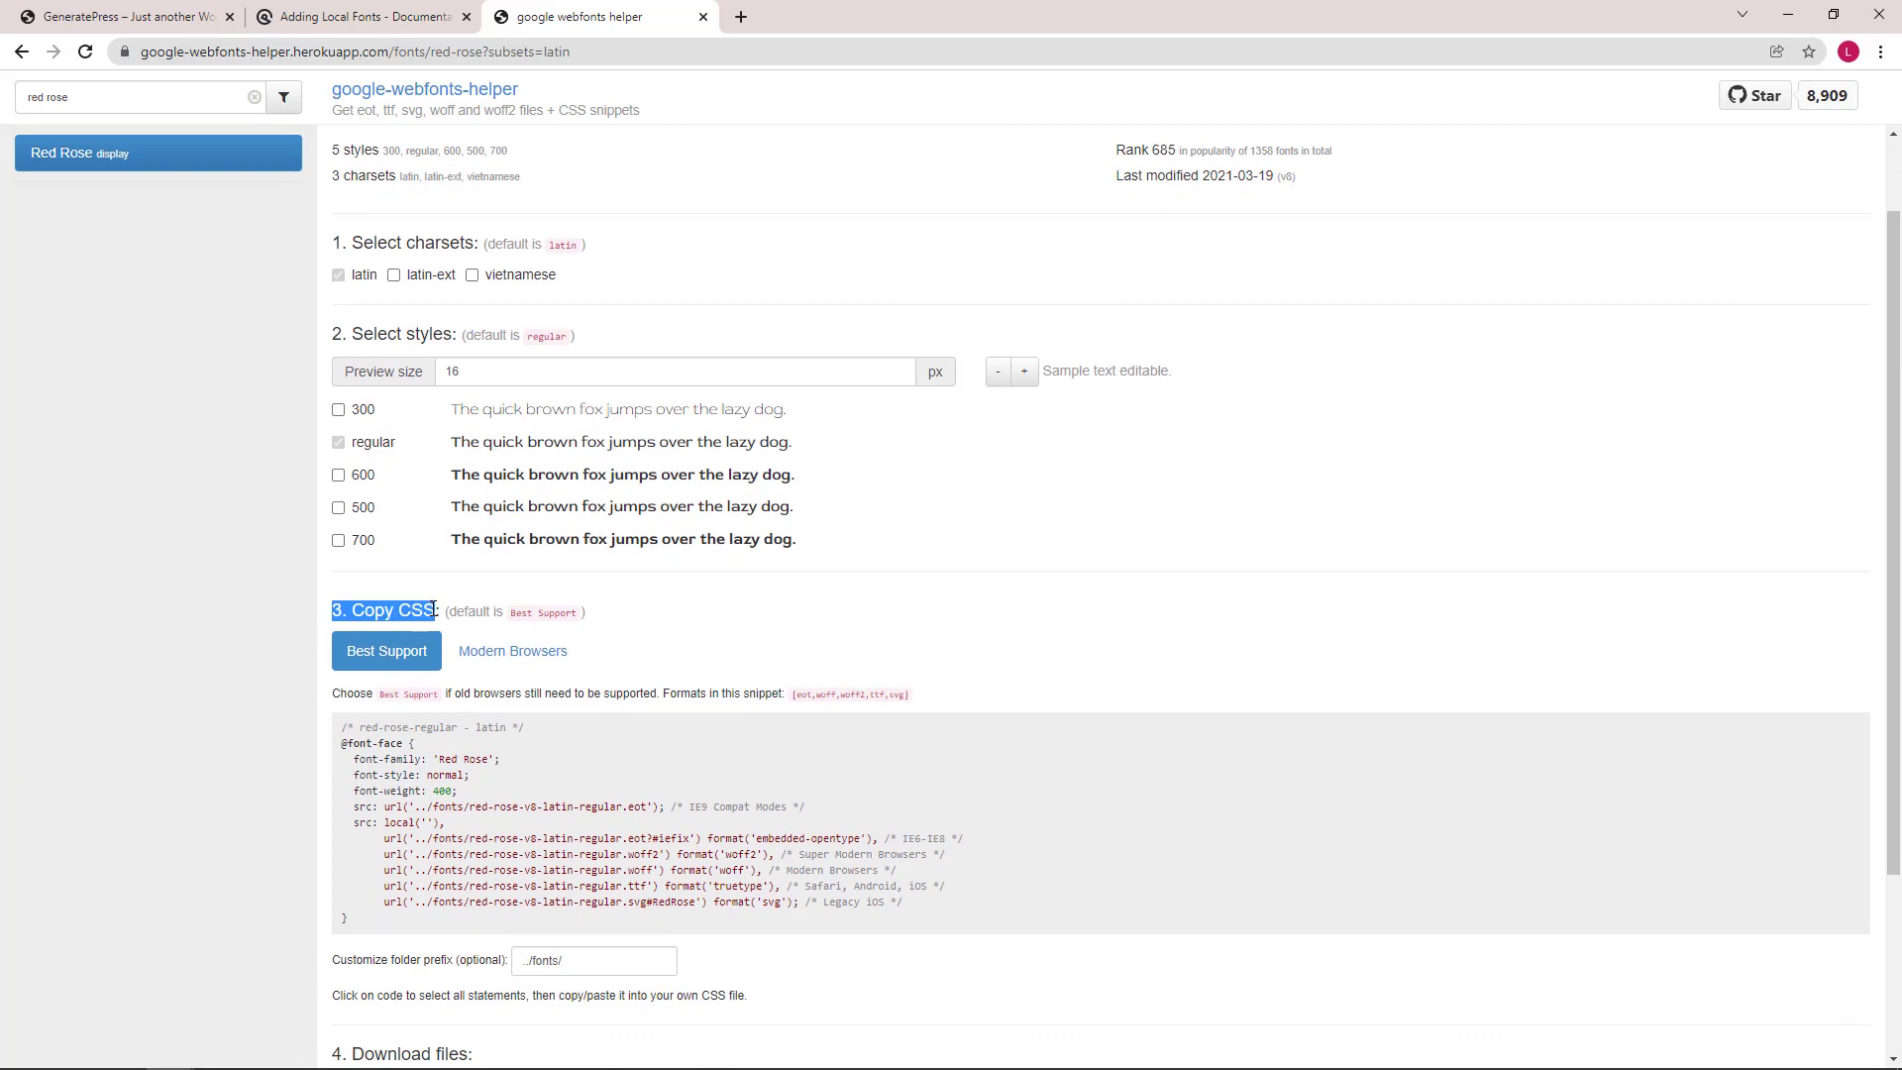
pyautogui.scroll(-3)
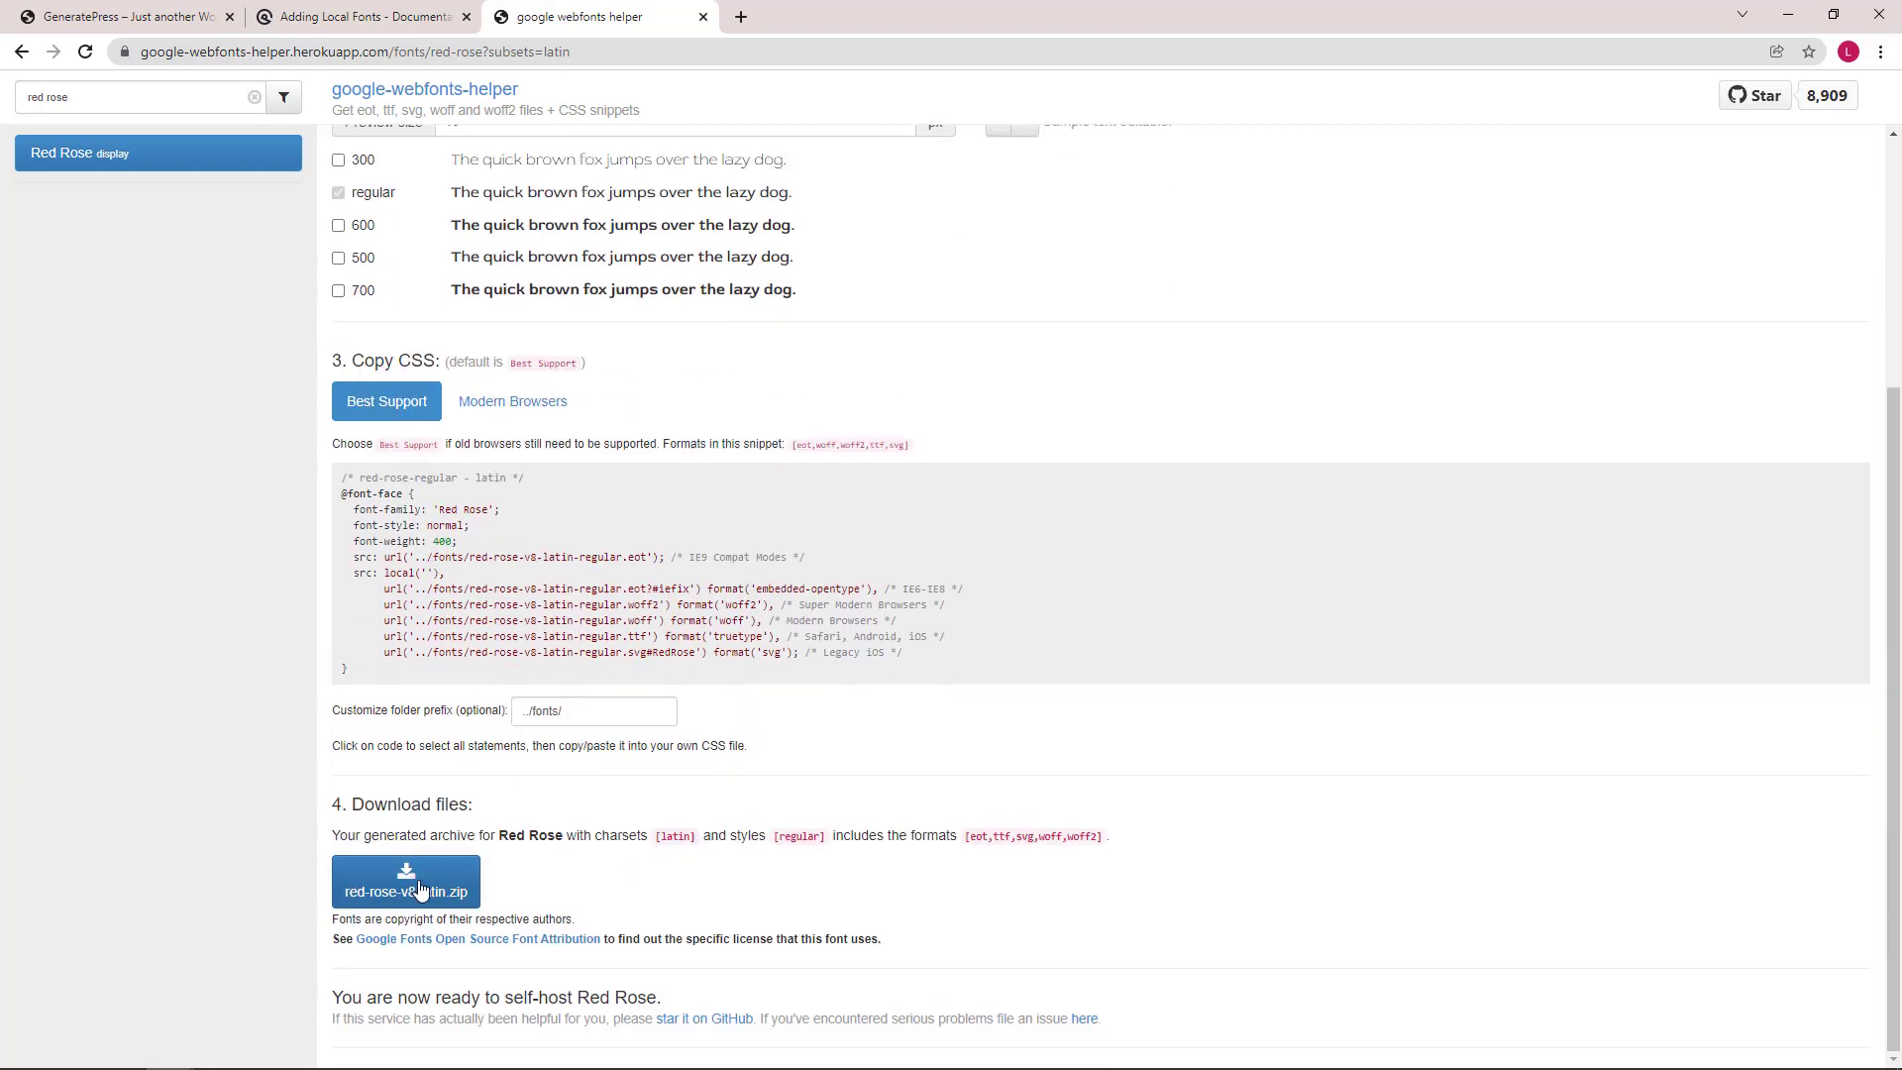
pyautogui.click(406, 880)
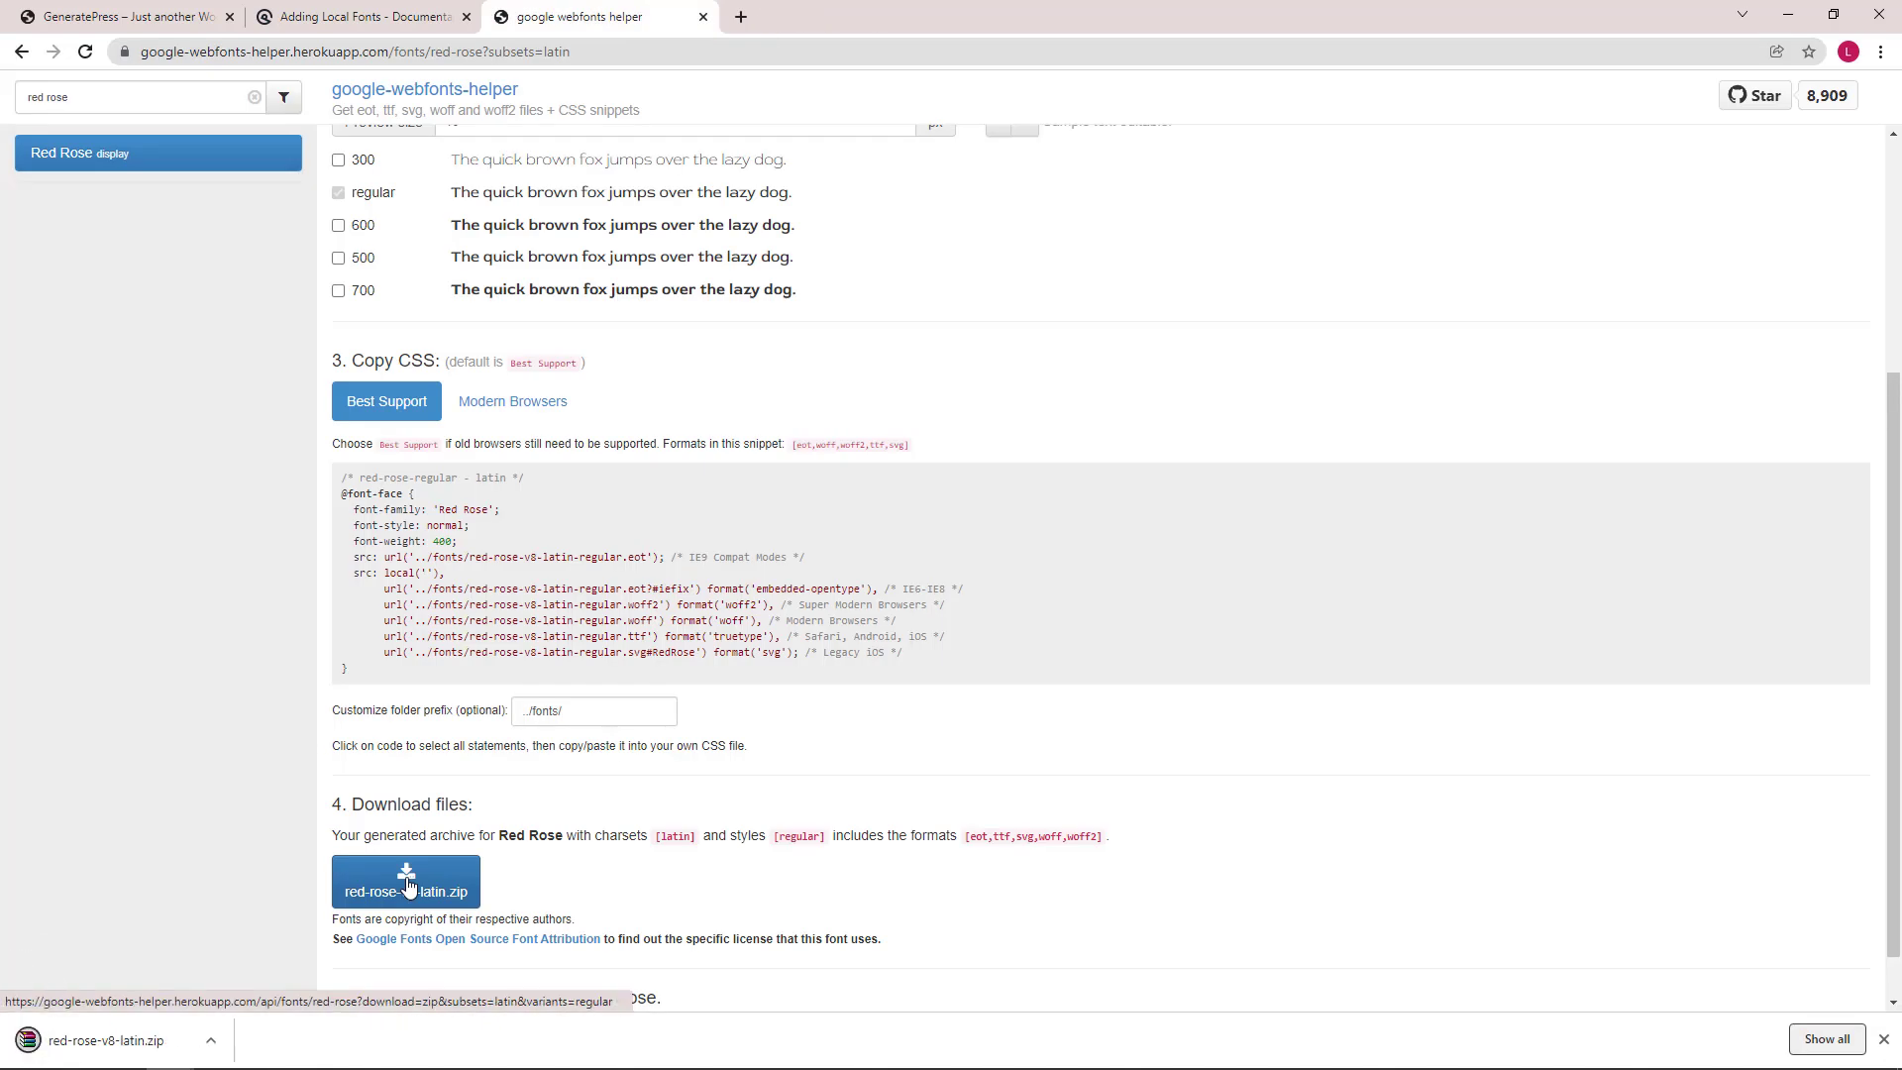
pyautogui.click(404, 879)
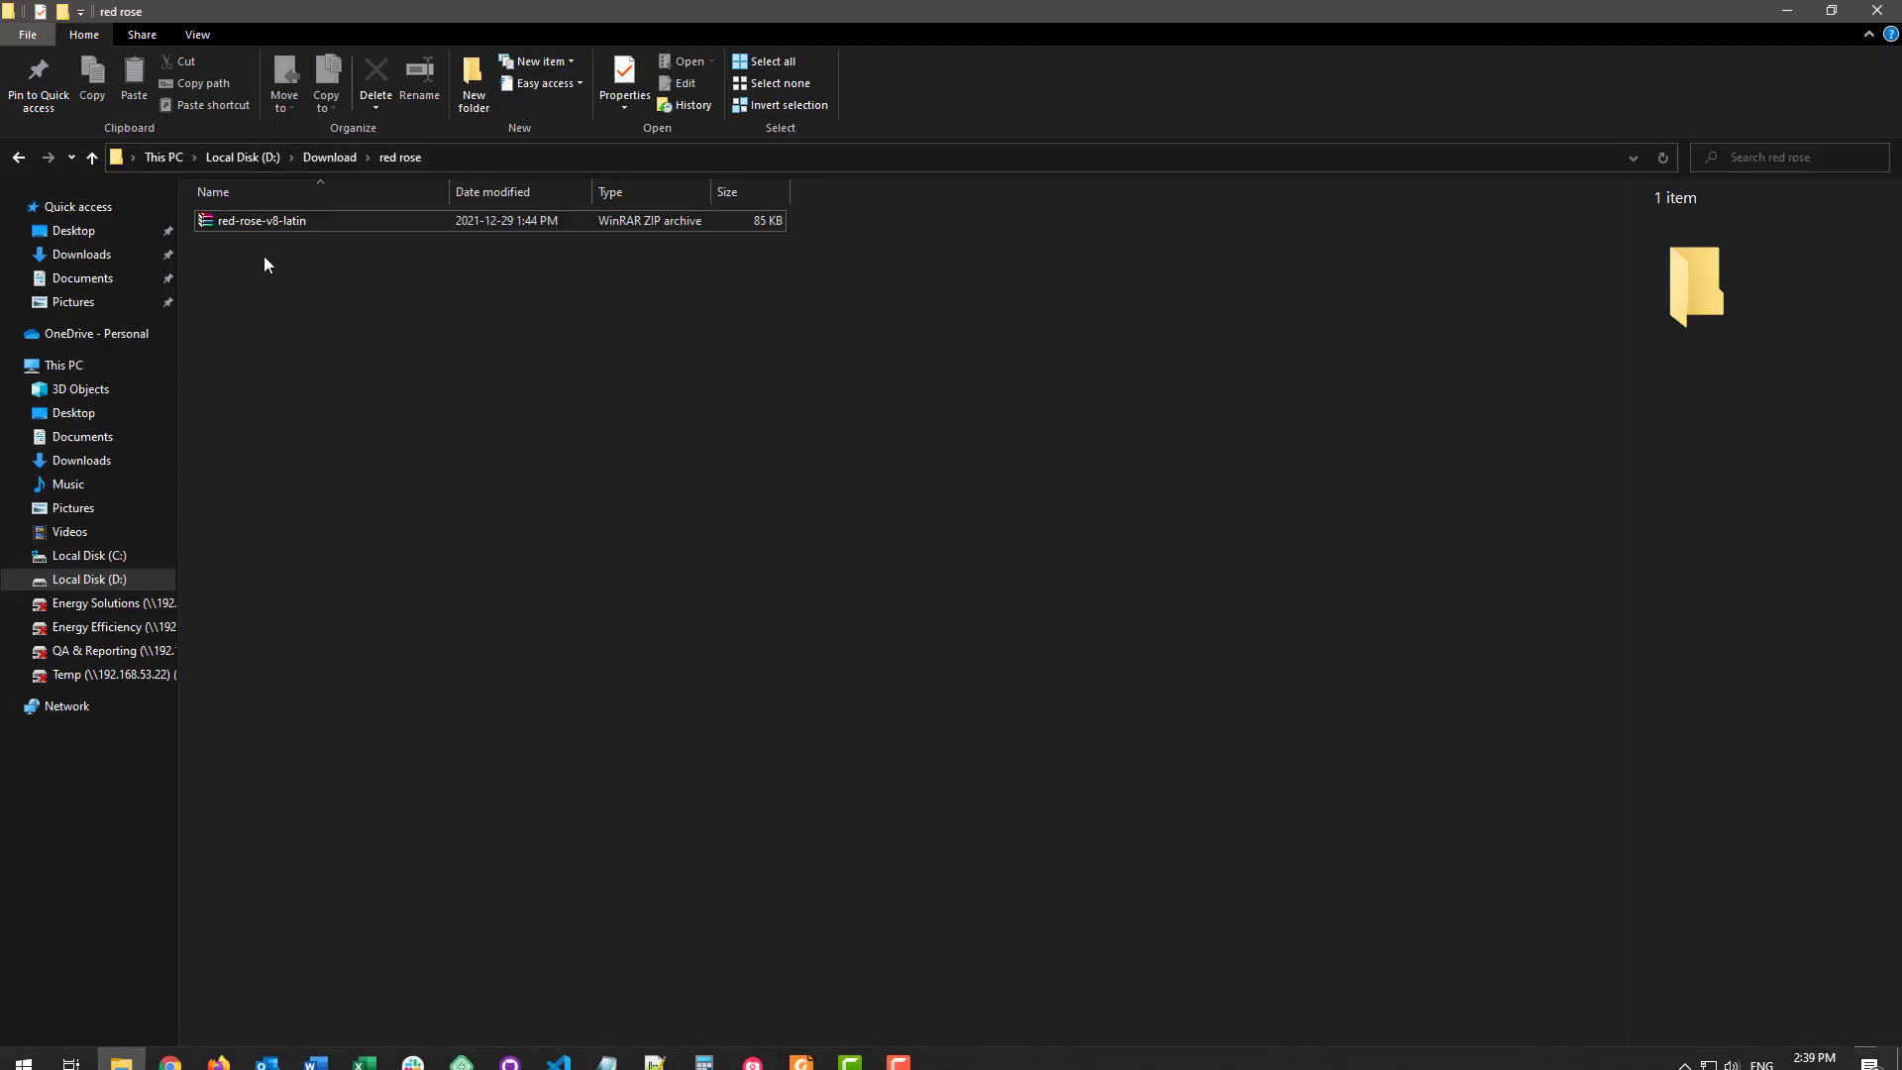
# - Extract red-rose-v8-latin.zip in place so the font files sit beside it, then return to Chrome
pyautogui.rightClick(258, 220)
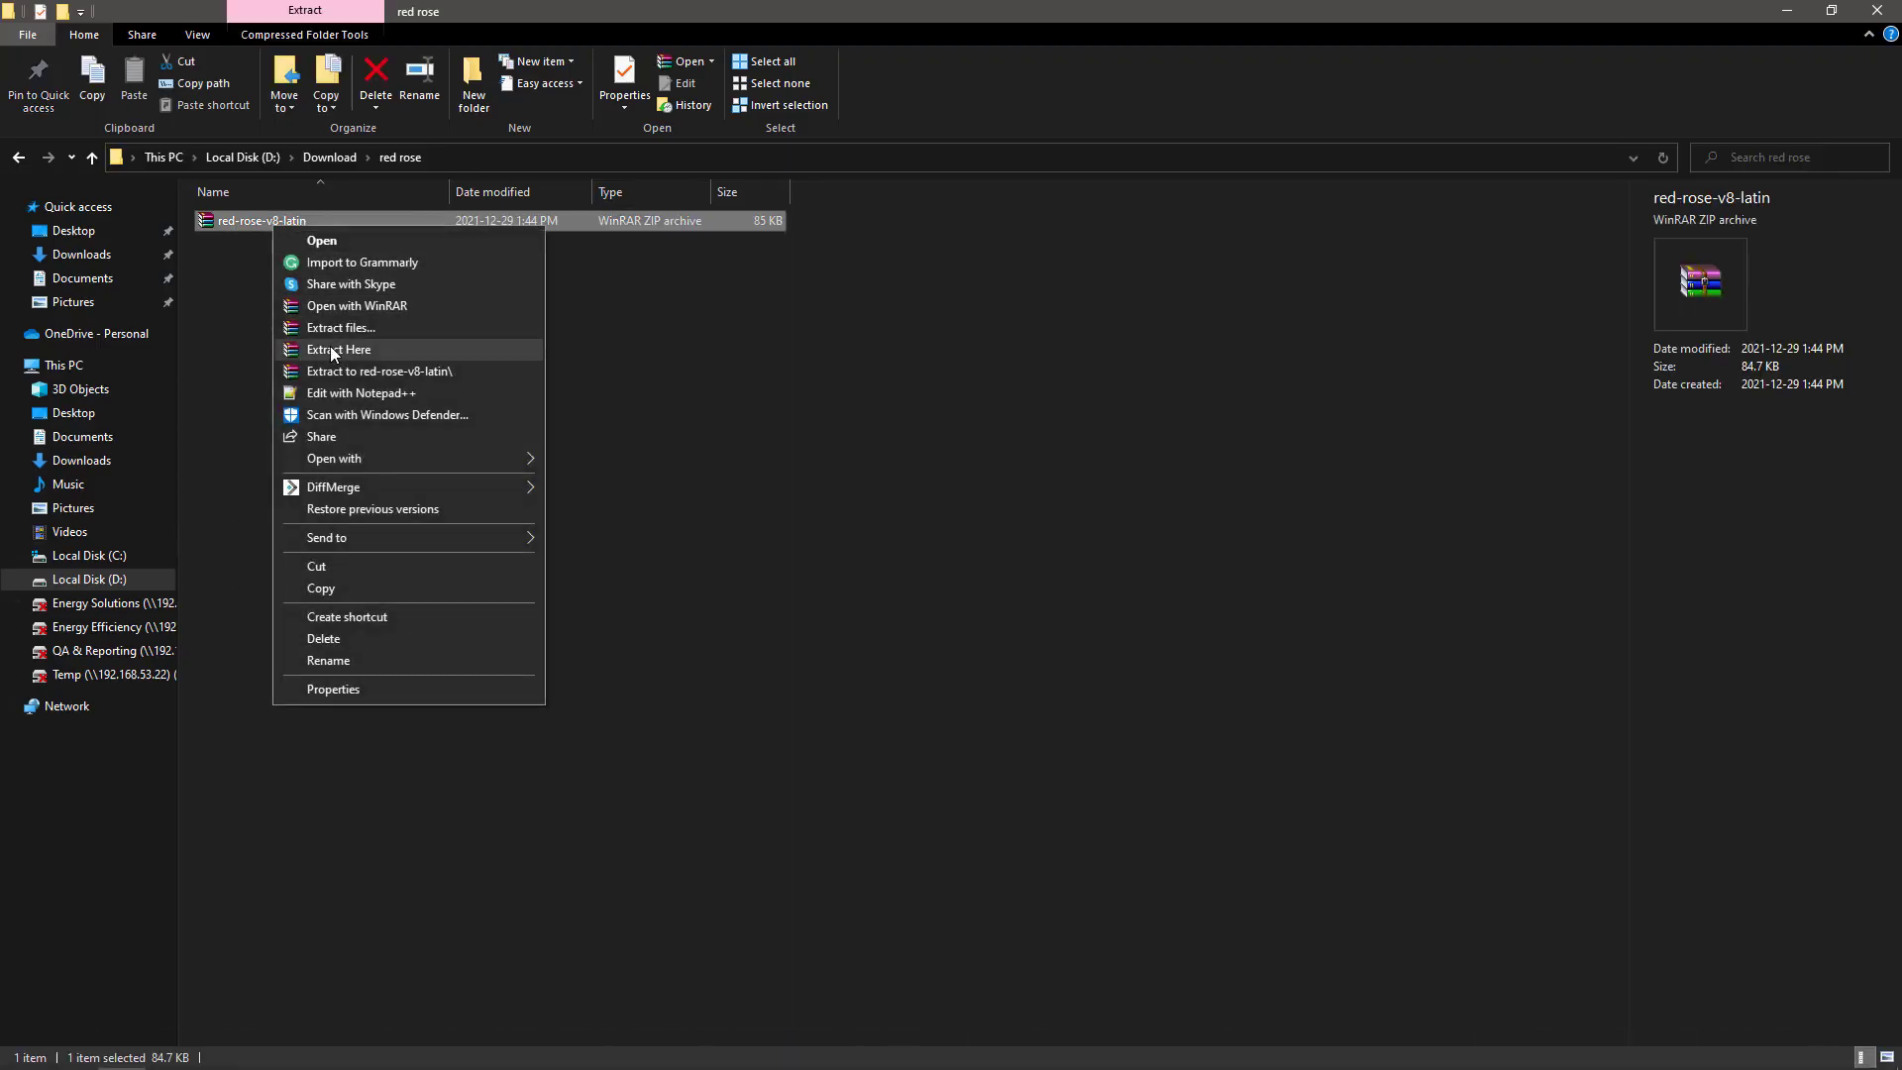
pyautogui.click(339, 349)
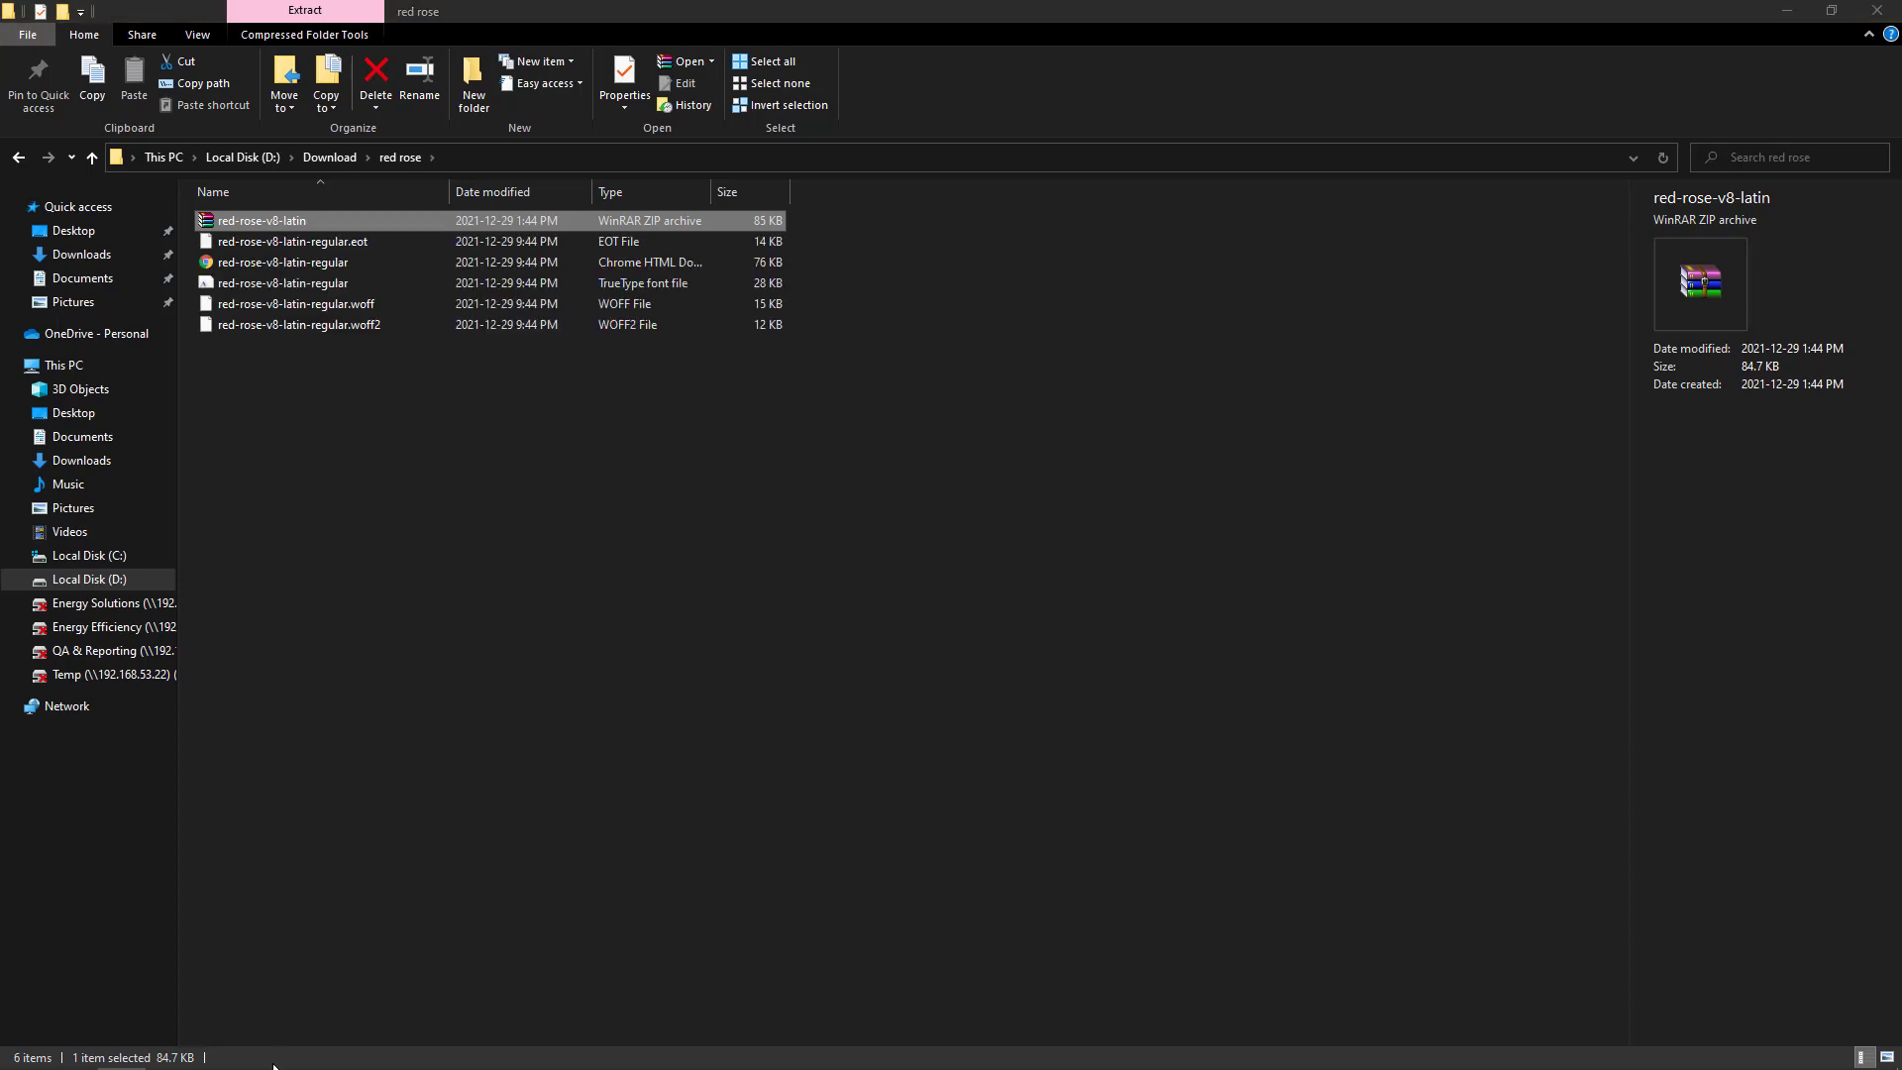
pyautogui.moveTo(171, 1050)
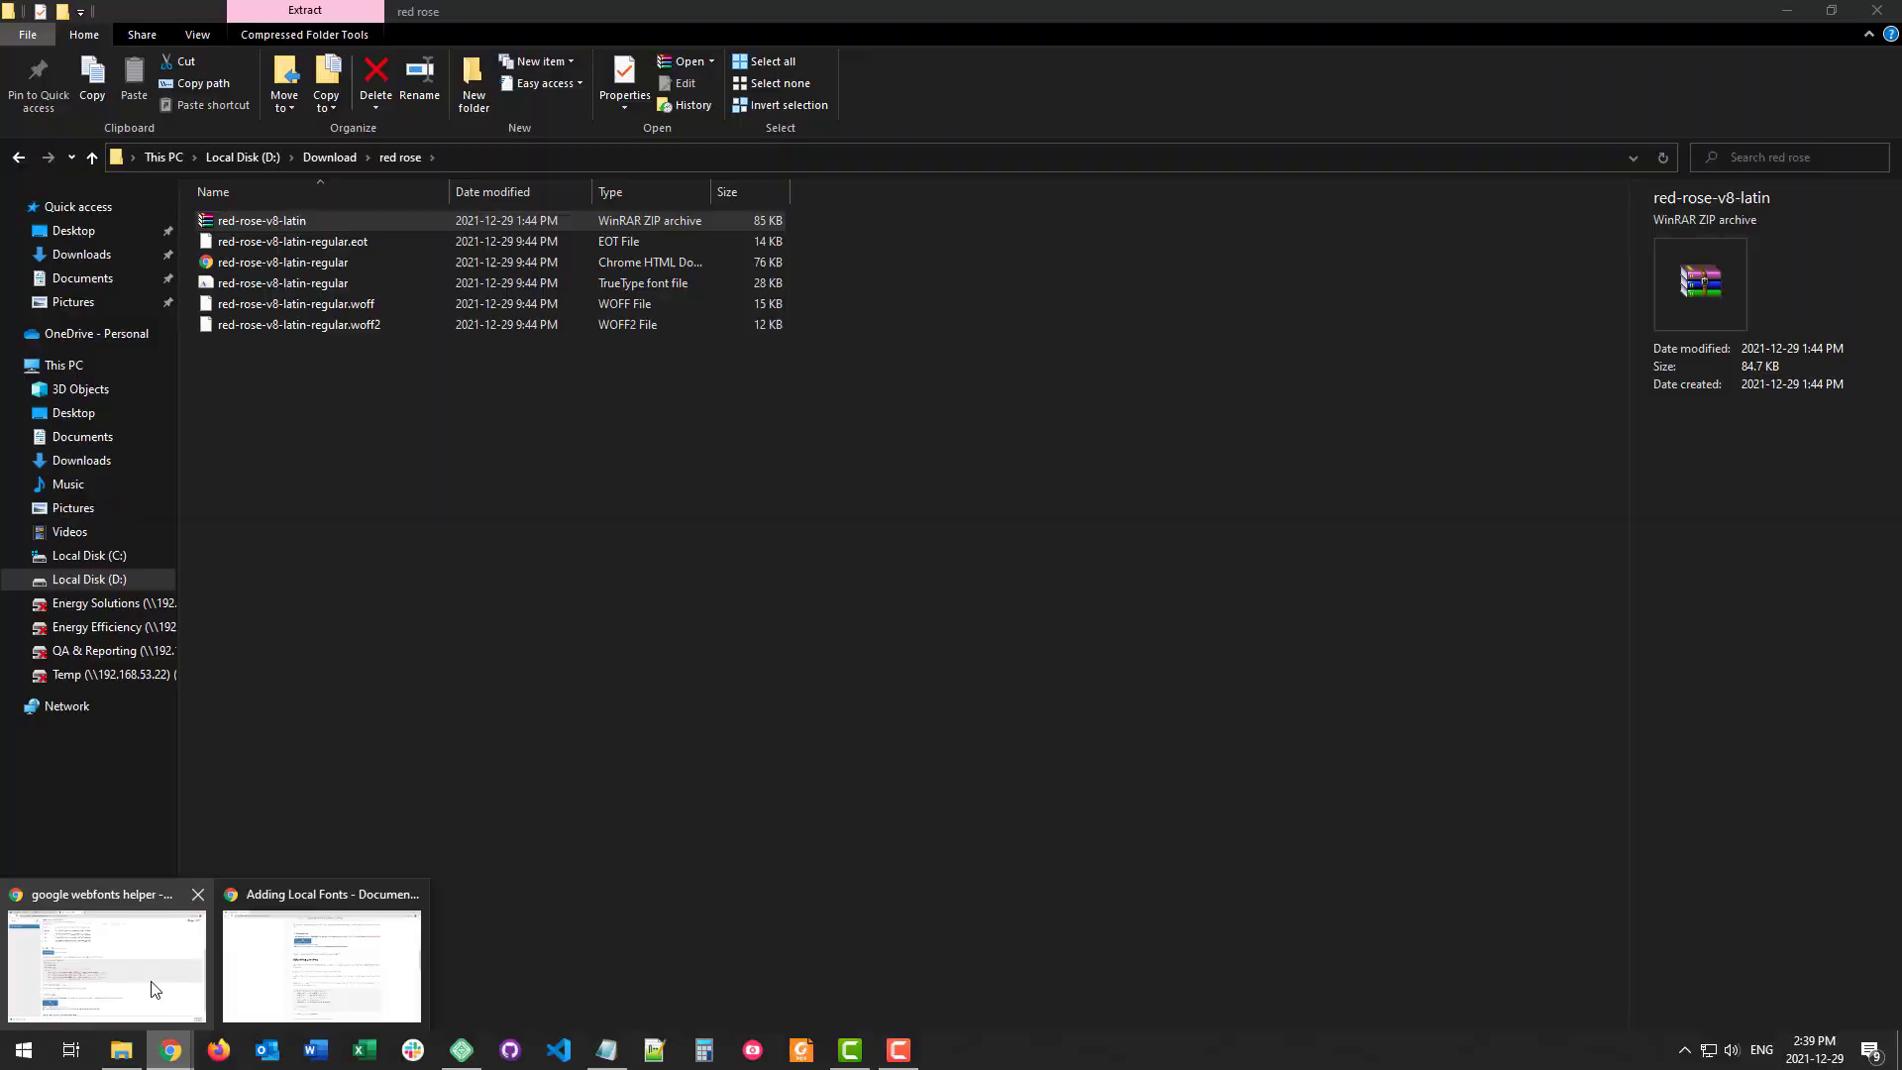
pyautogui.click(321, 959)
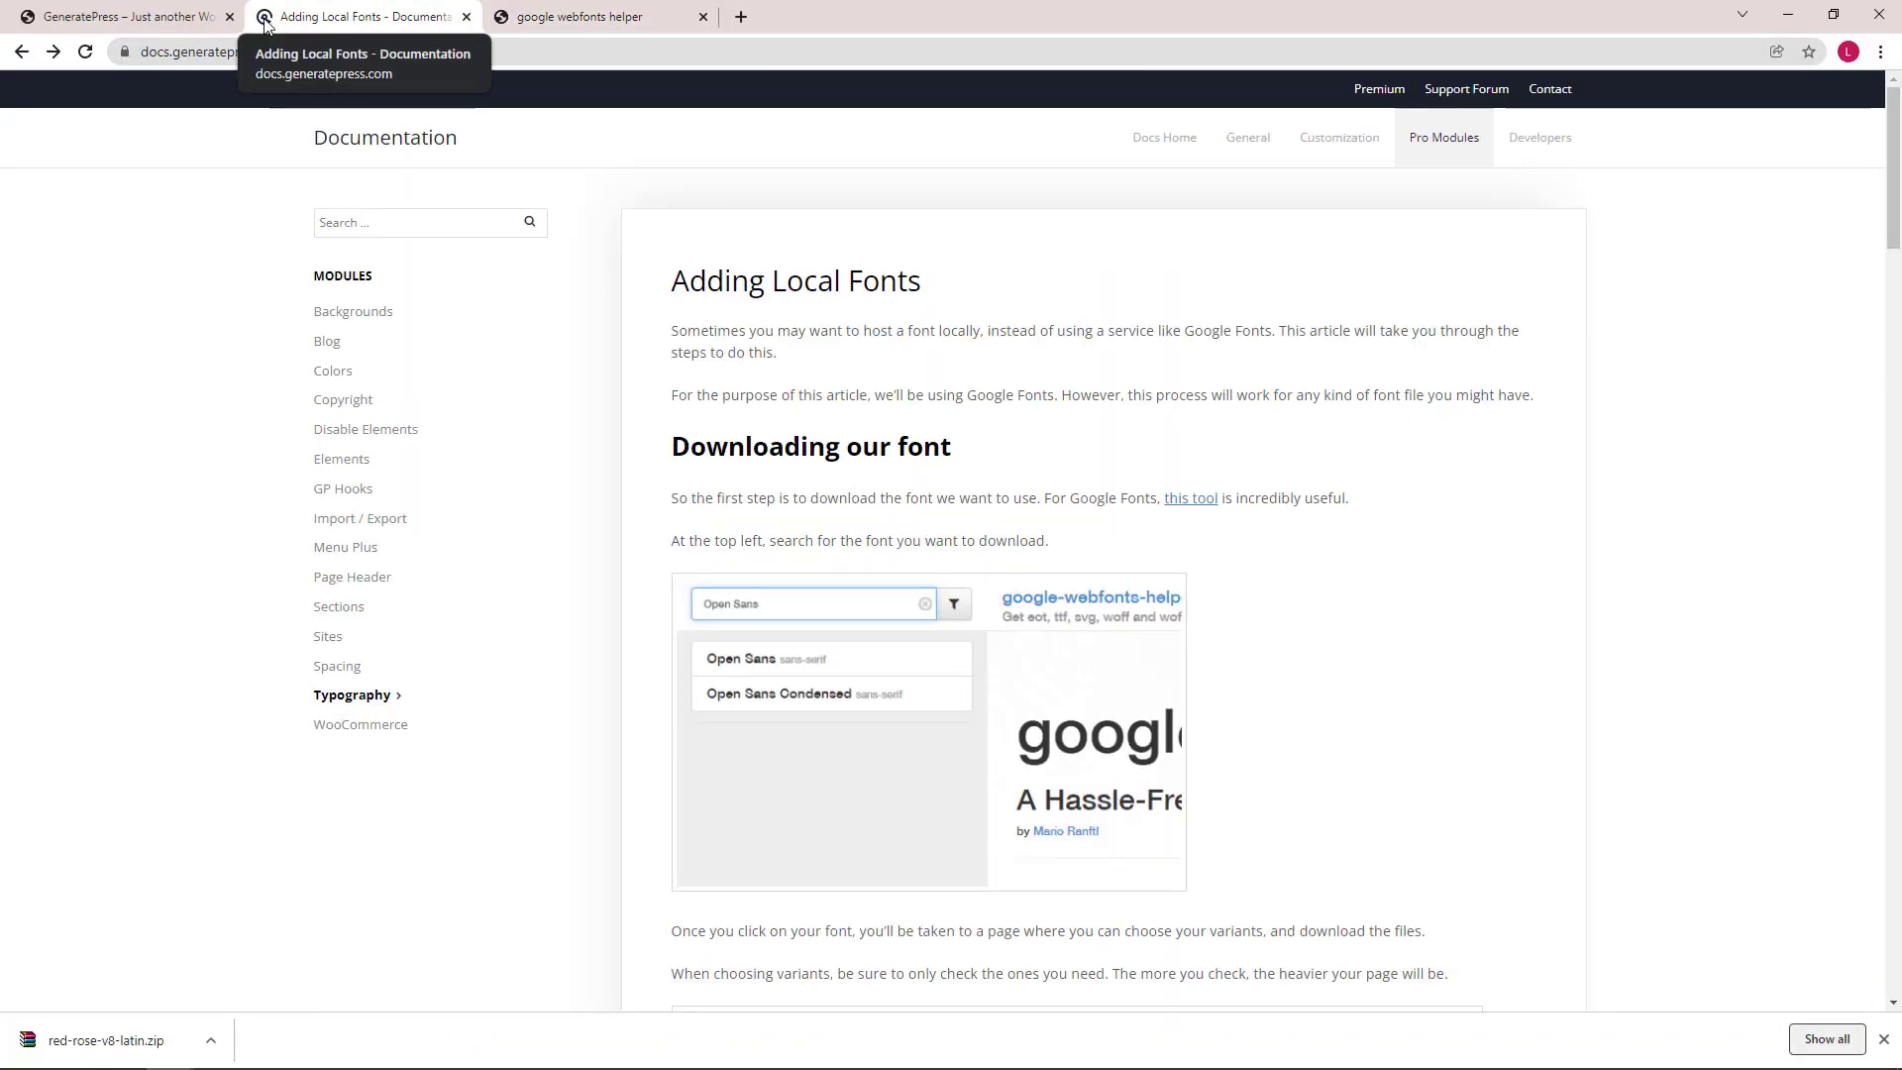
# - Select the upload_mimes add_filter code under 'Uploading our font' and go back to the WordPress site
pyautogui.scroll(-3)
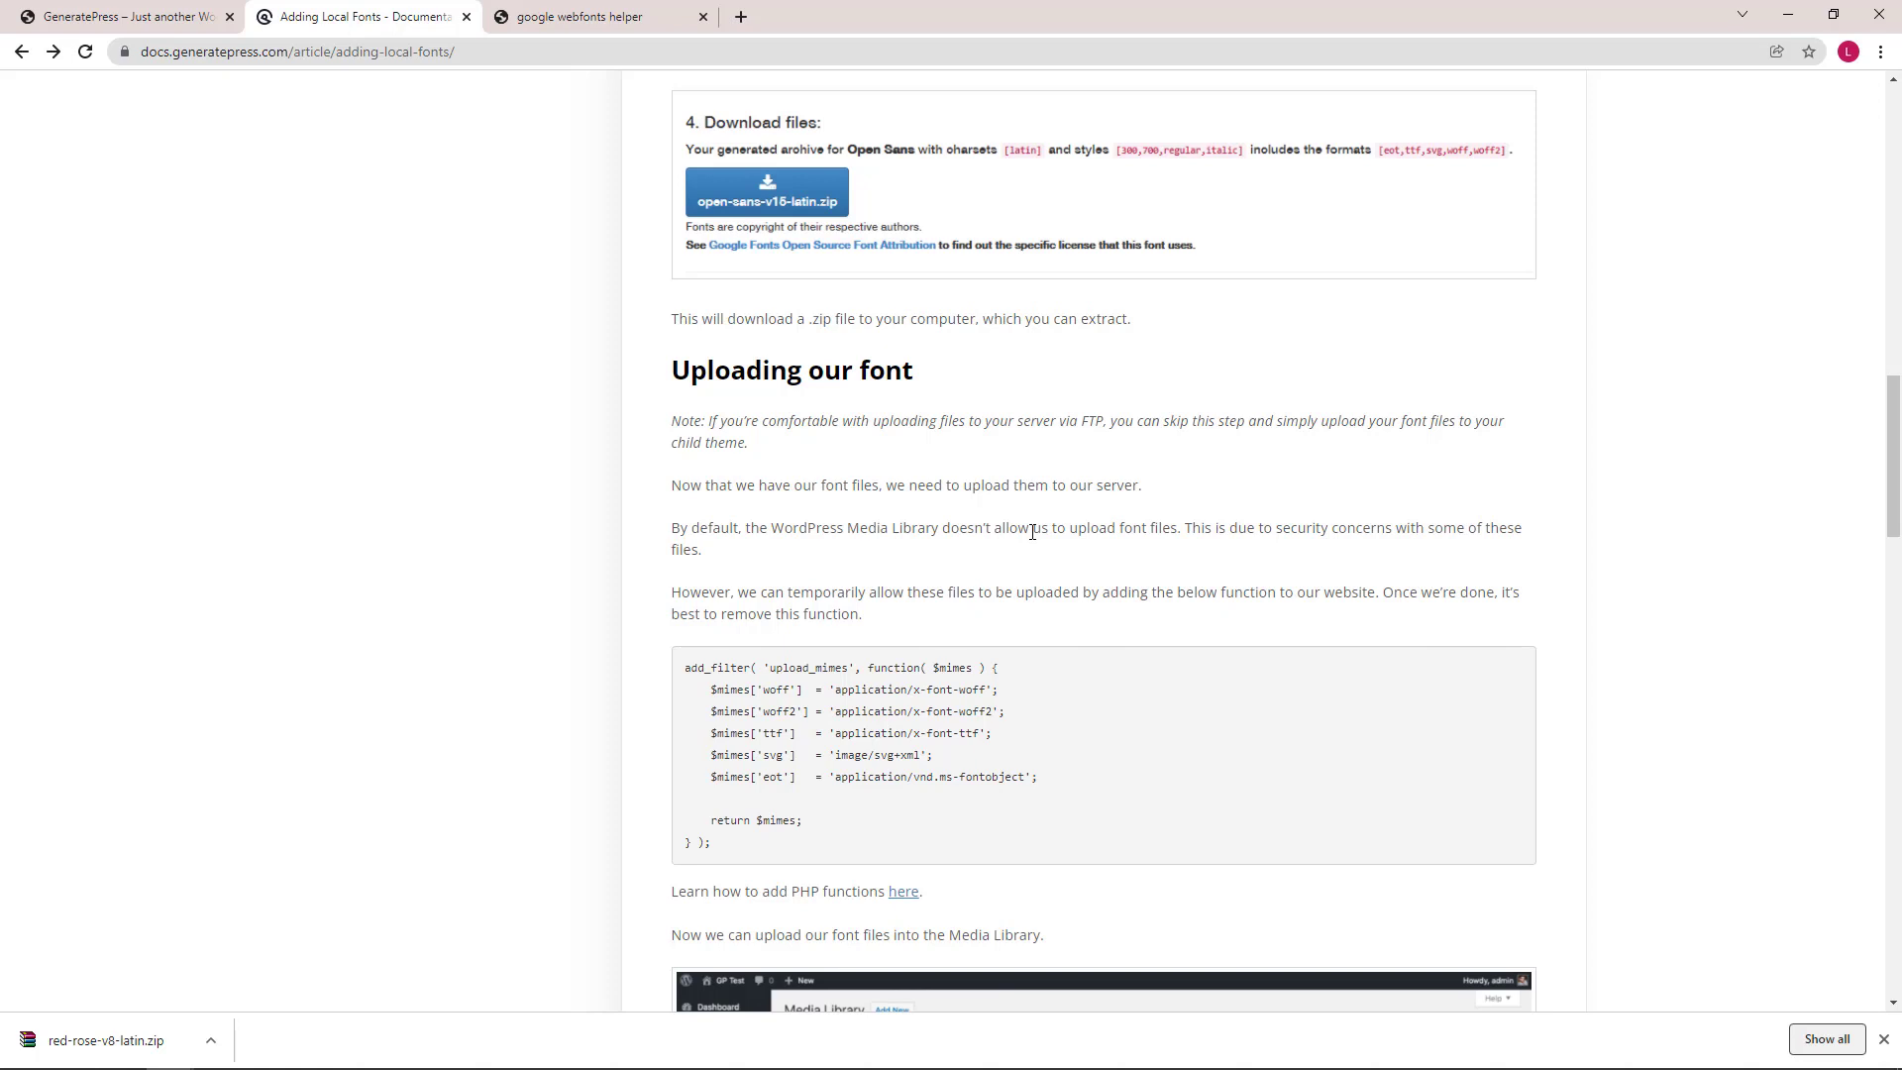
pyautogui.moveTo(1018, 573)
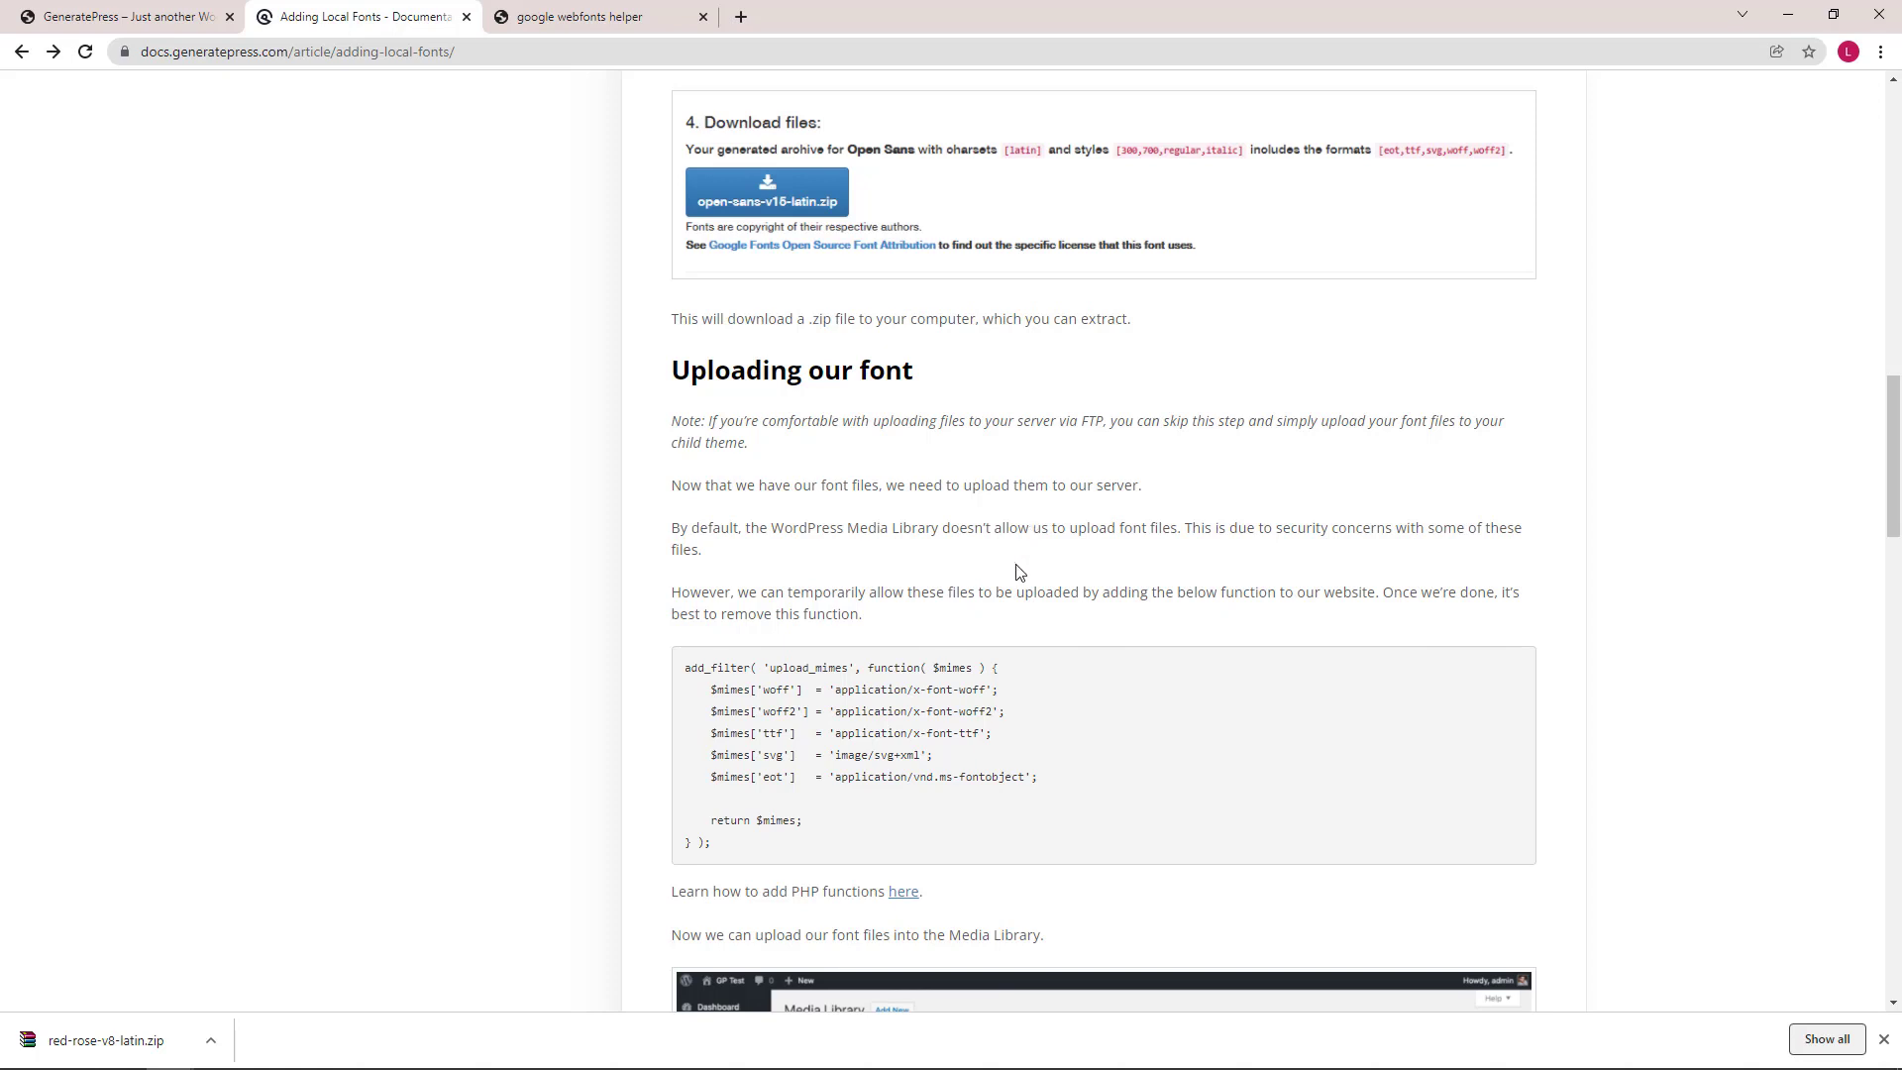
pyautogui.moveTo(684, 667); pyautogui.dragTo(711, 844)
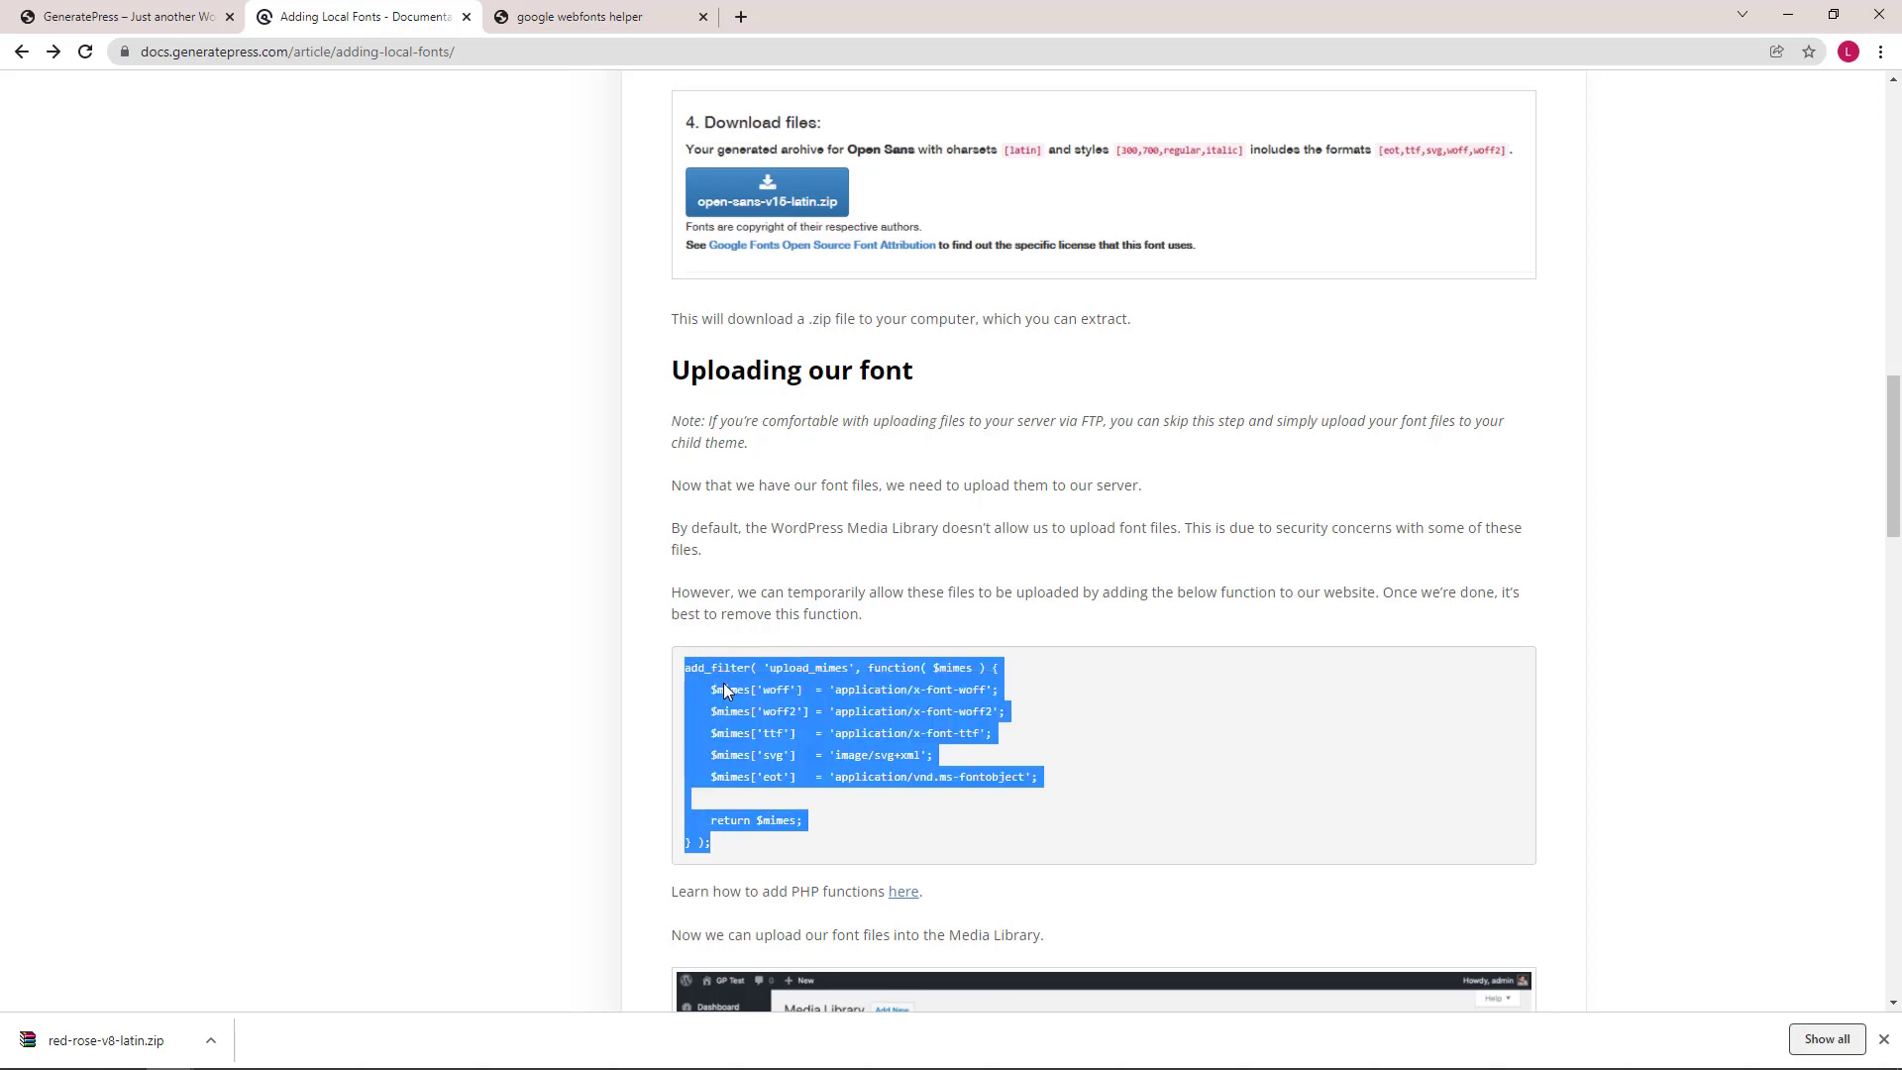
pyautogui.click(120, 16)
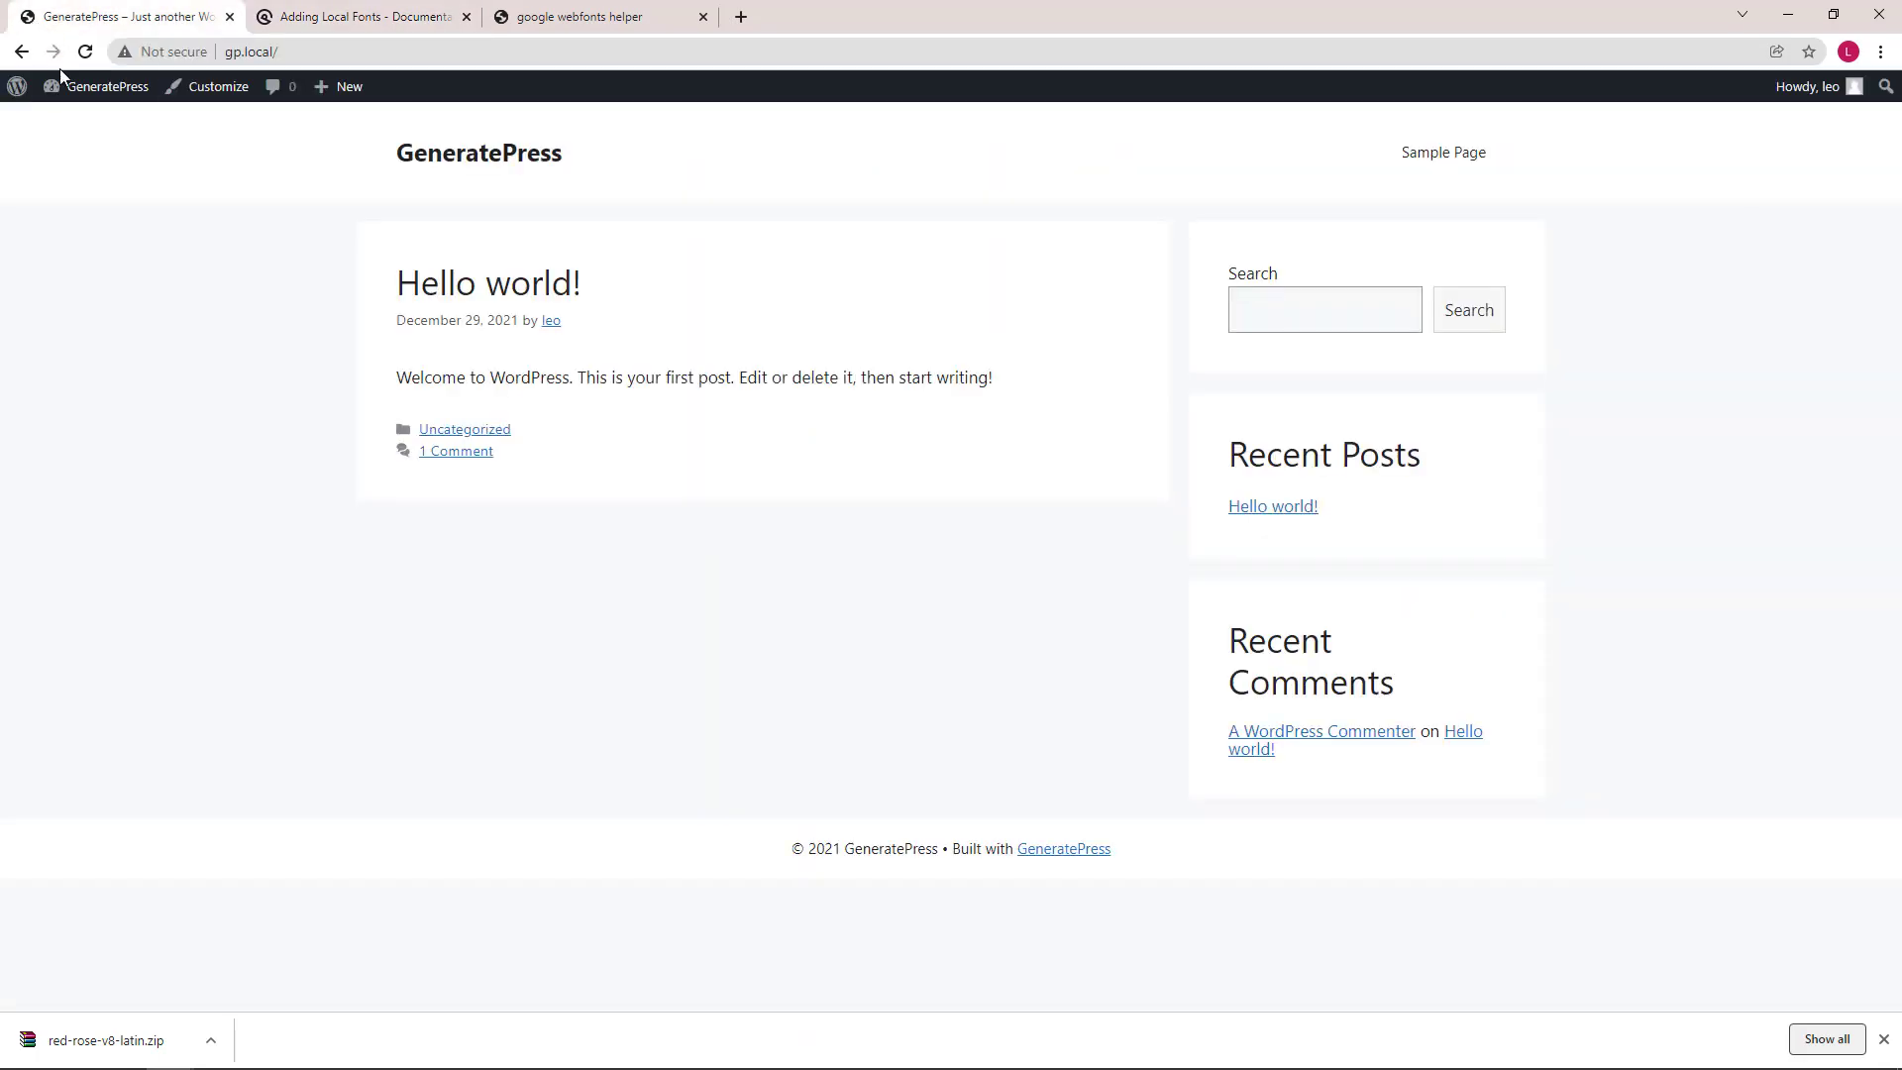
# - Start a new code snippet from the admin dashboard titled 'Font Files'
pyautogui.click(105, 86)
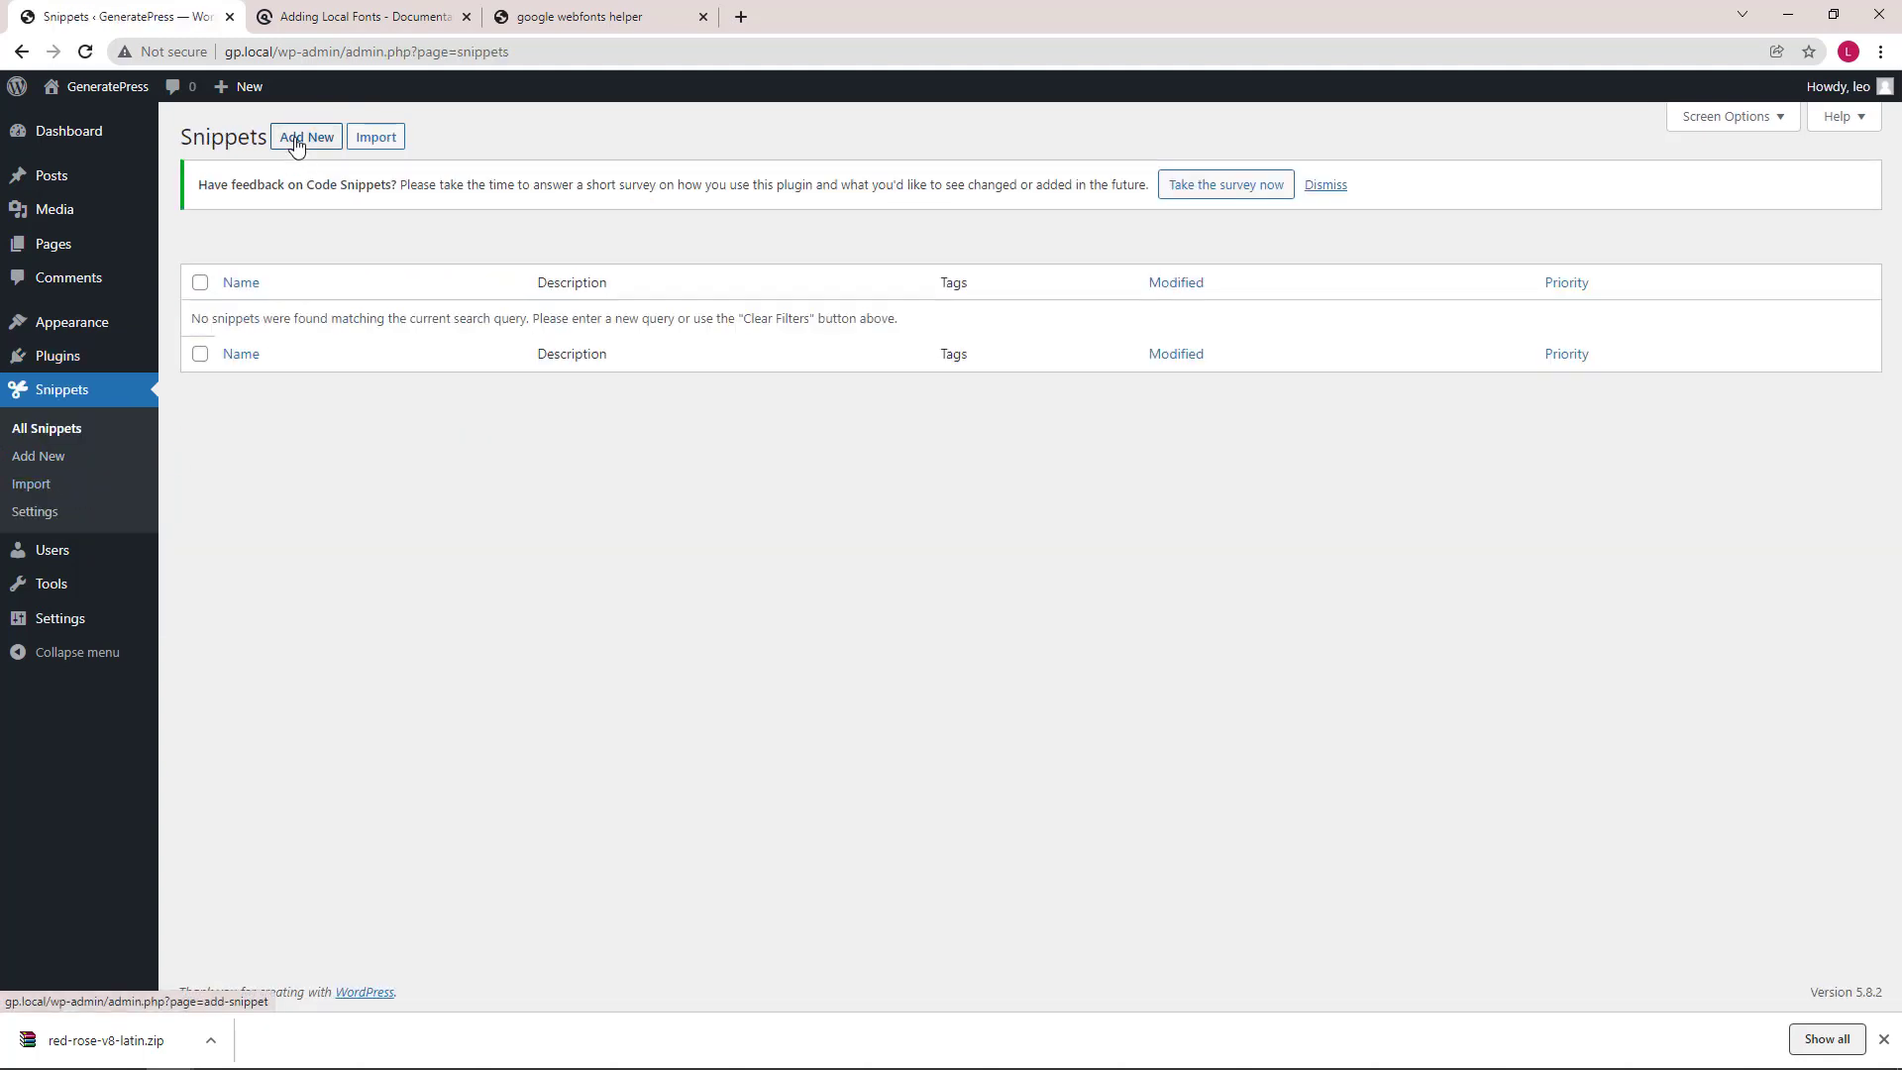
pyautogui.click(305, 136)
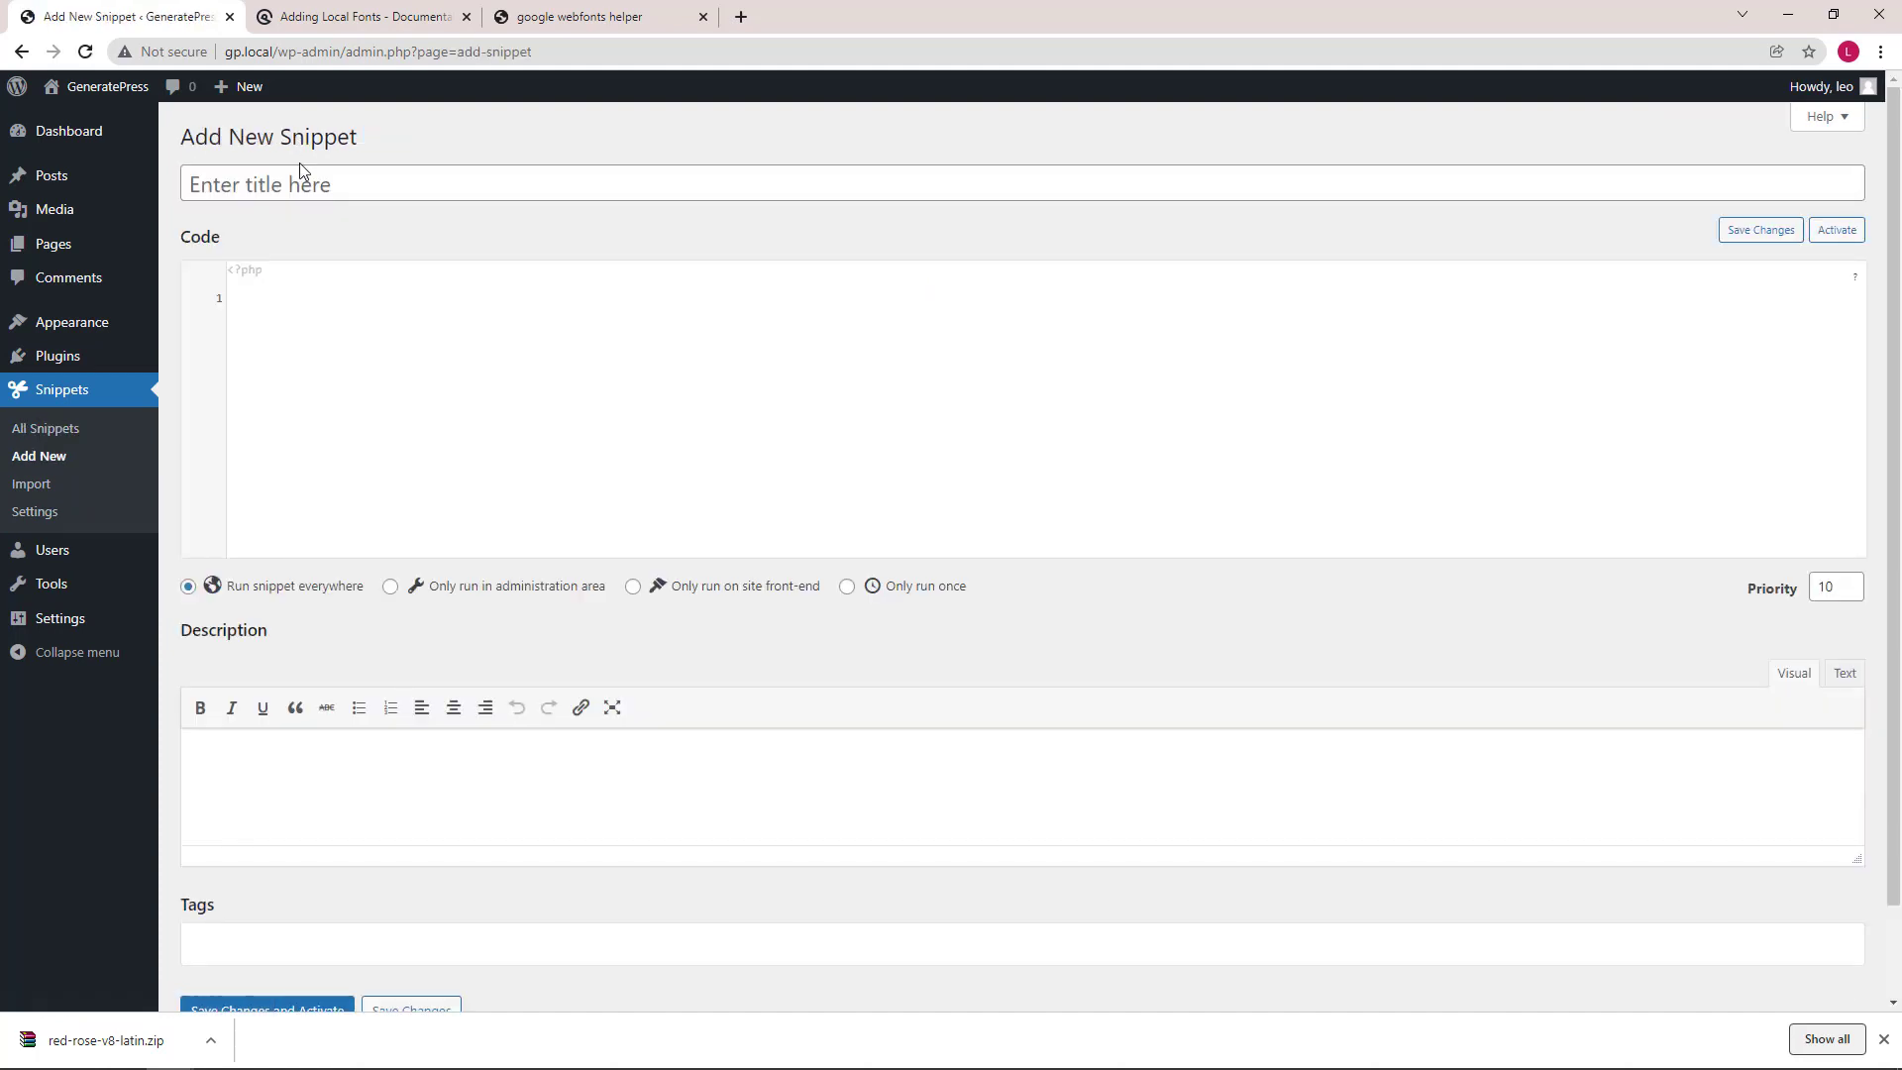
pyautogui.write('Font')
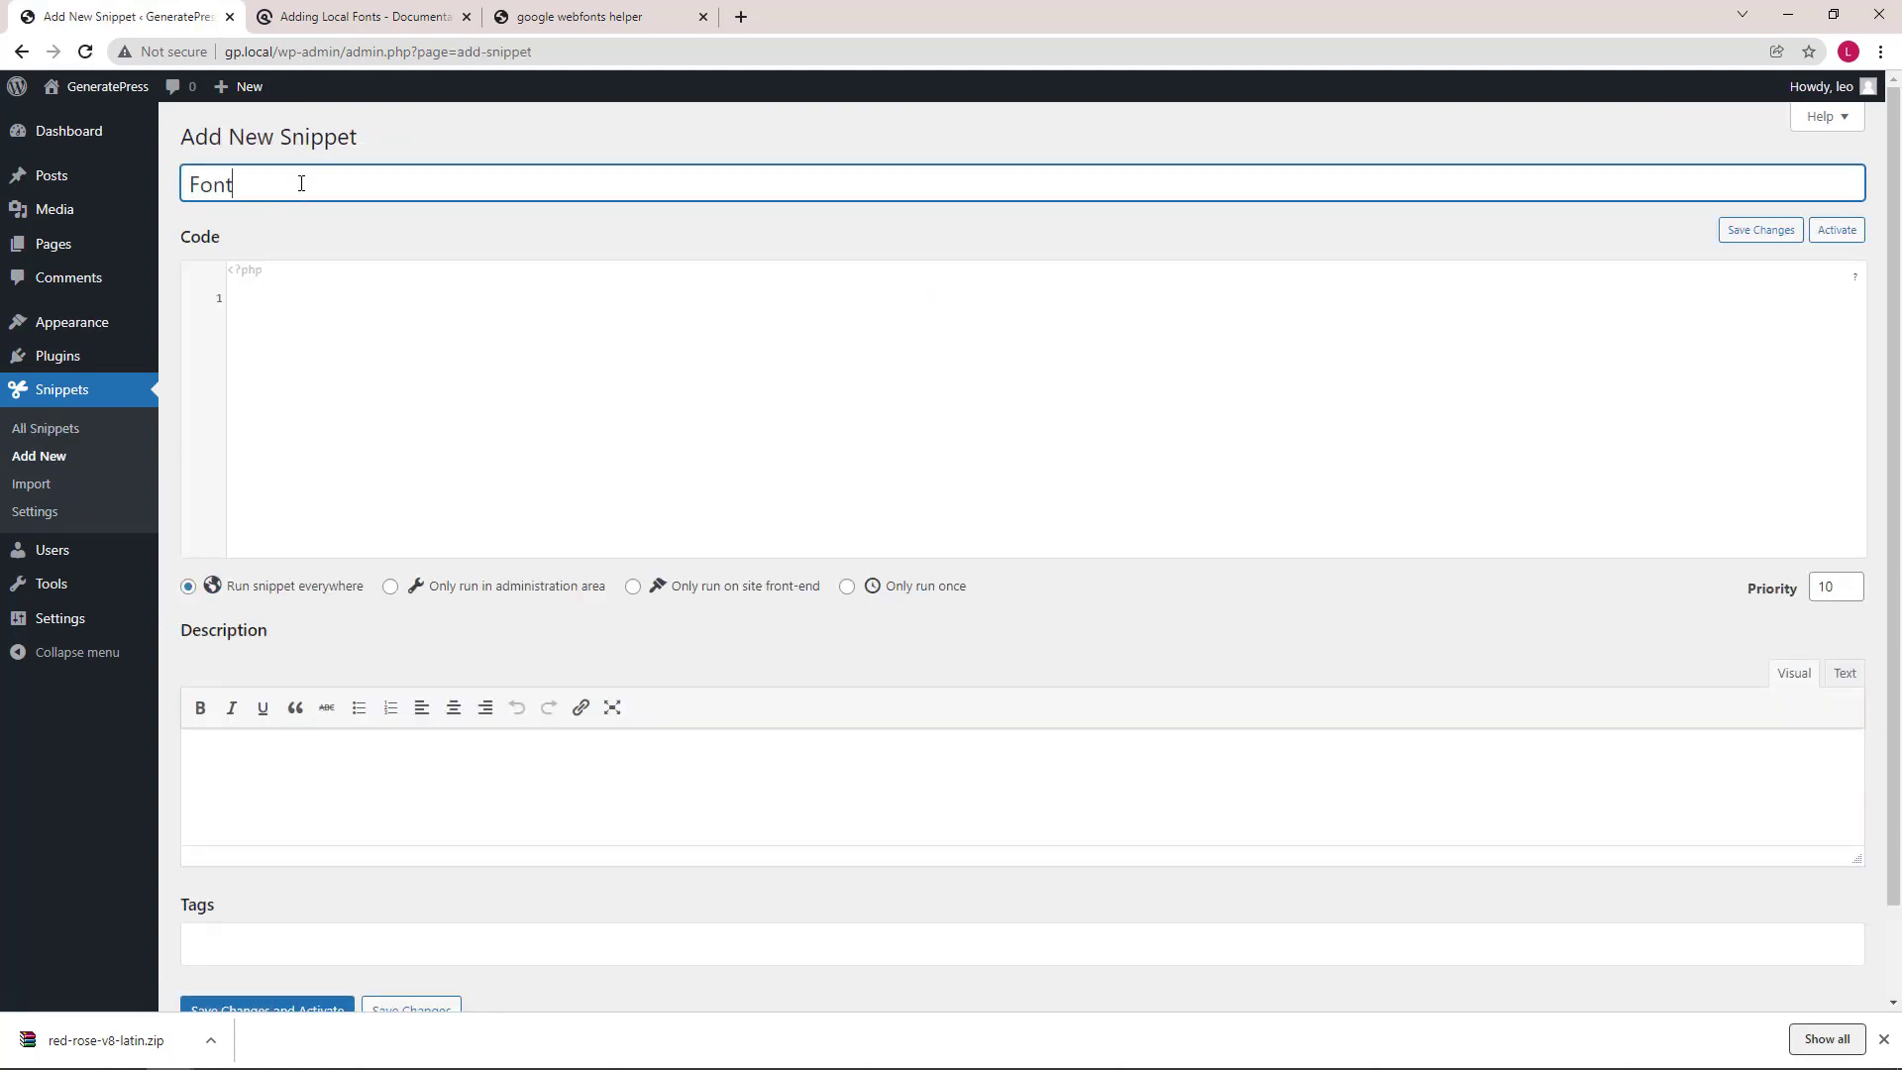
pyautogui.write('Files')
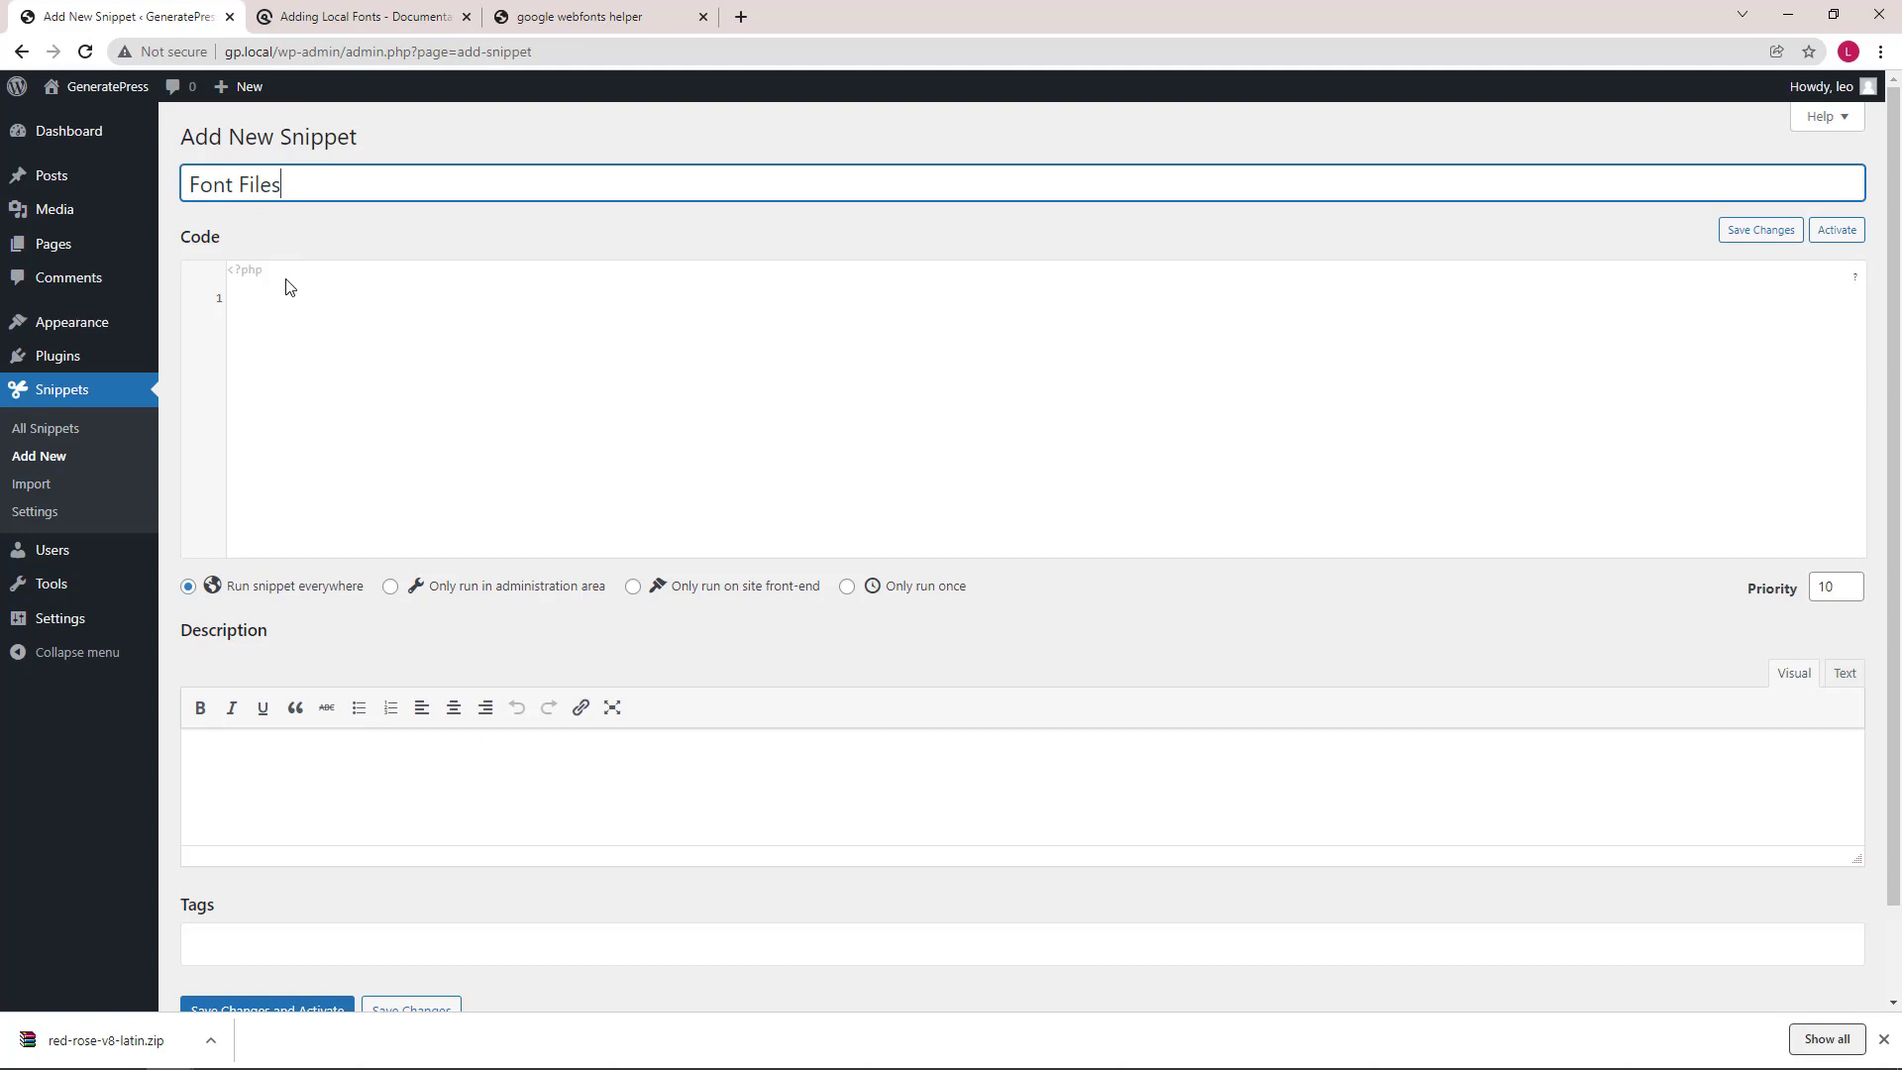
# - Paste the upload_mimes font filter into the code area, then save and activate the snippet
pyautogui.rightClick(289, 299)
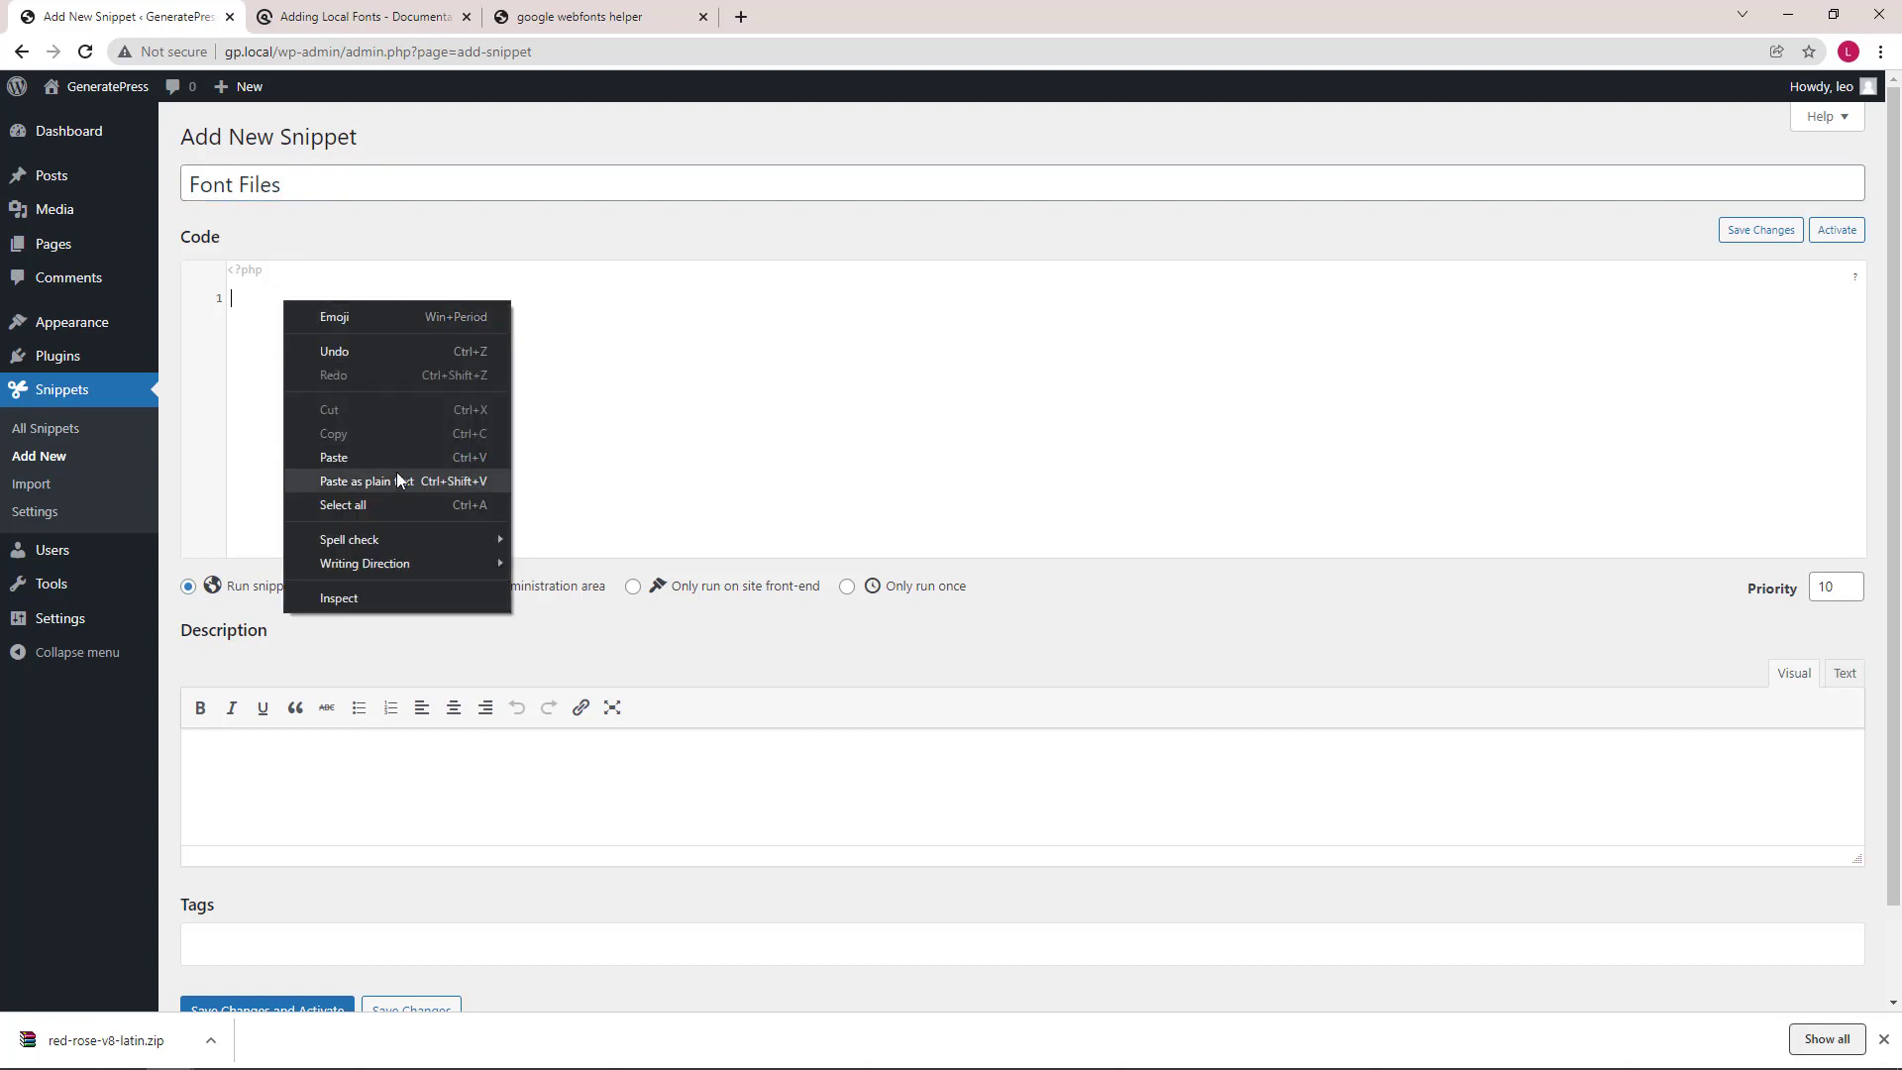
pyautogui.click(333, 458)
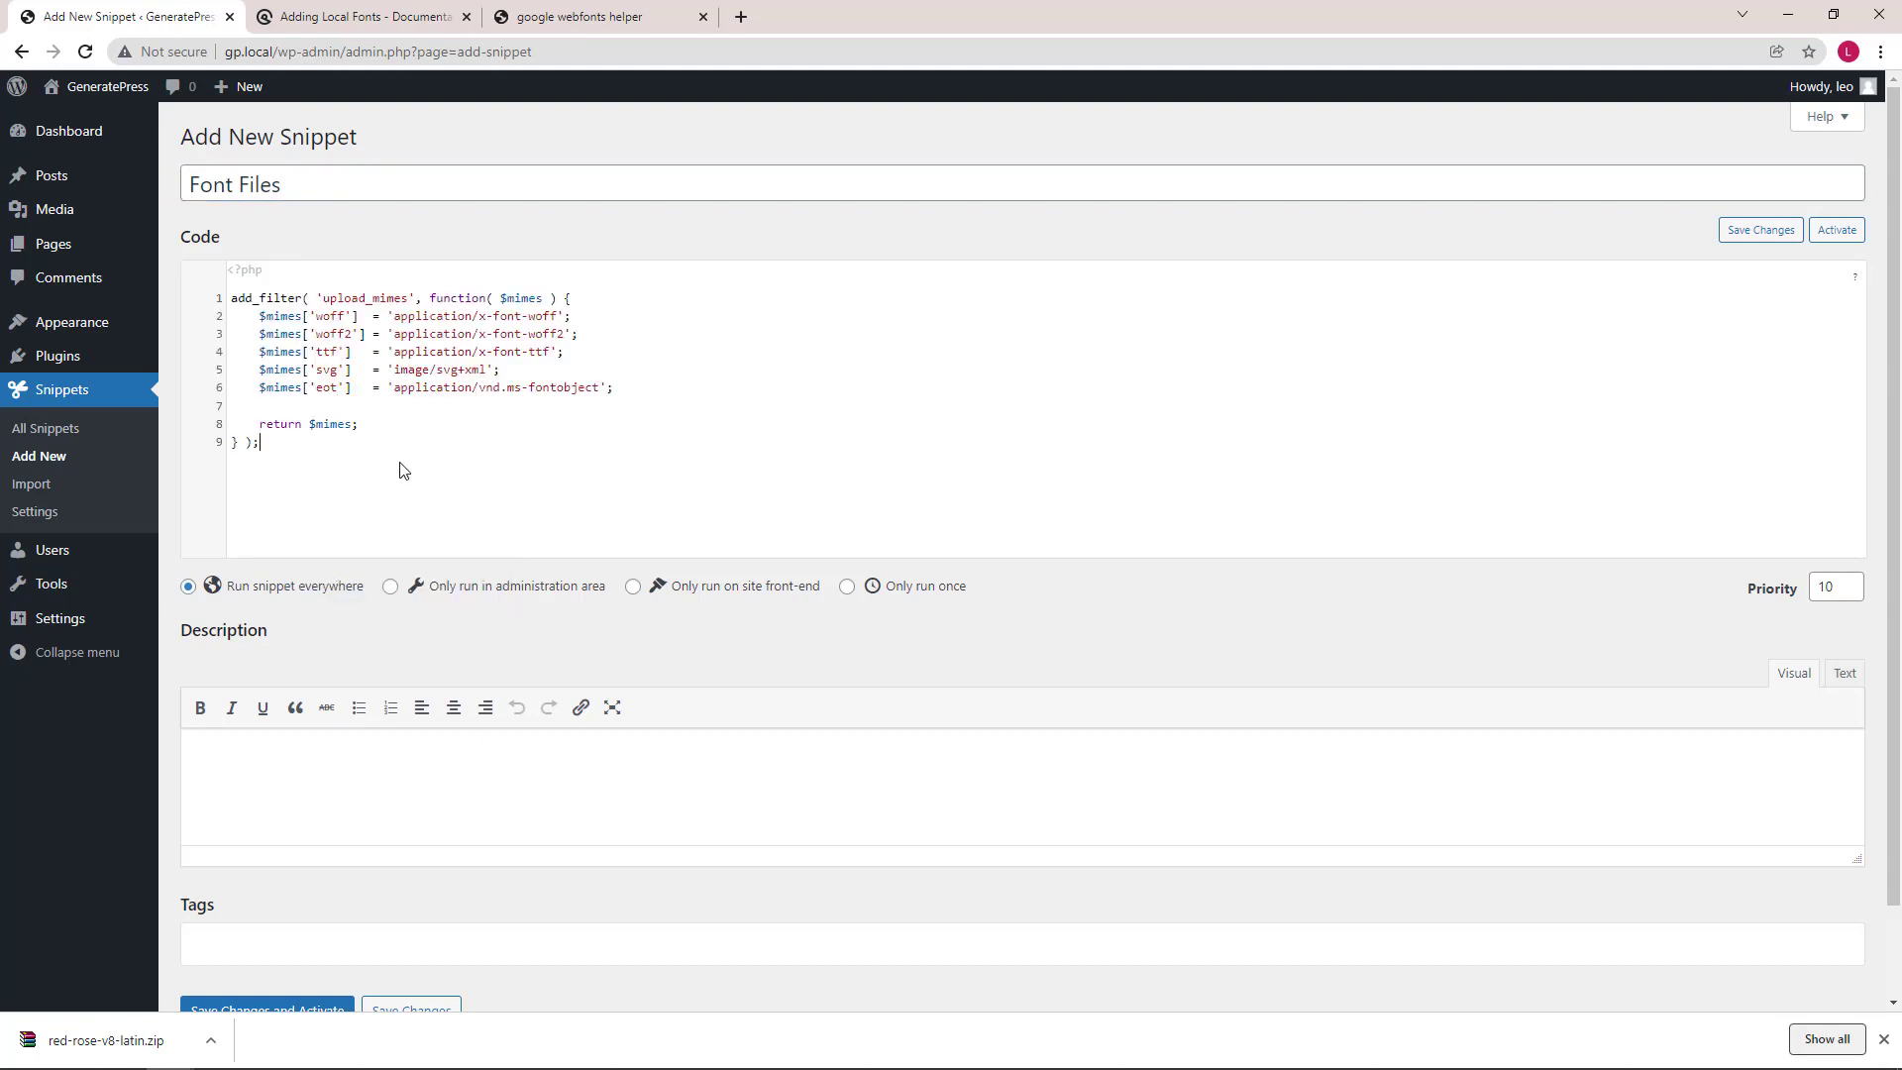
pyautogui.scroll(-3)
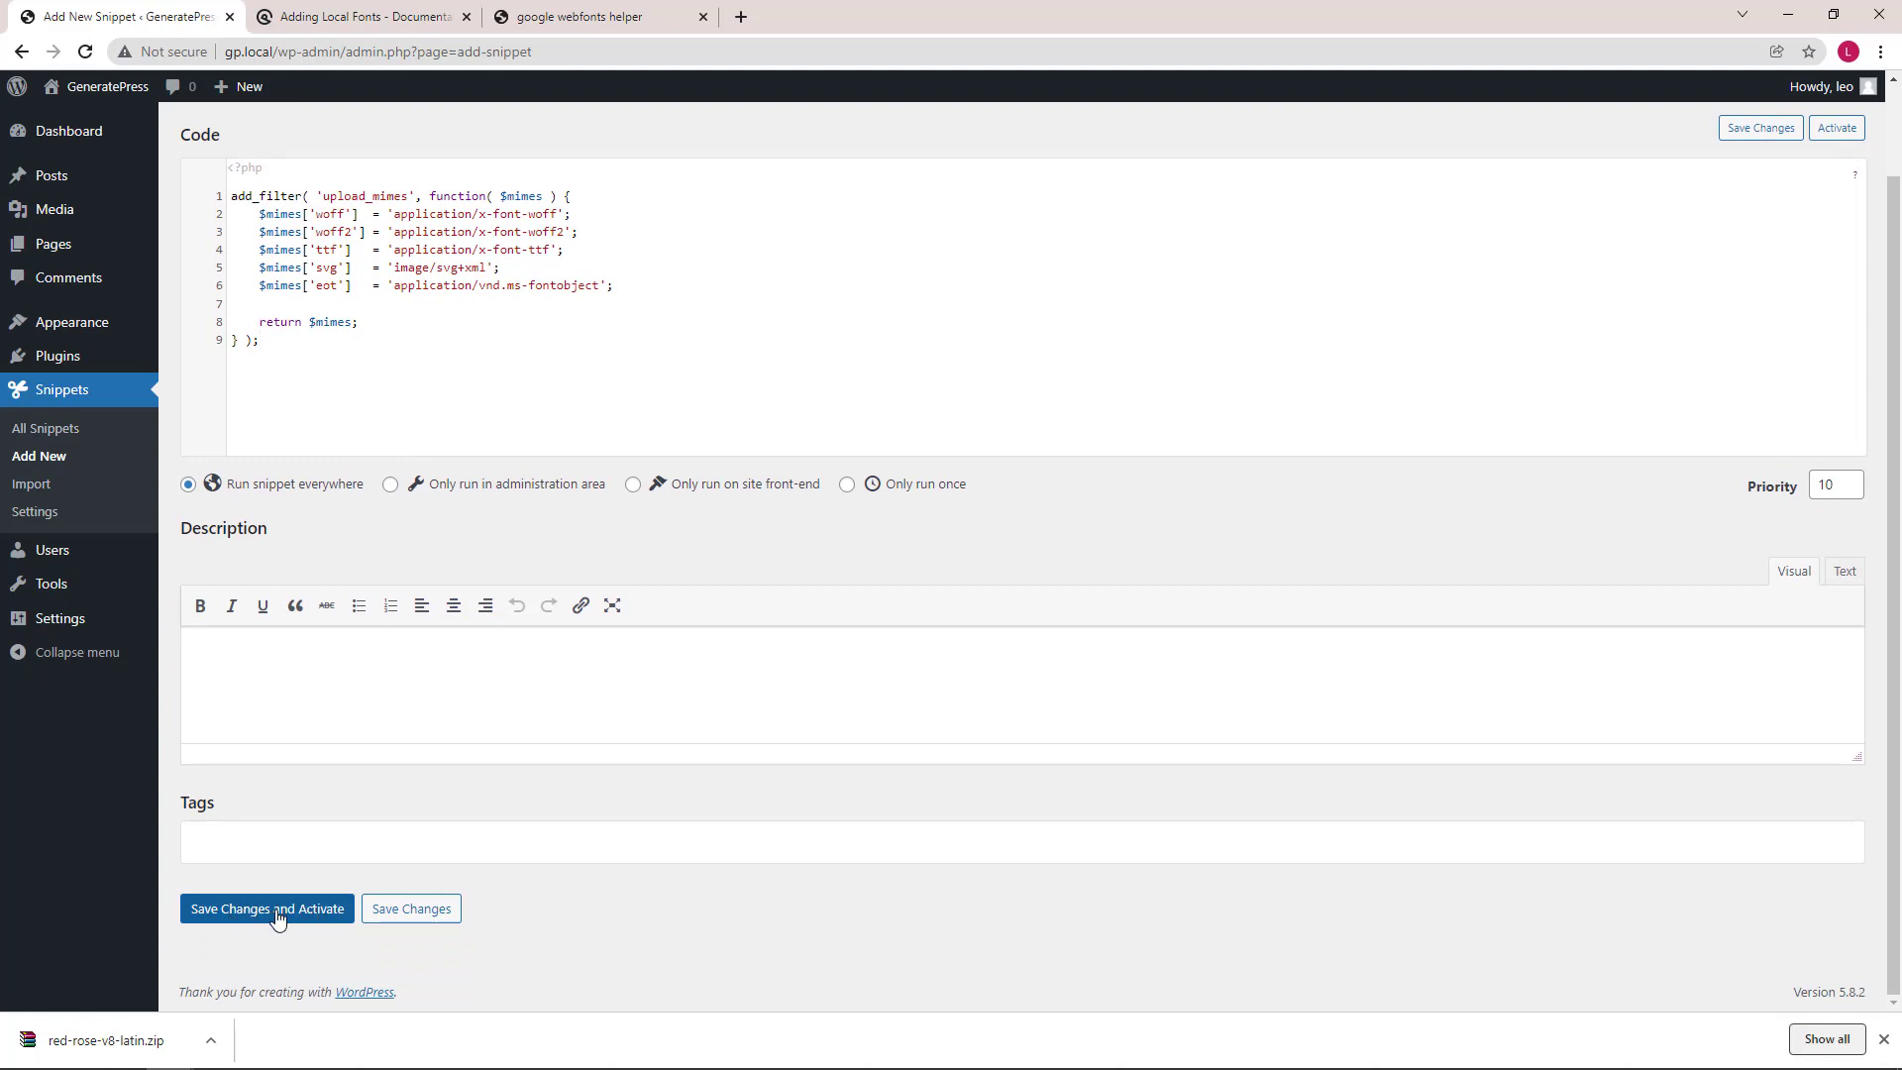
pyautogui.click(266, 907)
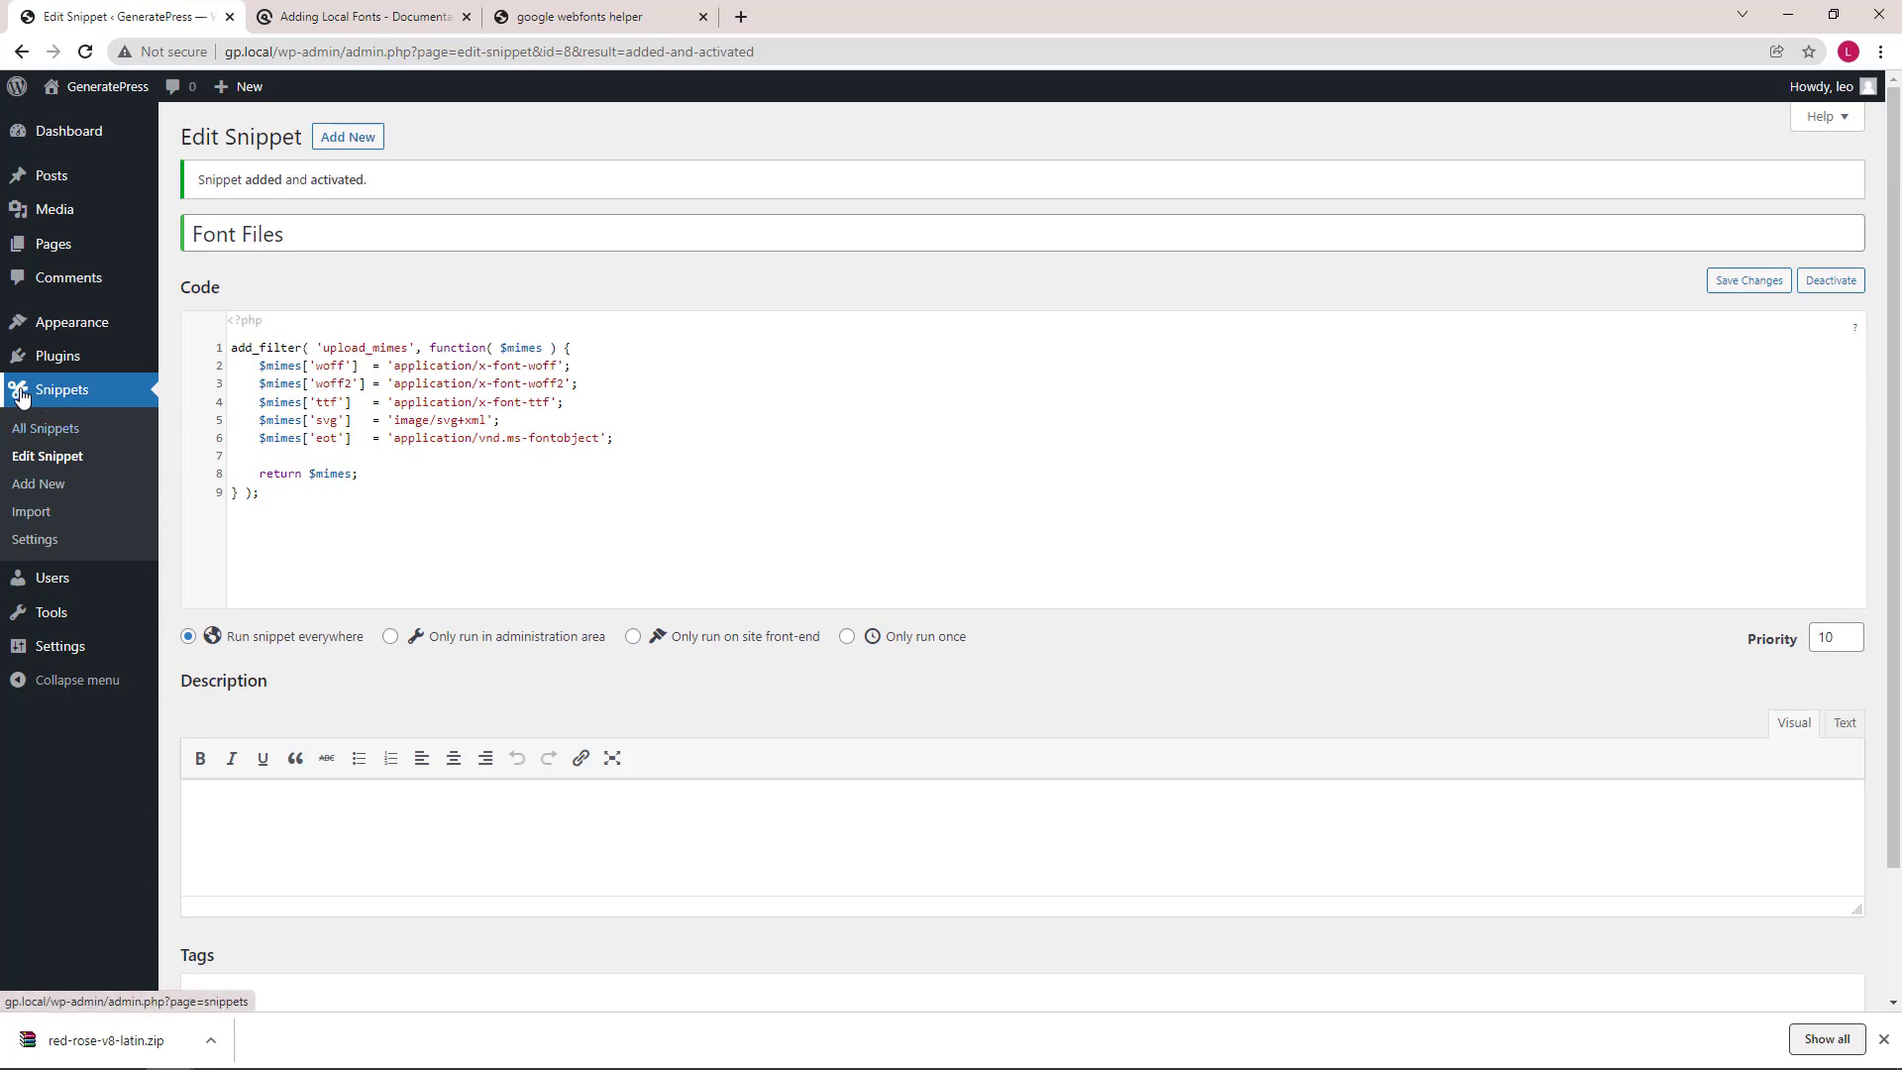
pyautogui.moveTo(53, 208)
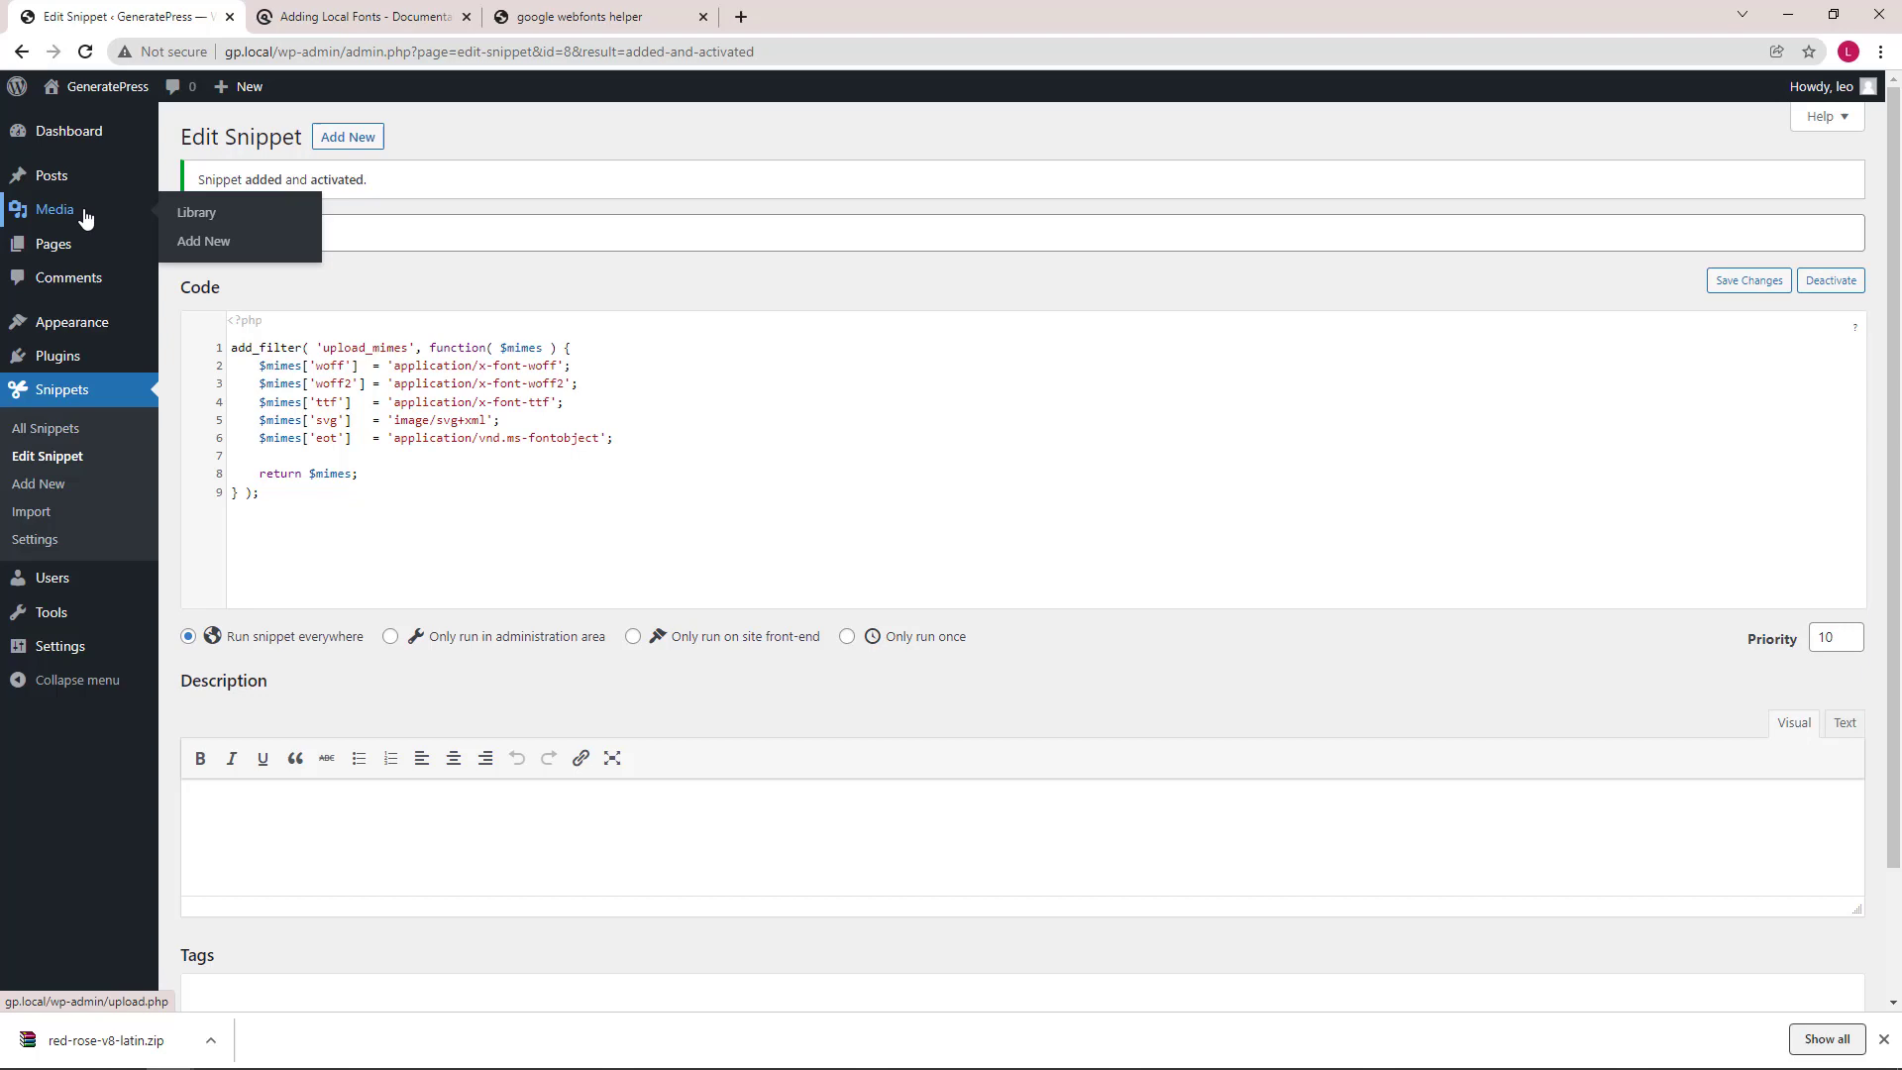
# - Upload the five Red Rose font files via Media > Add New and view them in the Media Library
pyautogui.click(204, 240)
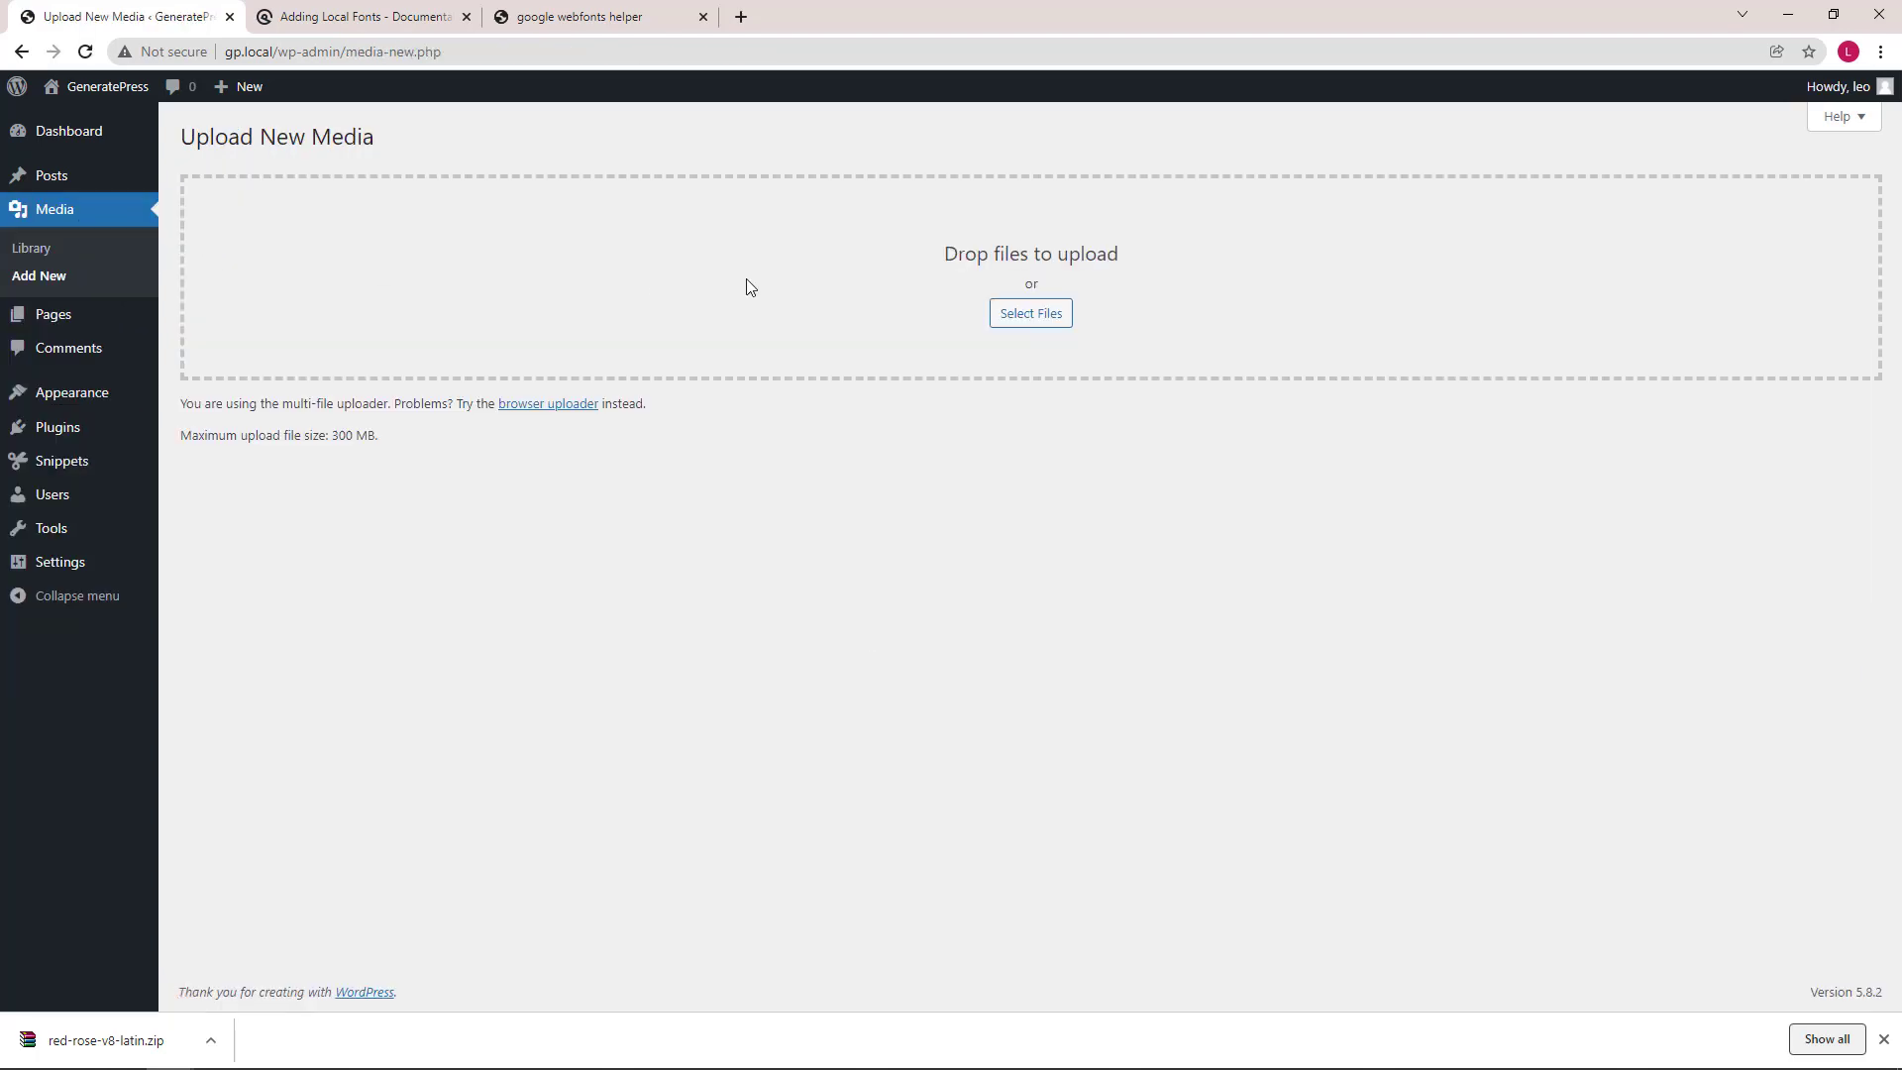
pyautogui.click(1030, 313)
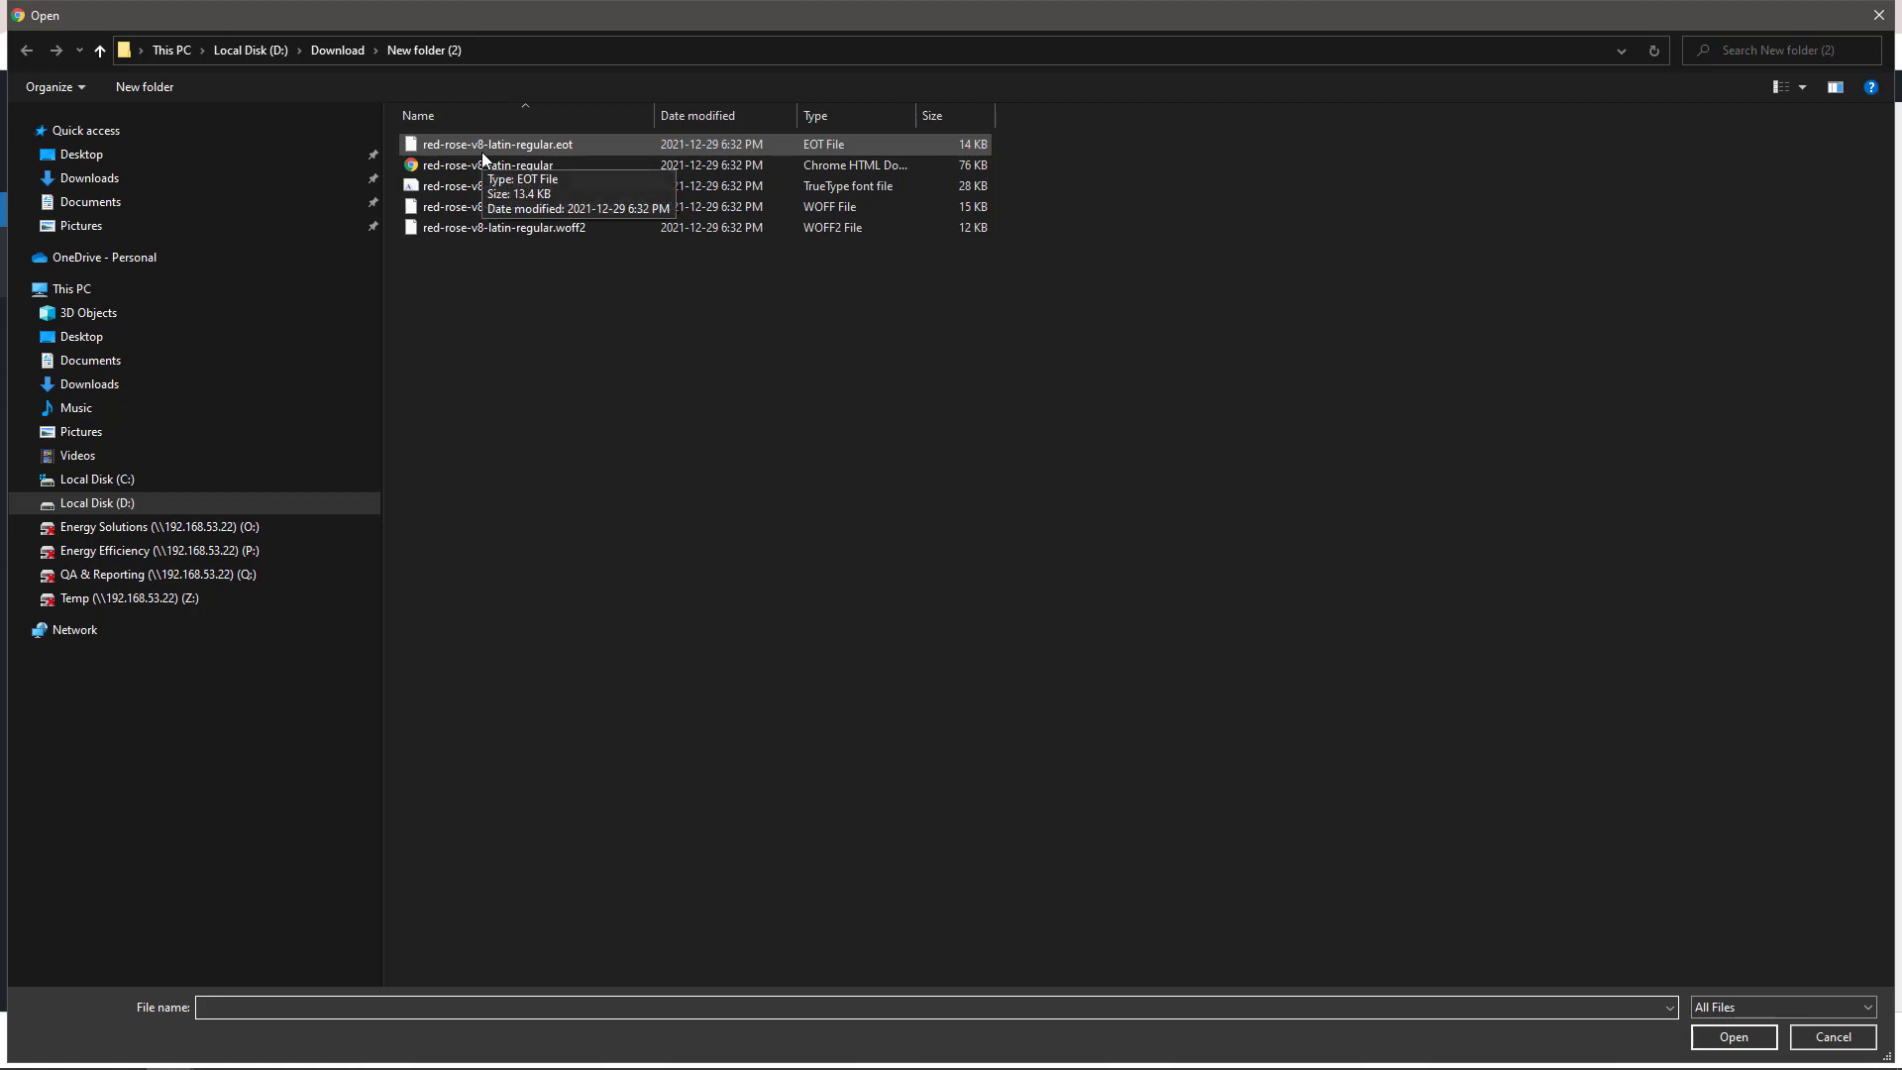
pyautogui.click(501, 228)
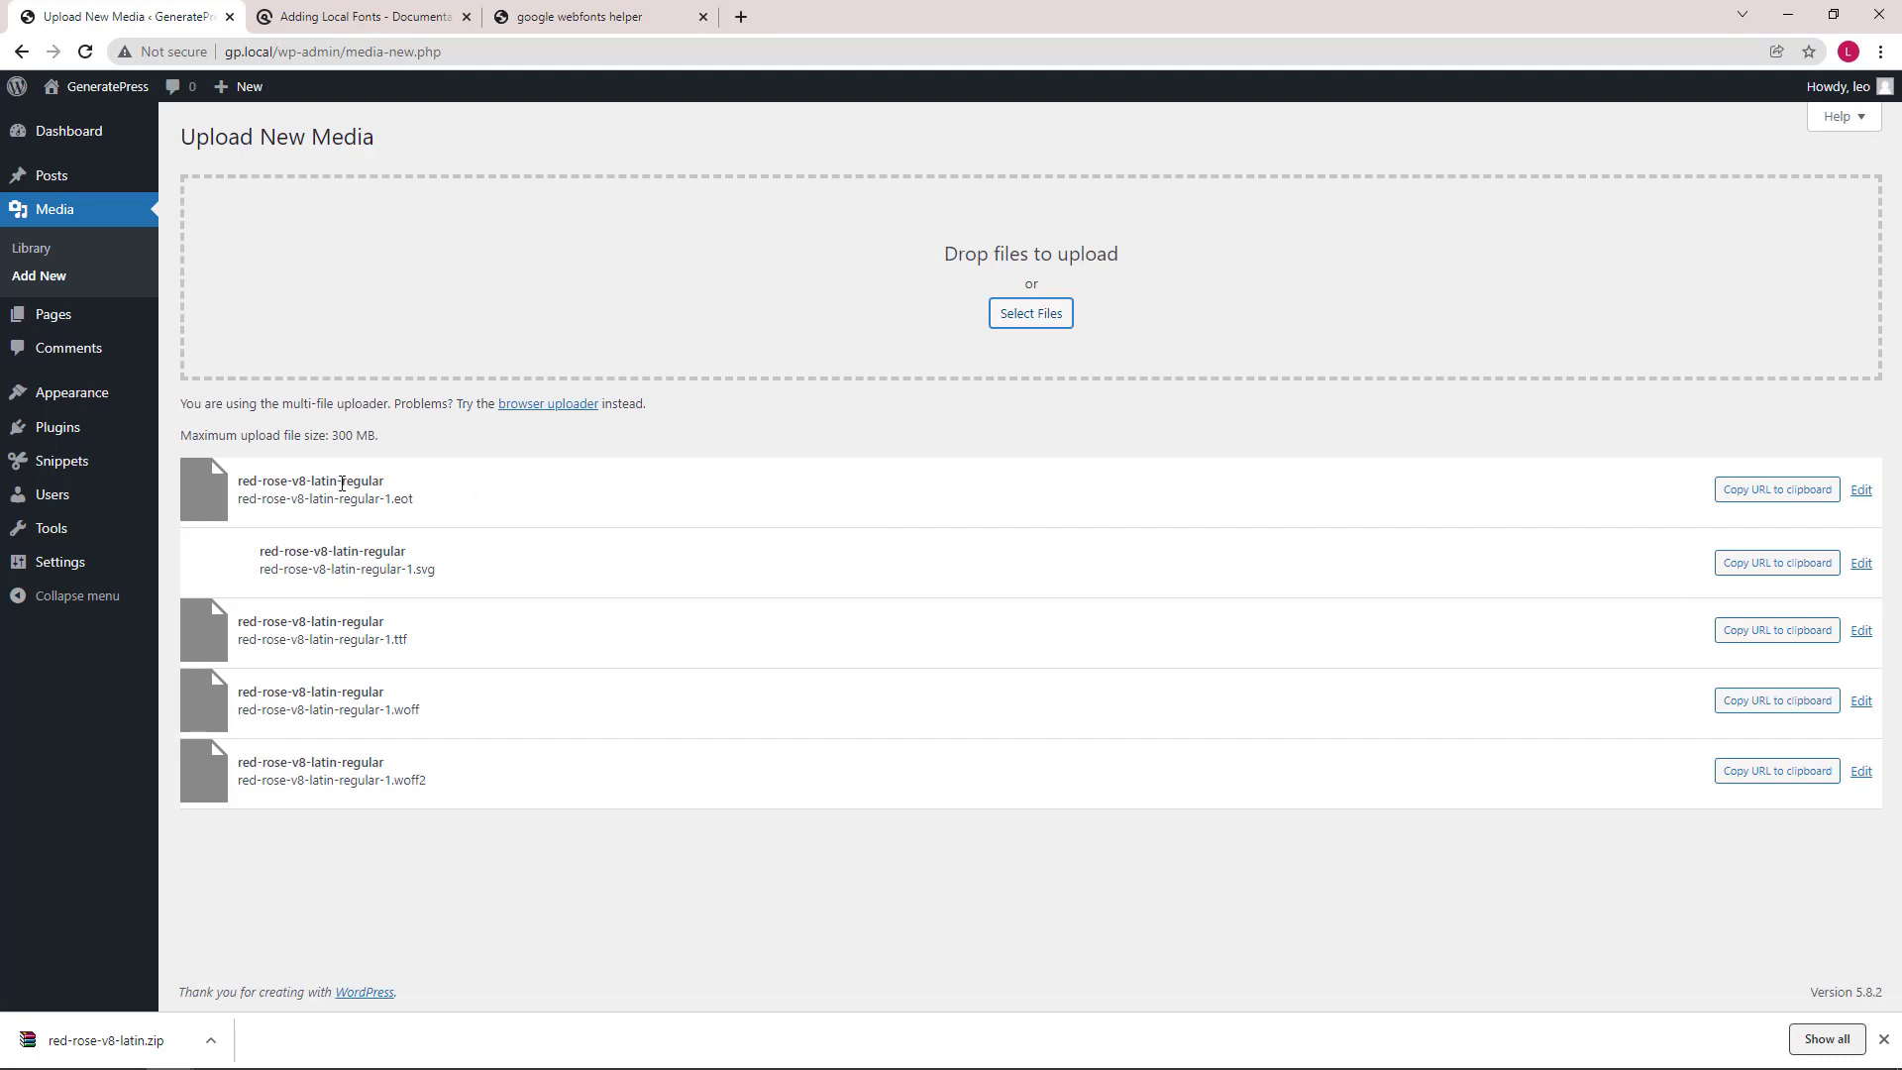
pyautogui.click(34, 250)
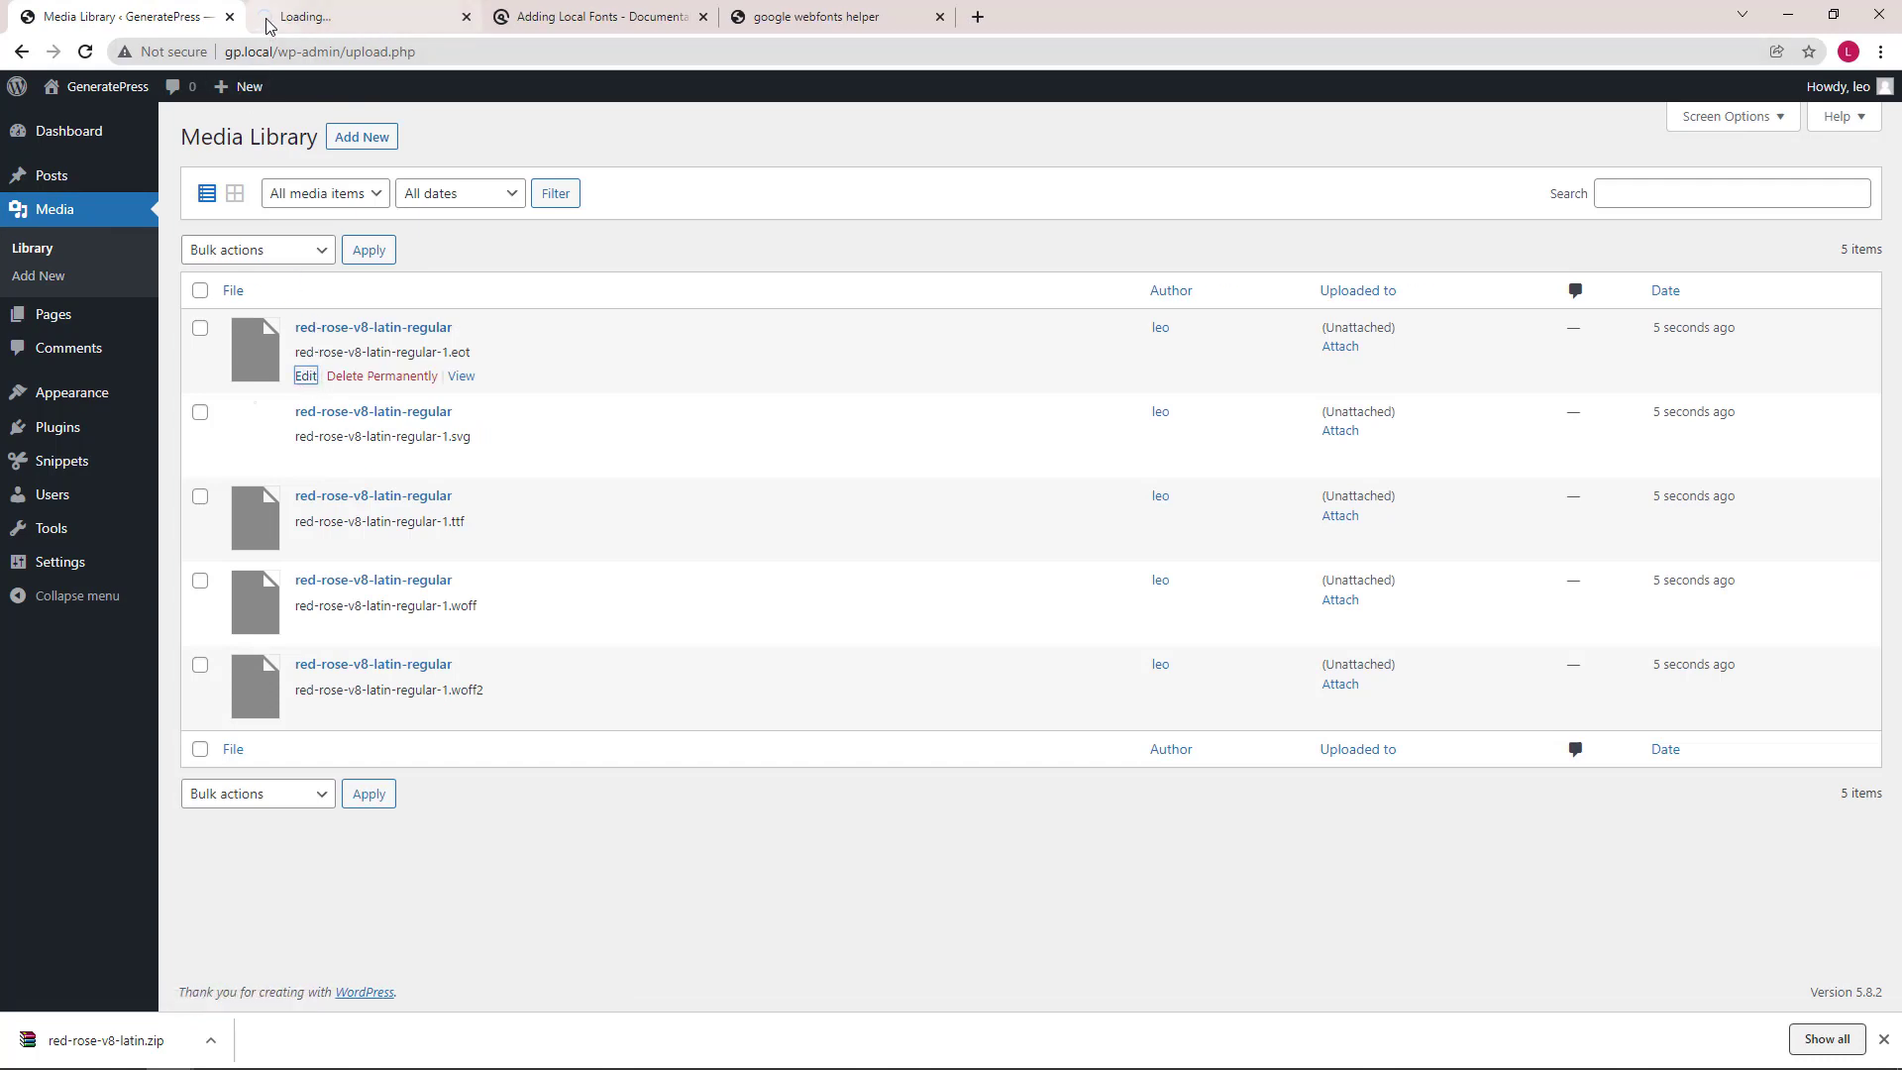
# - View the eot file's Edit Media page in a new tab and copy its file URL to the clipboard
pyautogui.click(305, 377)
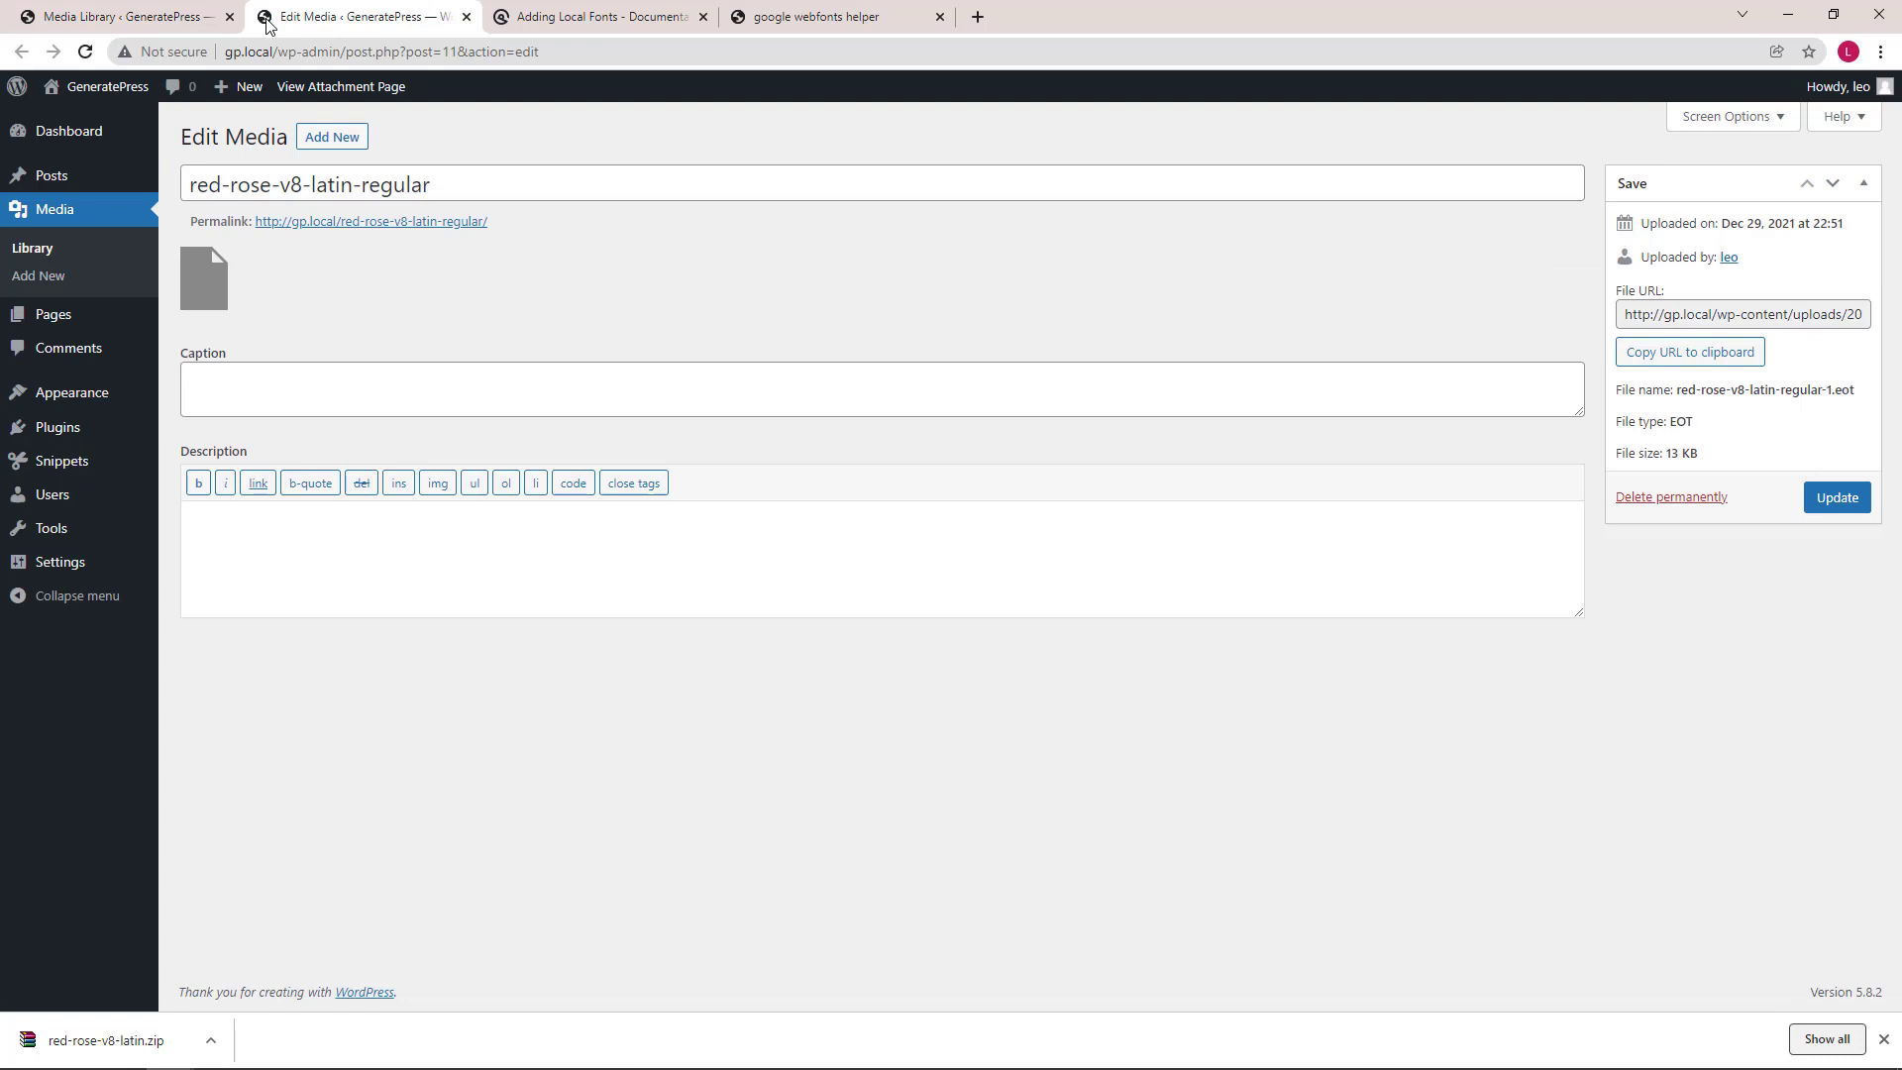
pyautogui.moveTo(1623, 374)
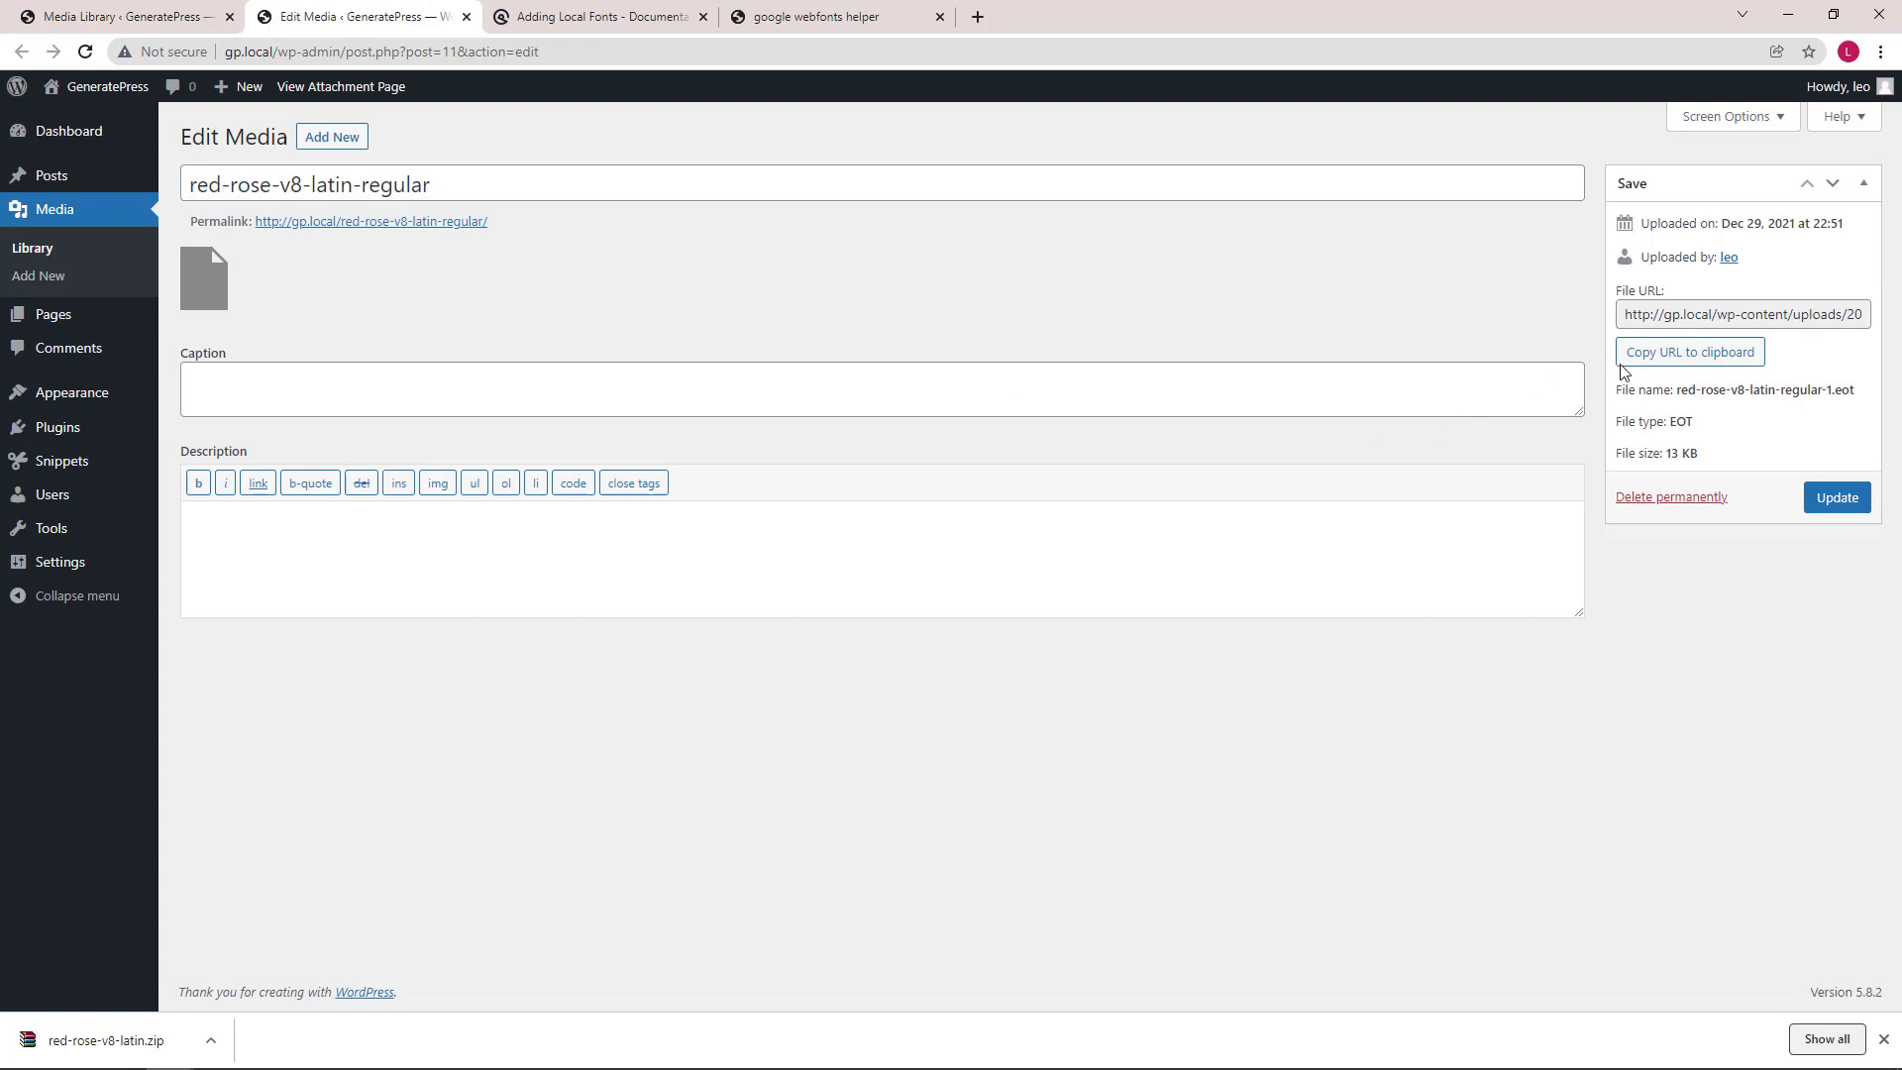
pyautogui.click(1688, 353)
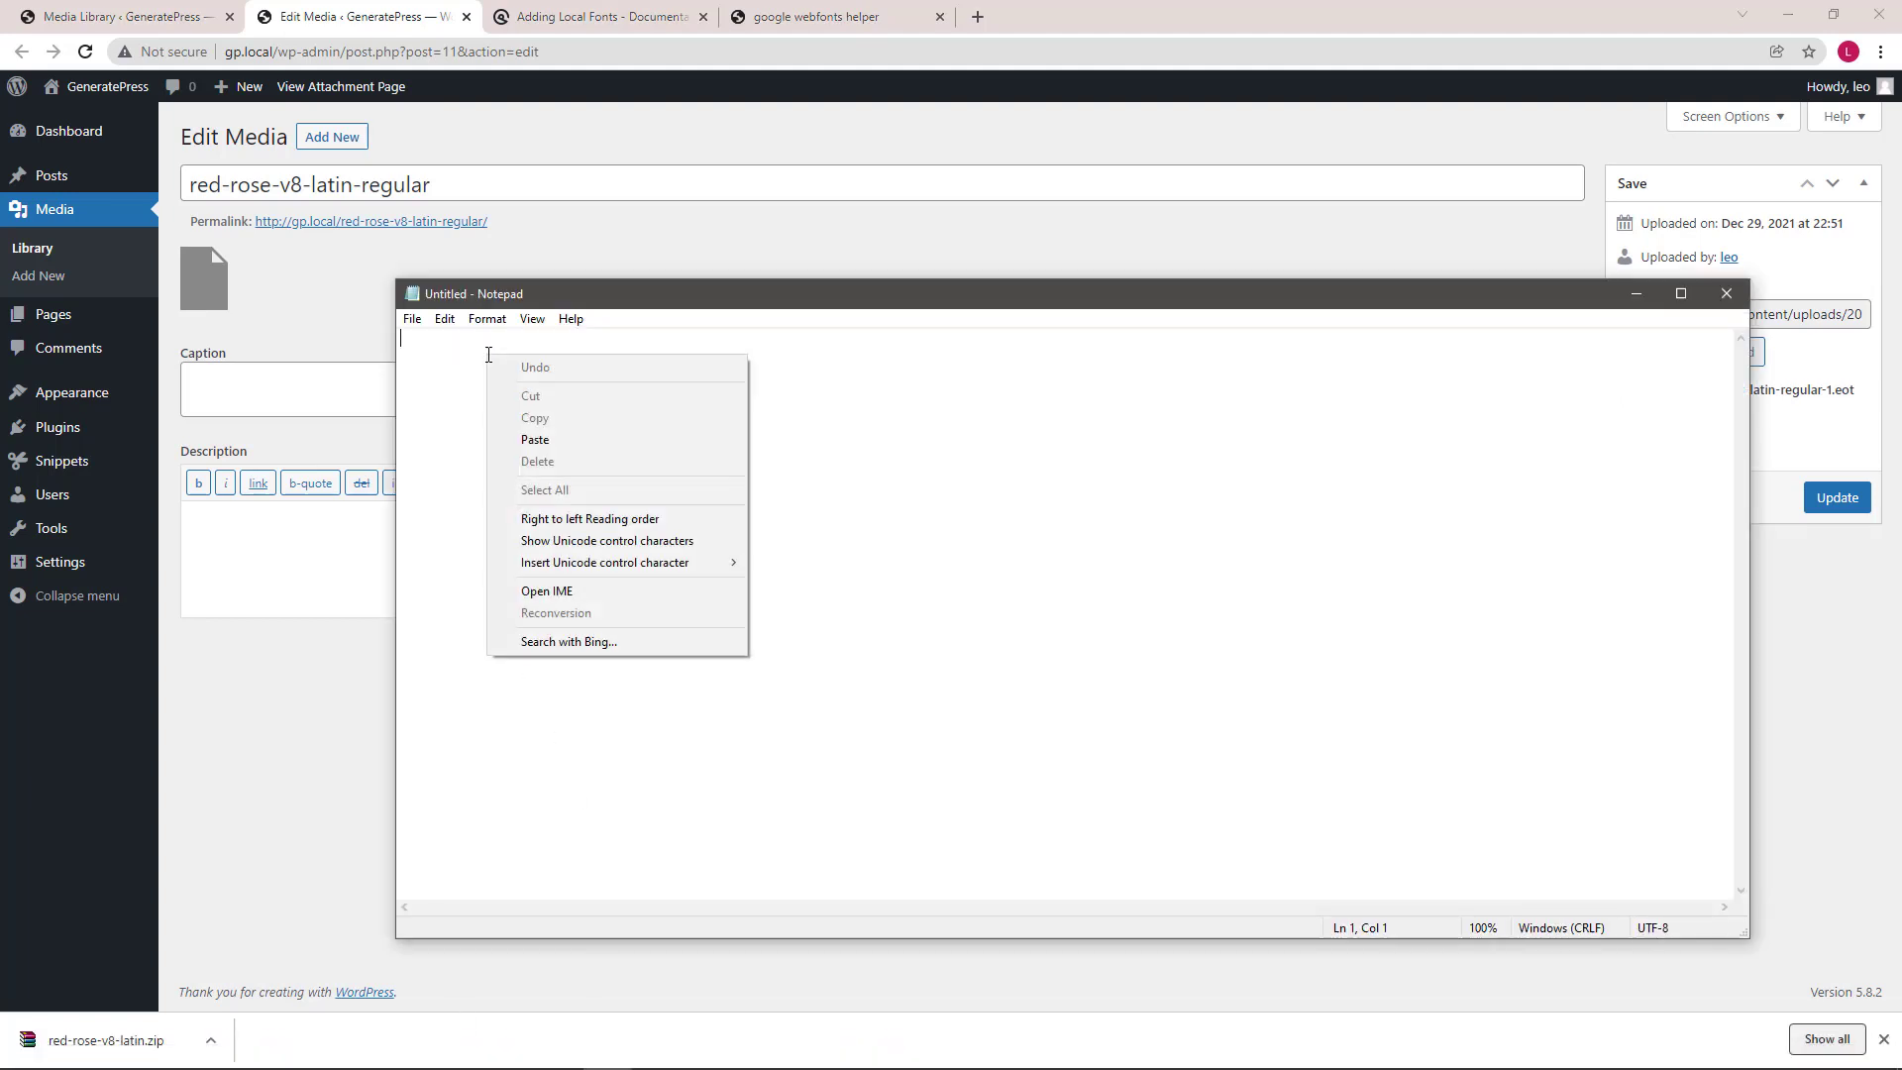
pyautogui.click(535, 439)
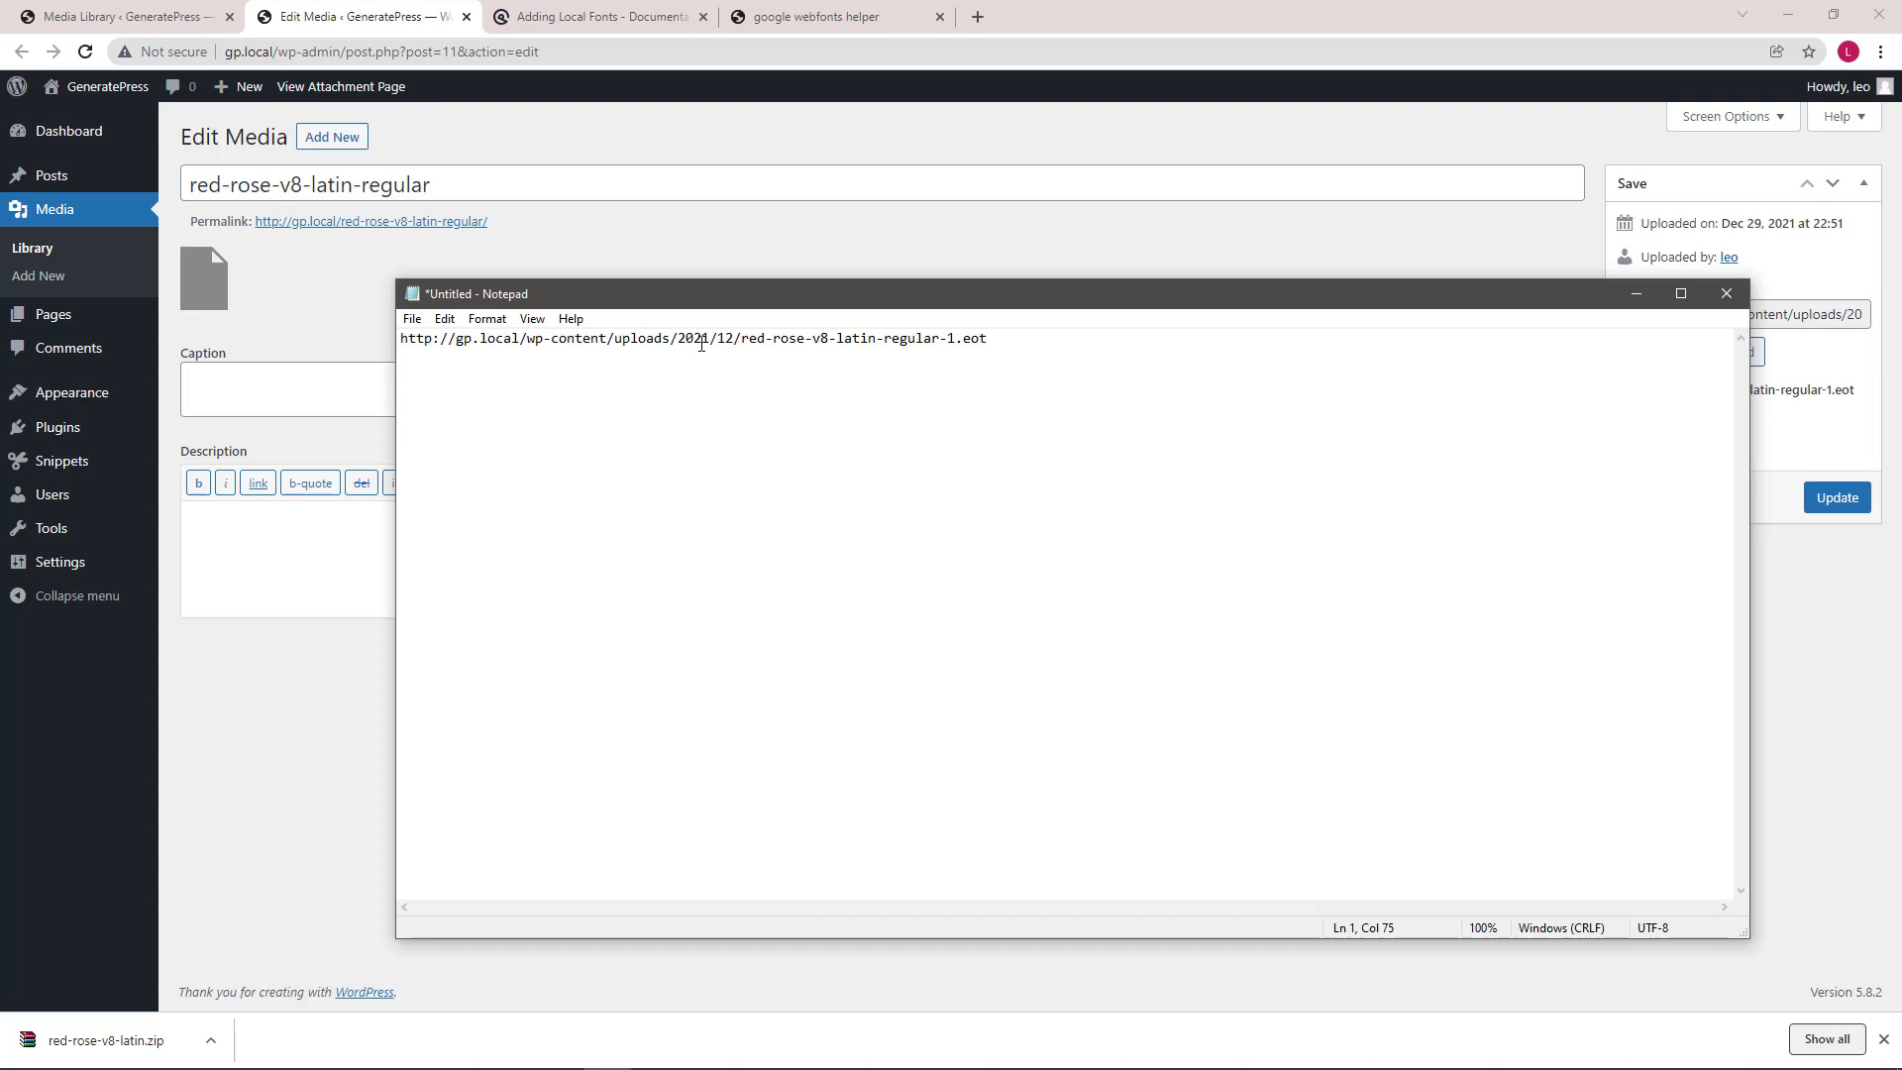
pyautogui.moveTo(742, 338); pyautogui.dragTo(957, 338)
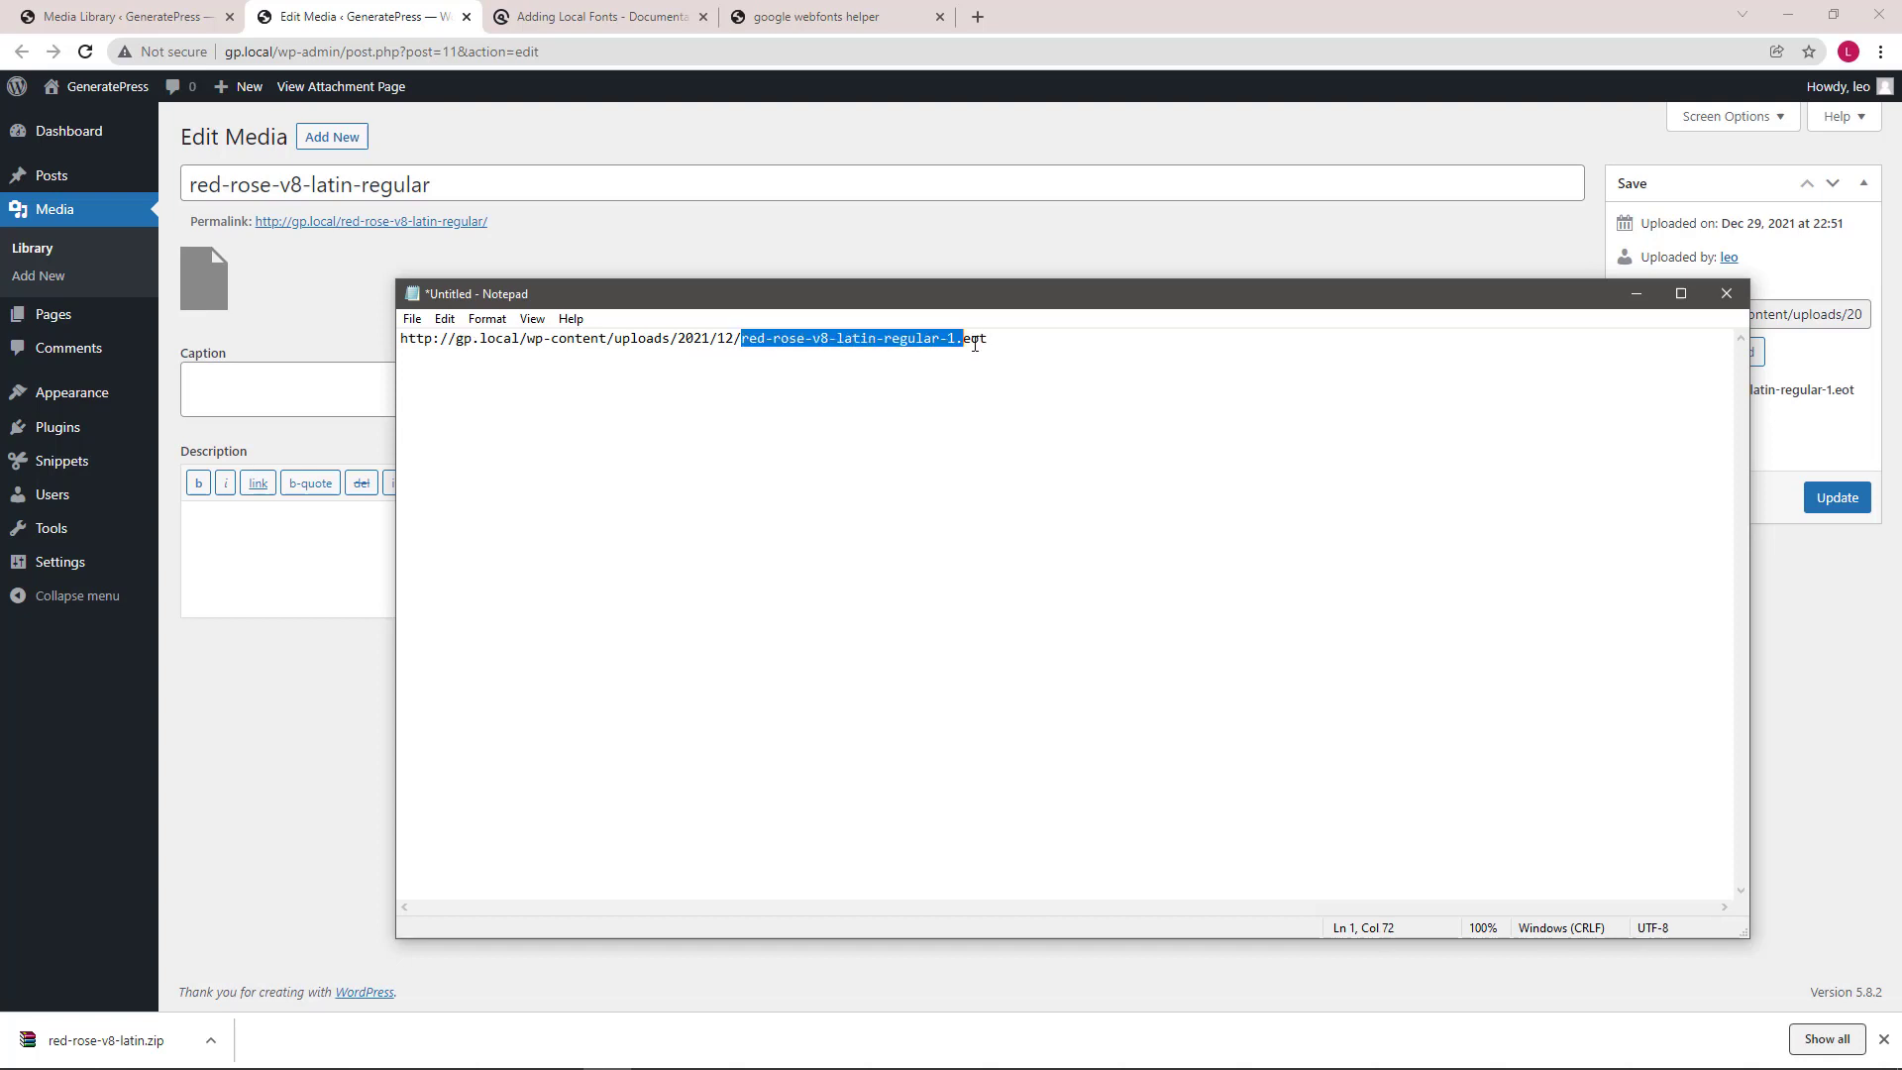
pyautogui.press('Delete')
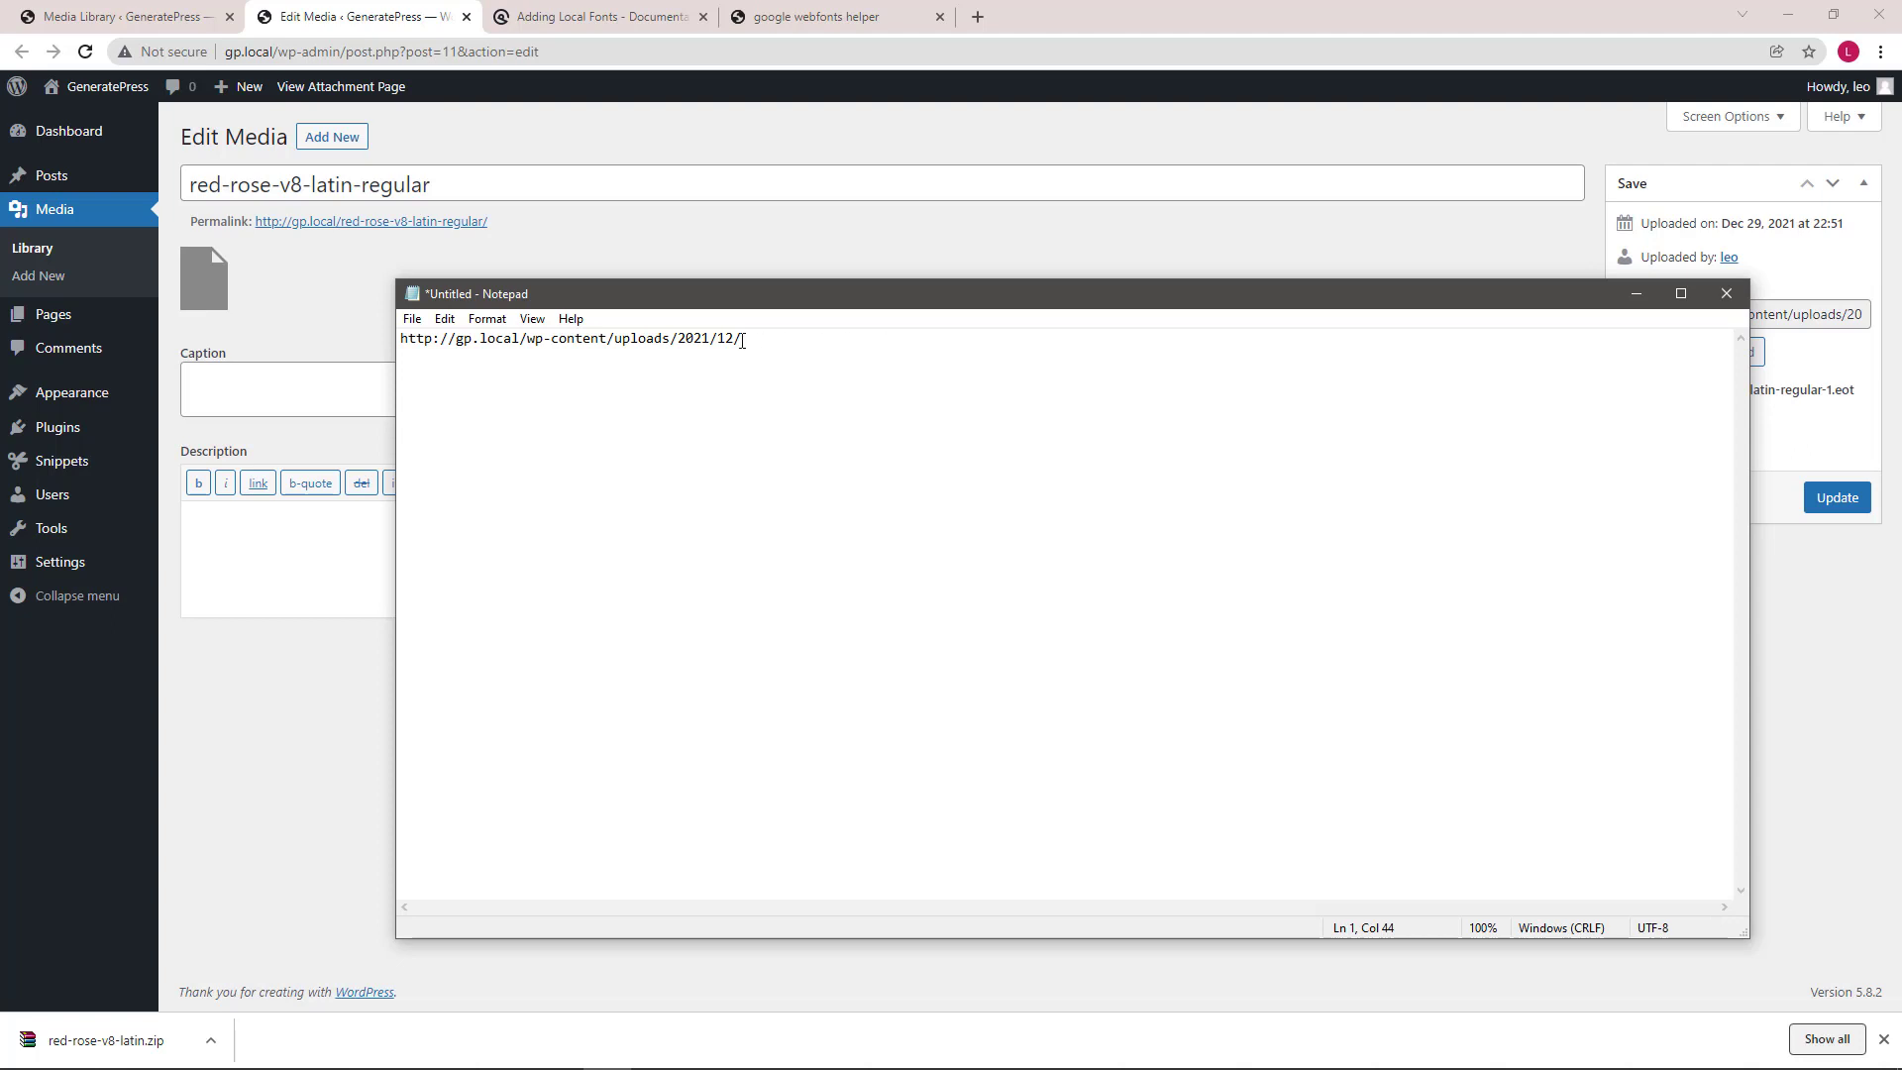
# - Select the whole remaining uploads folder path and copy it
pyautogui.press('ctrl+a')
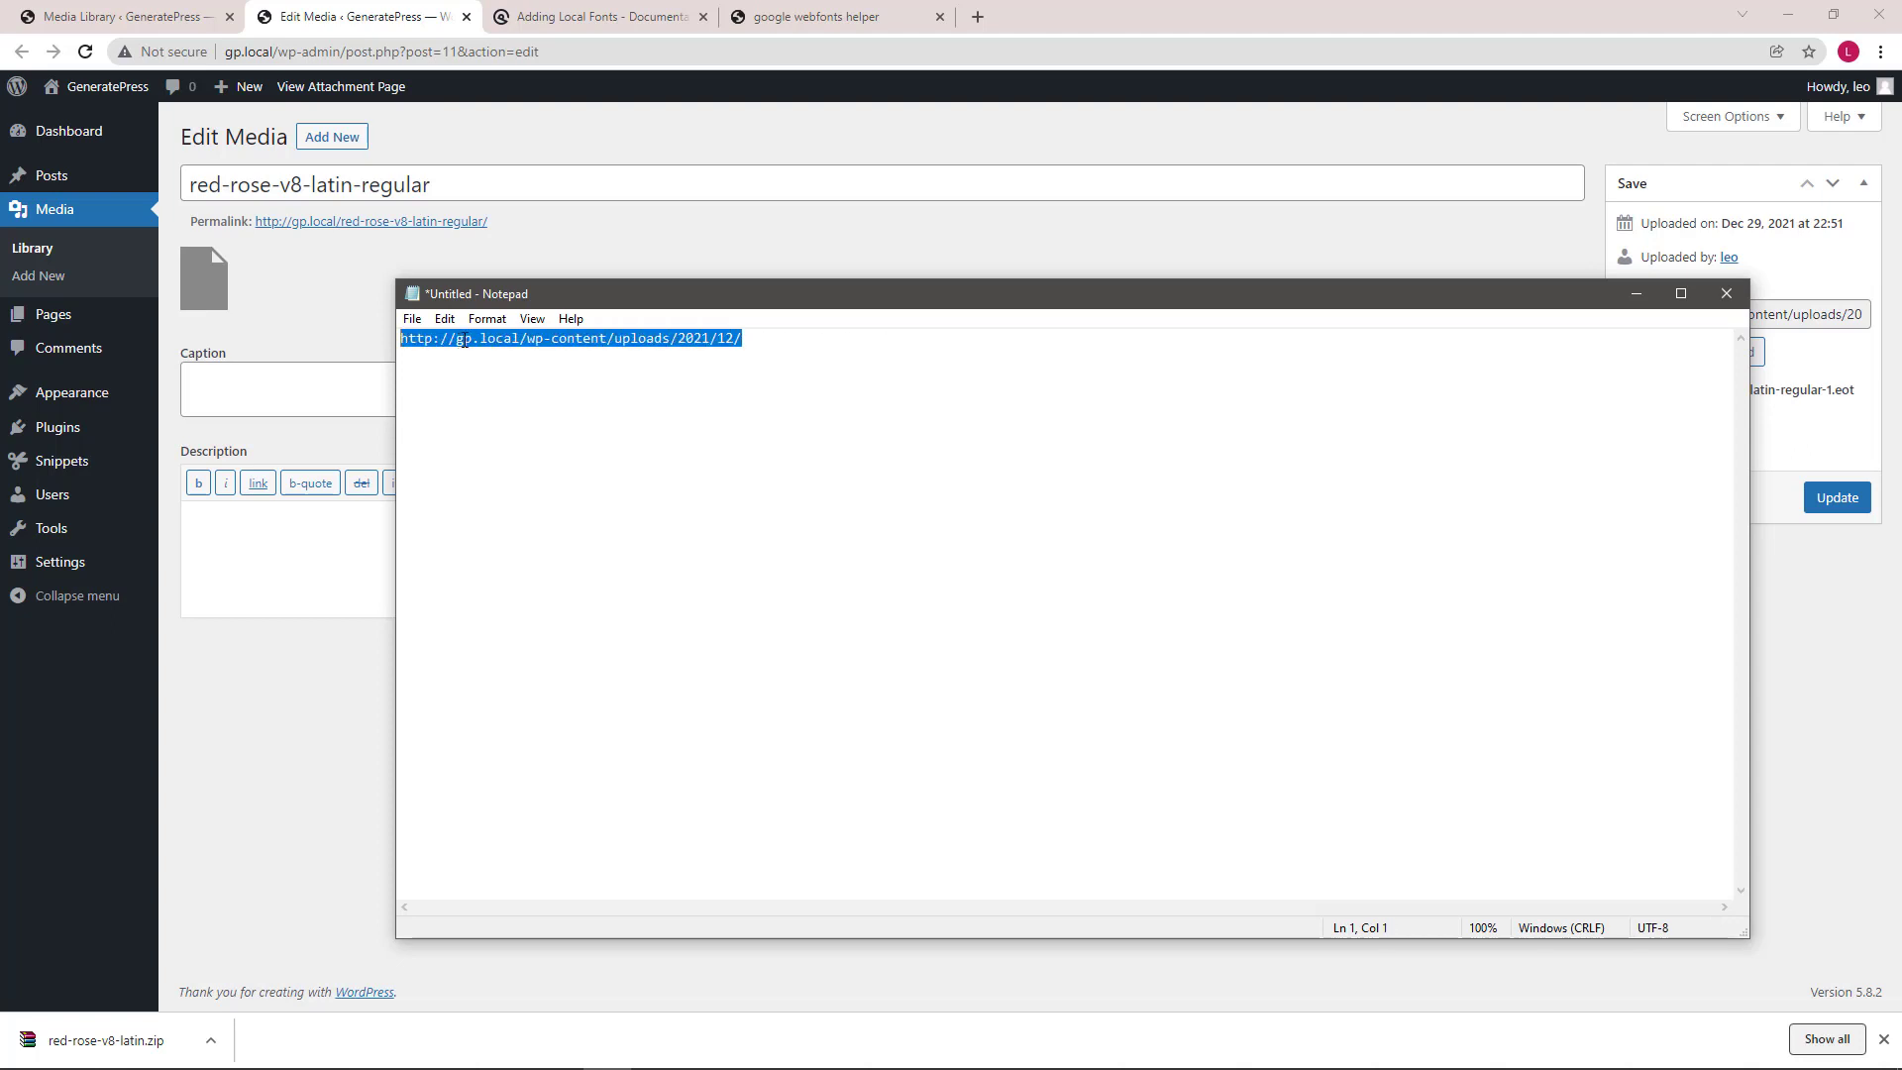
pyautogui.rightClick(570, 337)
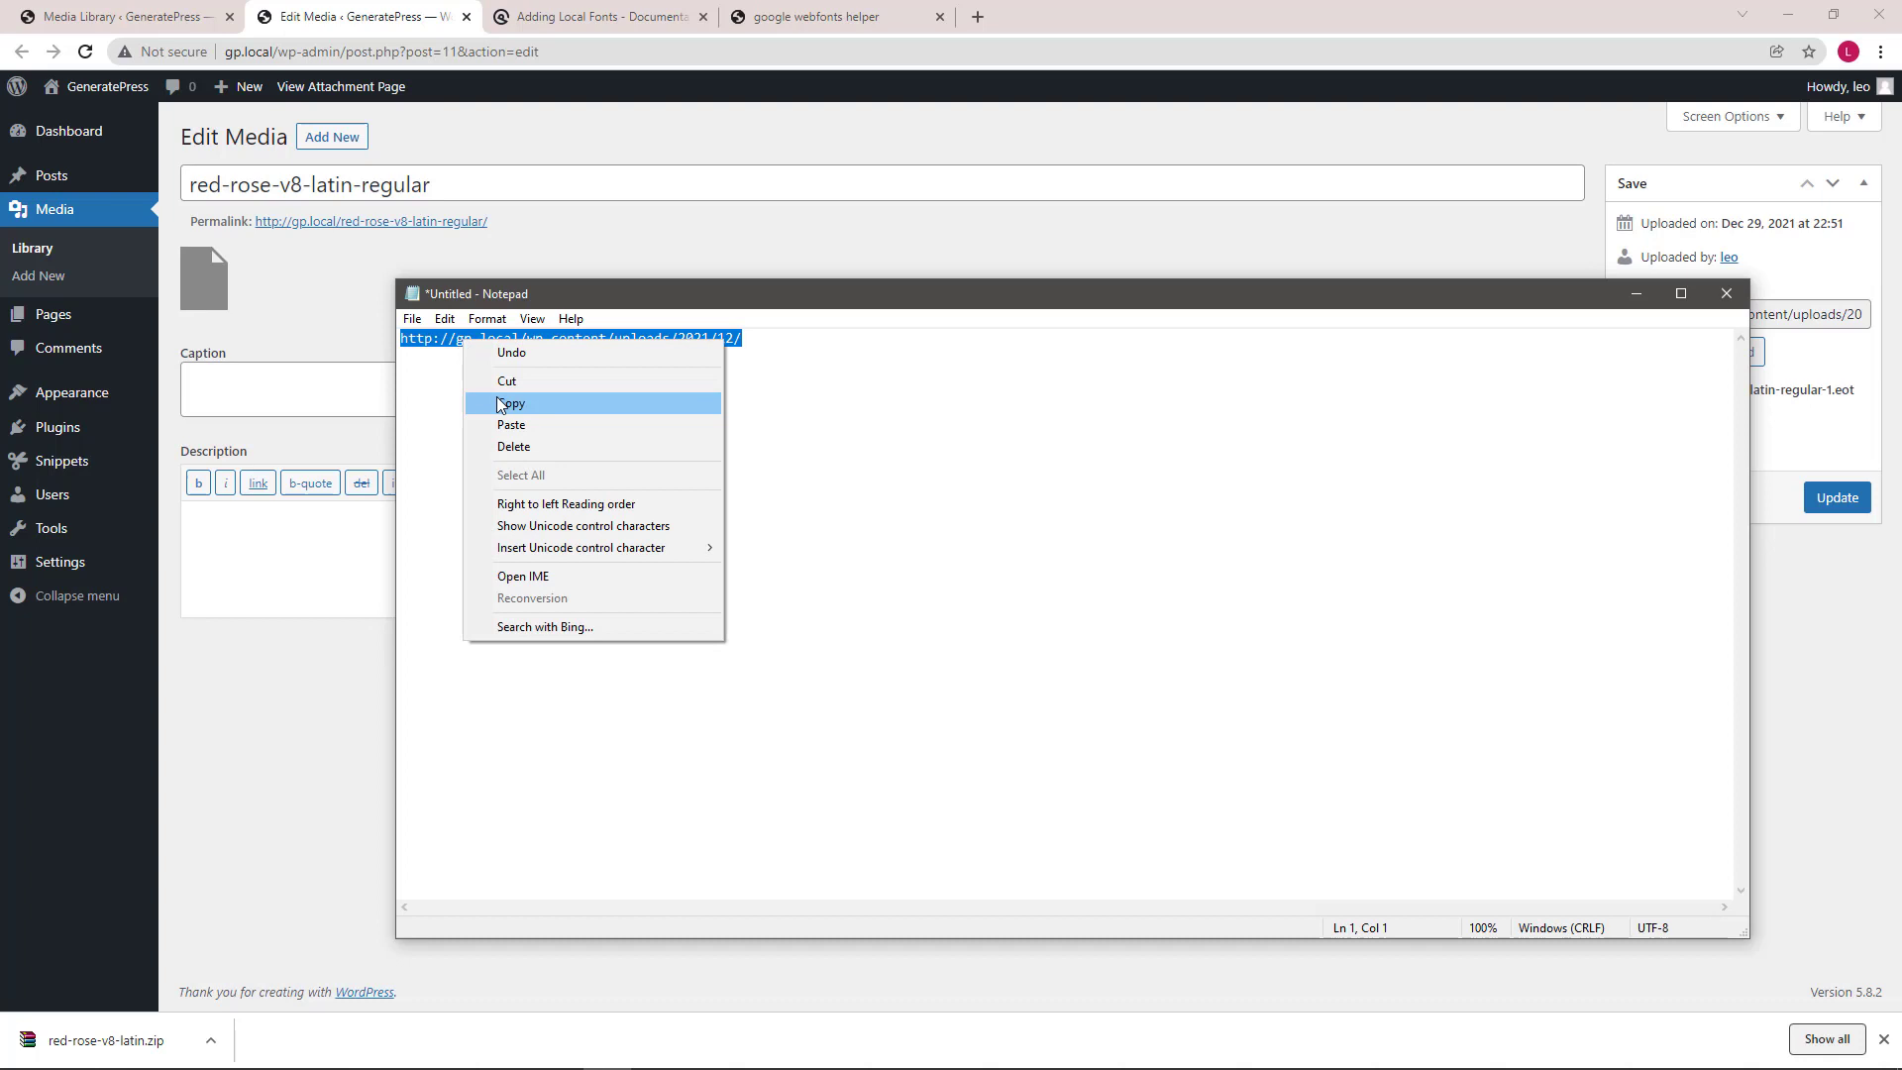
pyautogui.click(509, 402)
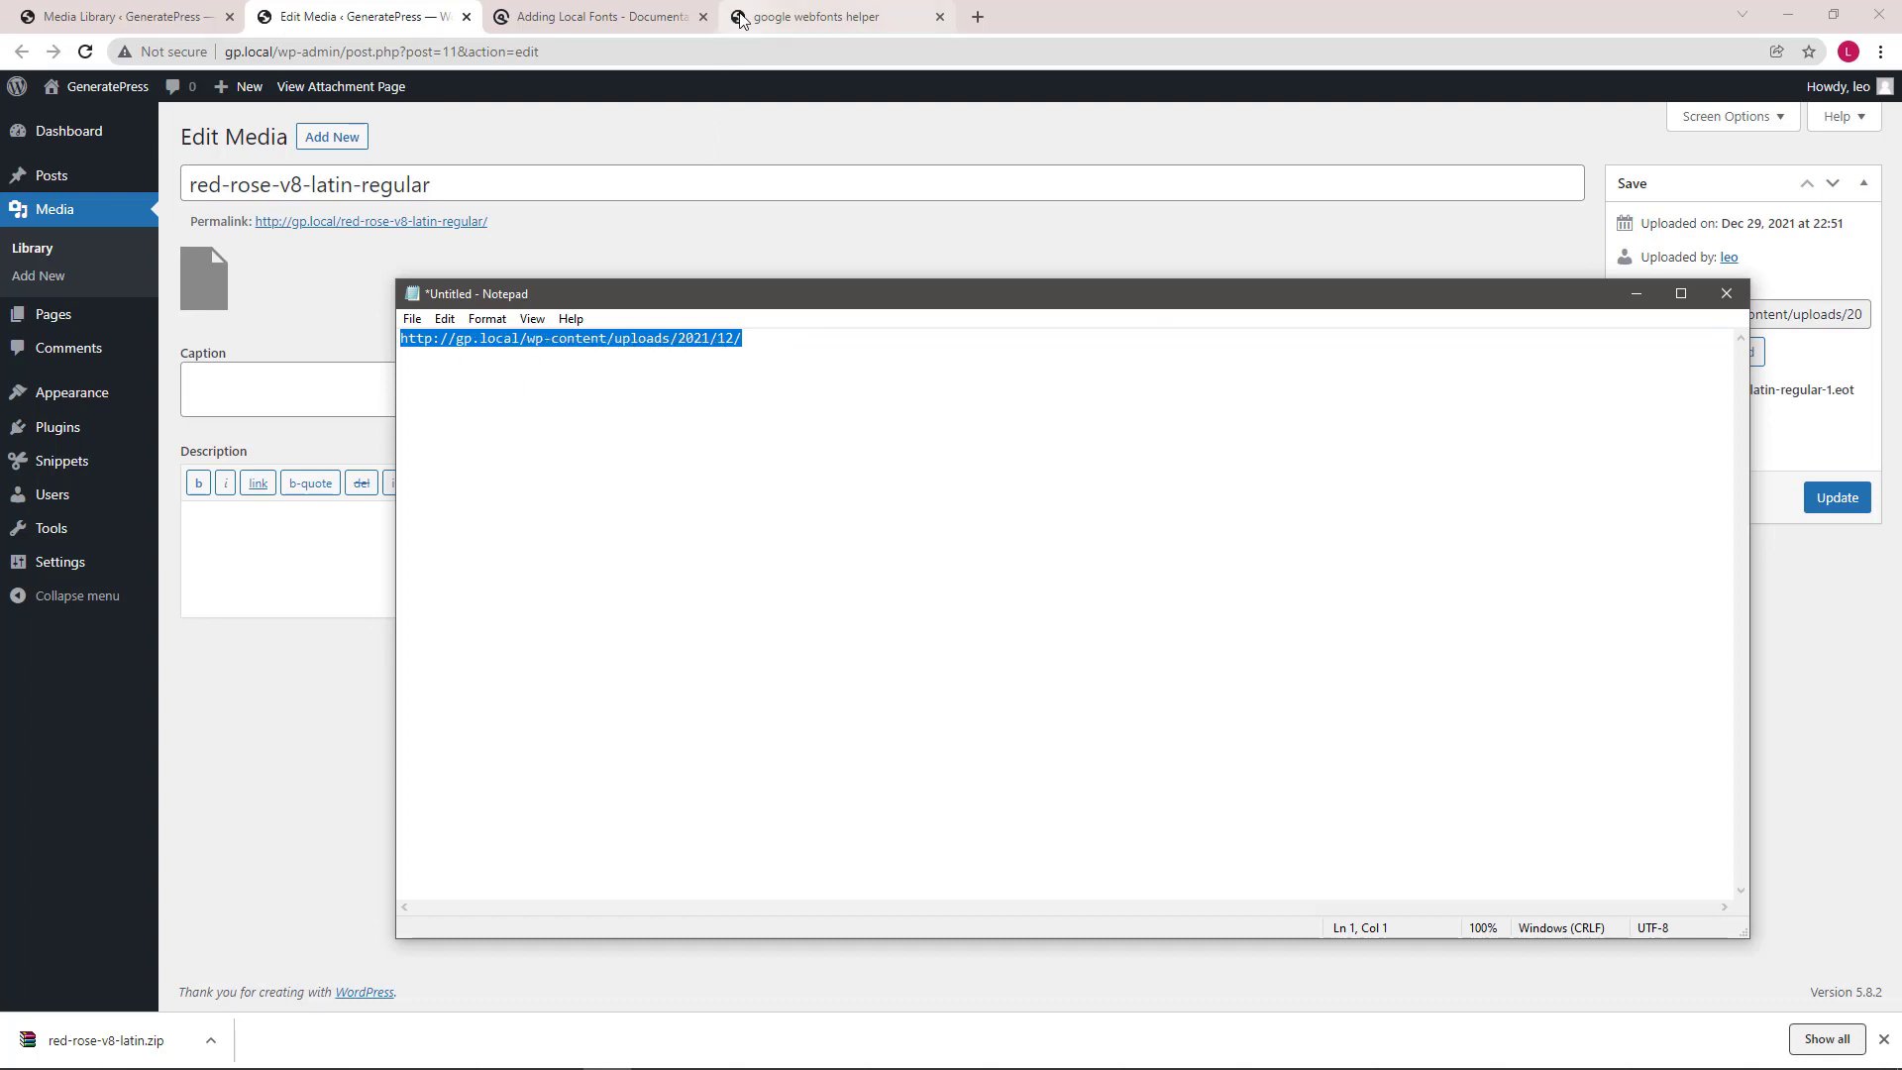
# - Replace the ../fonts/ folder prefix in google-webfonts-helper with the site's uploads path
pyautogui.click(813, 16)
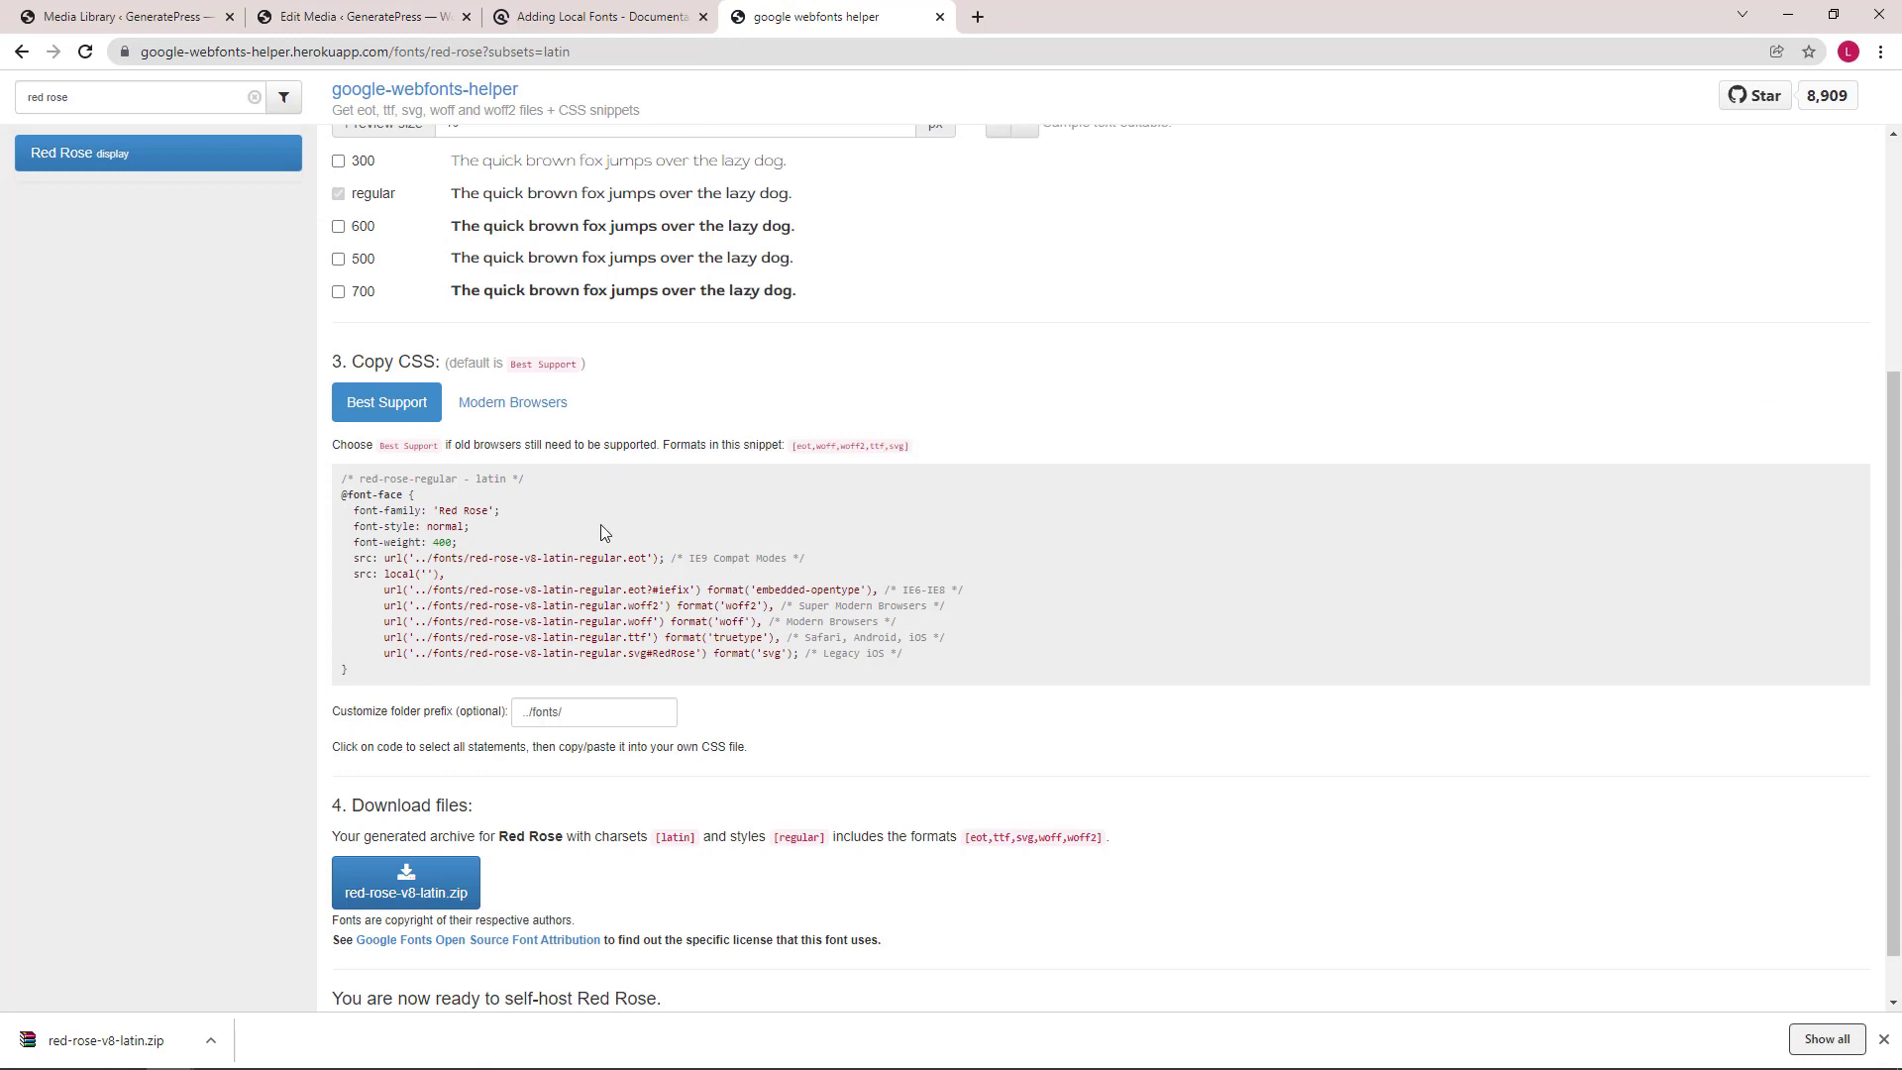
pyautogui.click(593, 711)
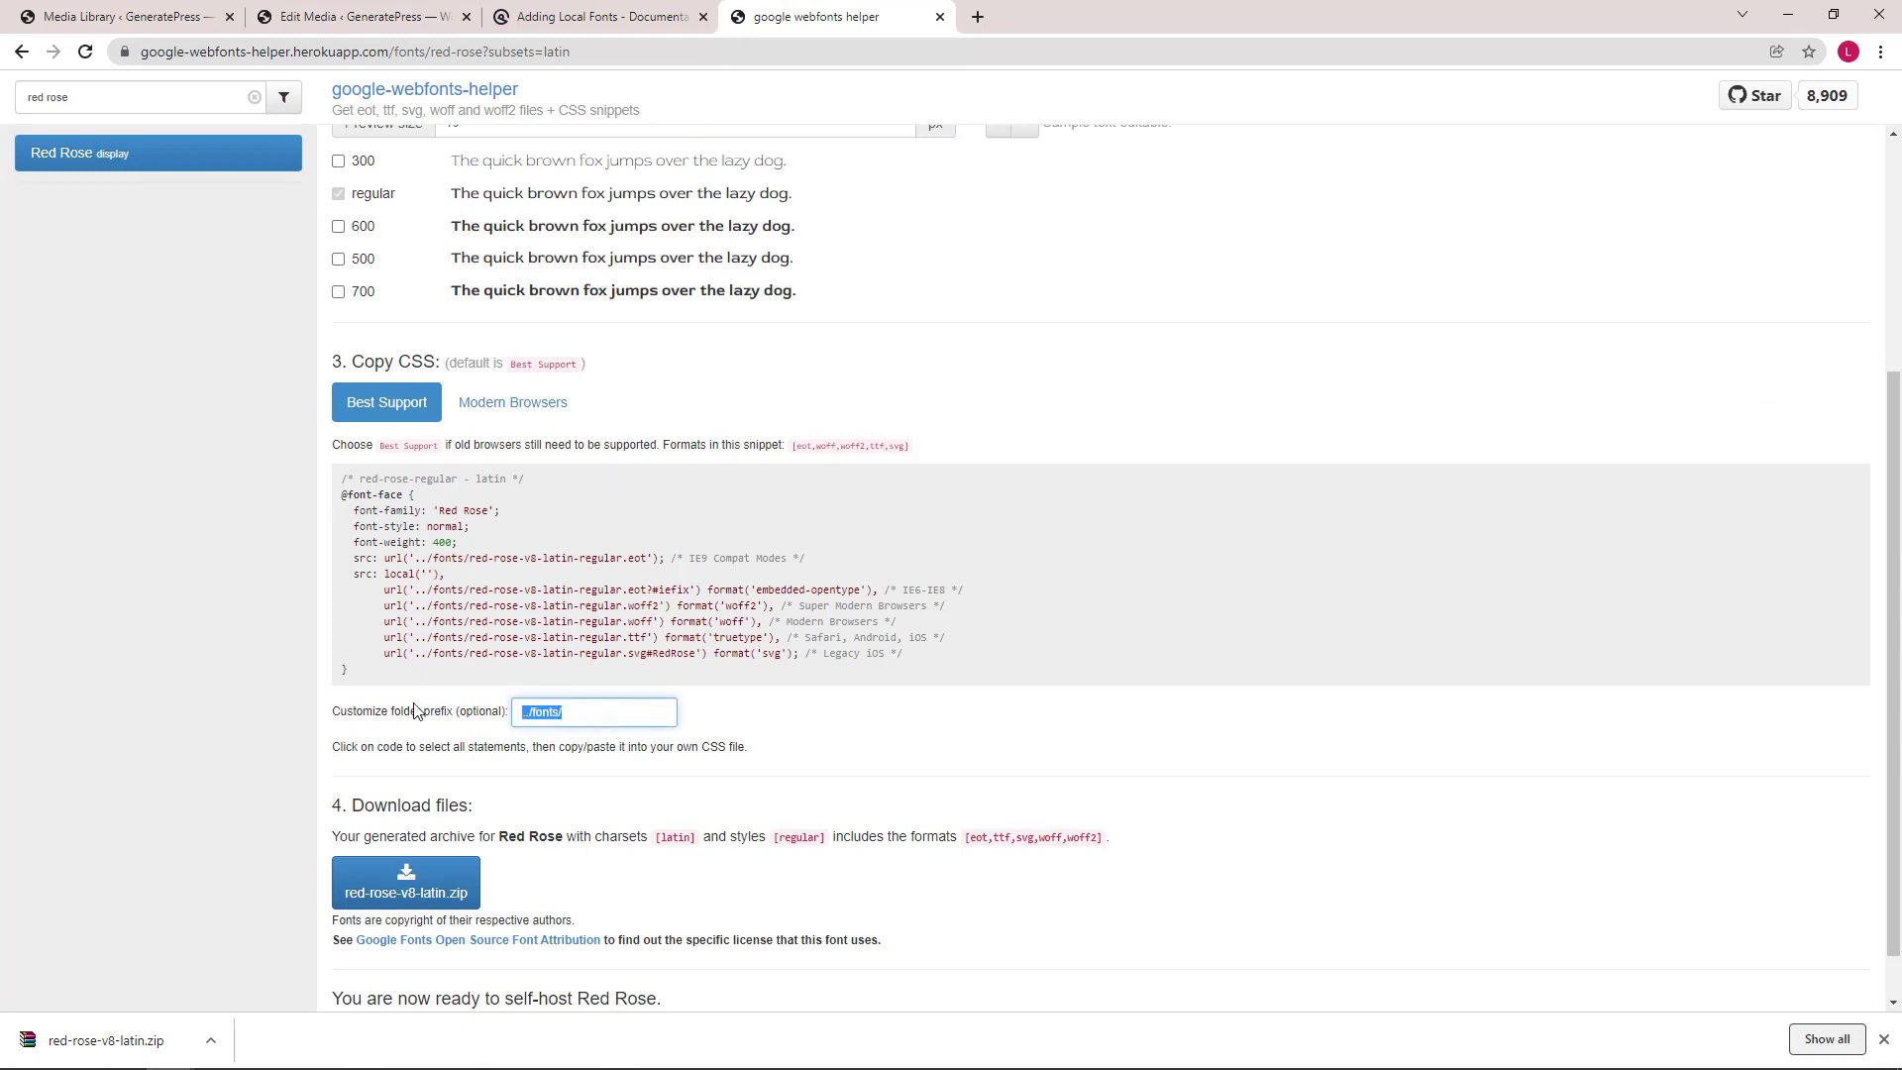
pyautogui.rightClick(593, 711)
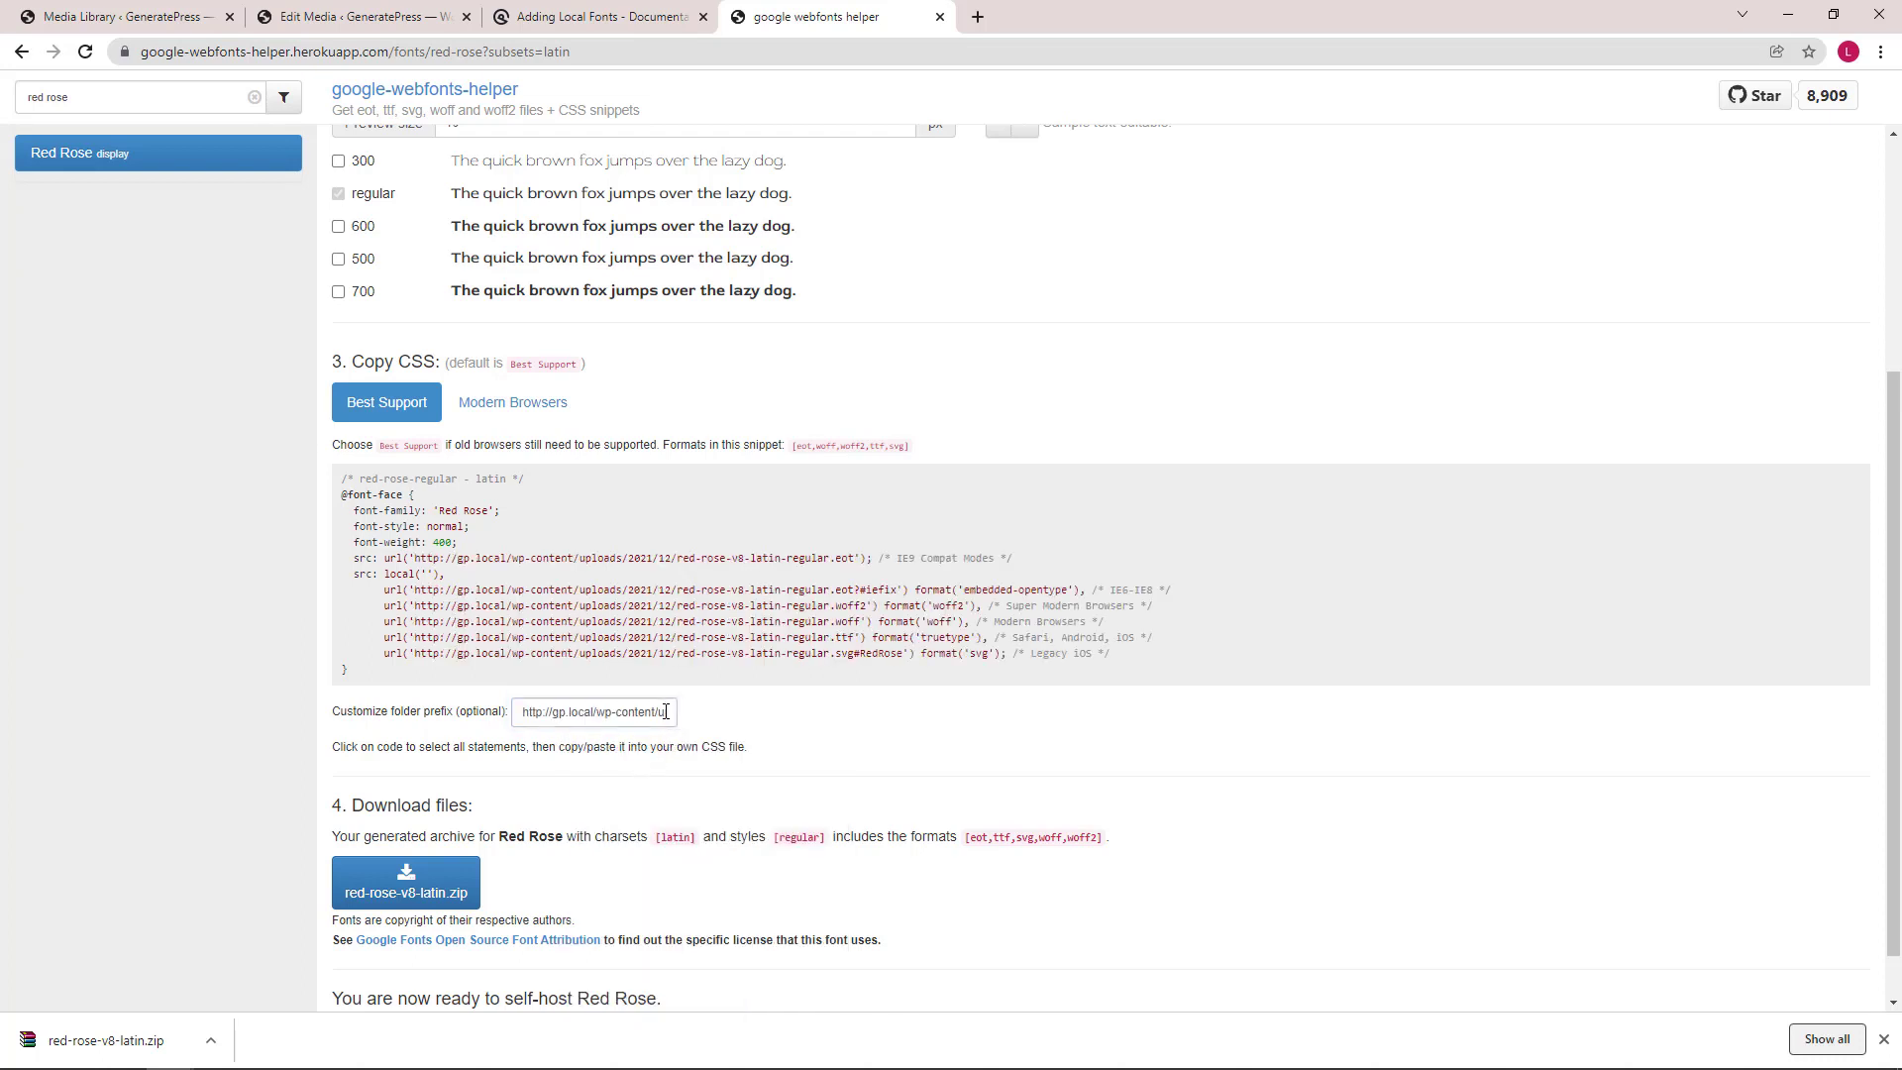
pyautogui.click(593, 711)
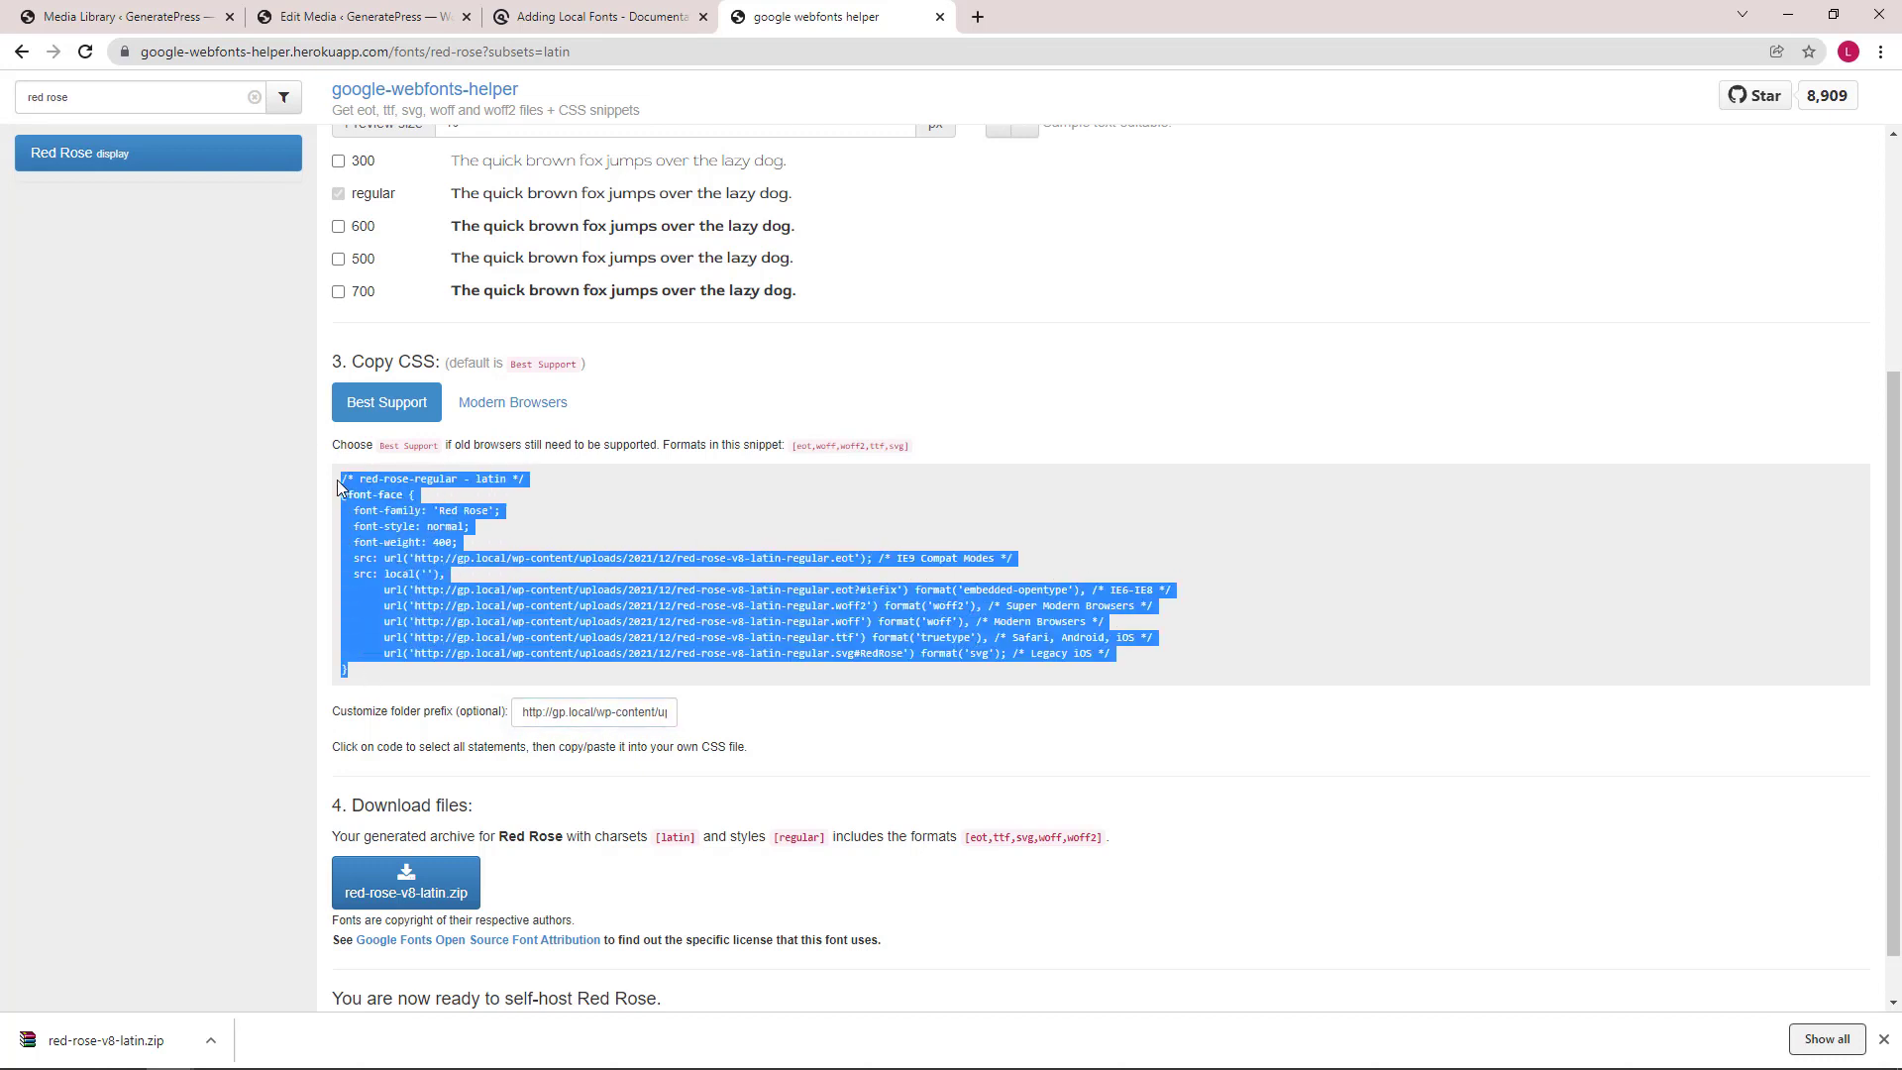
pyautogui.rightClick(400, 497)
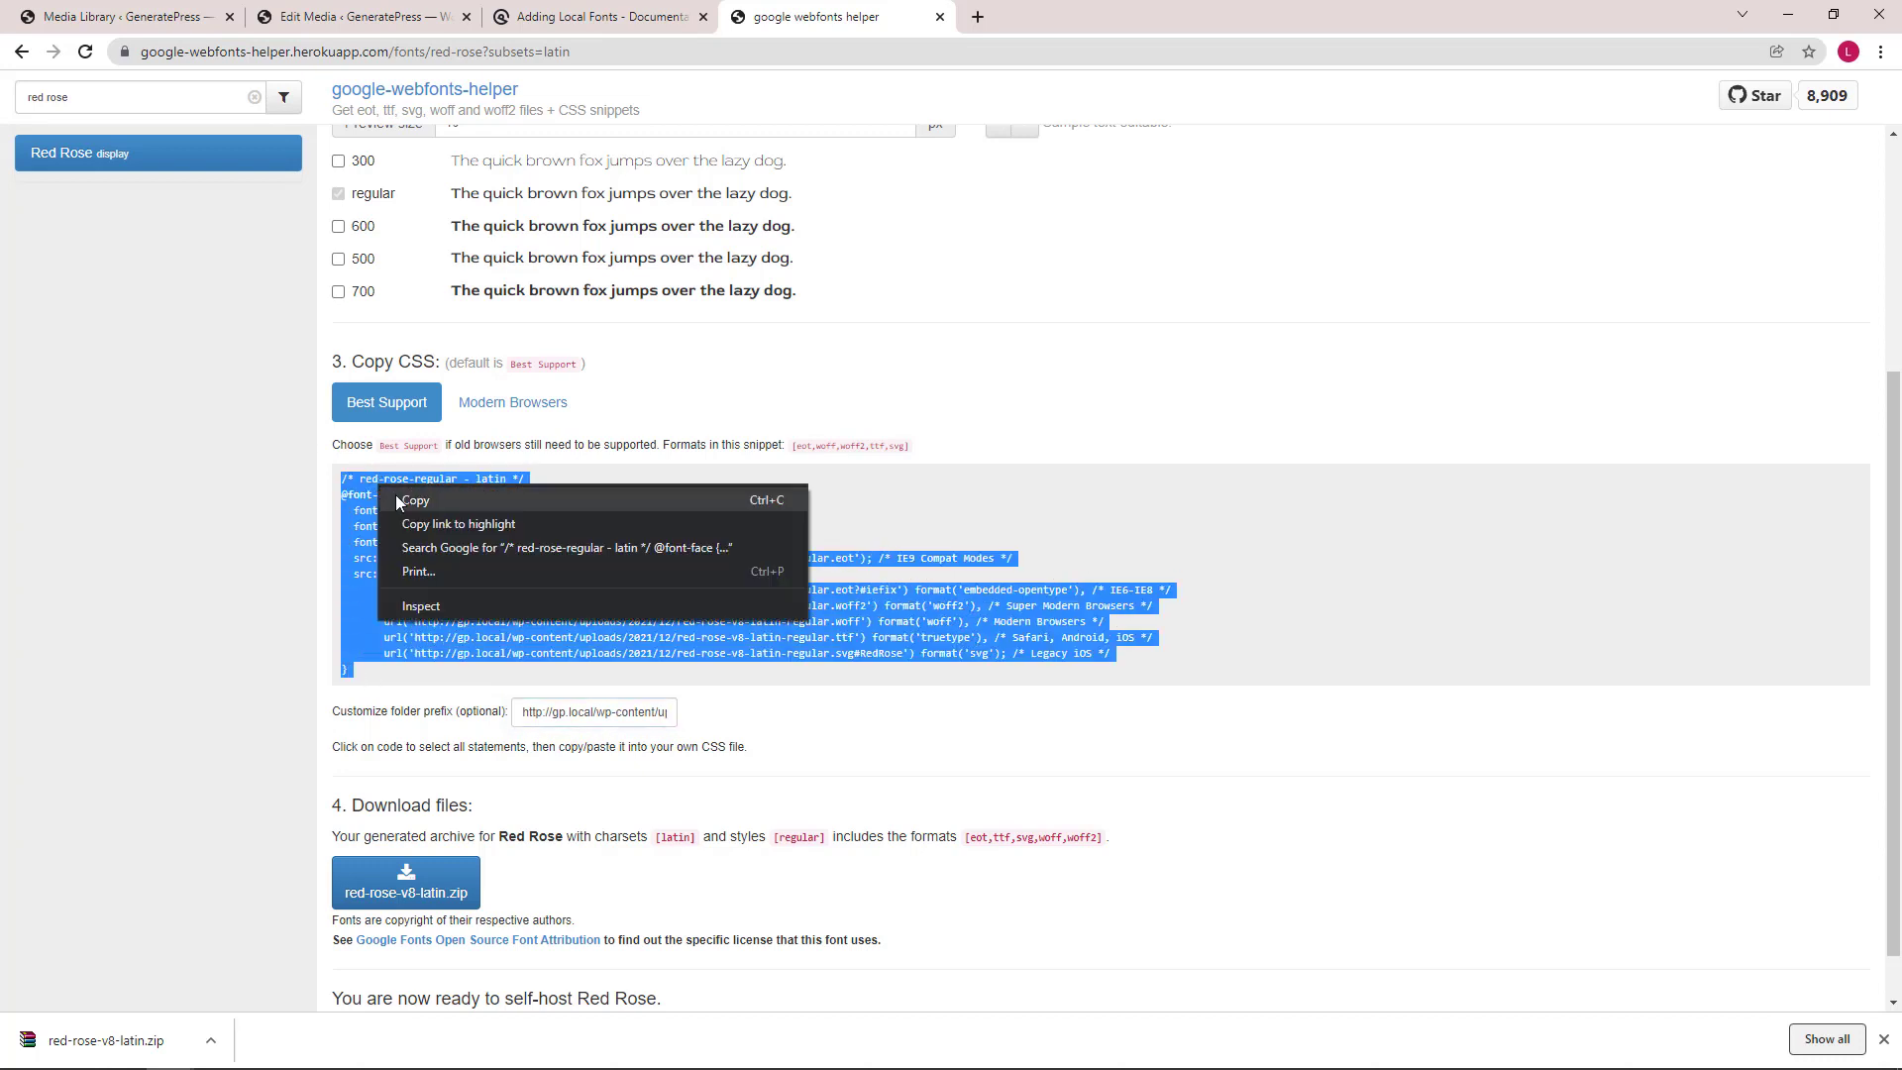
pyautogui.click(414, 499)
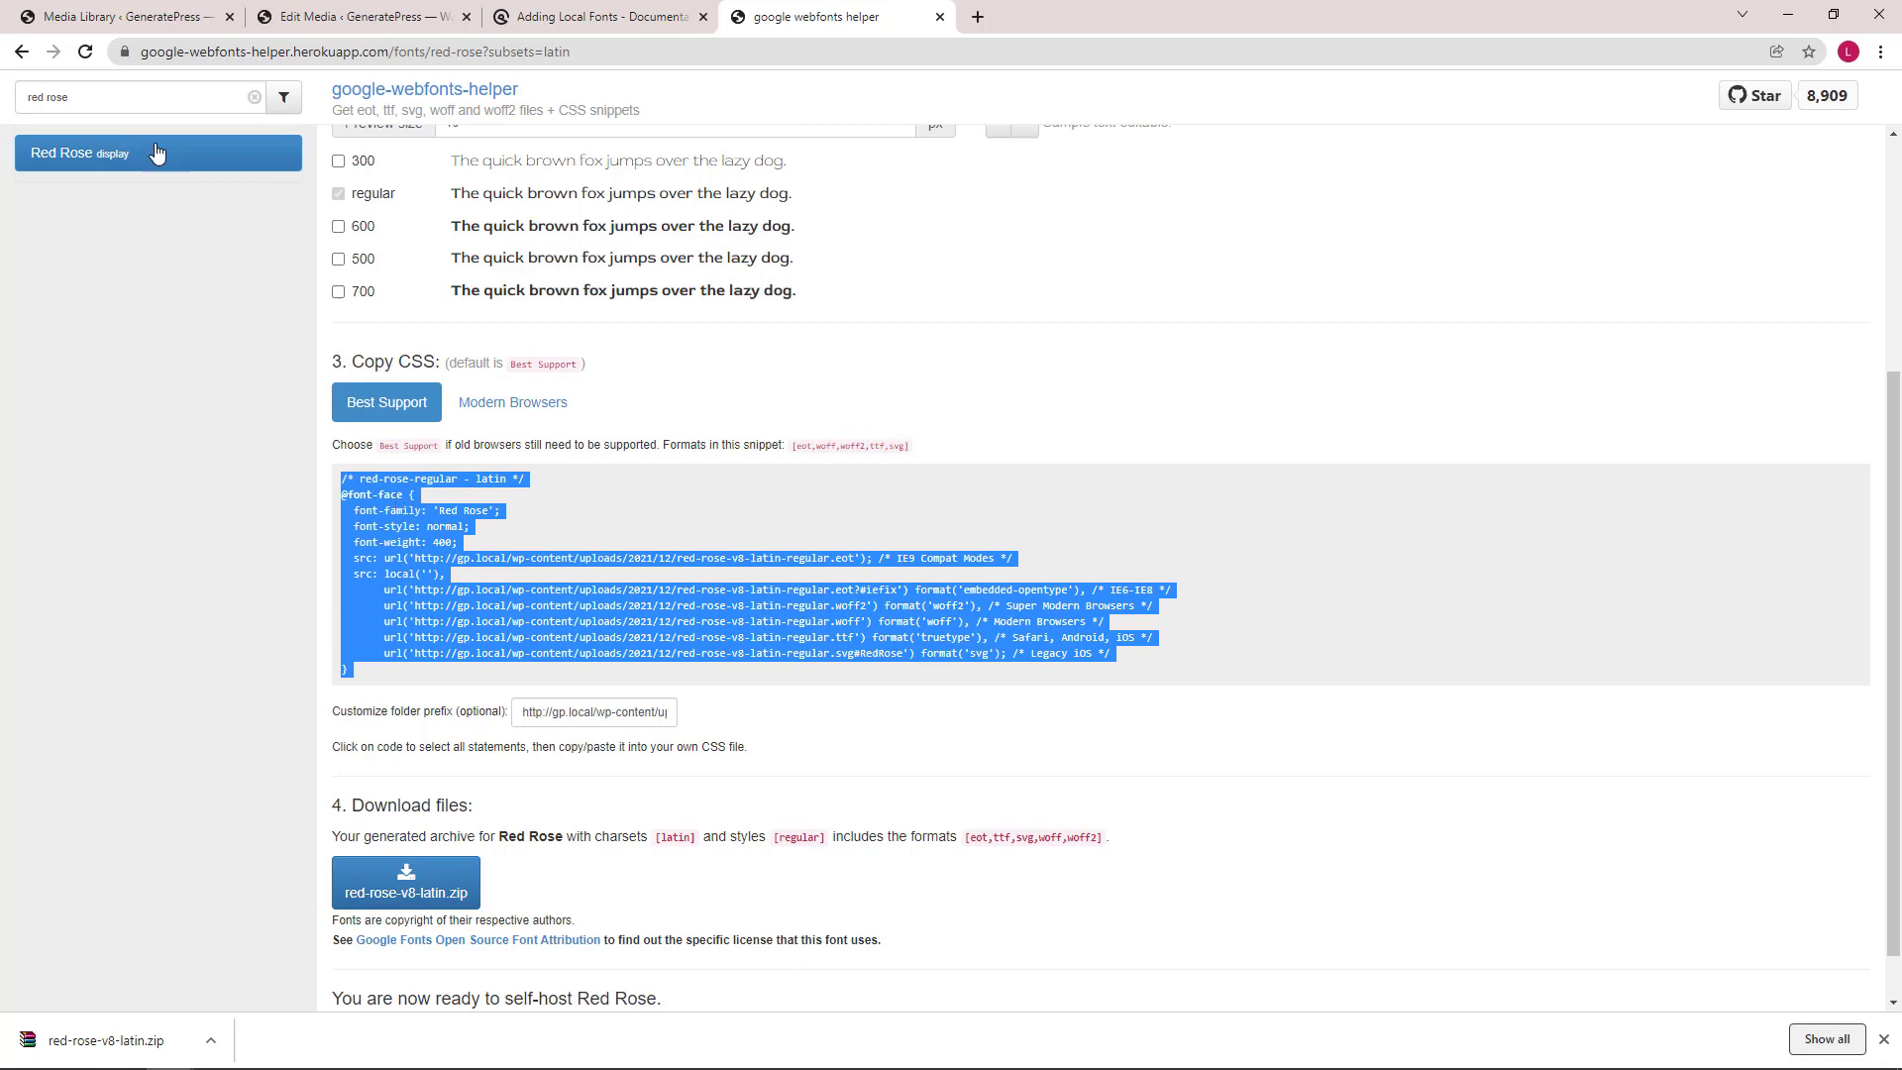
# - Go from the site front end into the Customizer's Additional CSS section
pyautogui.click(117, 16)
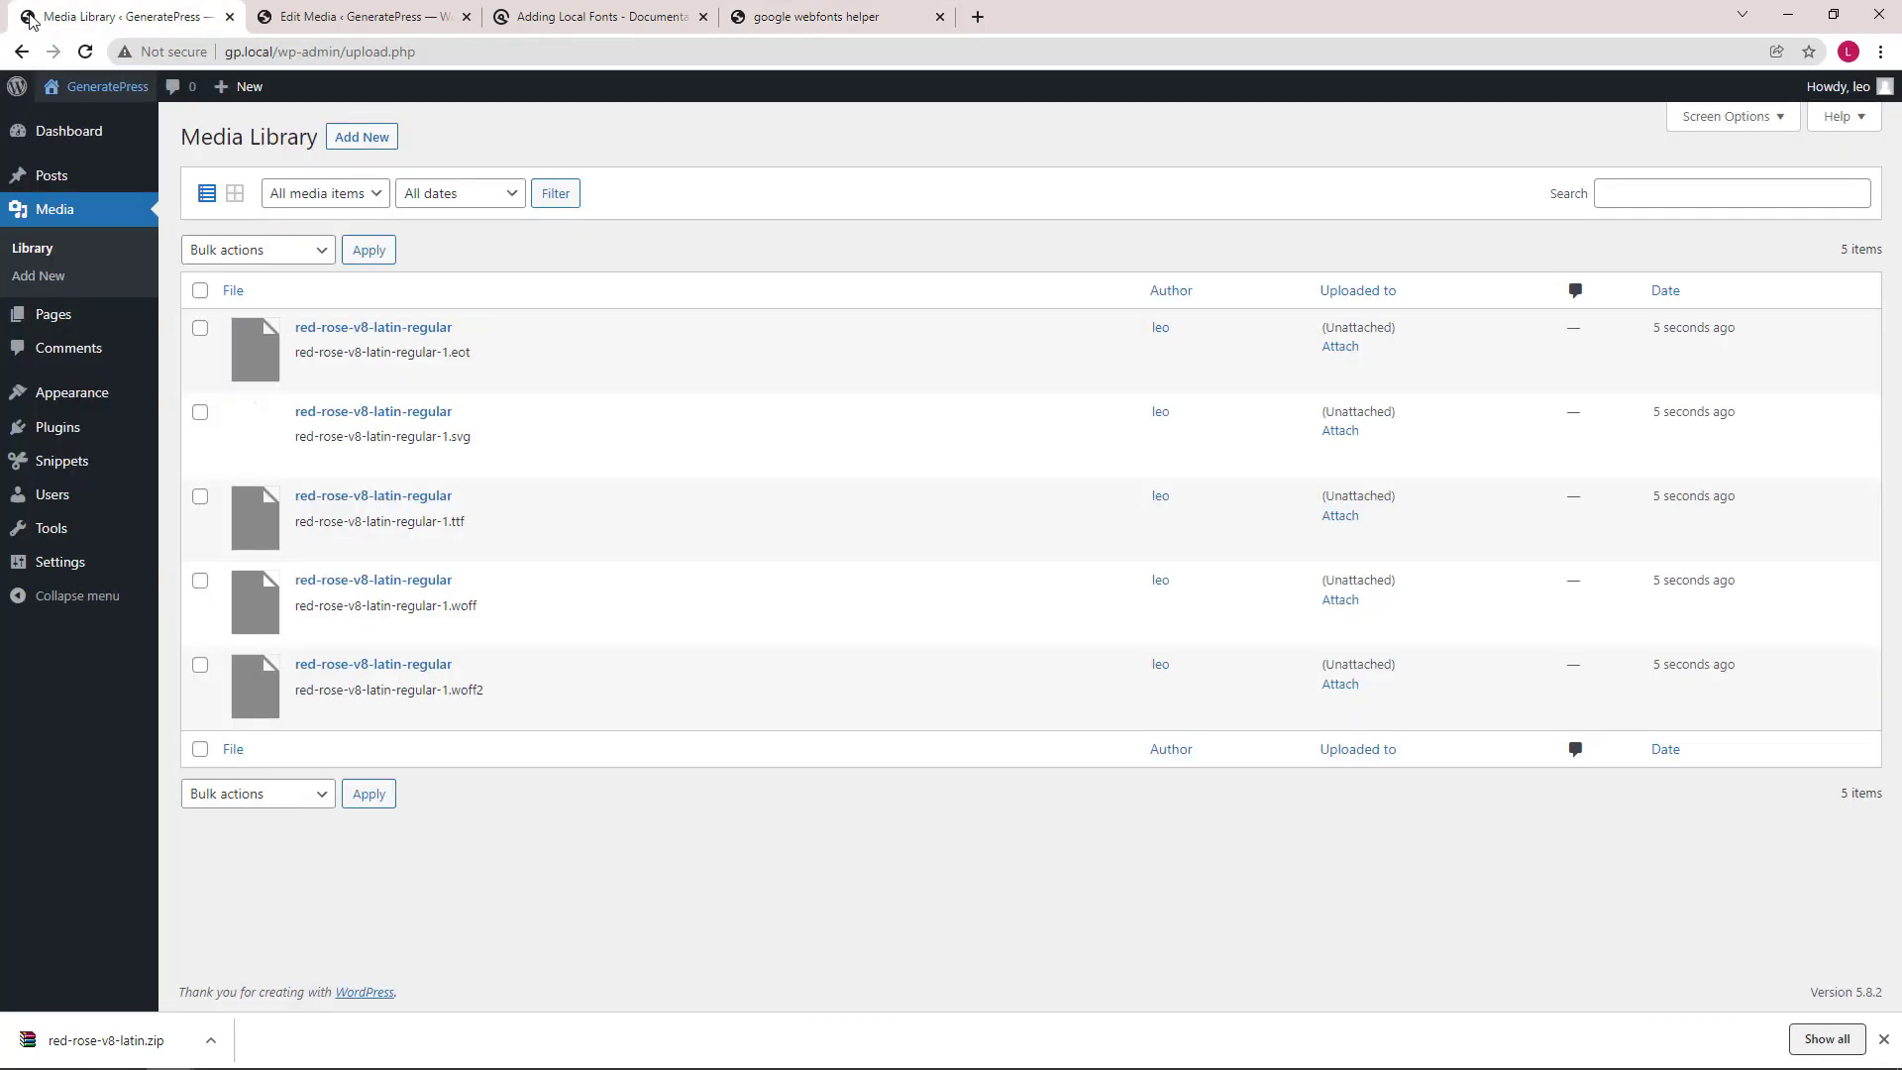
pyautogui.click(105, 85)
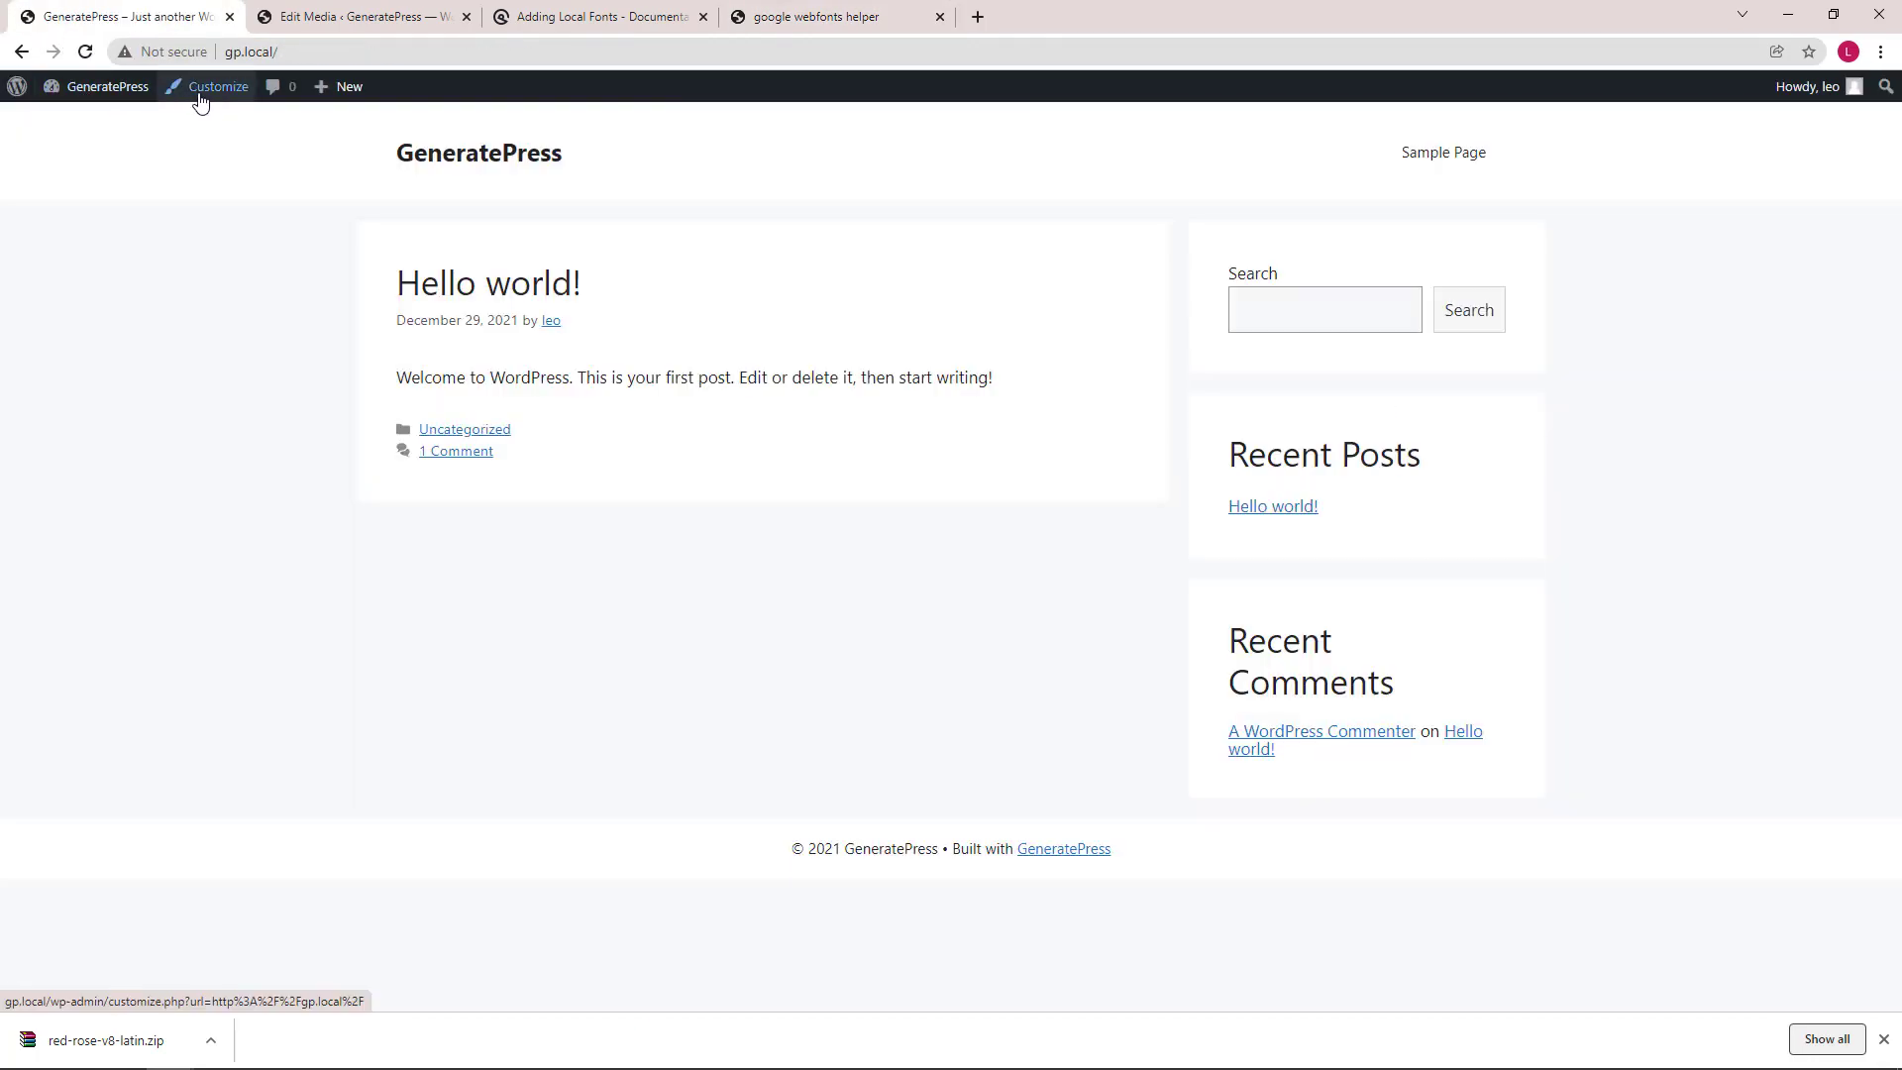
pyautogui.click(218, 85)
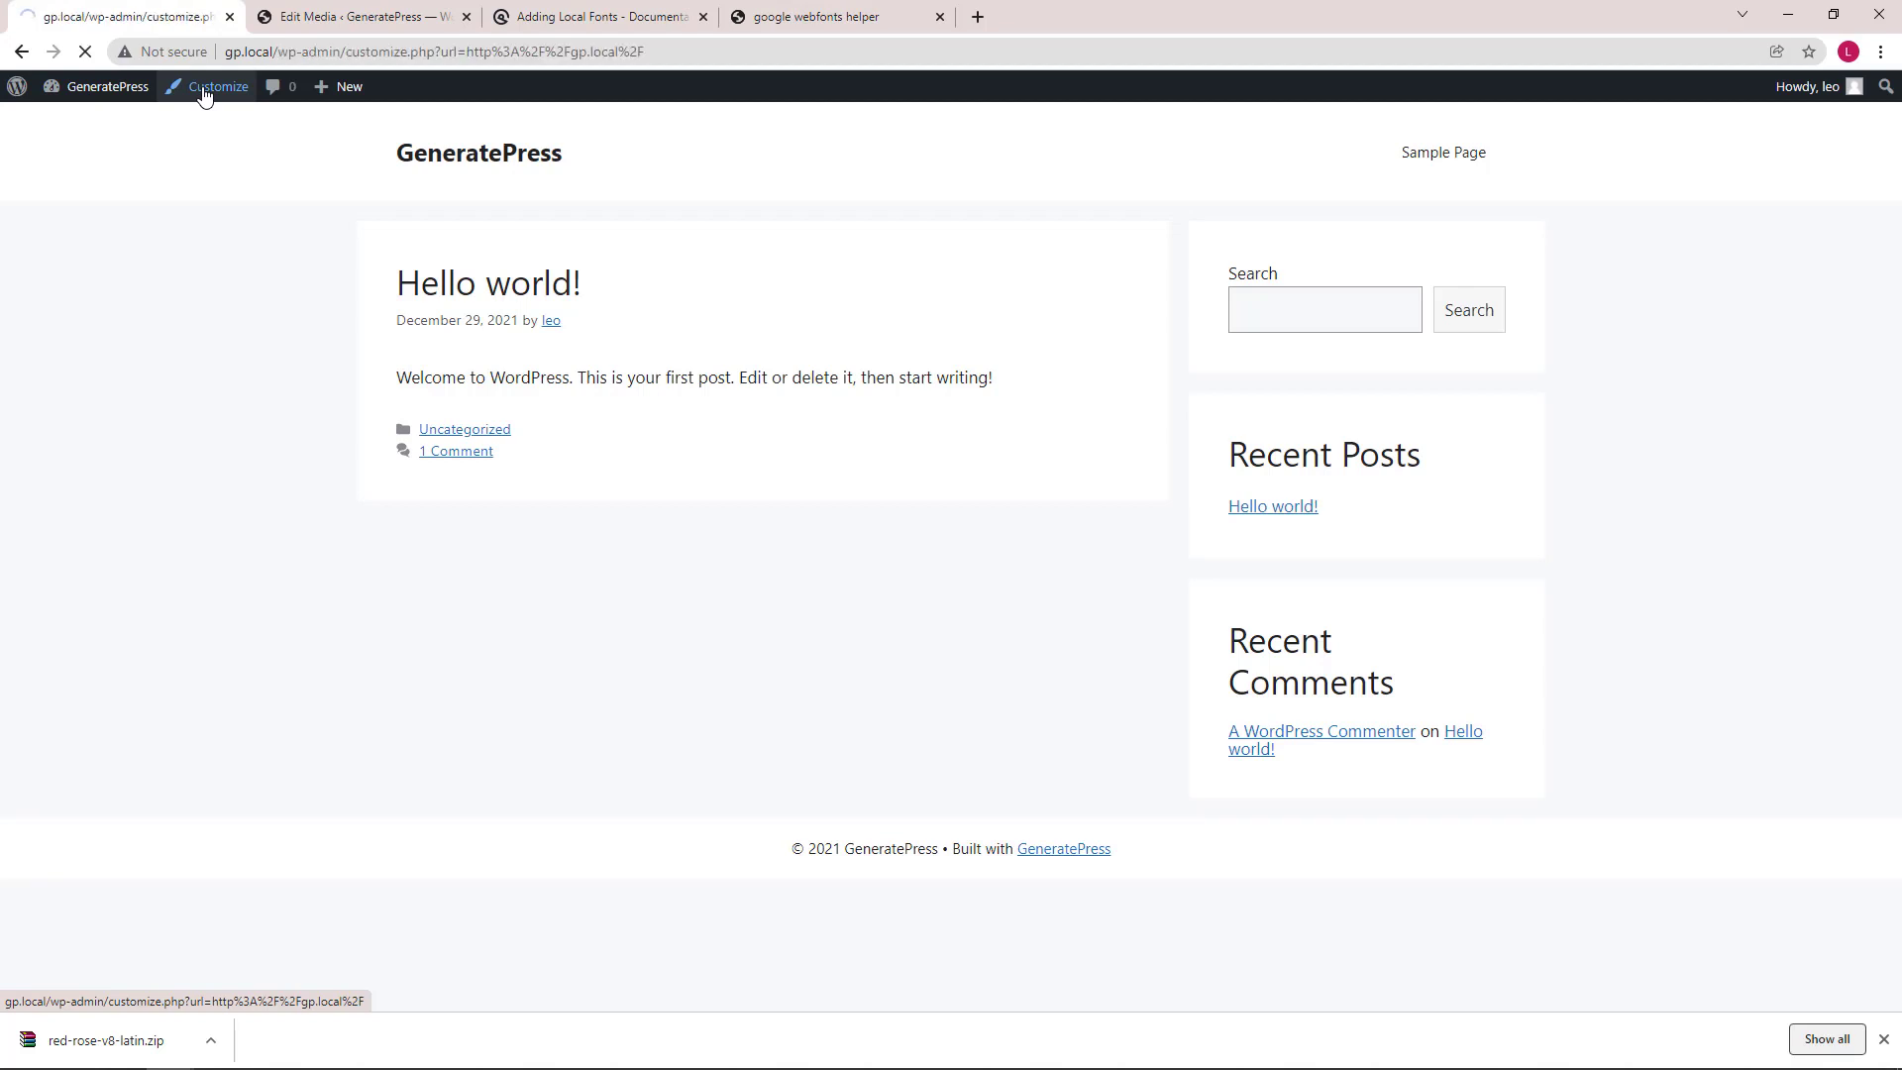
pyautogui.click(218, 85)
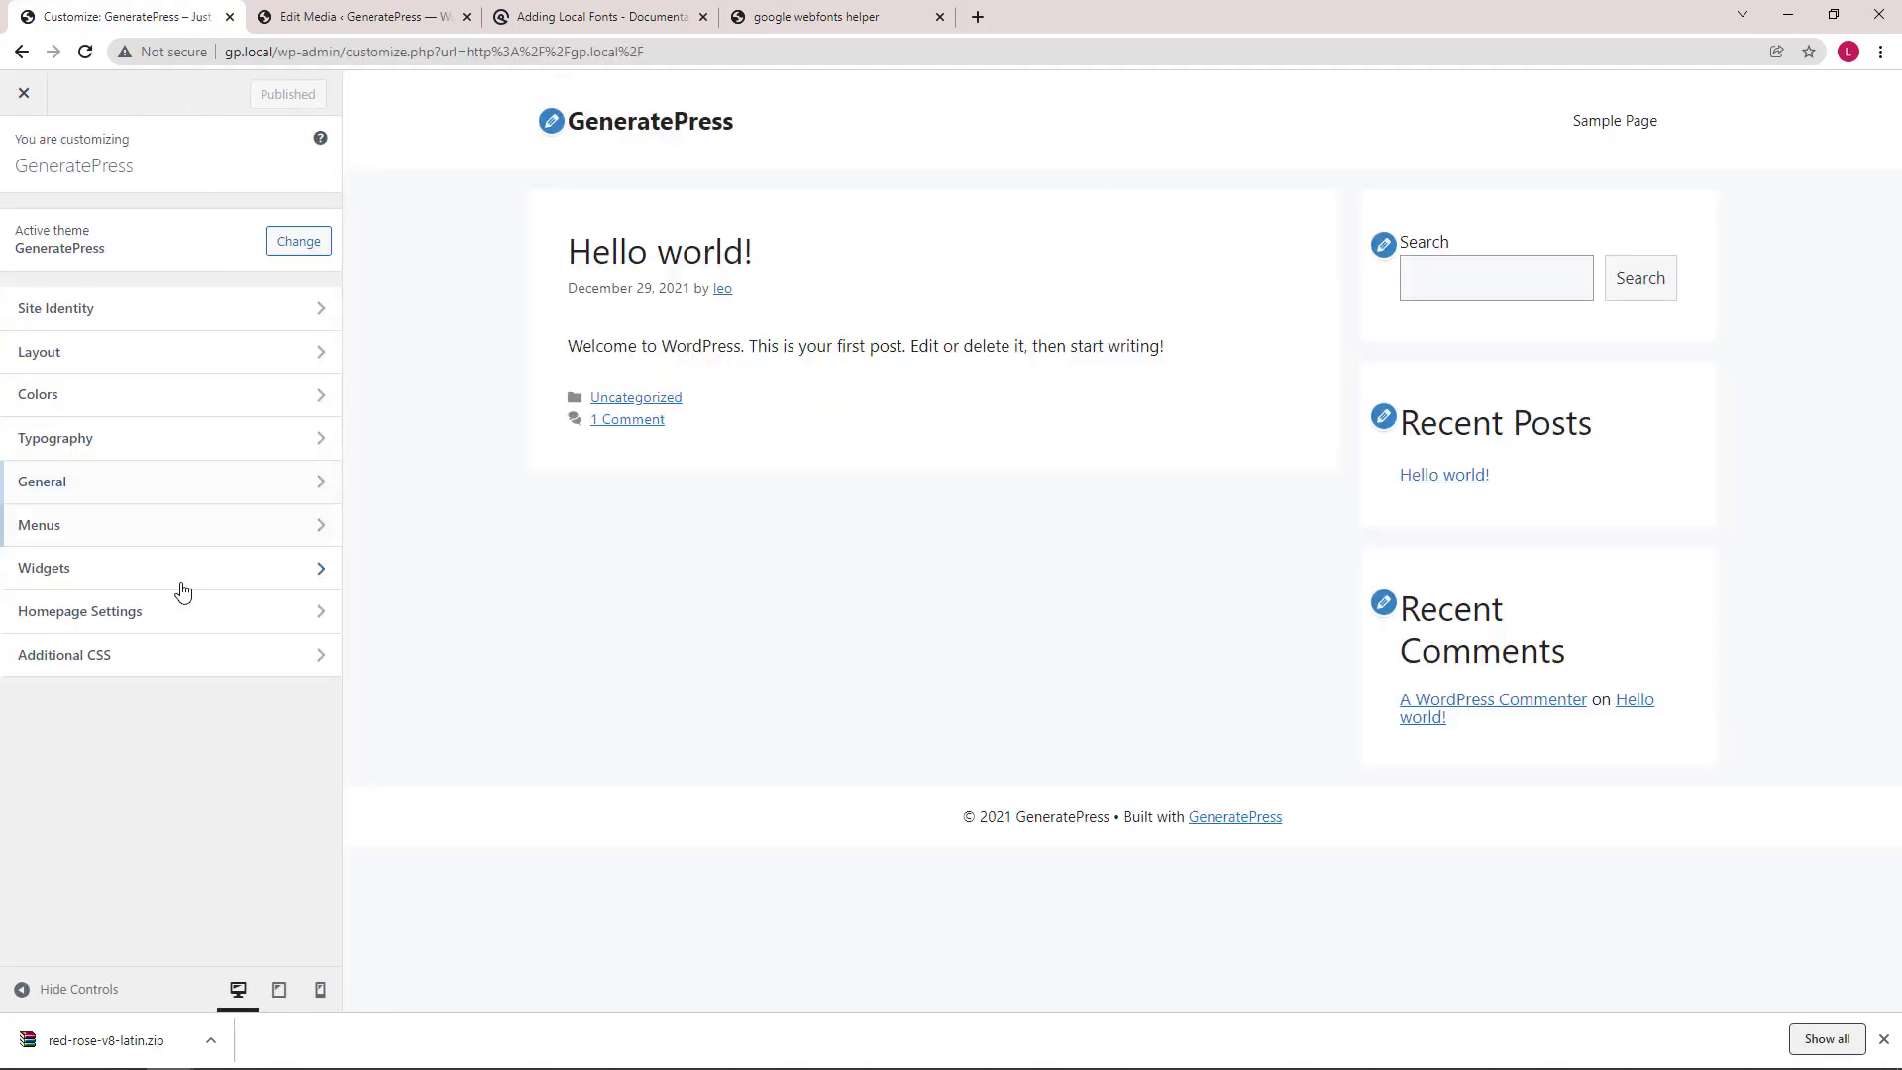
pyautogui.click(64, 655)
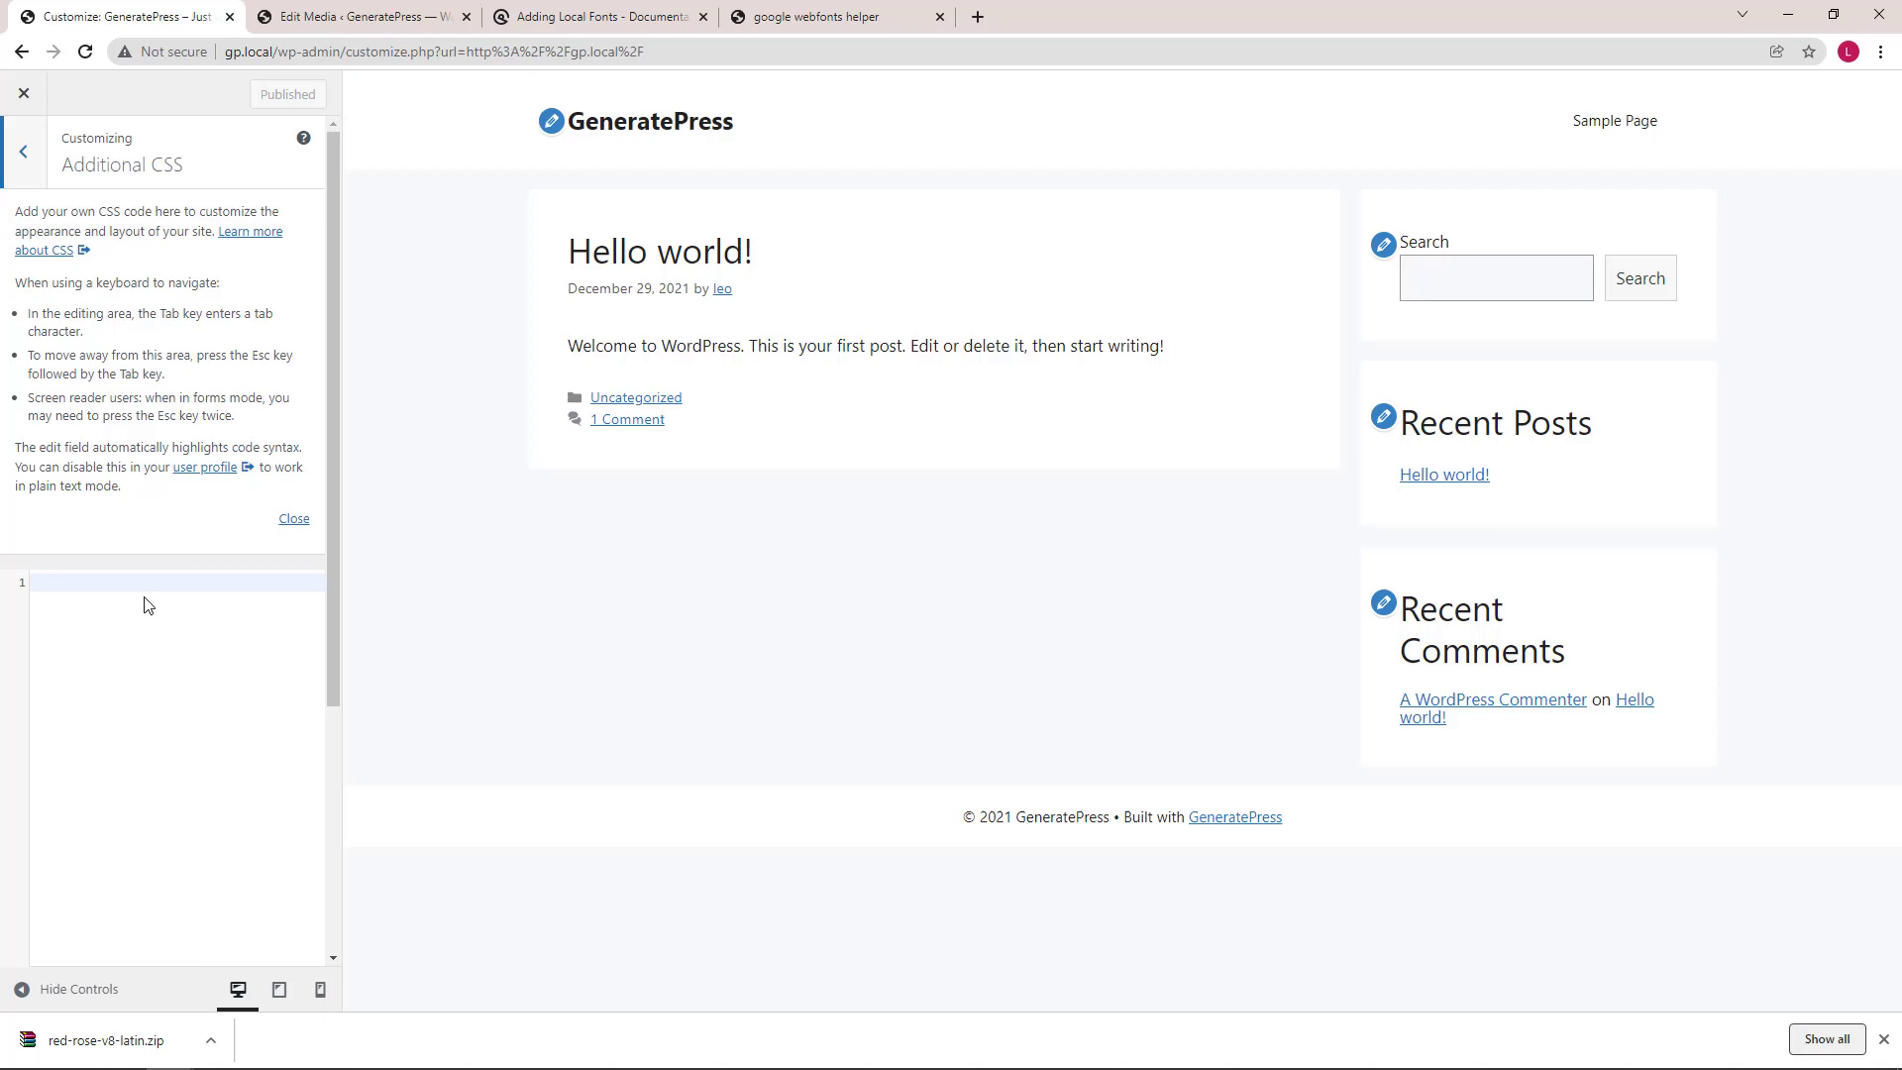
pyautogui.rightClick(145, 583)
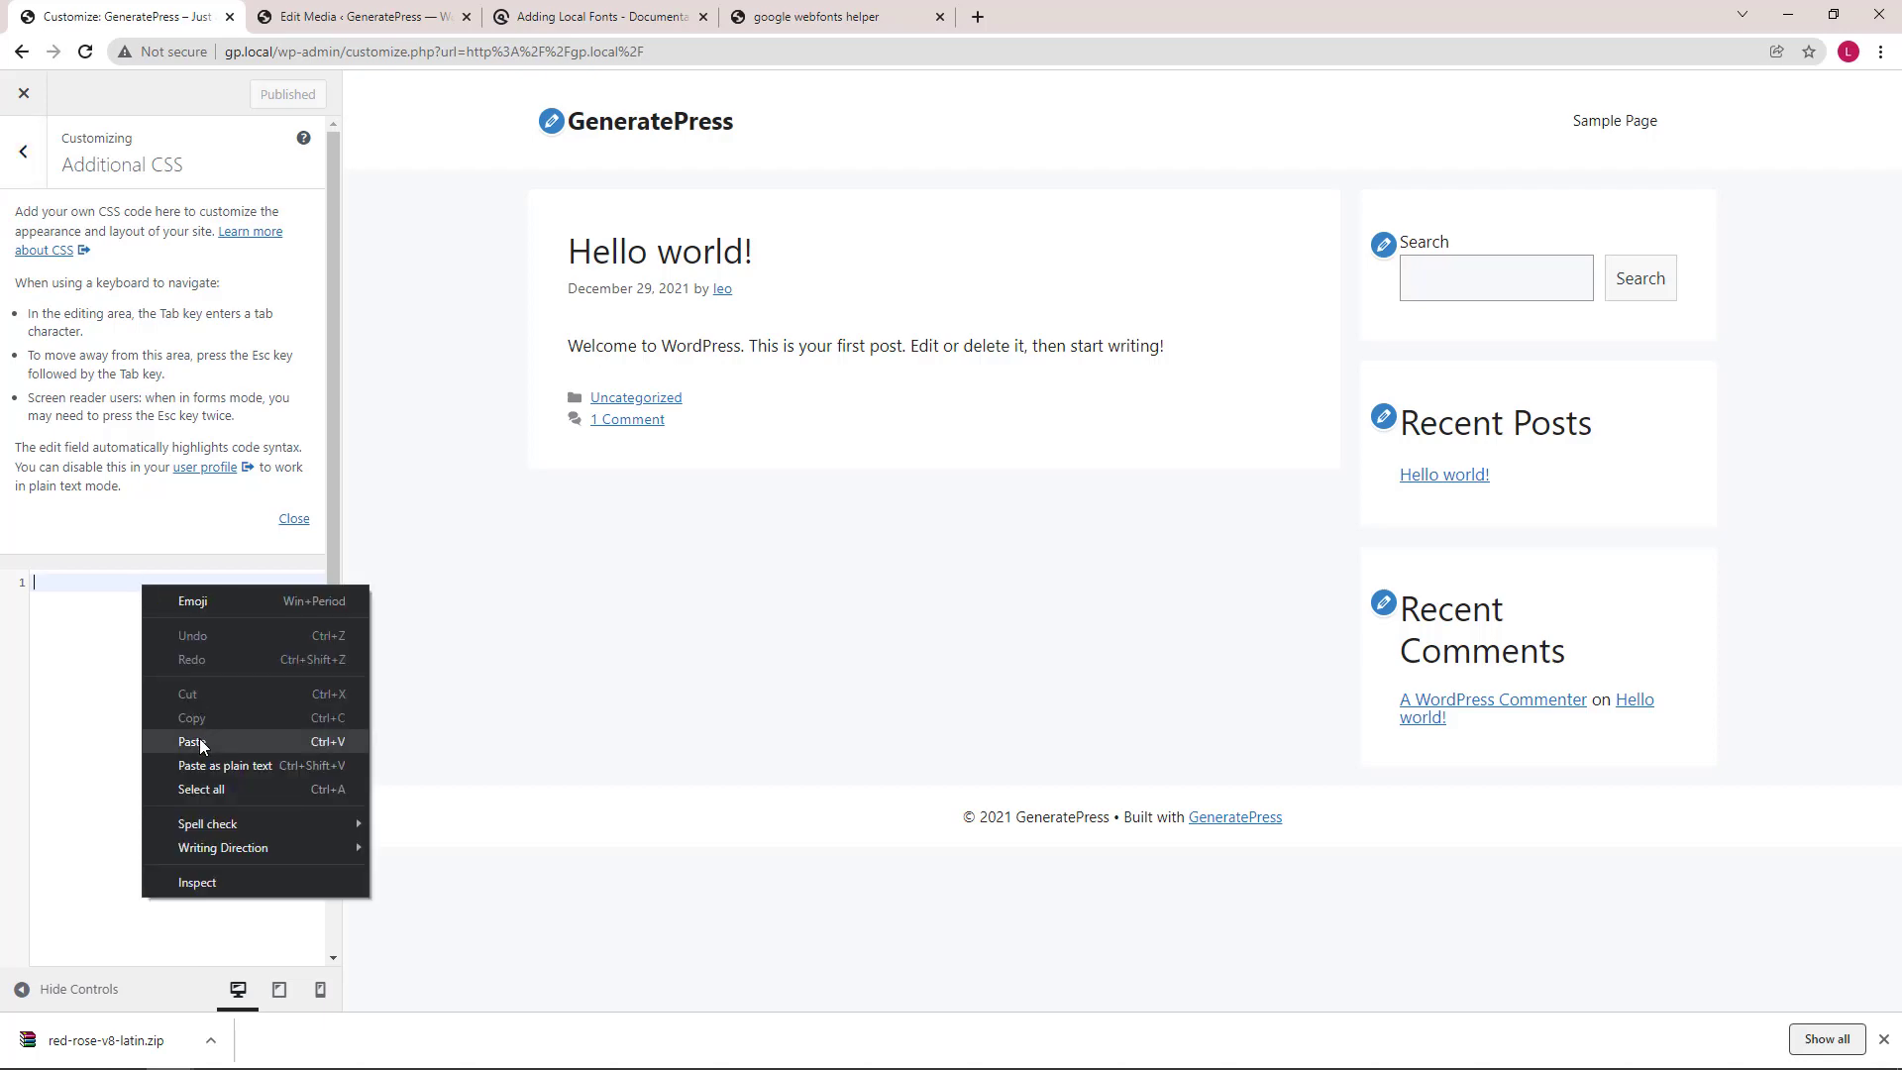
pyautogui.click(192, 741)
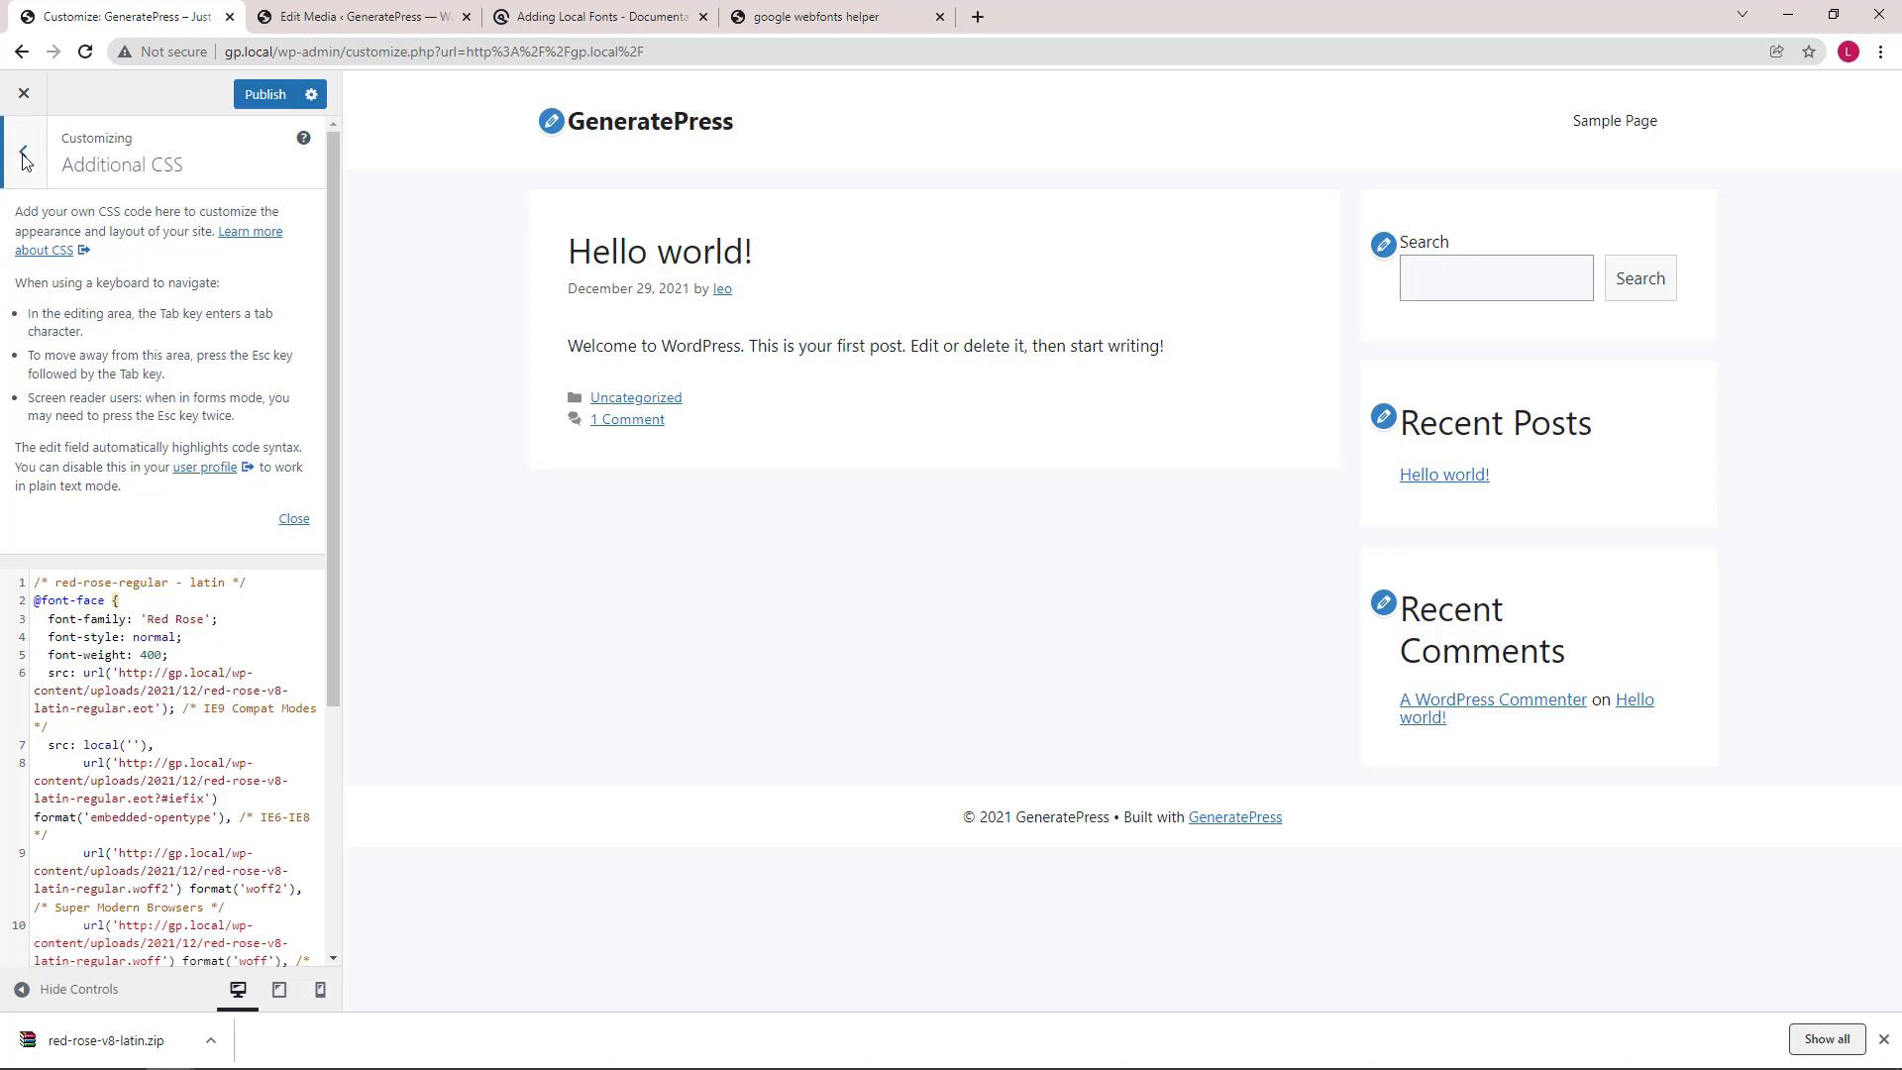
pyautogui.click(22, 159)
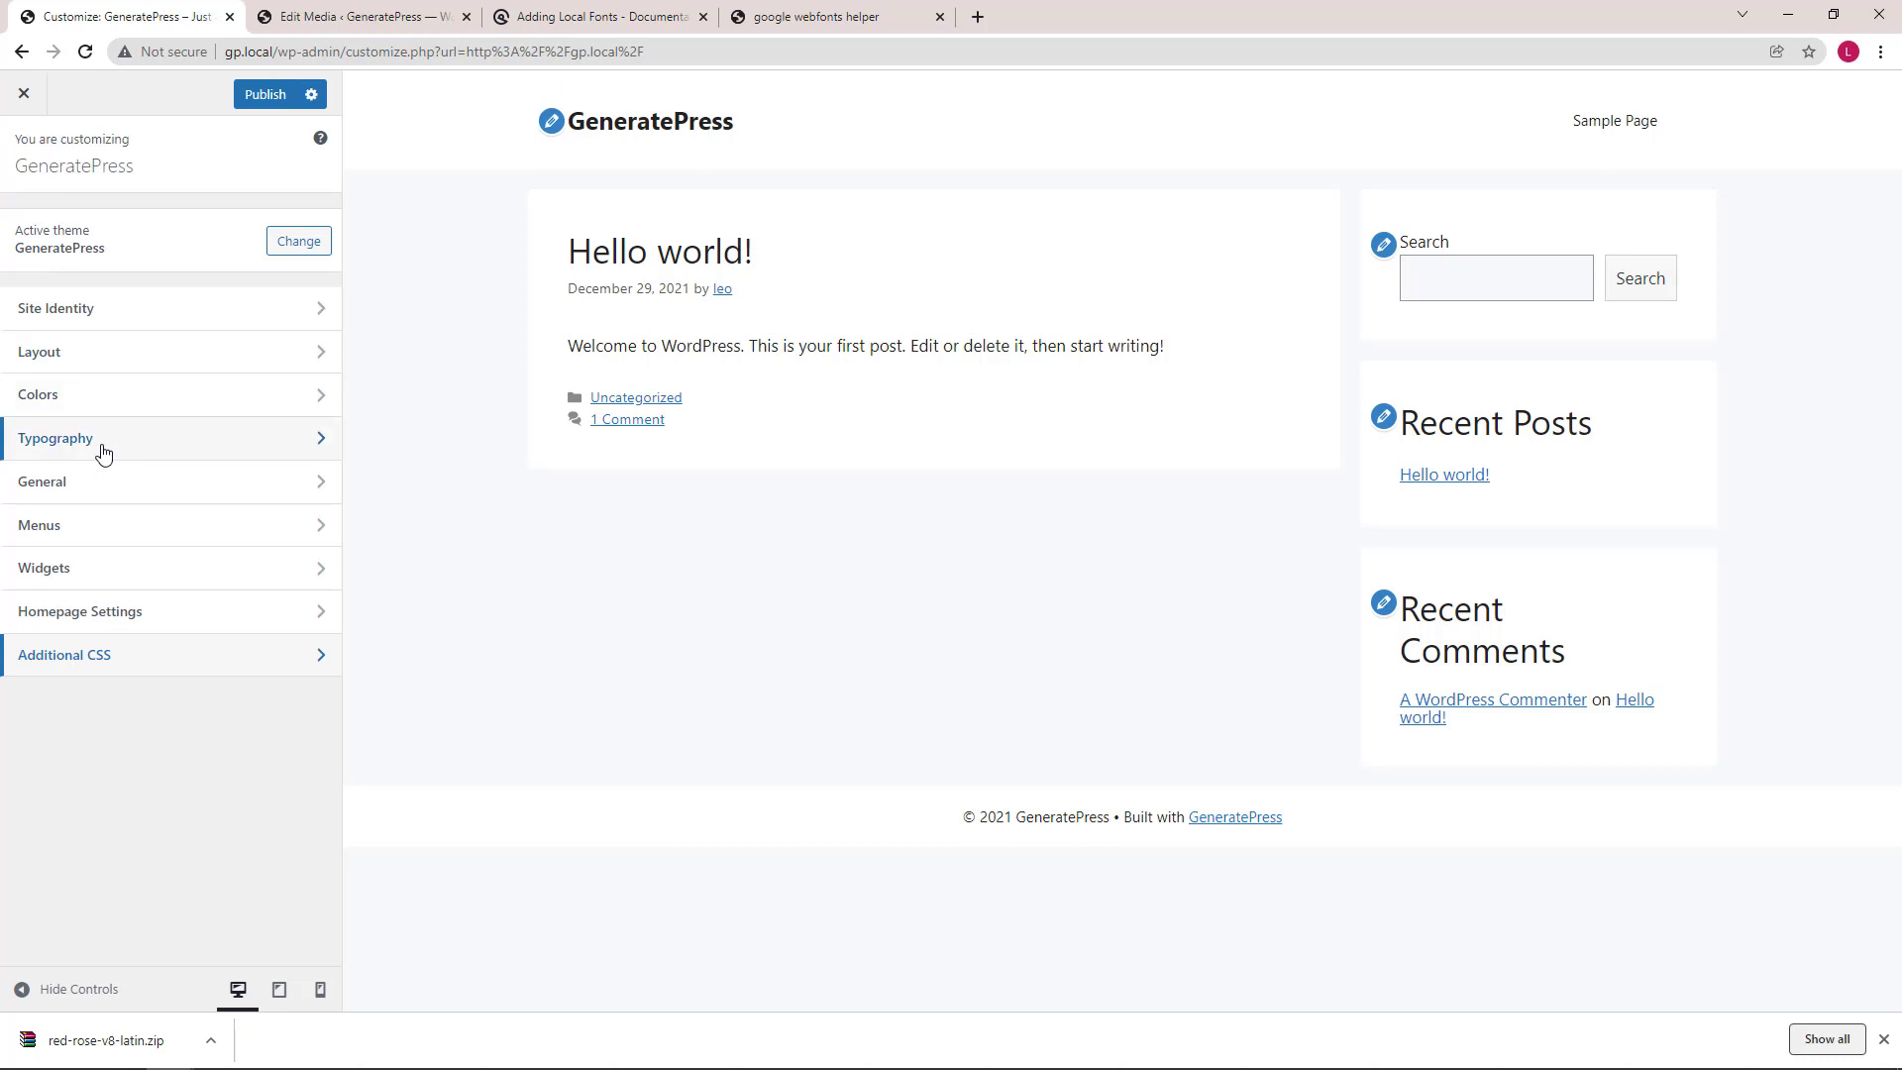
# - Create a Font Manager entry named 'Red Rose' in Typography, leaving the Google Font toggle off
pyautogui.click(56, 438)
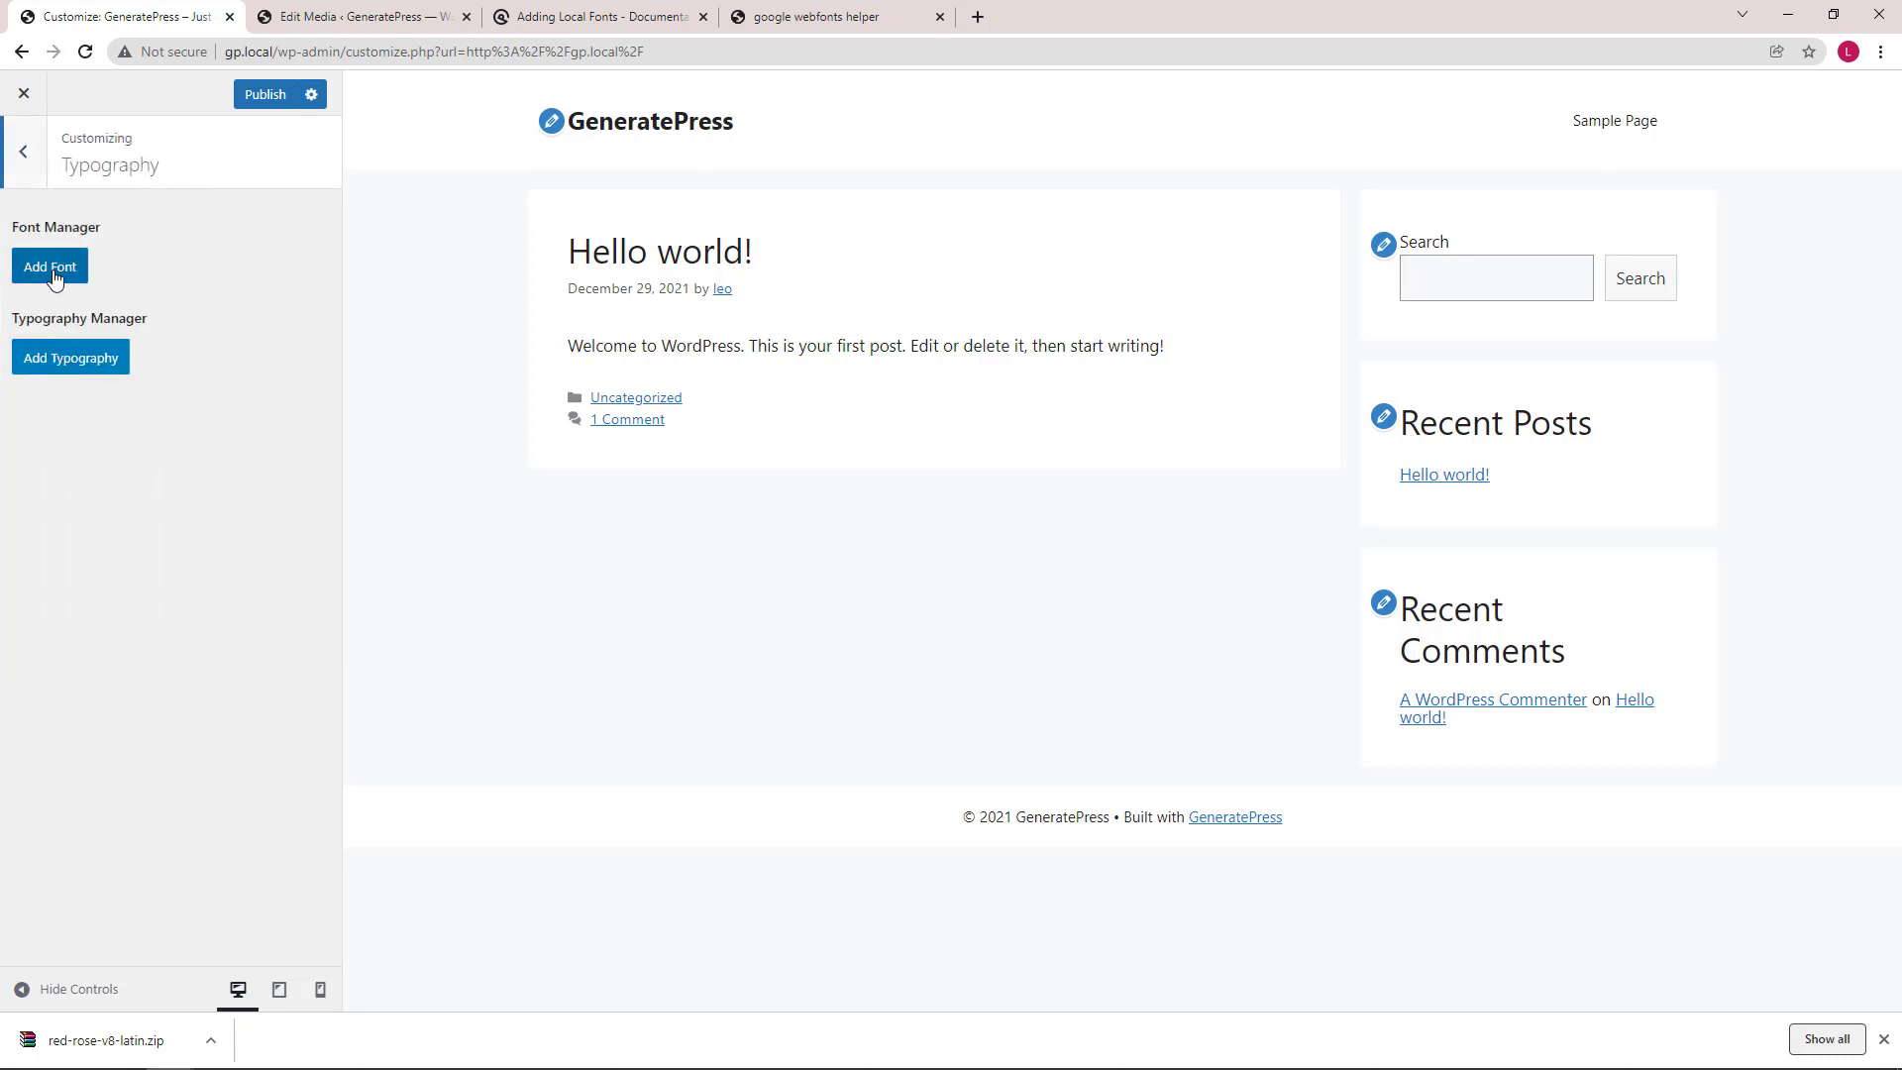
pyautogui.click(50, 266)
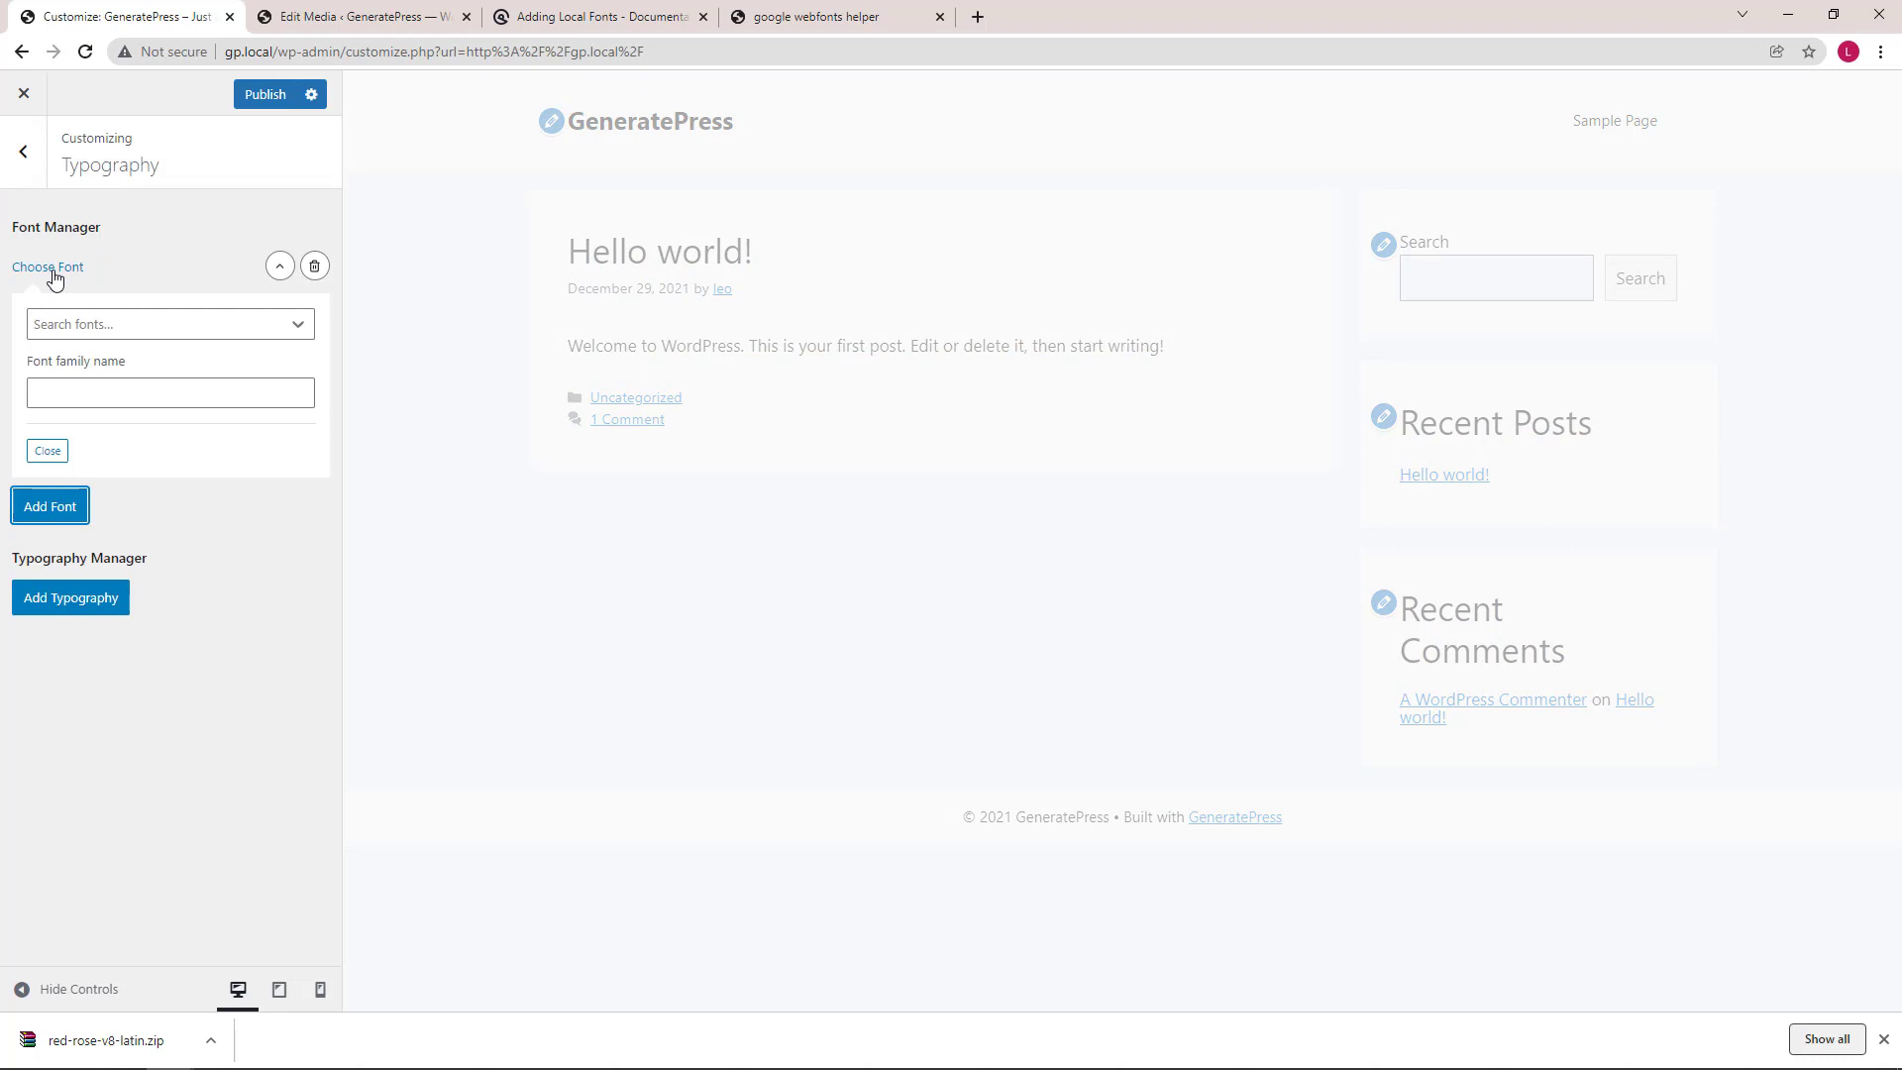
pyautogui.click(170, 392)
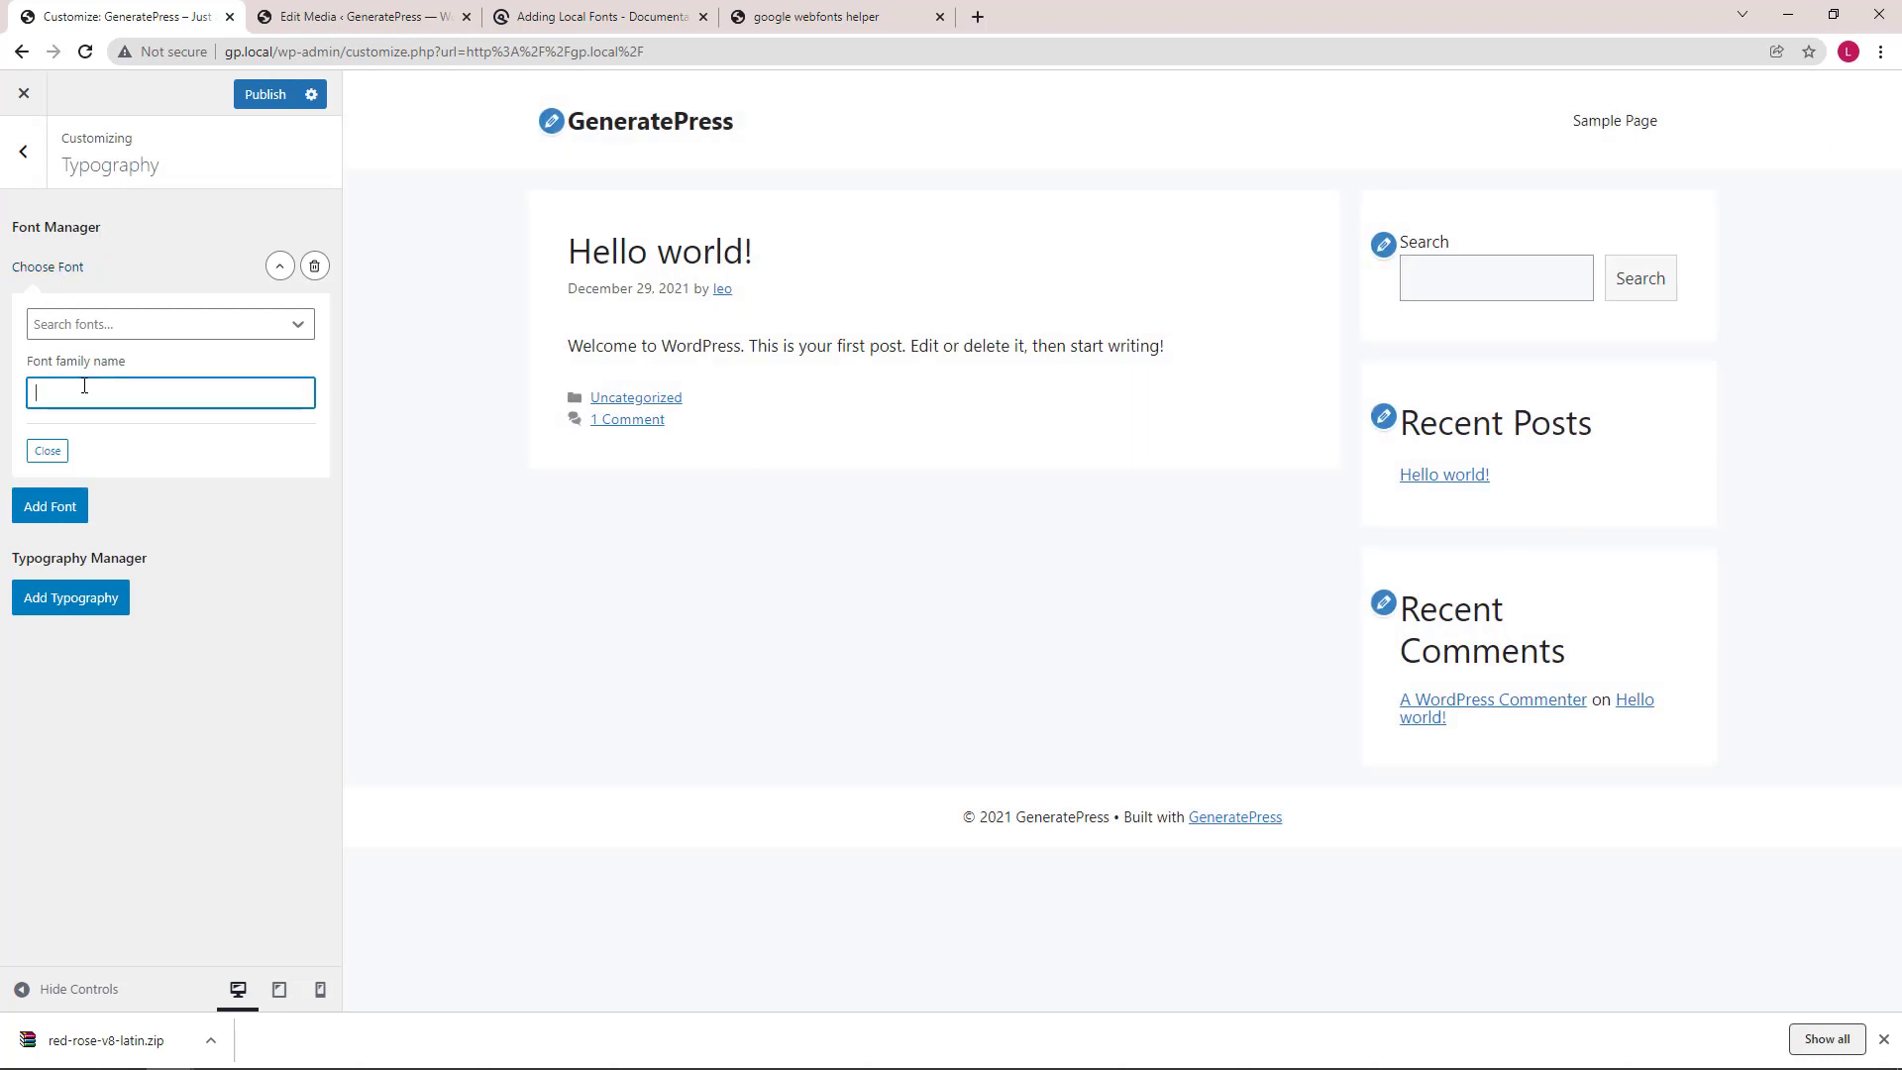
pyautogui.write('Red Ro')
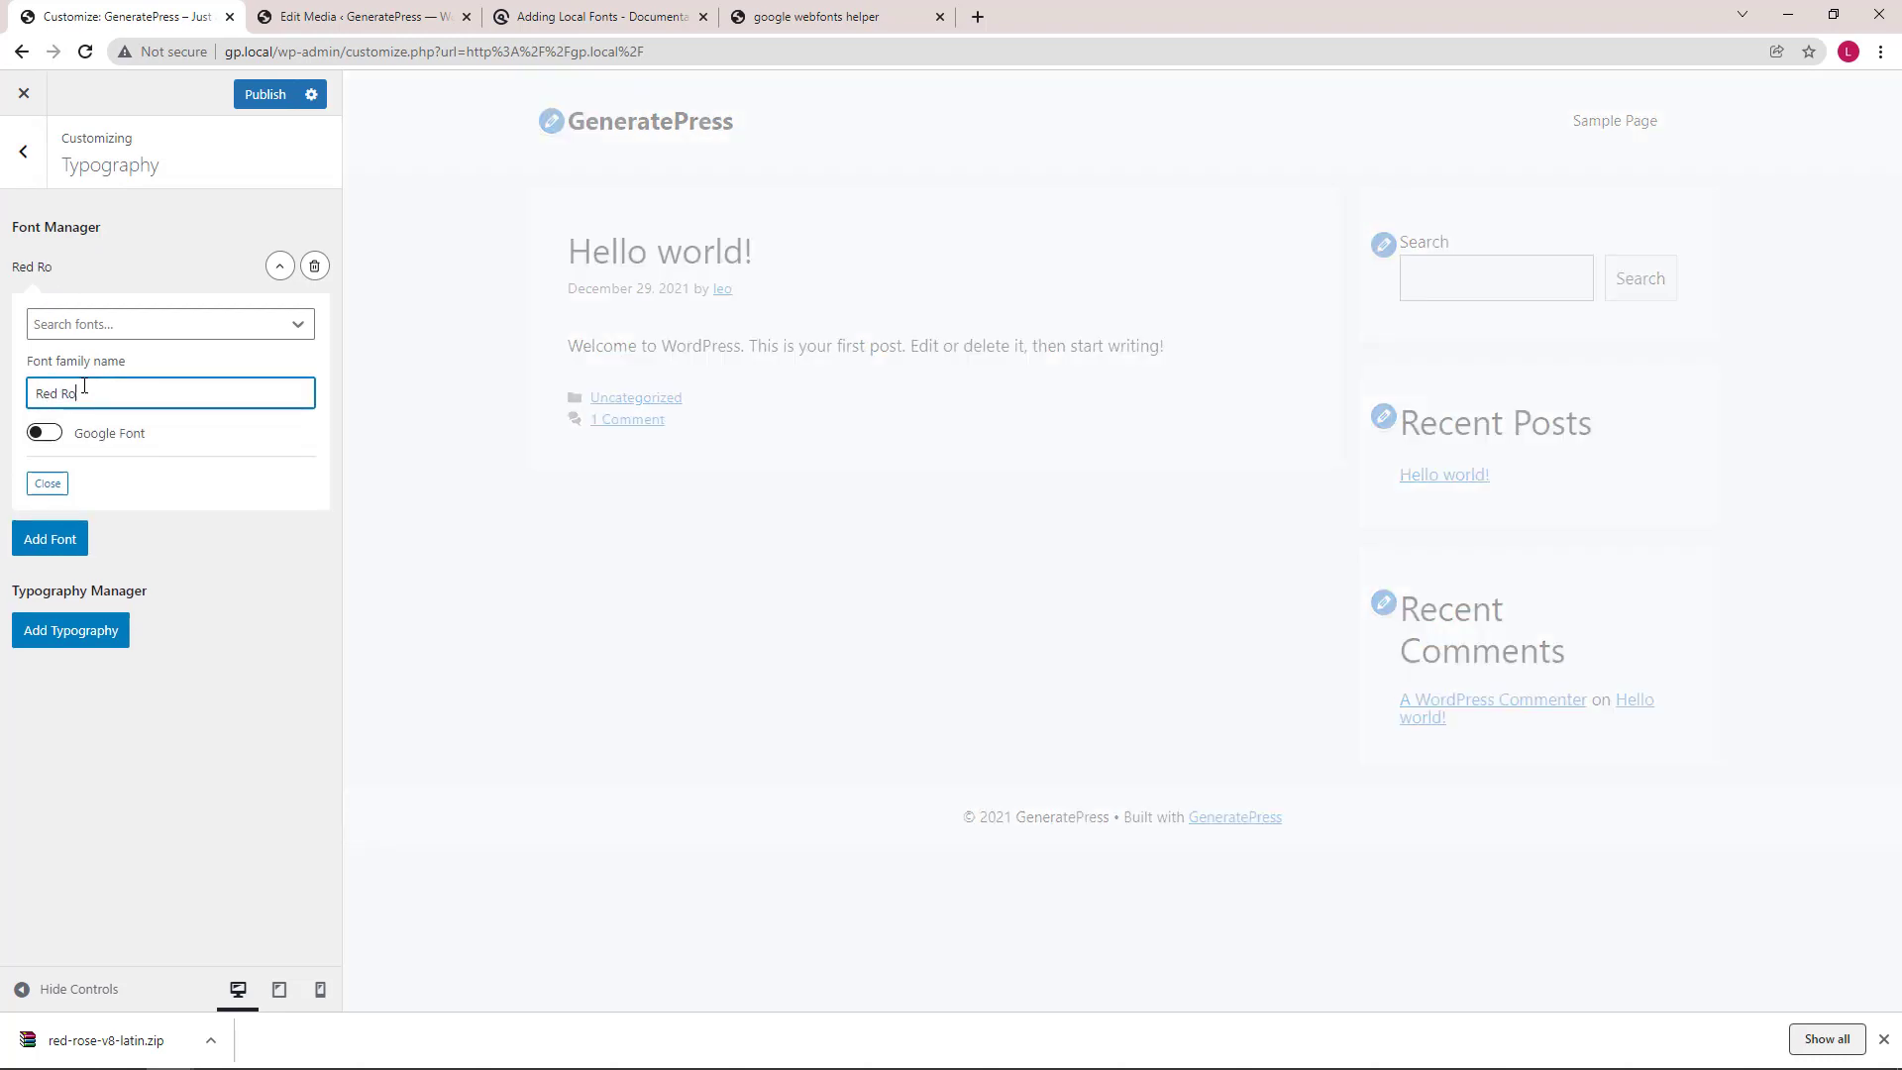
pyautogui.click(44, 431)
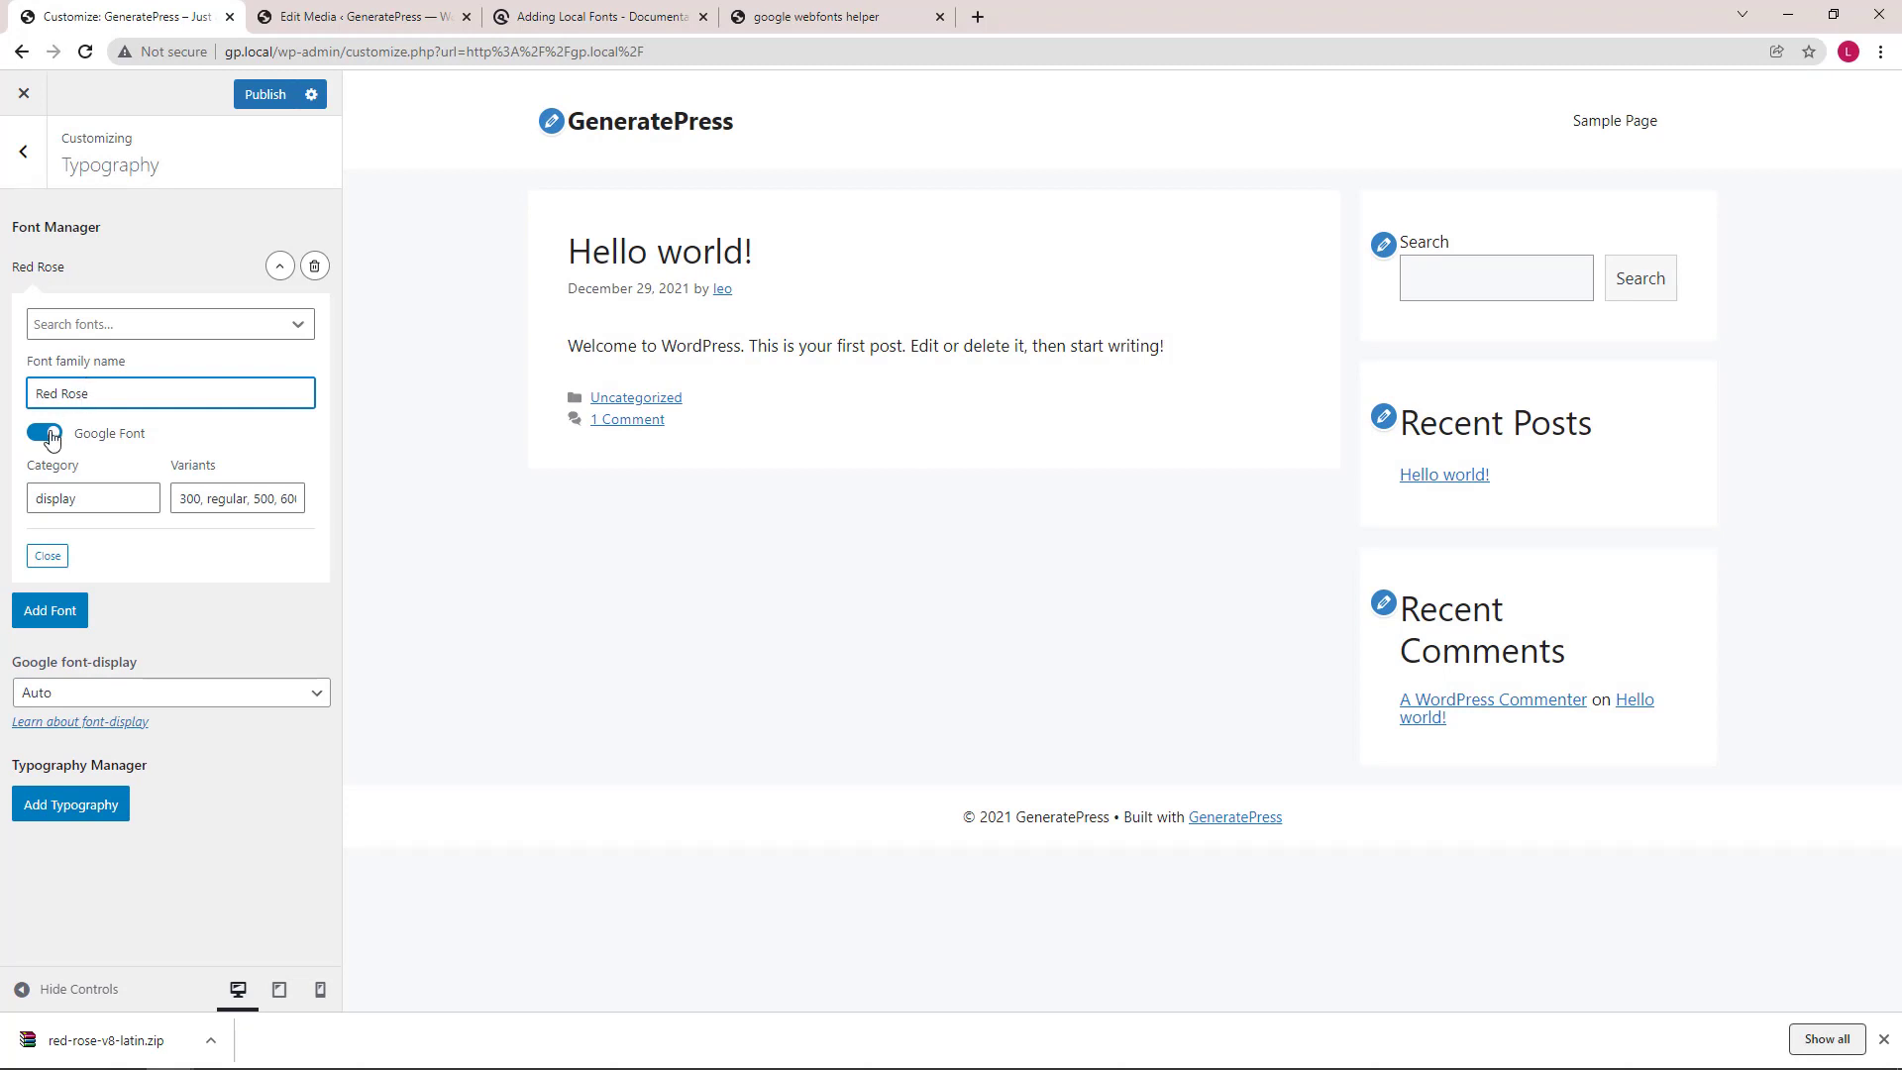
pyautogui.click(41, 434)
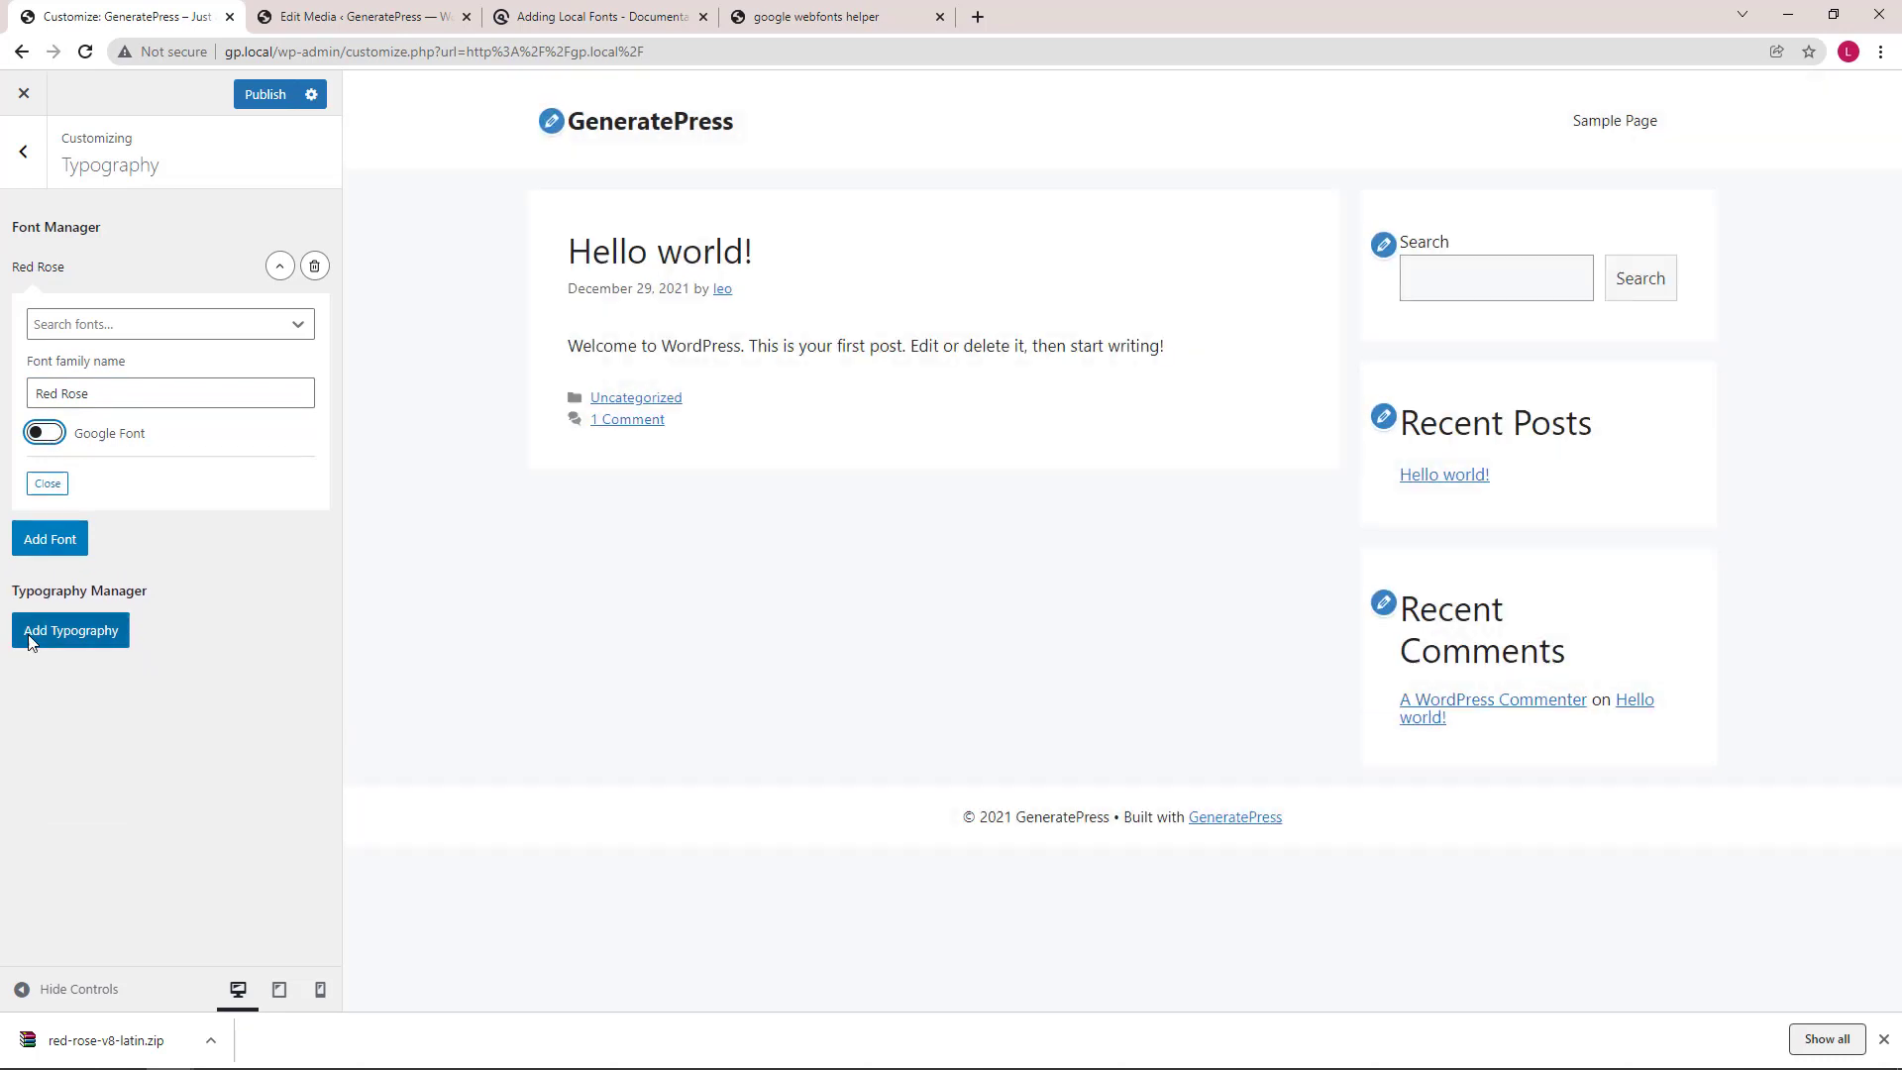
# - Add a typography rule targeting Primary Menu Items with Red Rose, then start another blank rule
pyautogui.click(72, 630)
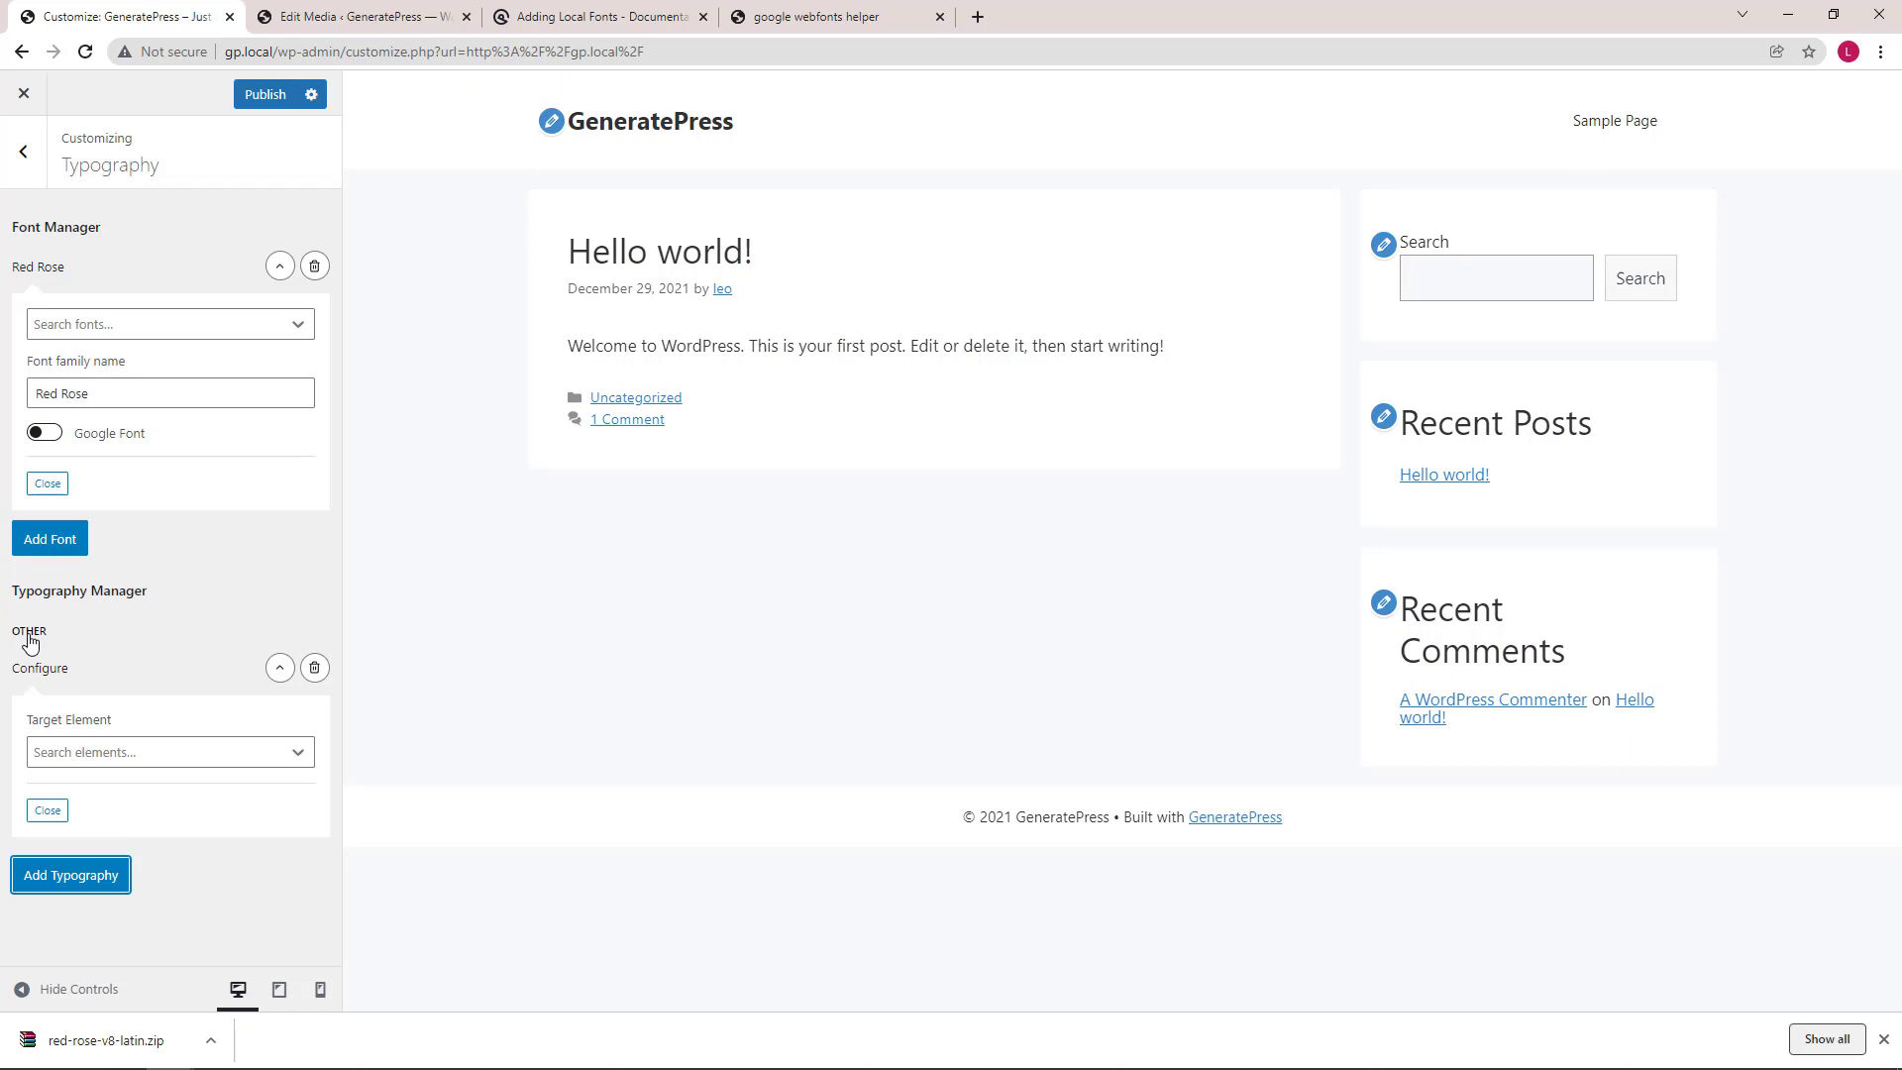
pyautogui.click(161, 751)
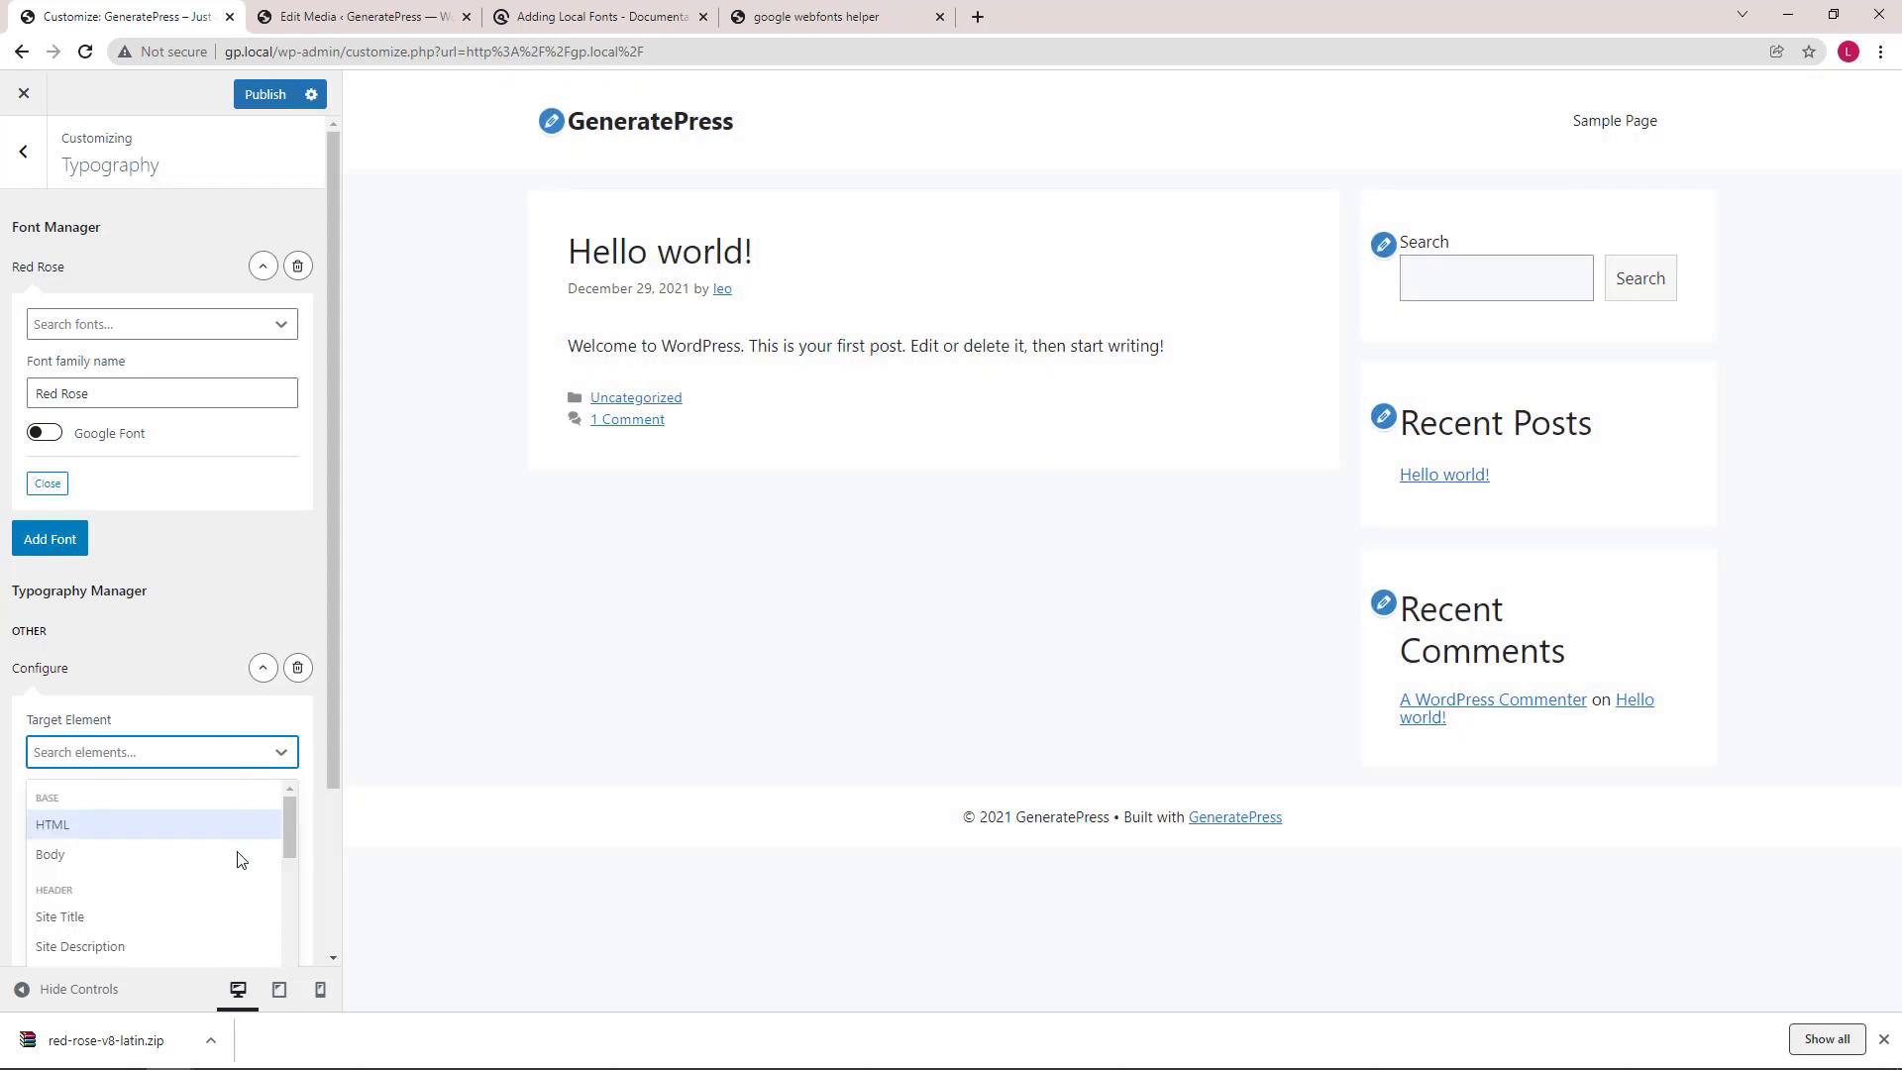
pyautogui.scroll(-3)
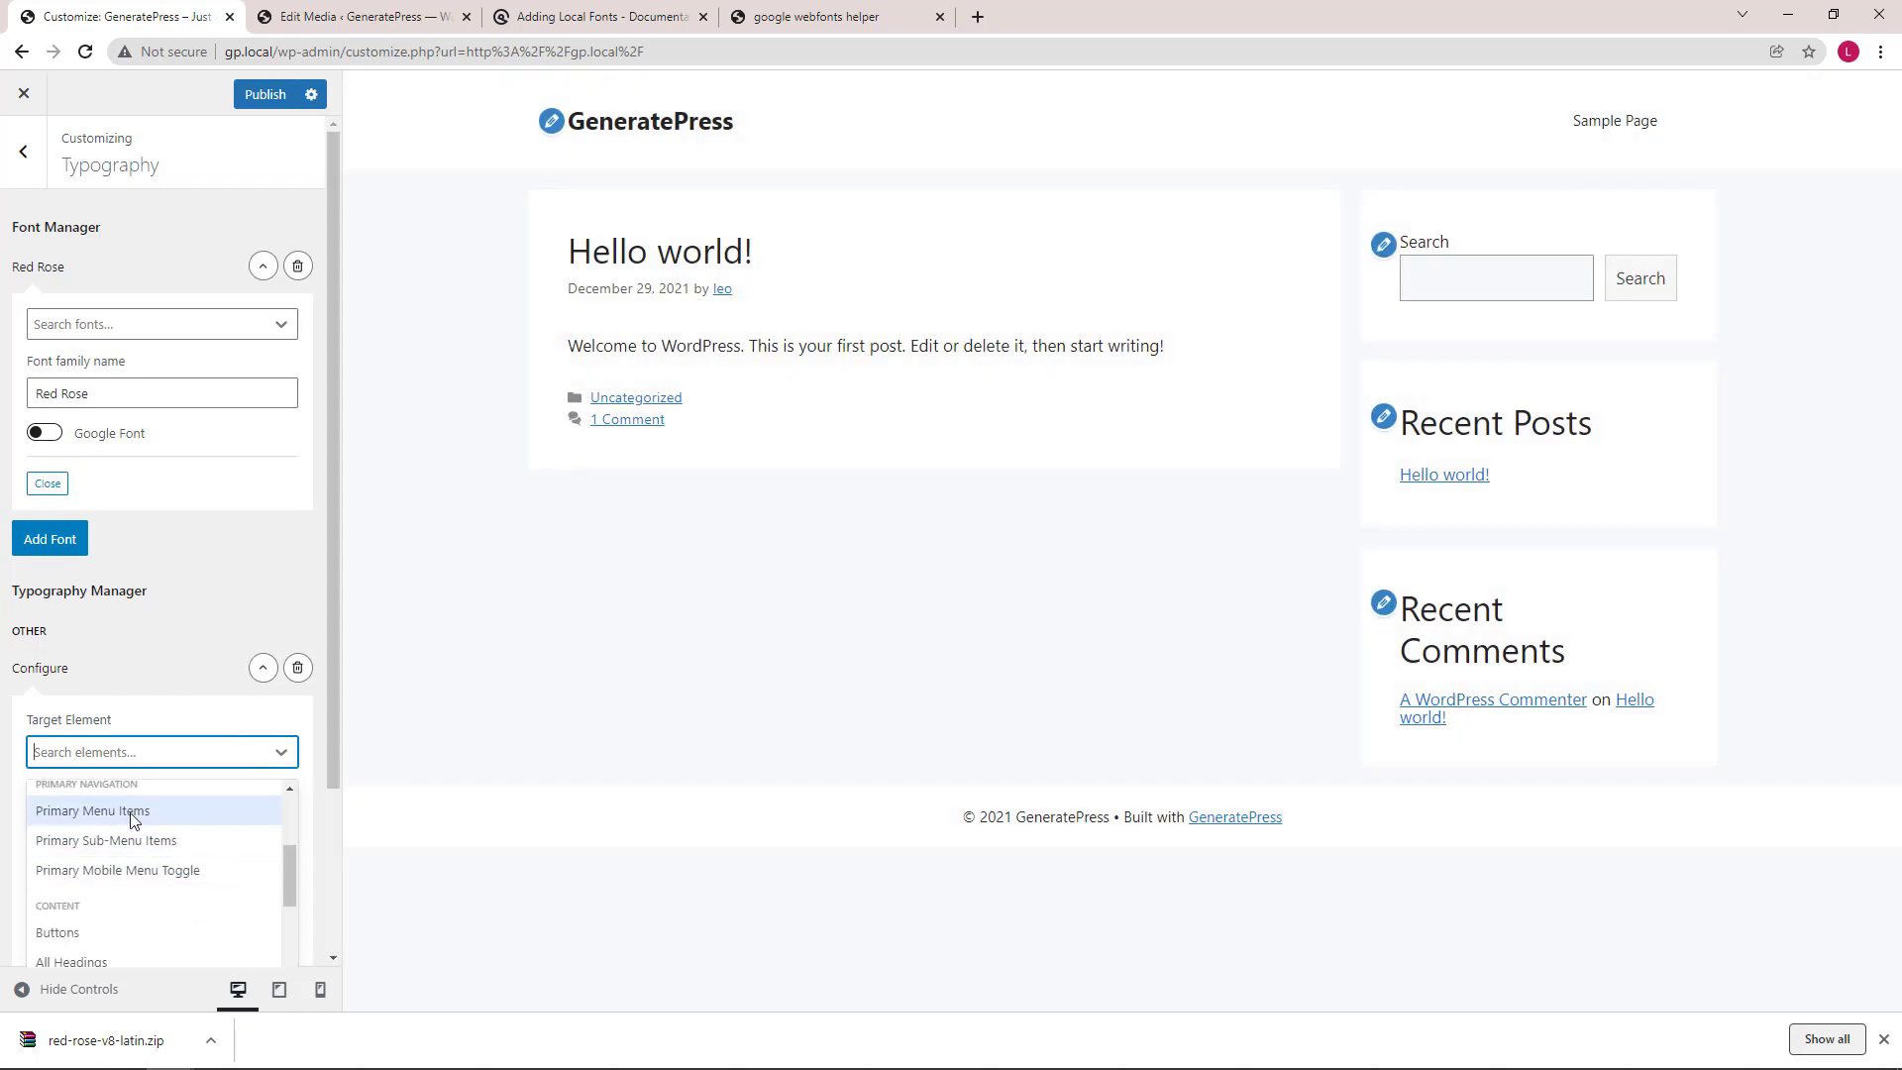
pyautogui.click(93, 811)
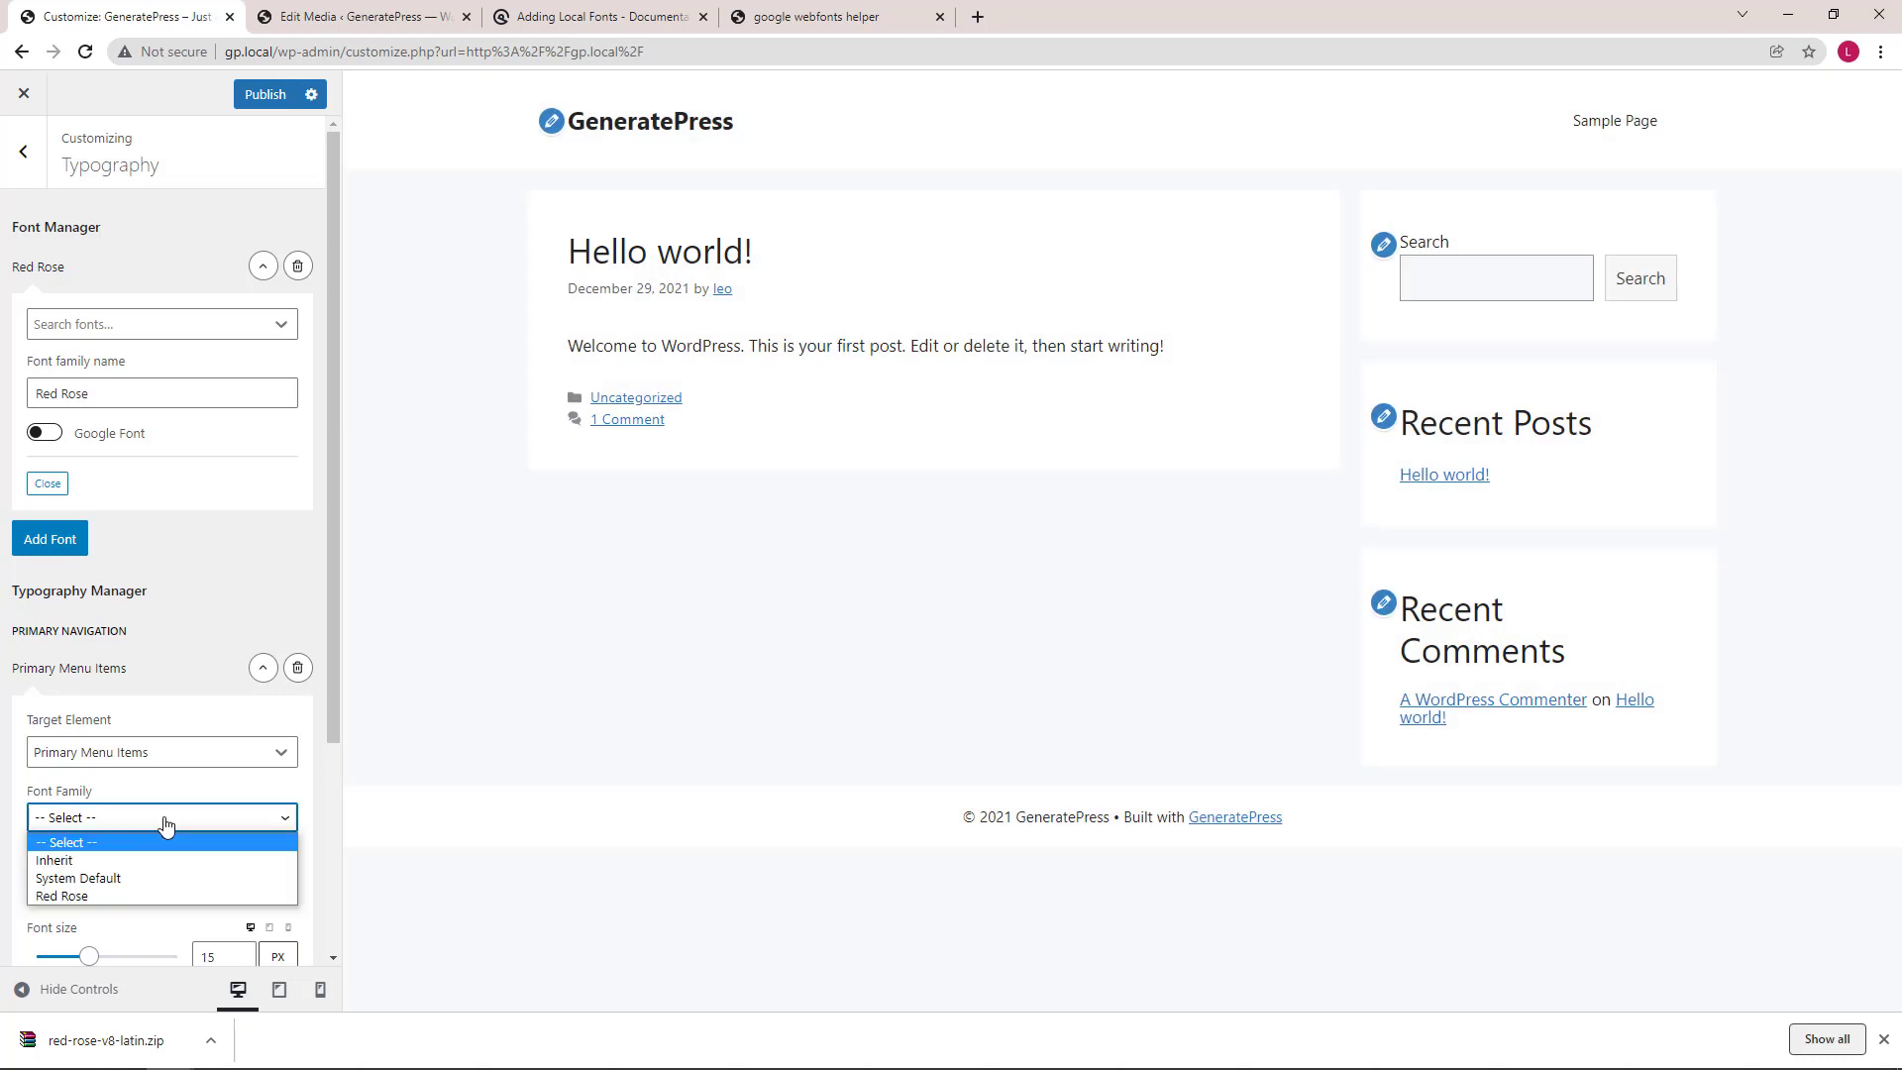
pyautogui.click(61, 895)
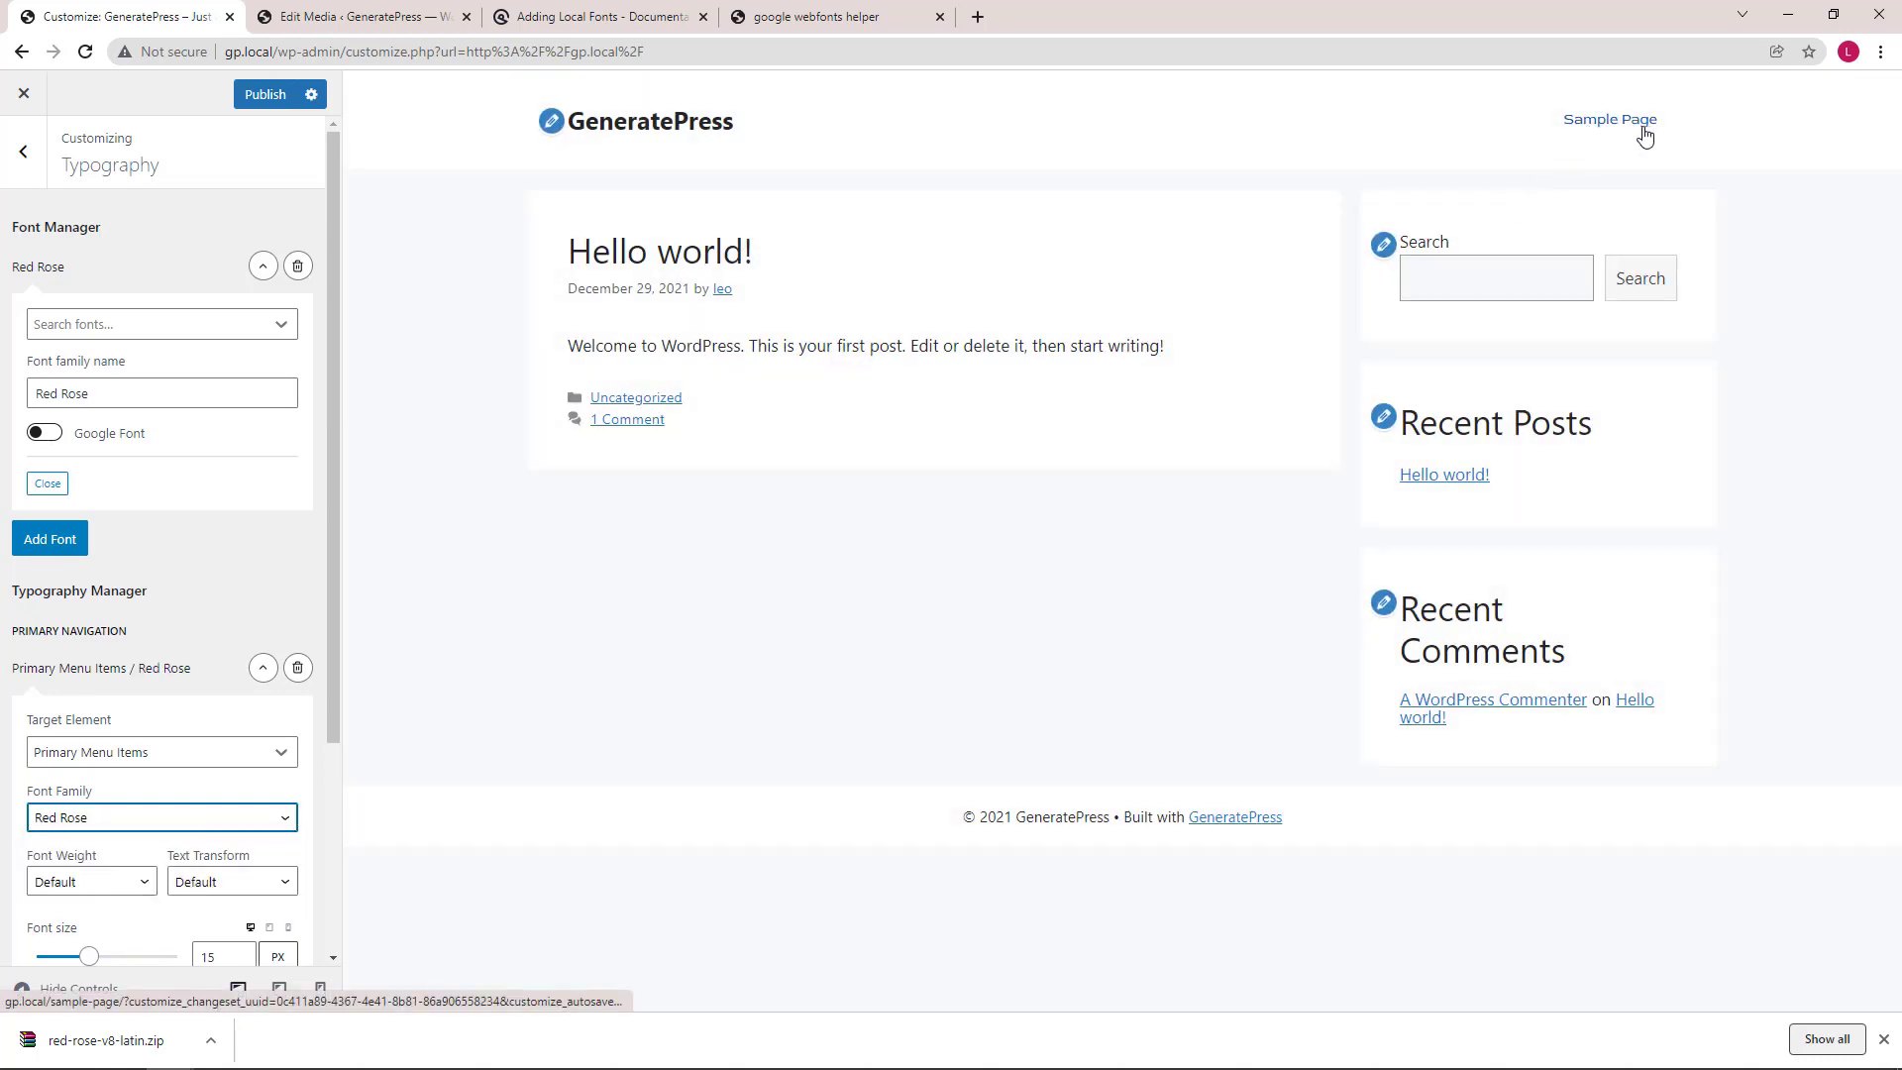
pyautogui.click(264, 668)
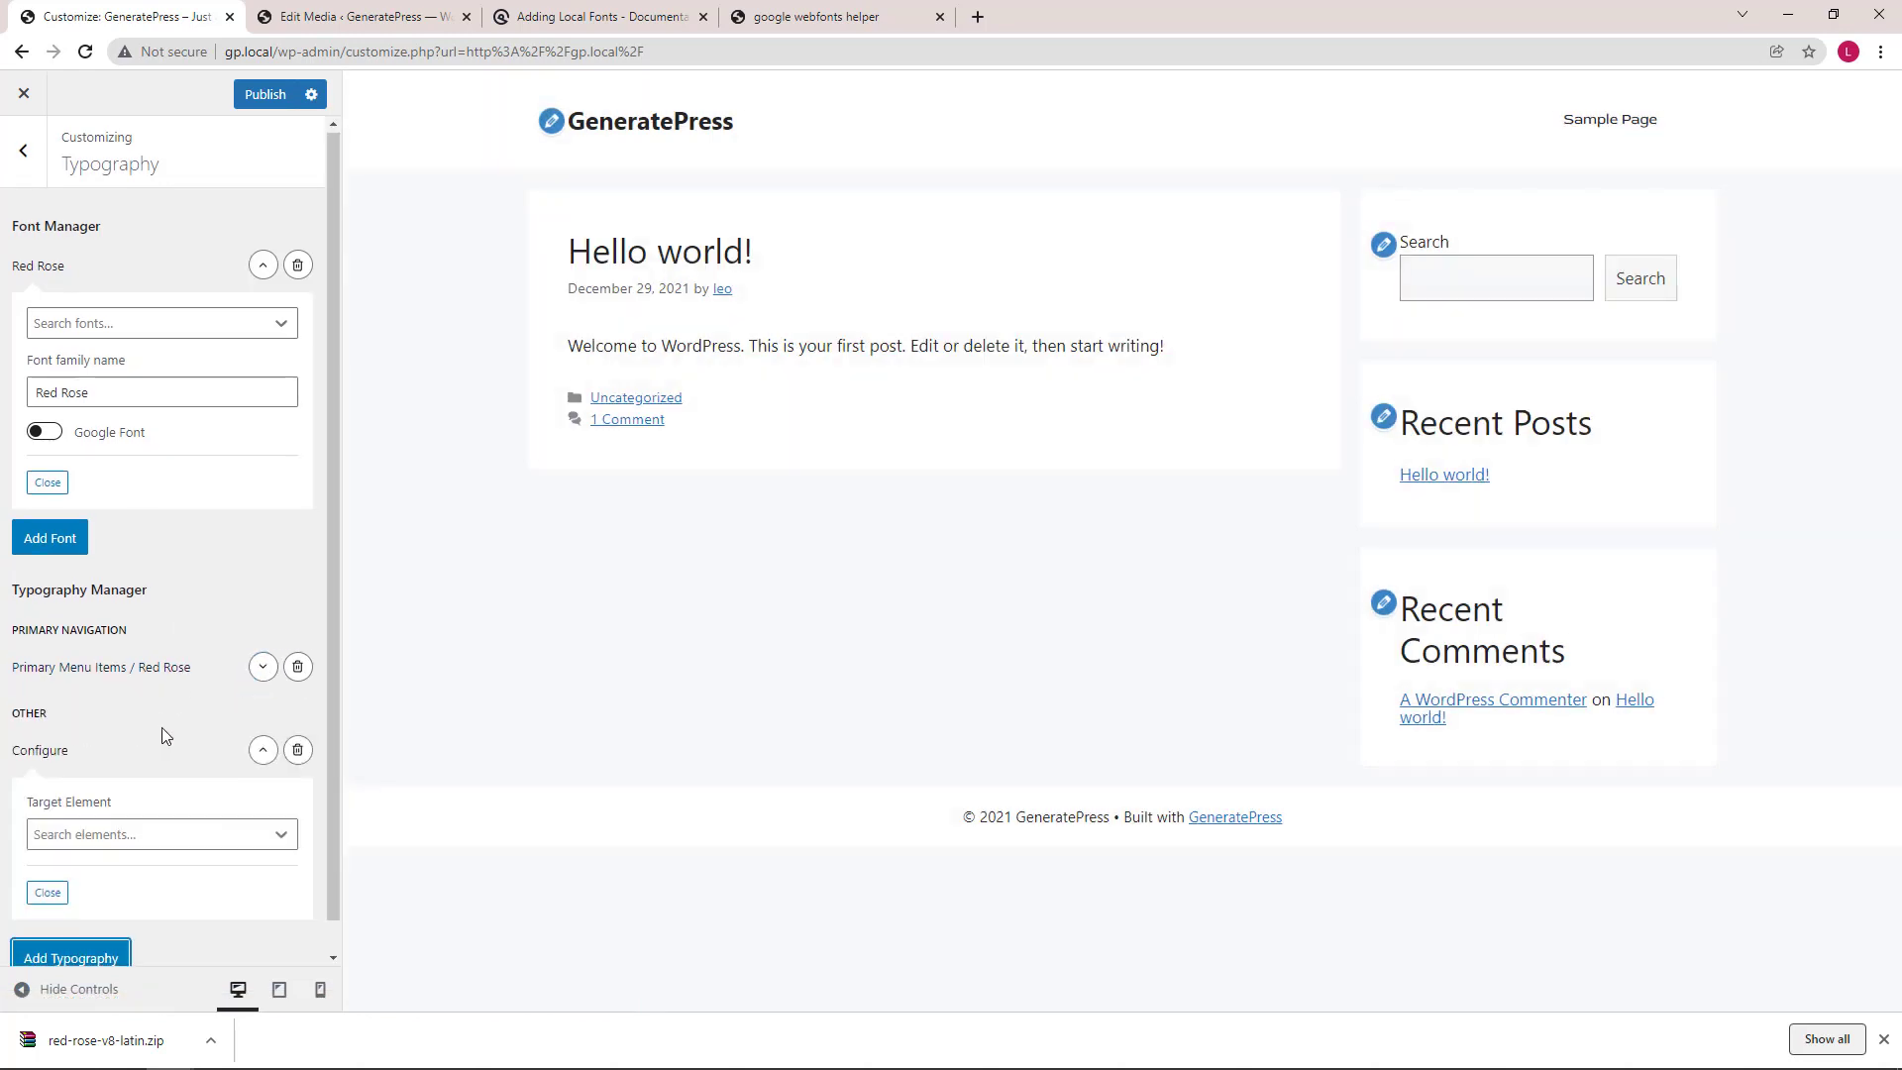
# - Target Archive Content Title (H2) with Red Rose, publish, and exit the Customizer to the live site
pyautogui.click(158, 834)
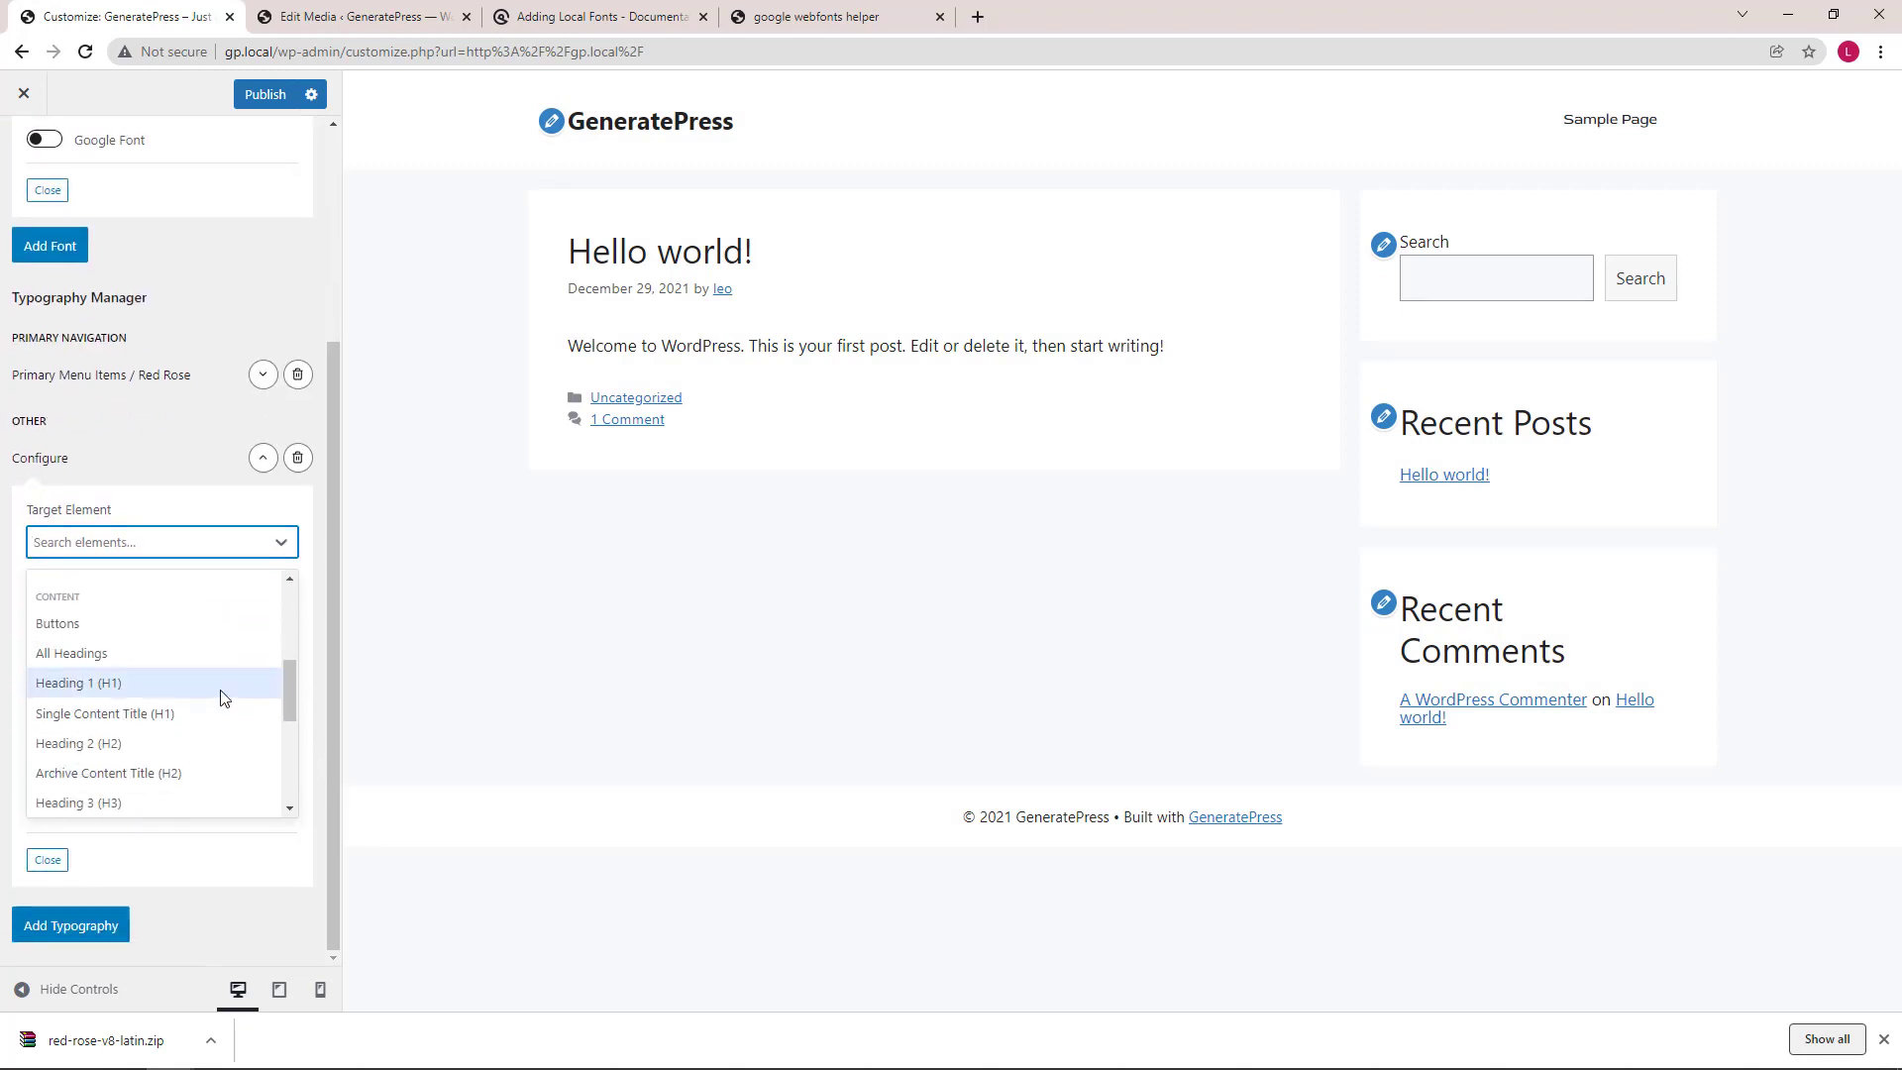
pyautogui.moveTo(138, 780)
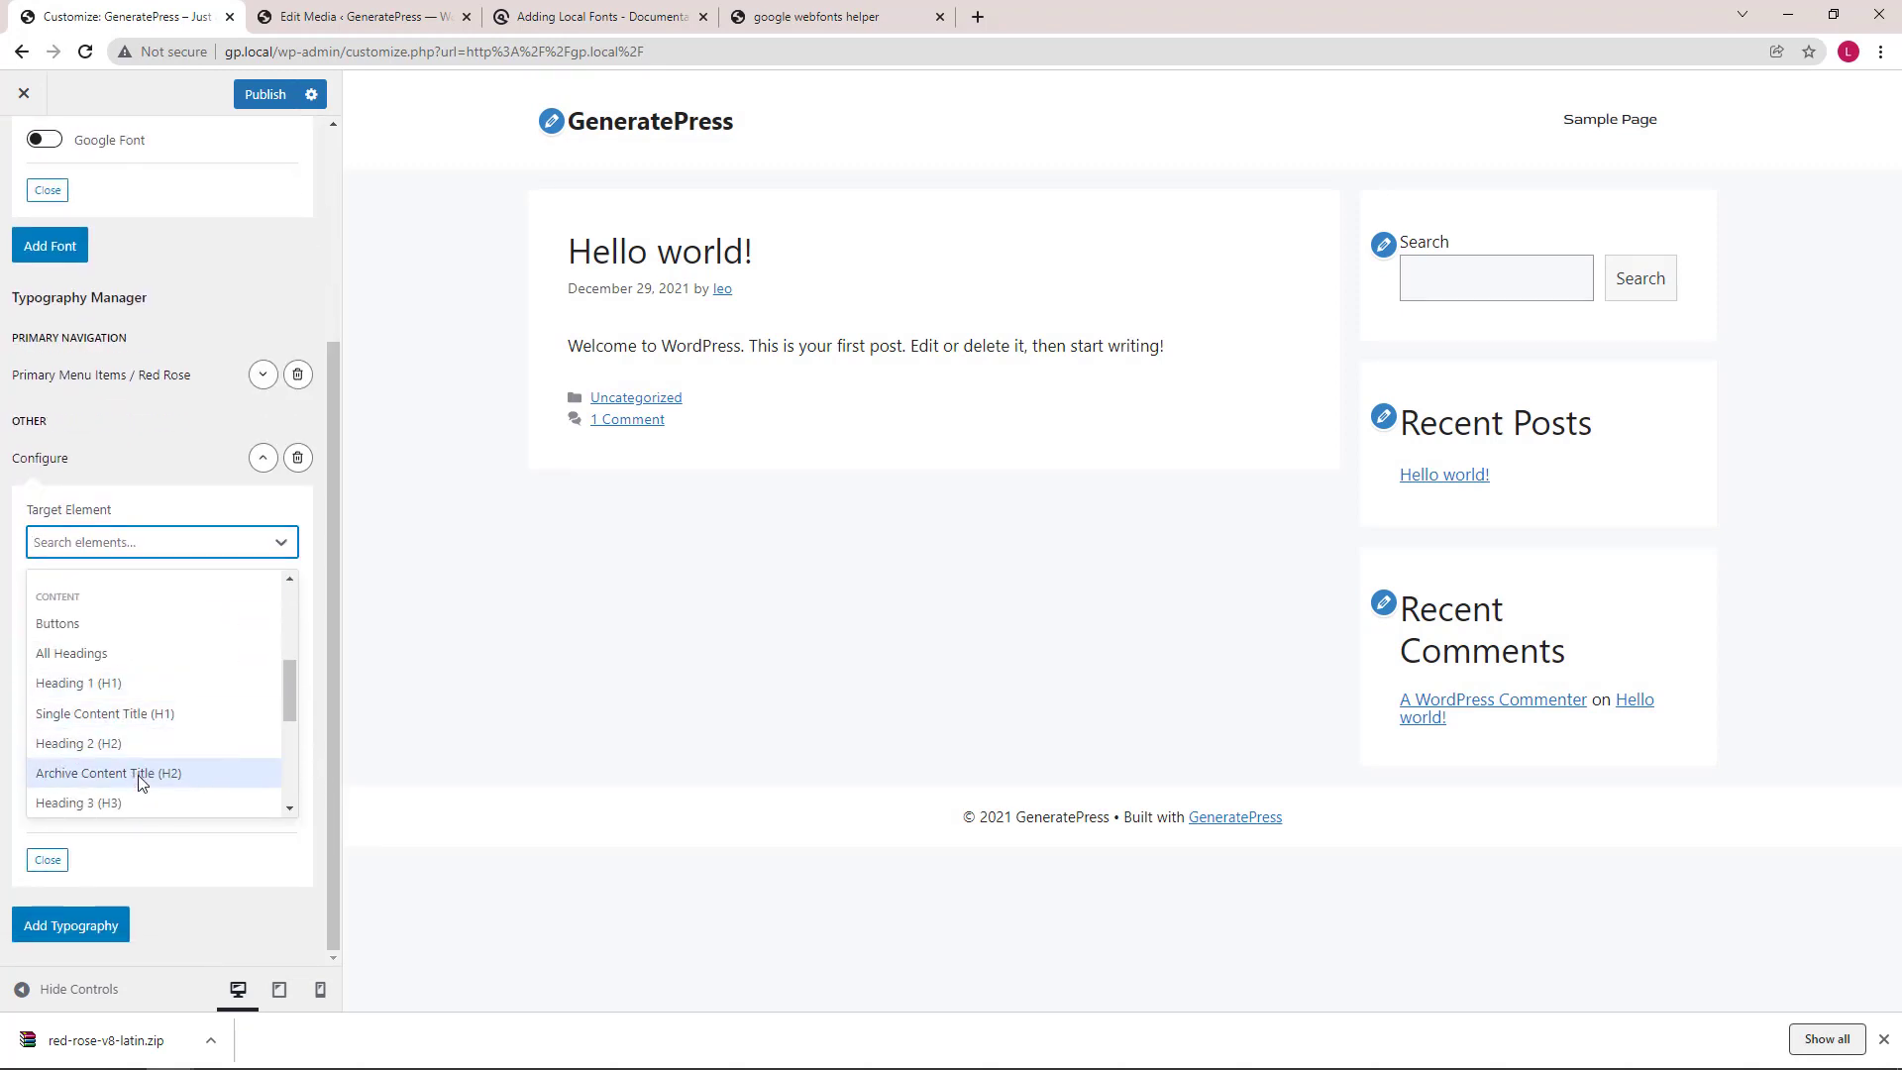
pyautogui.click(107, 773)
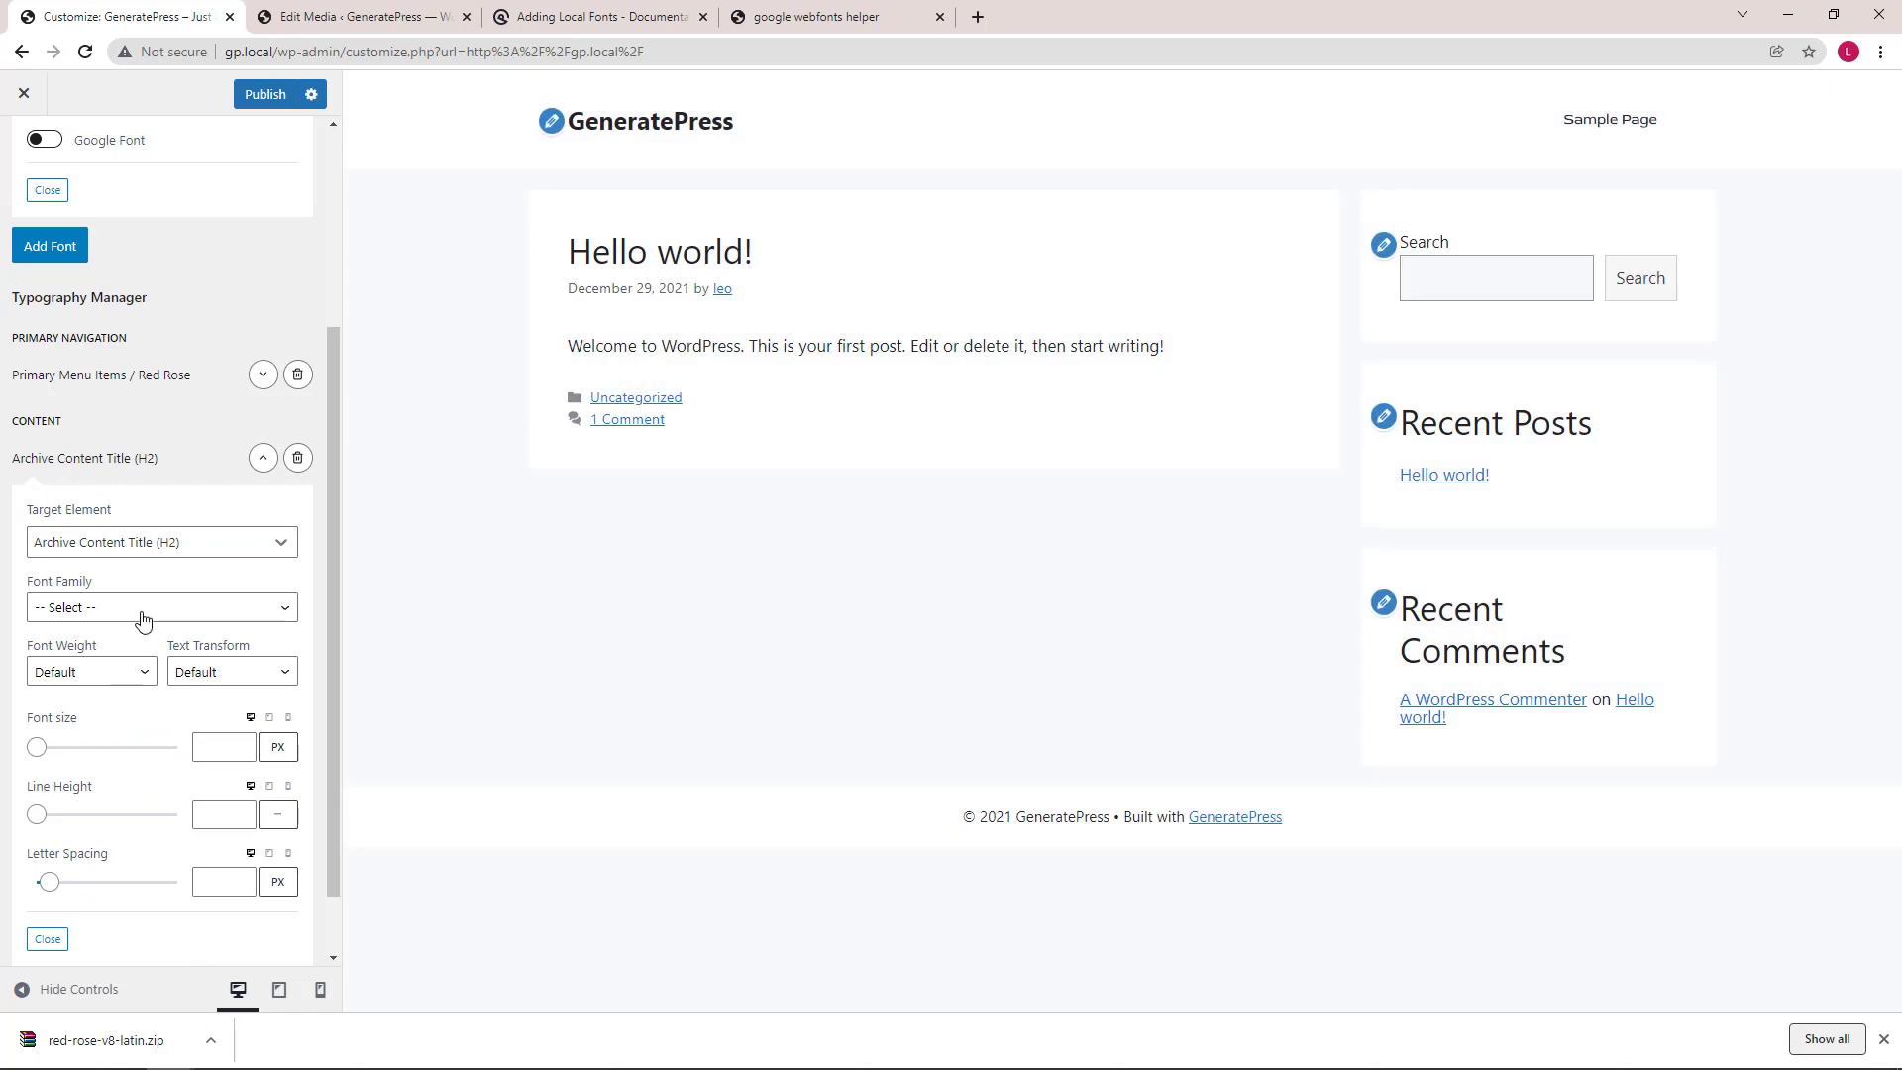
pyautogui.click(161, 607)
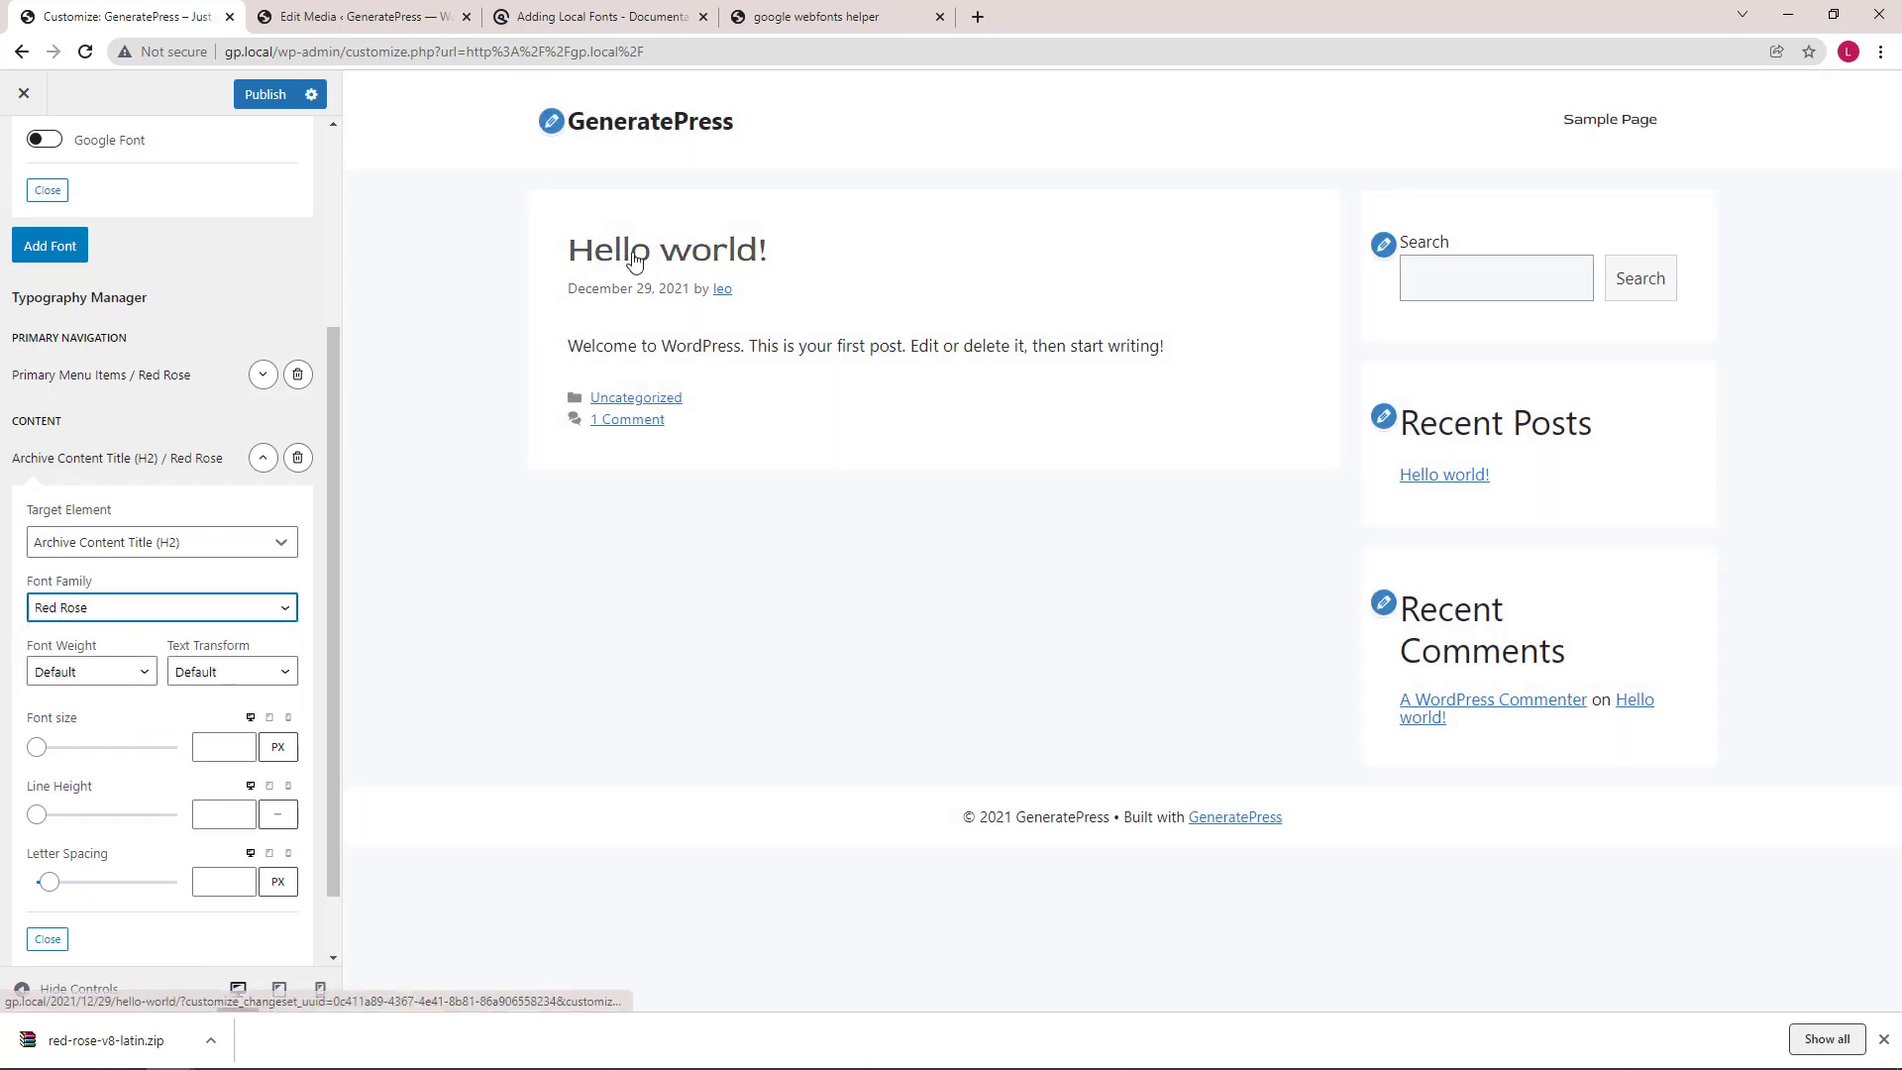
pyautogui.scroll(-3)
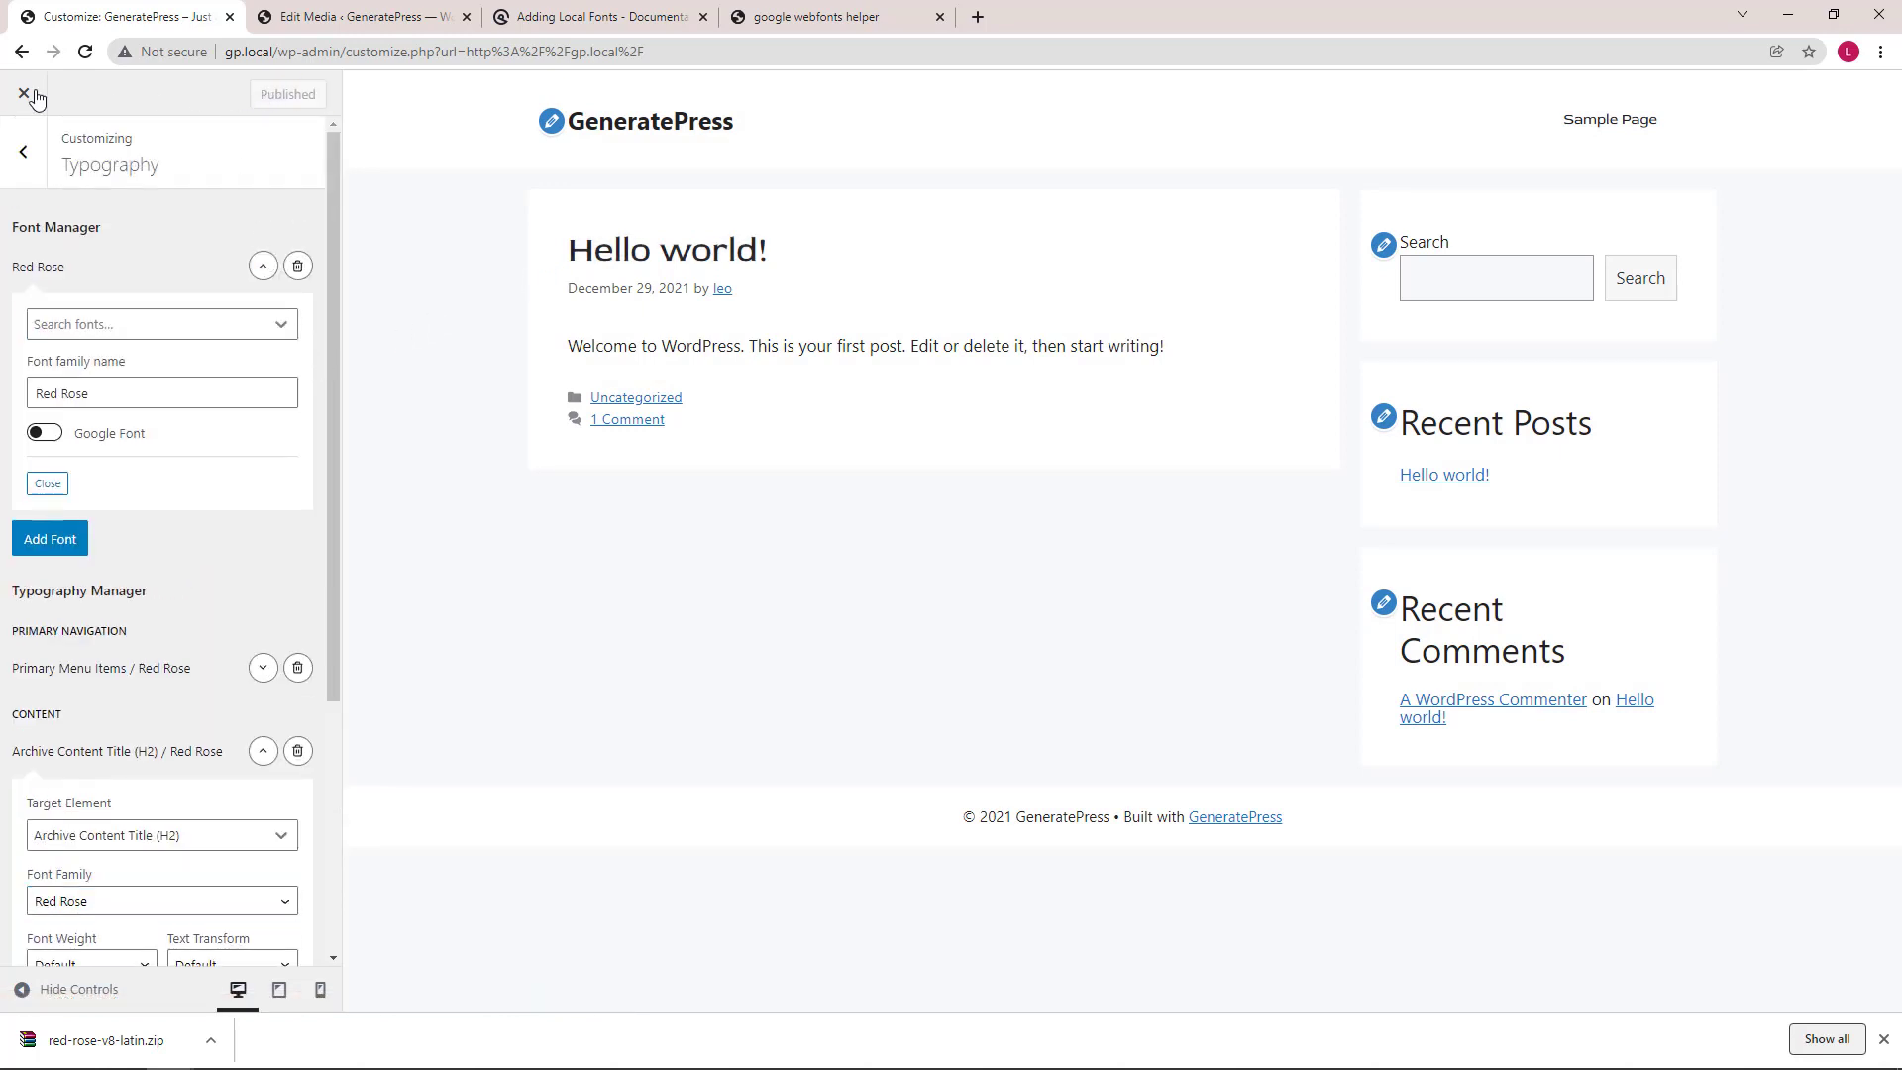
pyautogui.click(21, 95)
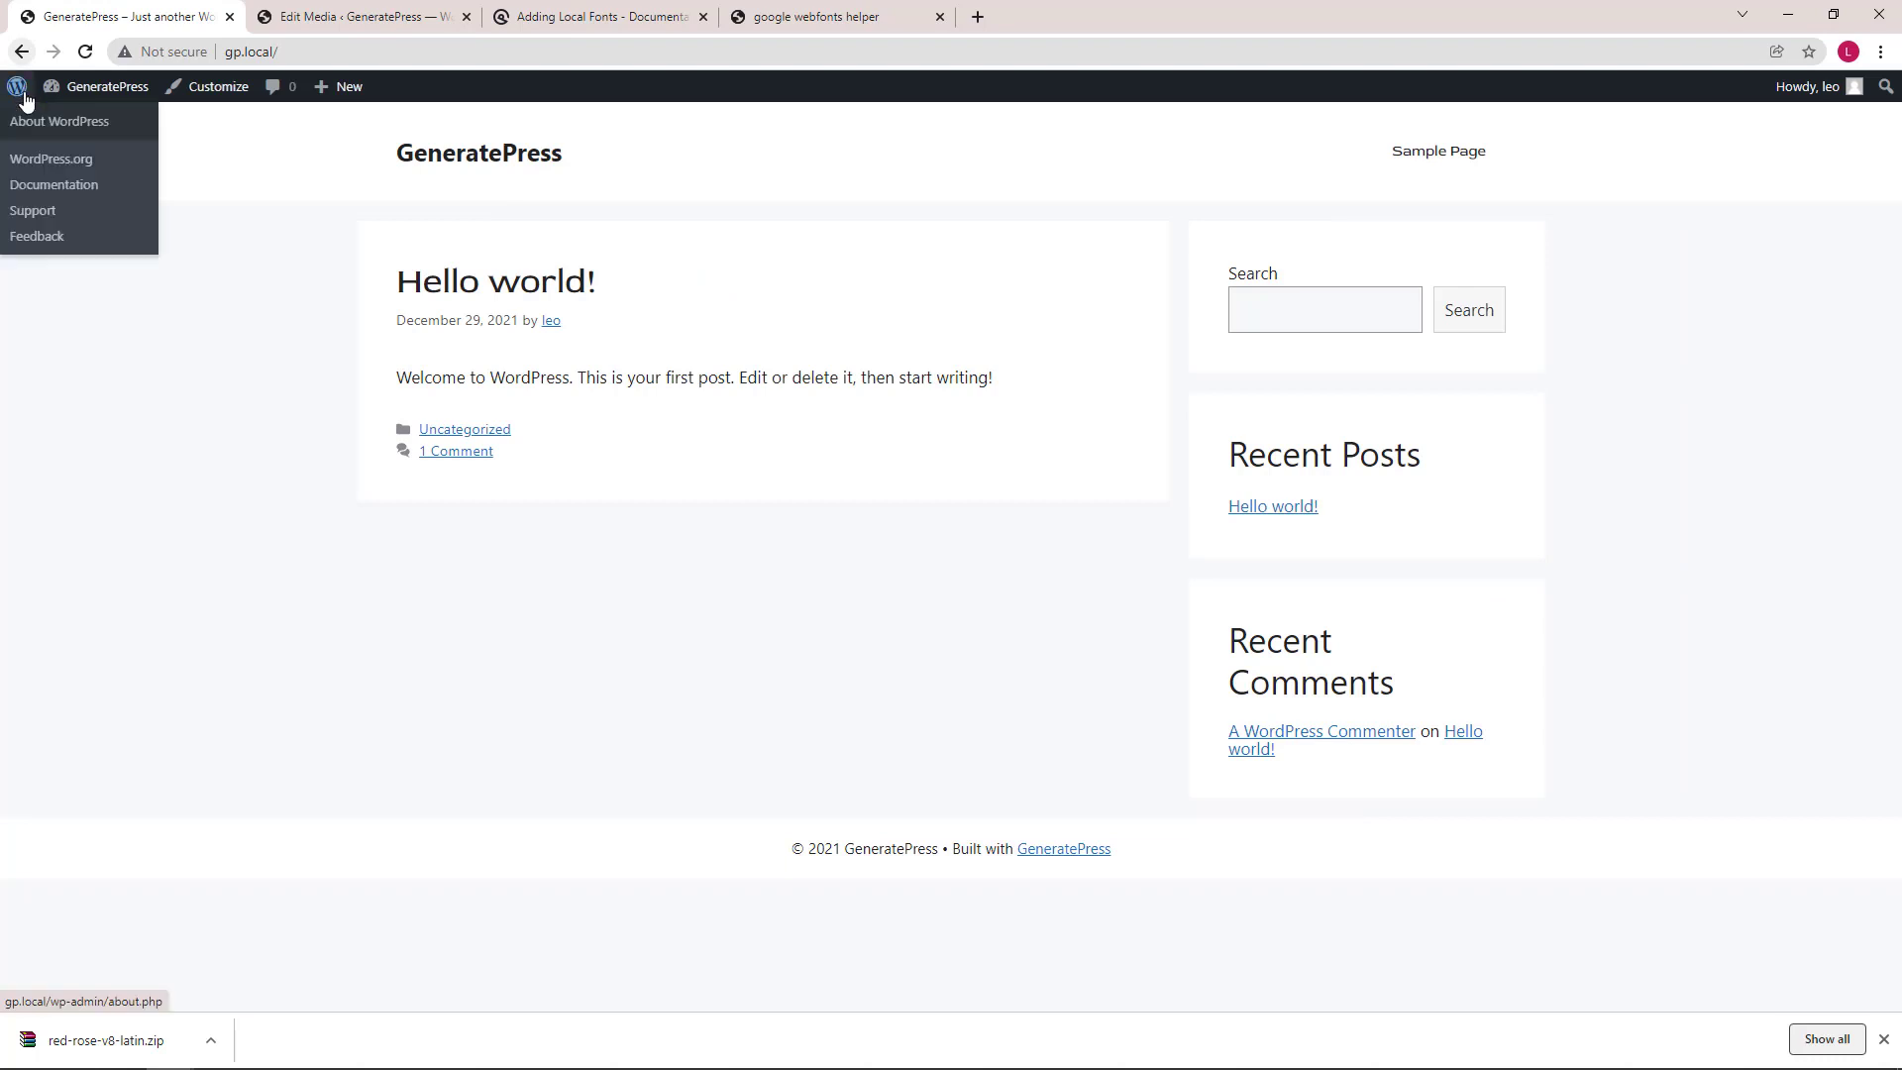
# - Deactivate the Font Files snippet from Dashboard > Snippets and visit the site front end
pyautogui.click(107, 86)
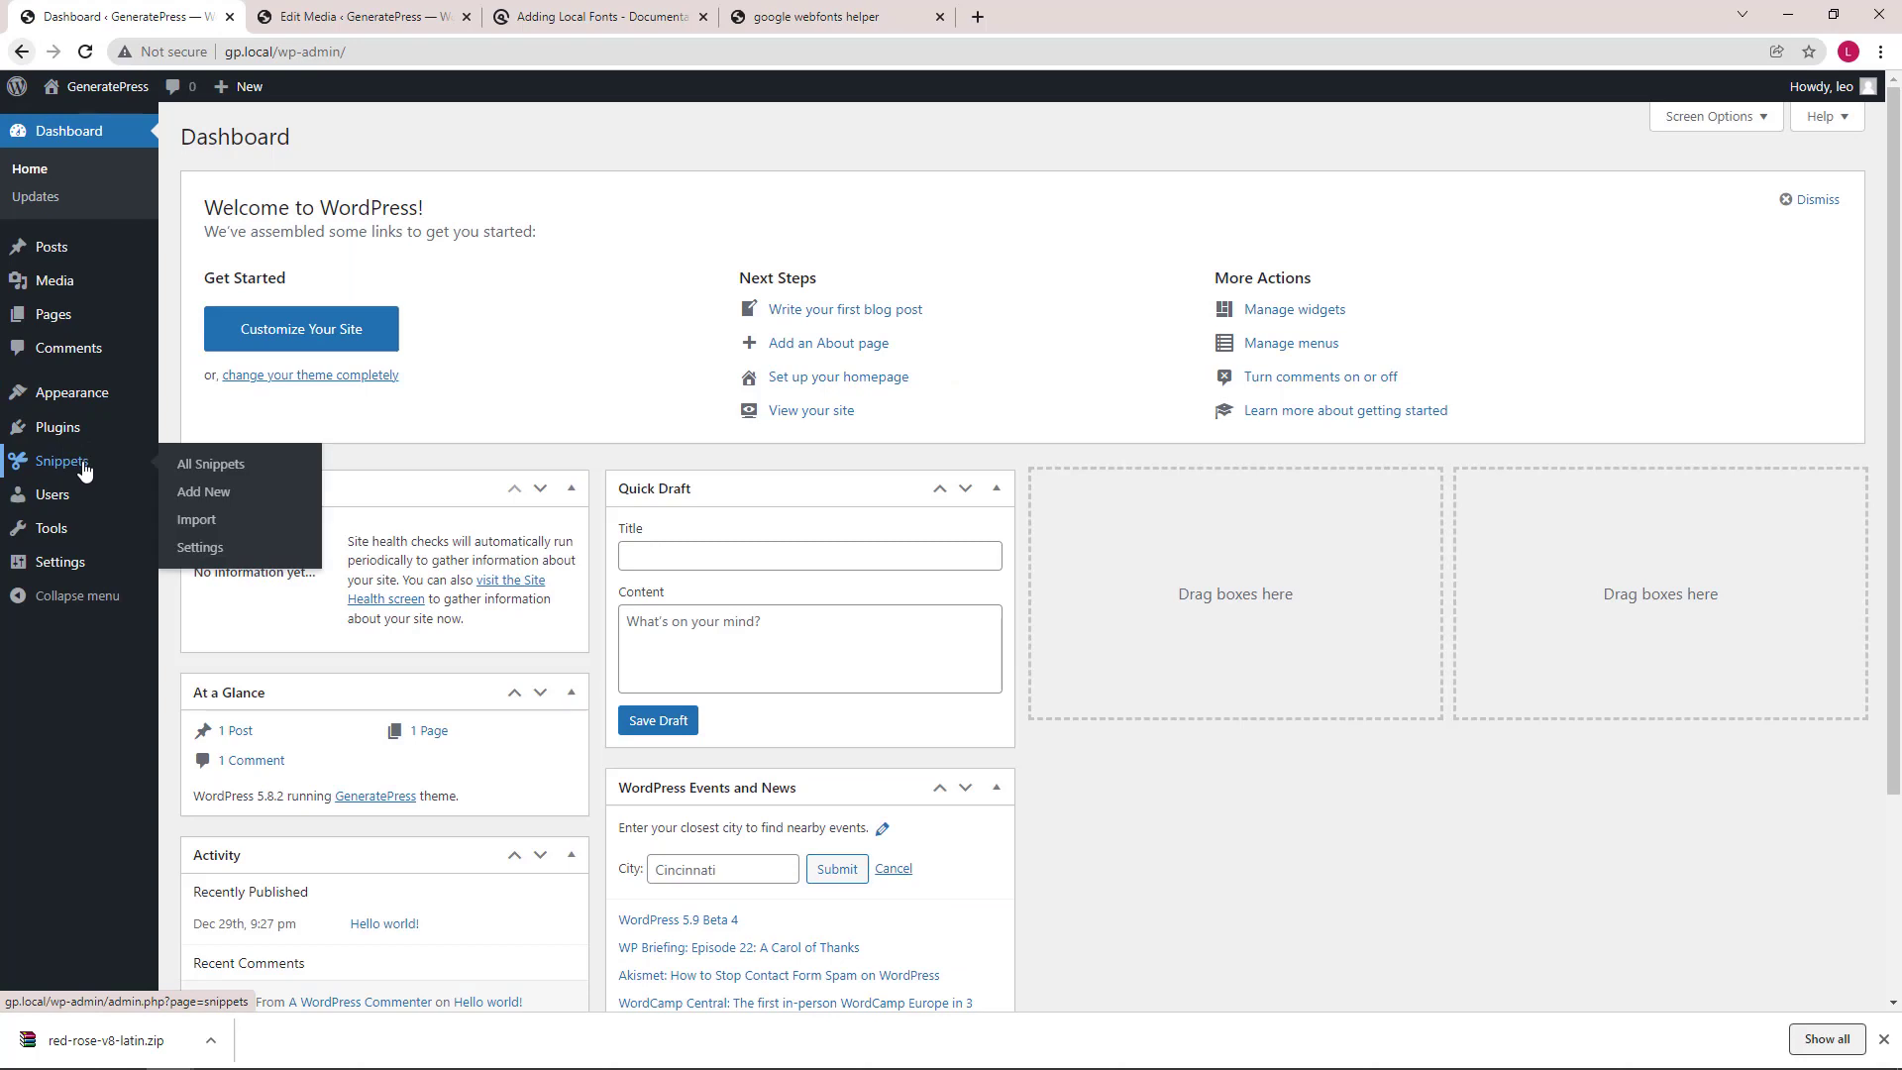
pyautogui.click(210, 463)
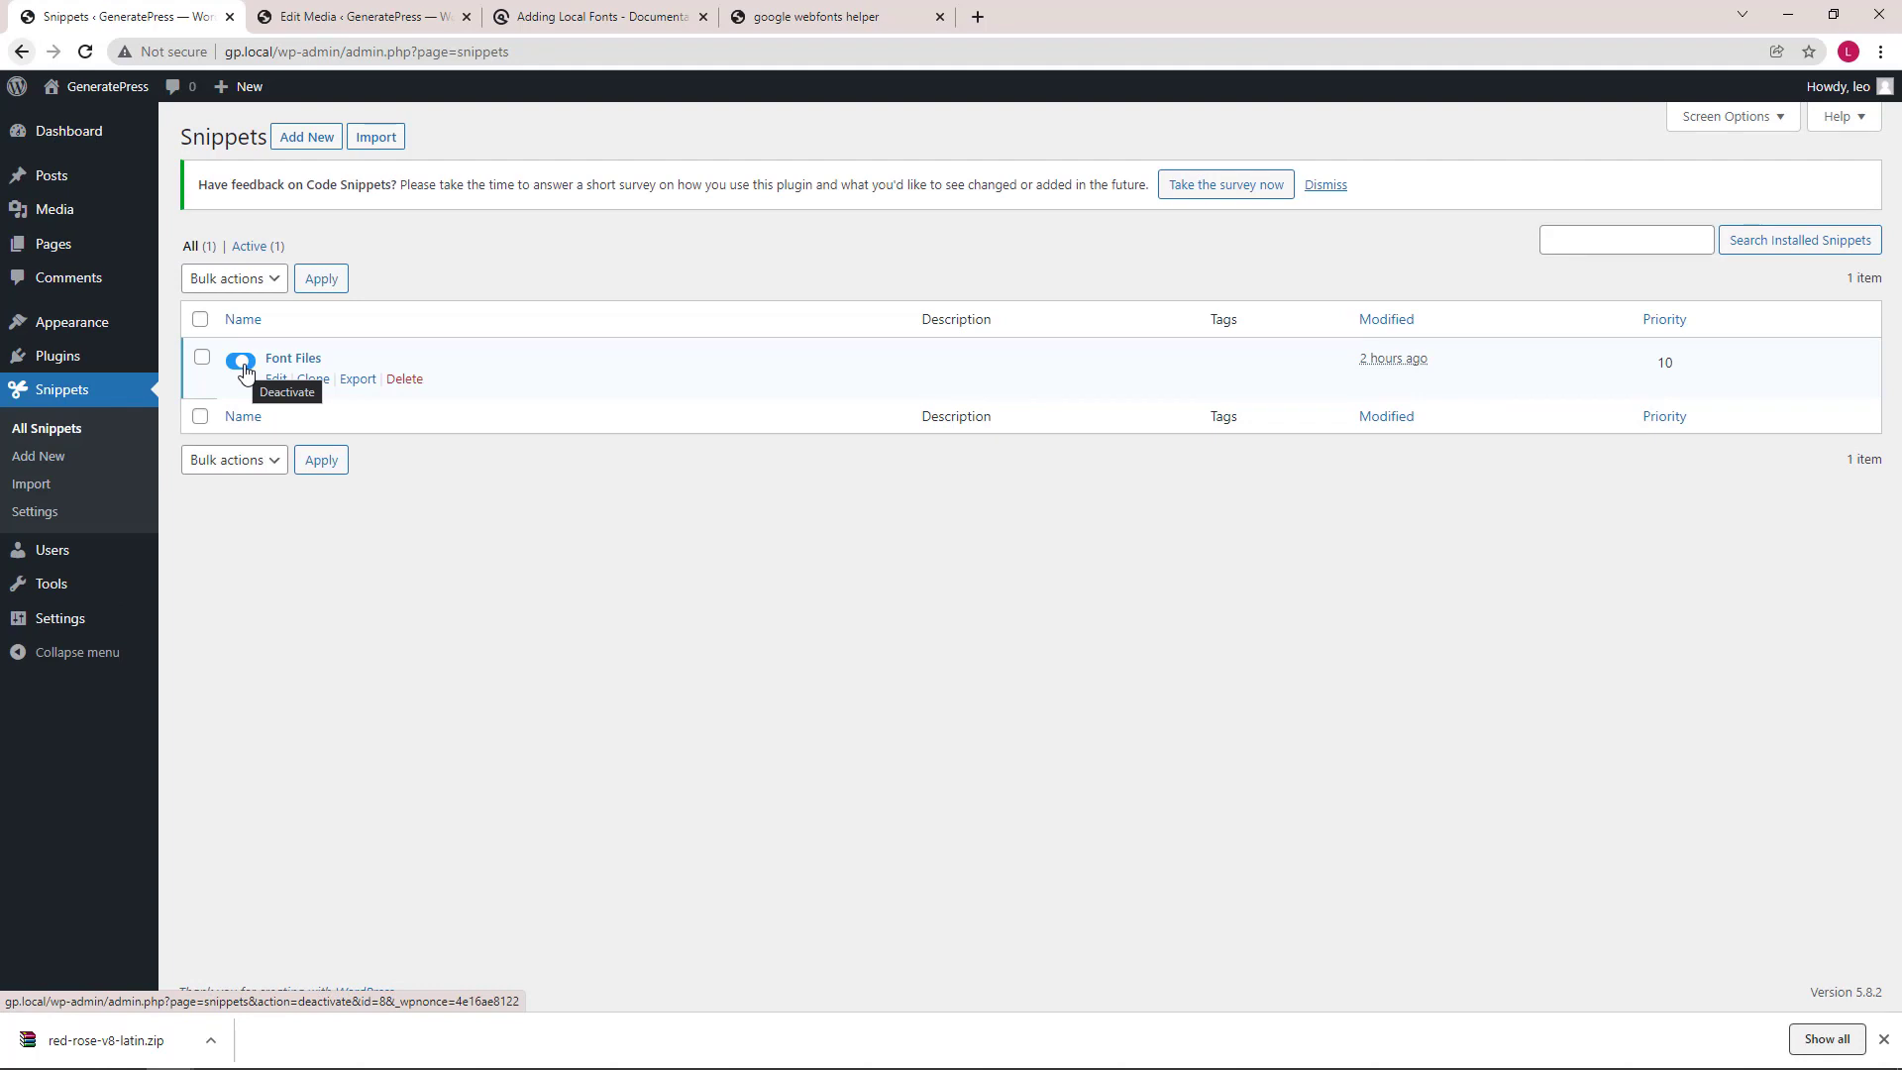
pyautogui.click(239, 359)
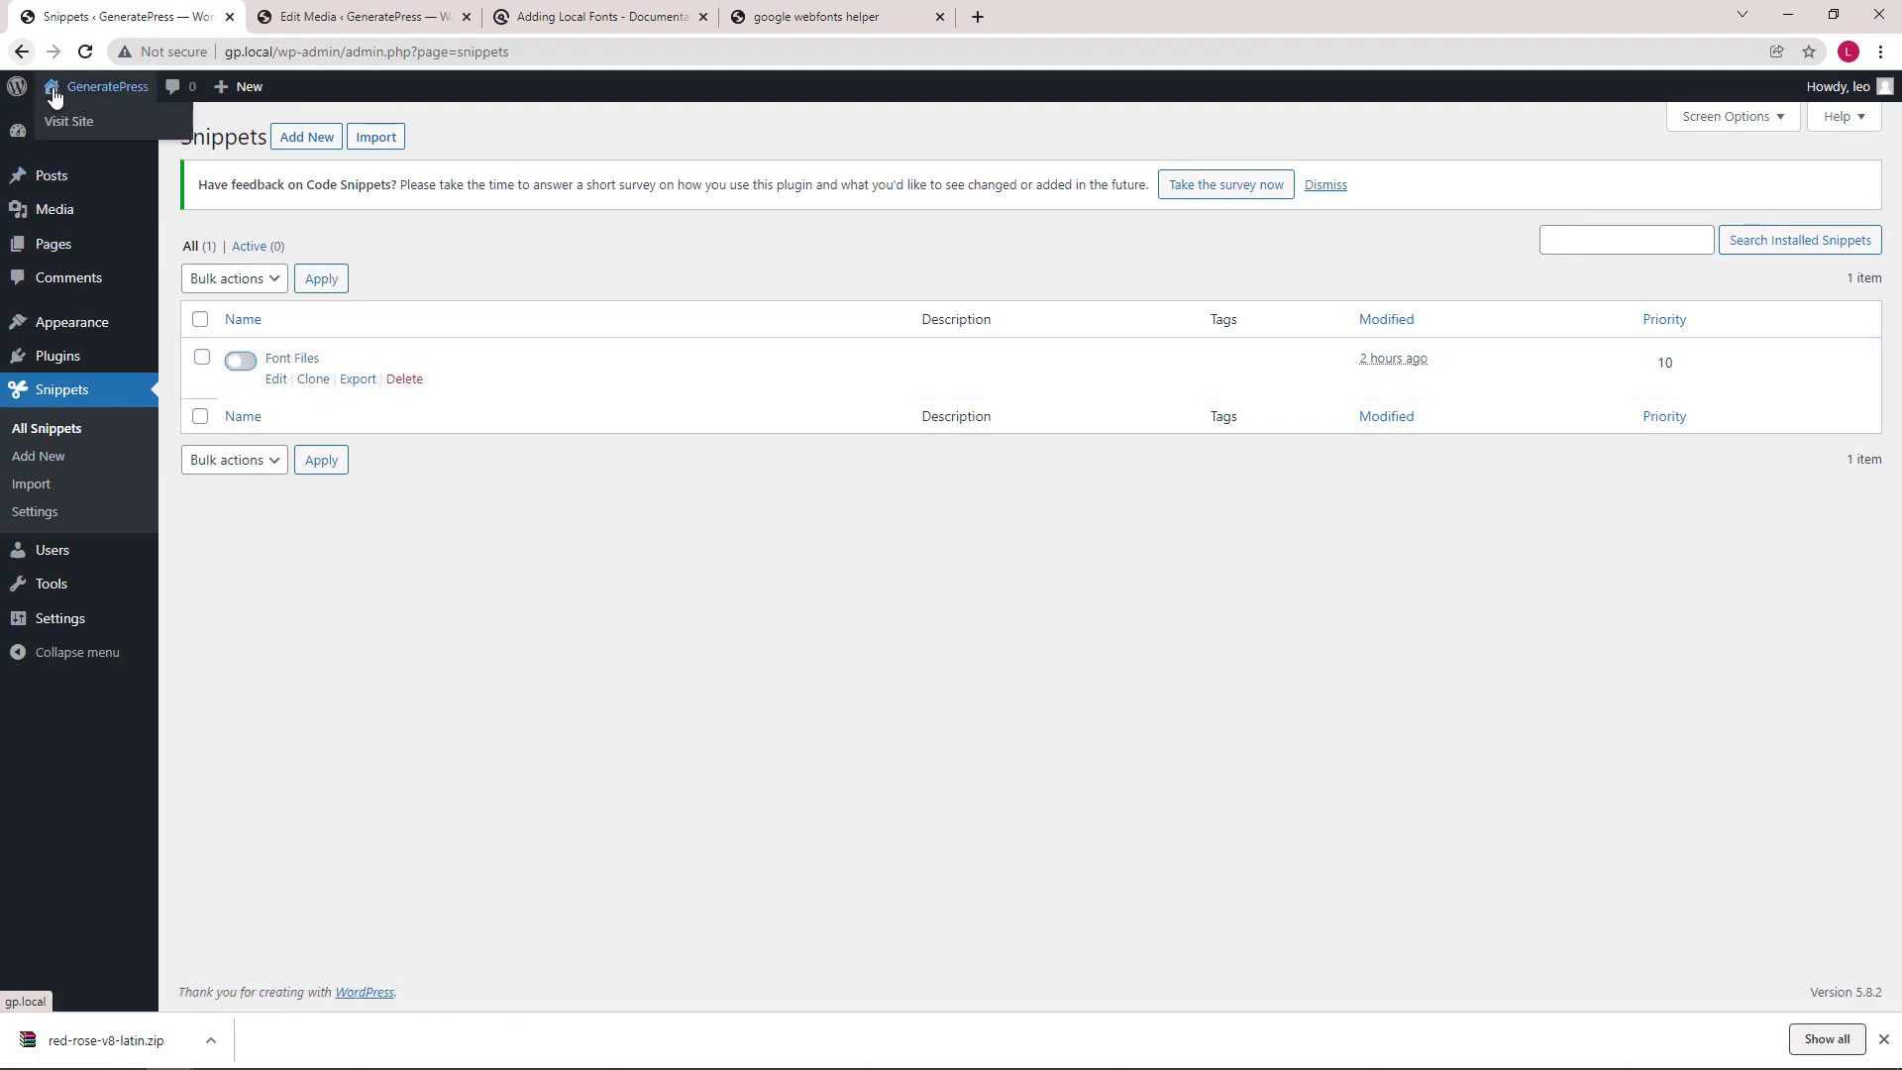
pyautogui.click(70, 121)
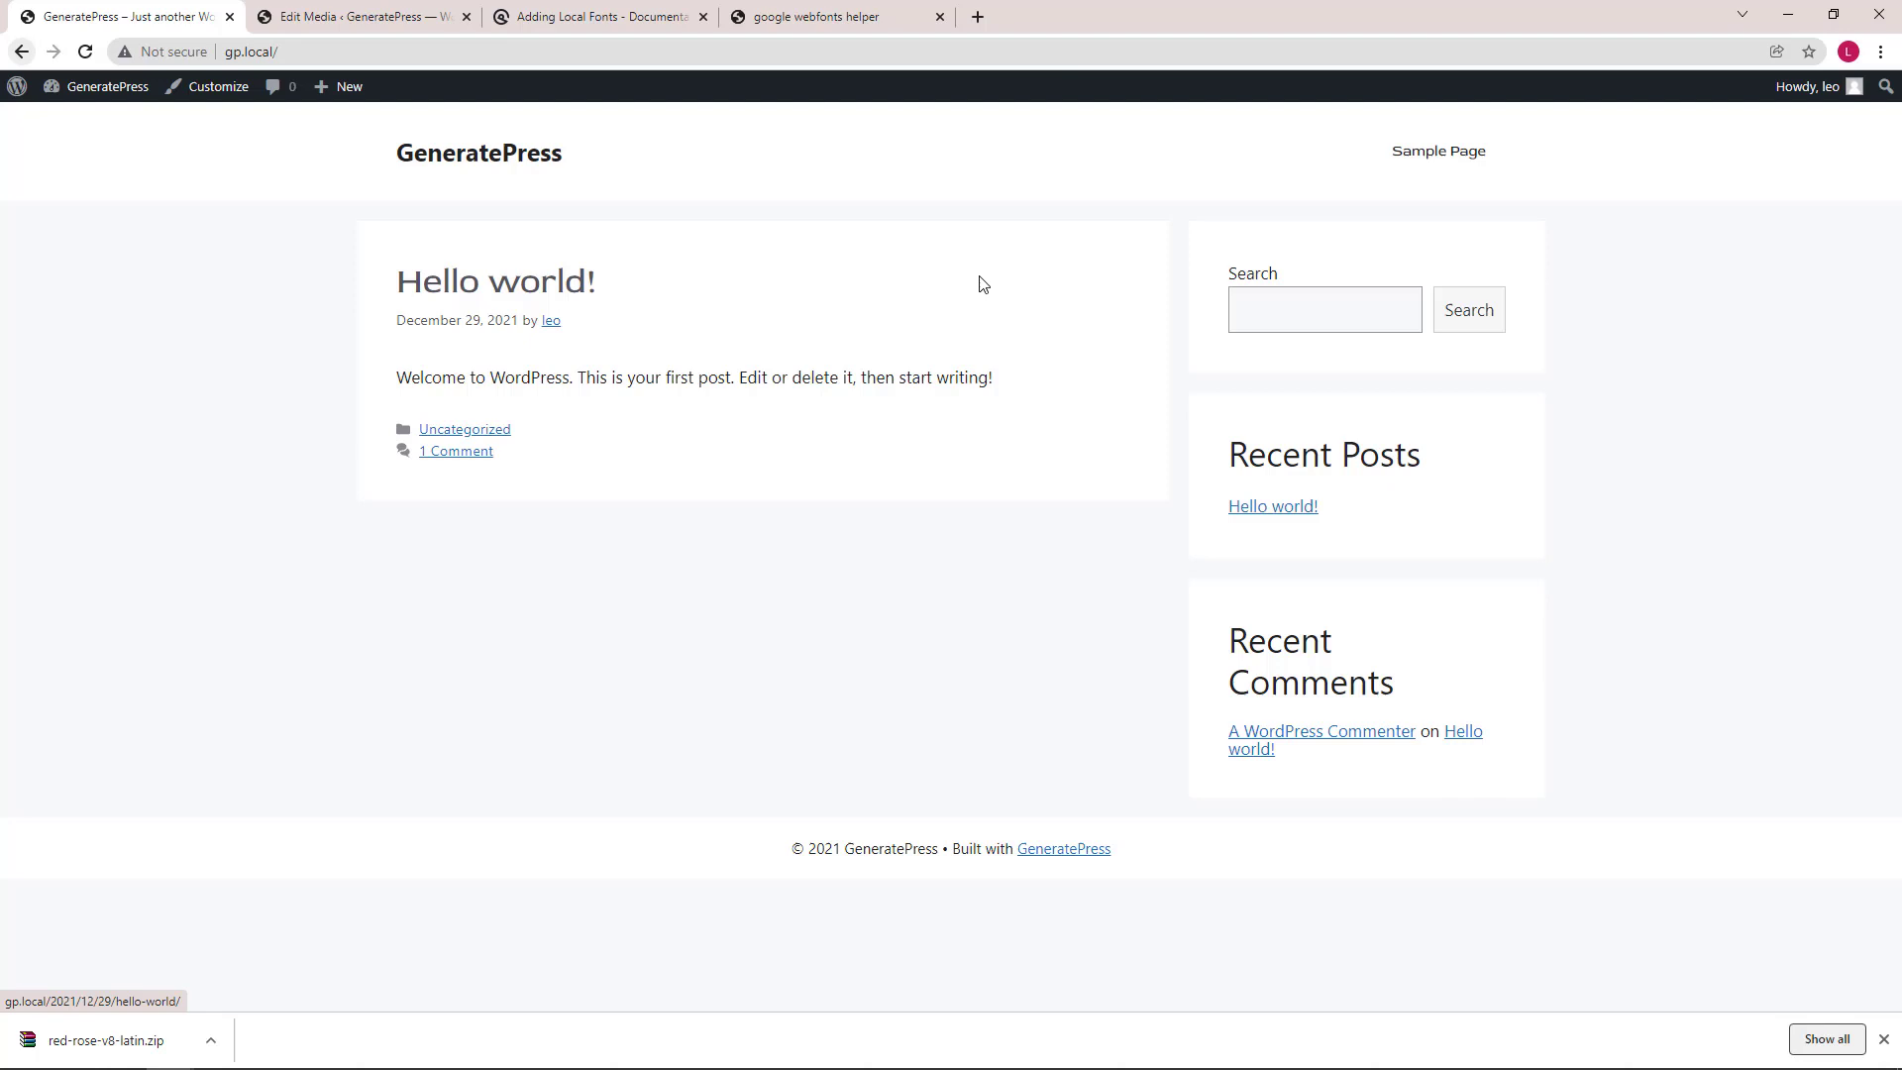
pyautogui.moveTo(699, 504)
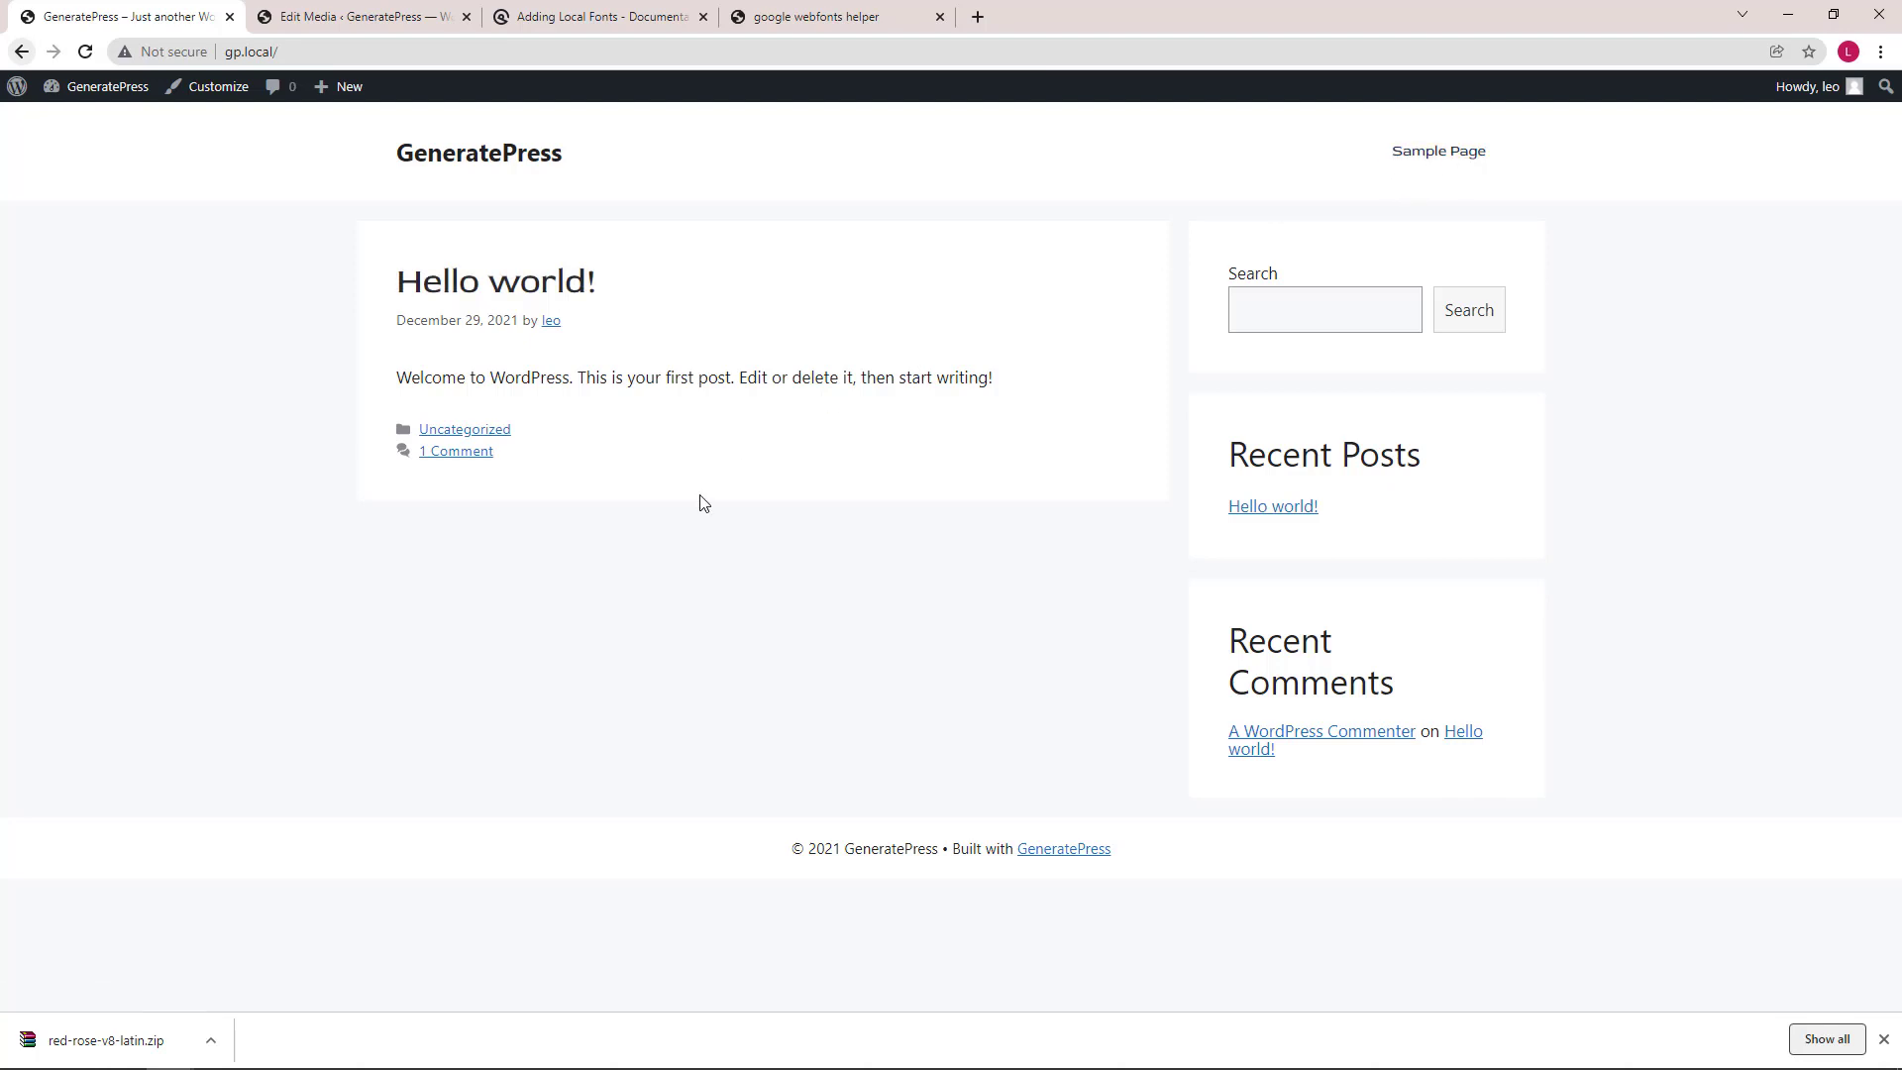